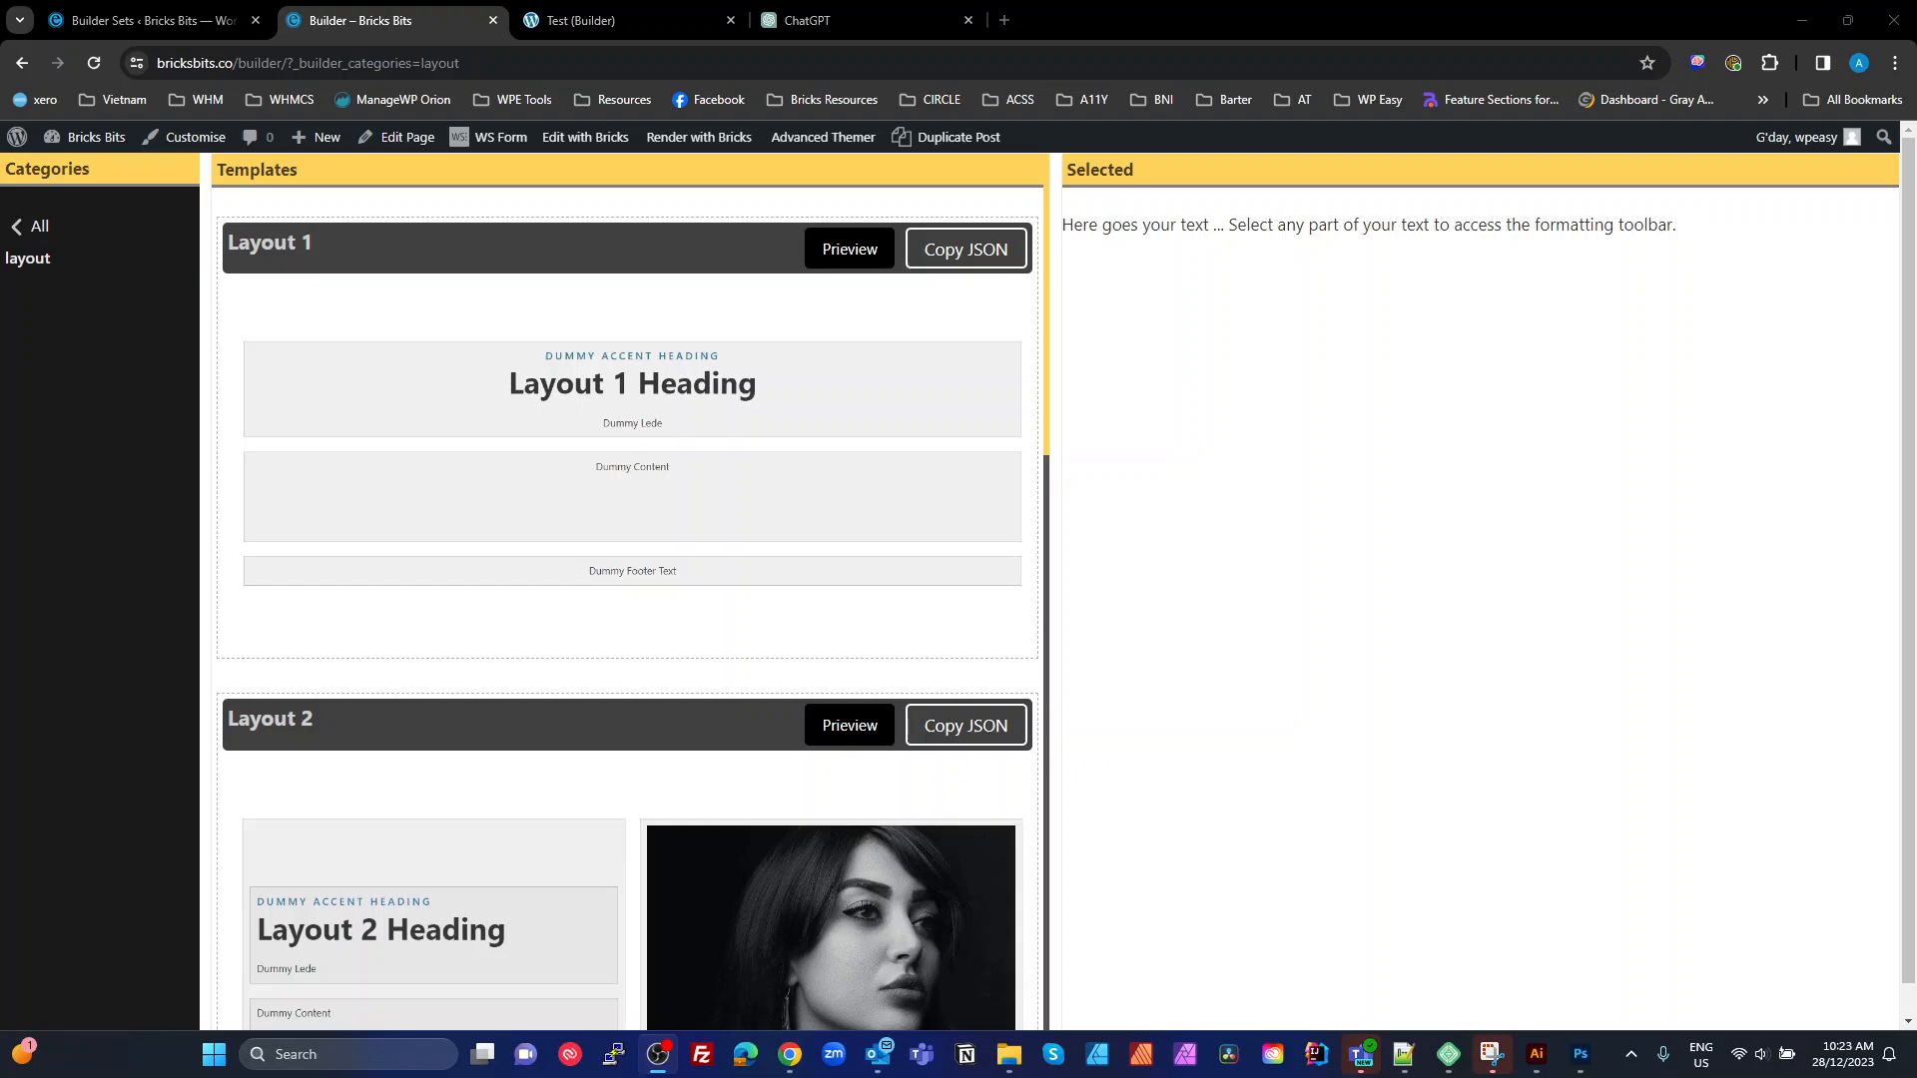
mouse_move(1072, 601)
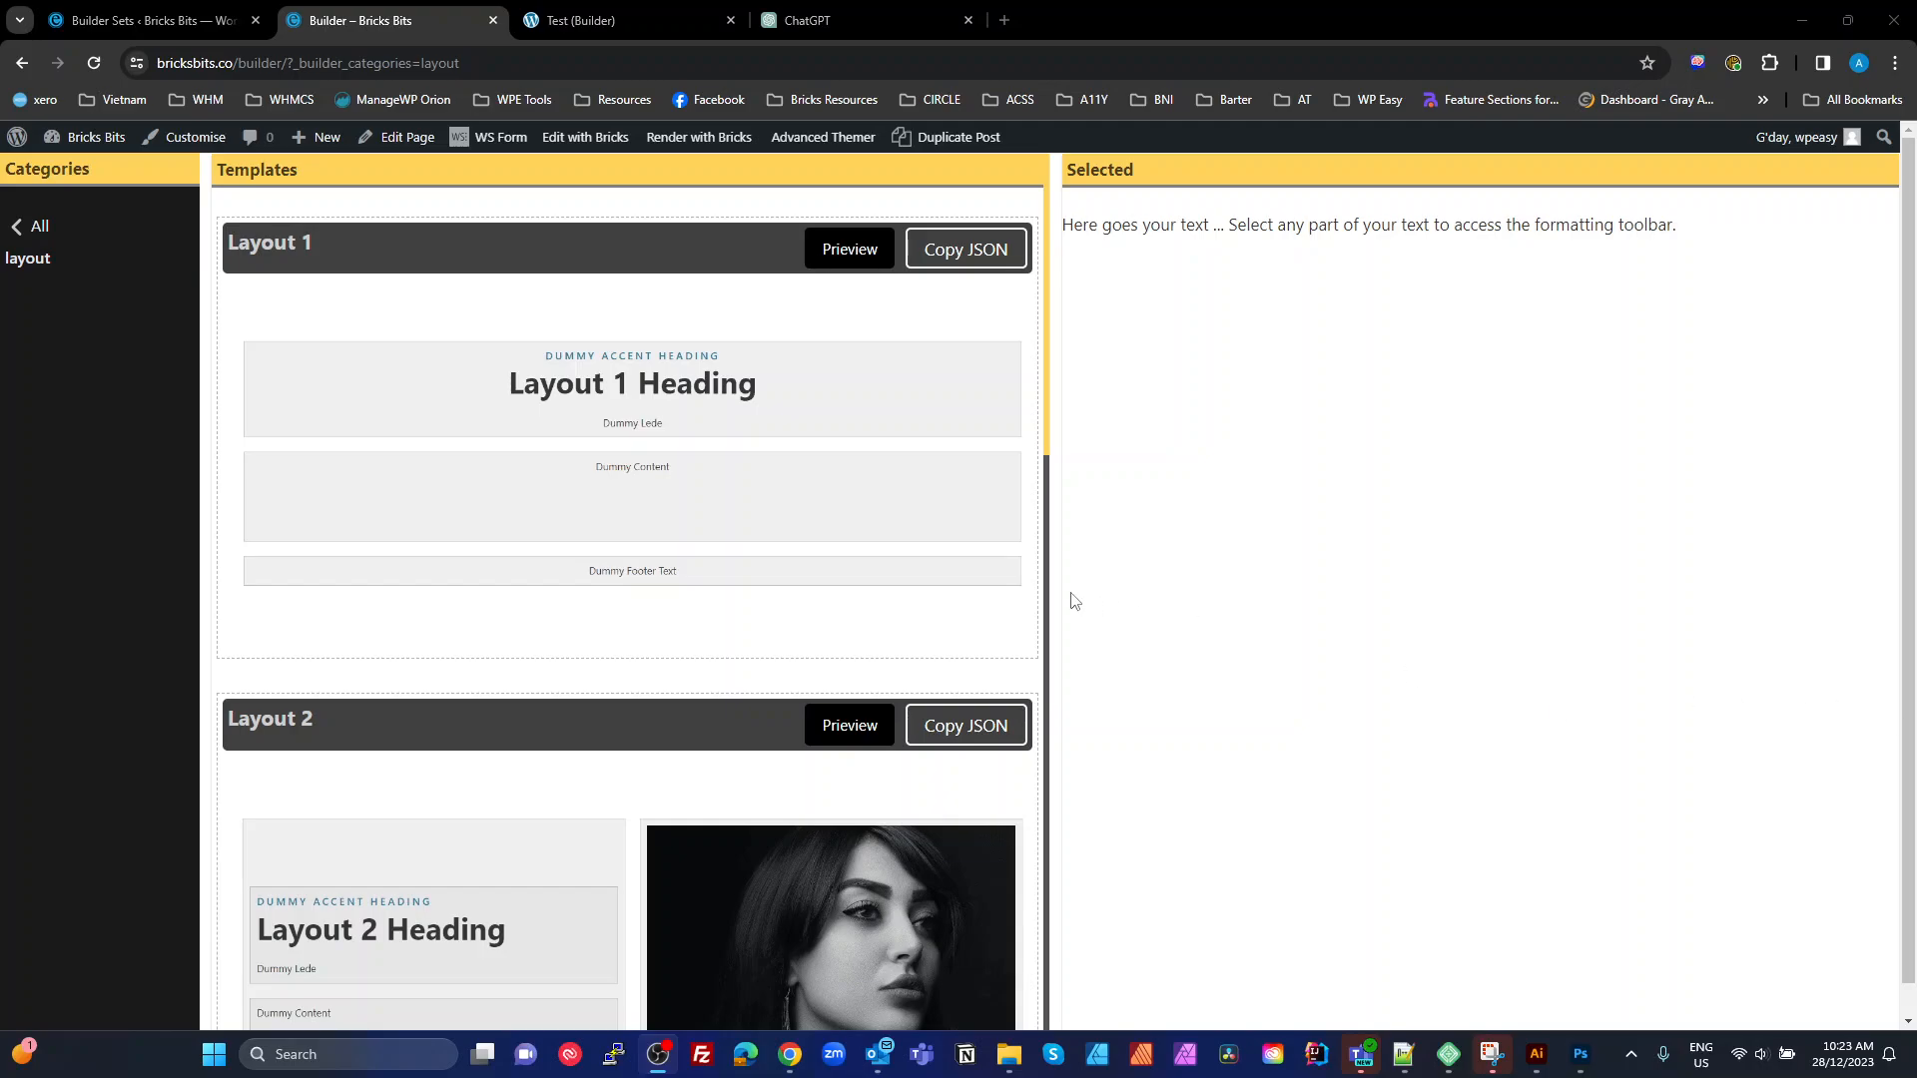
mouse_move(919, 575)
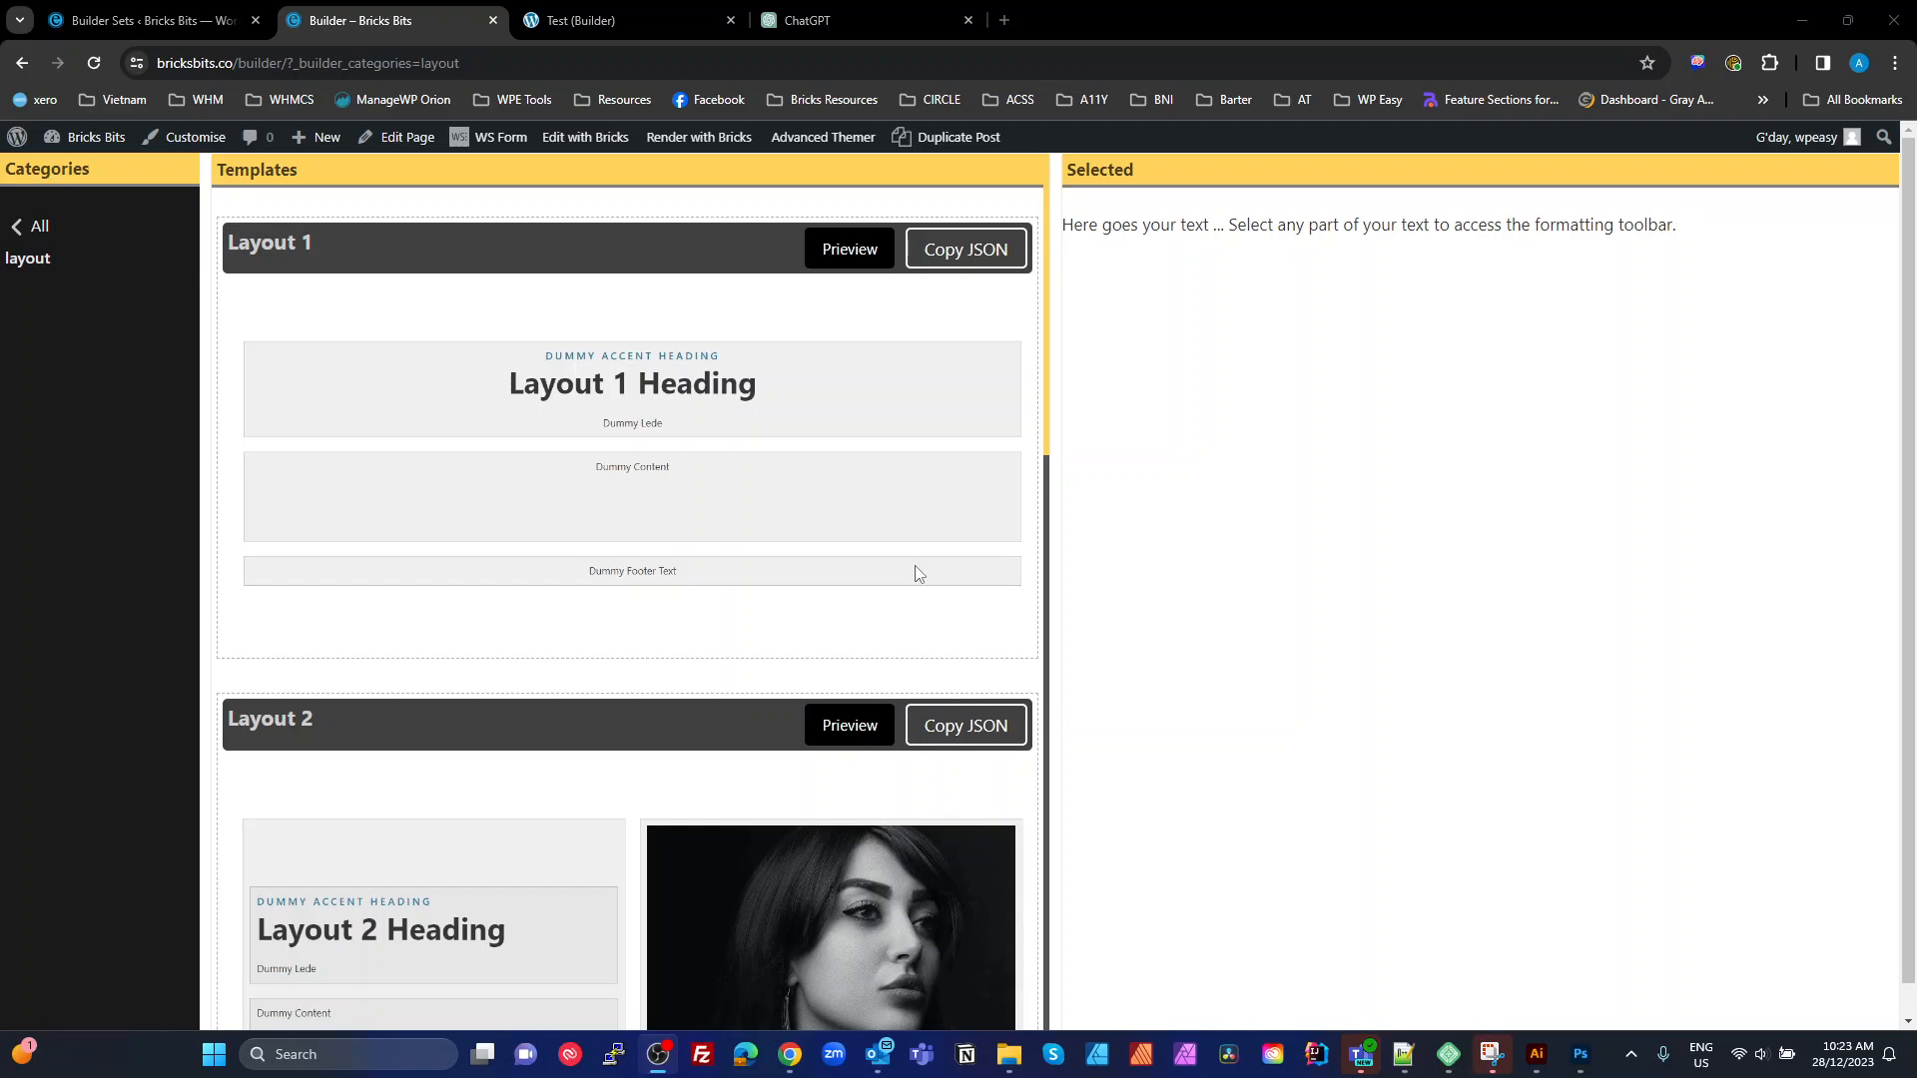
Copy the Layout 1 template's JSON from the Bricks Bits library
click(965, 247)
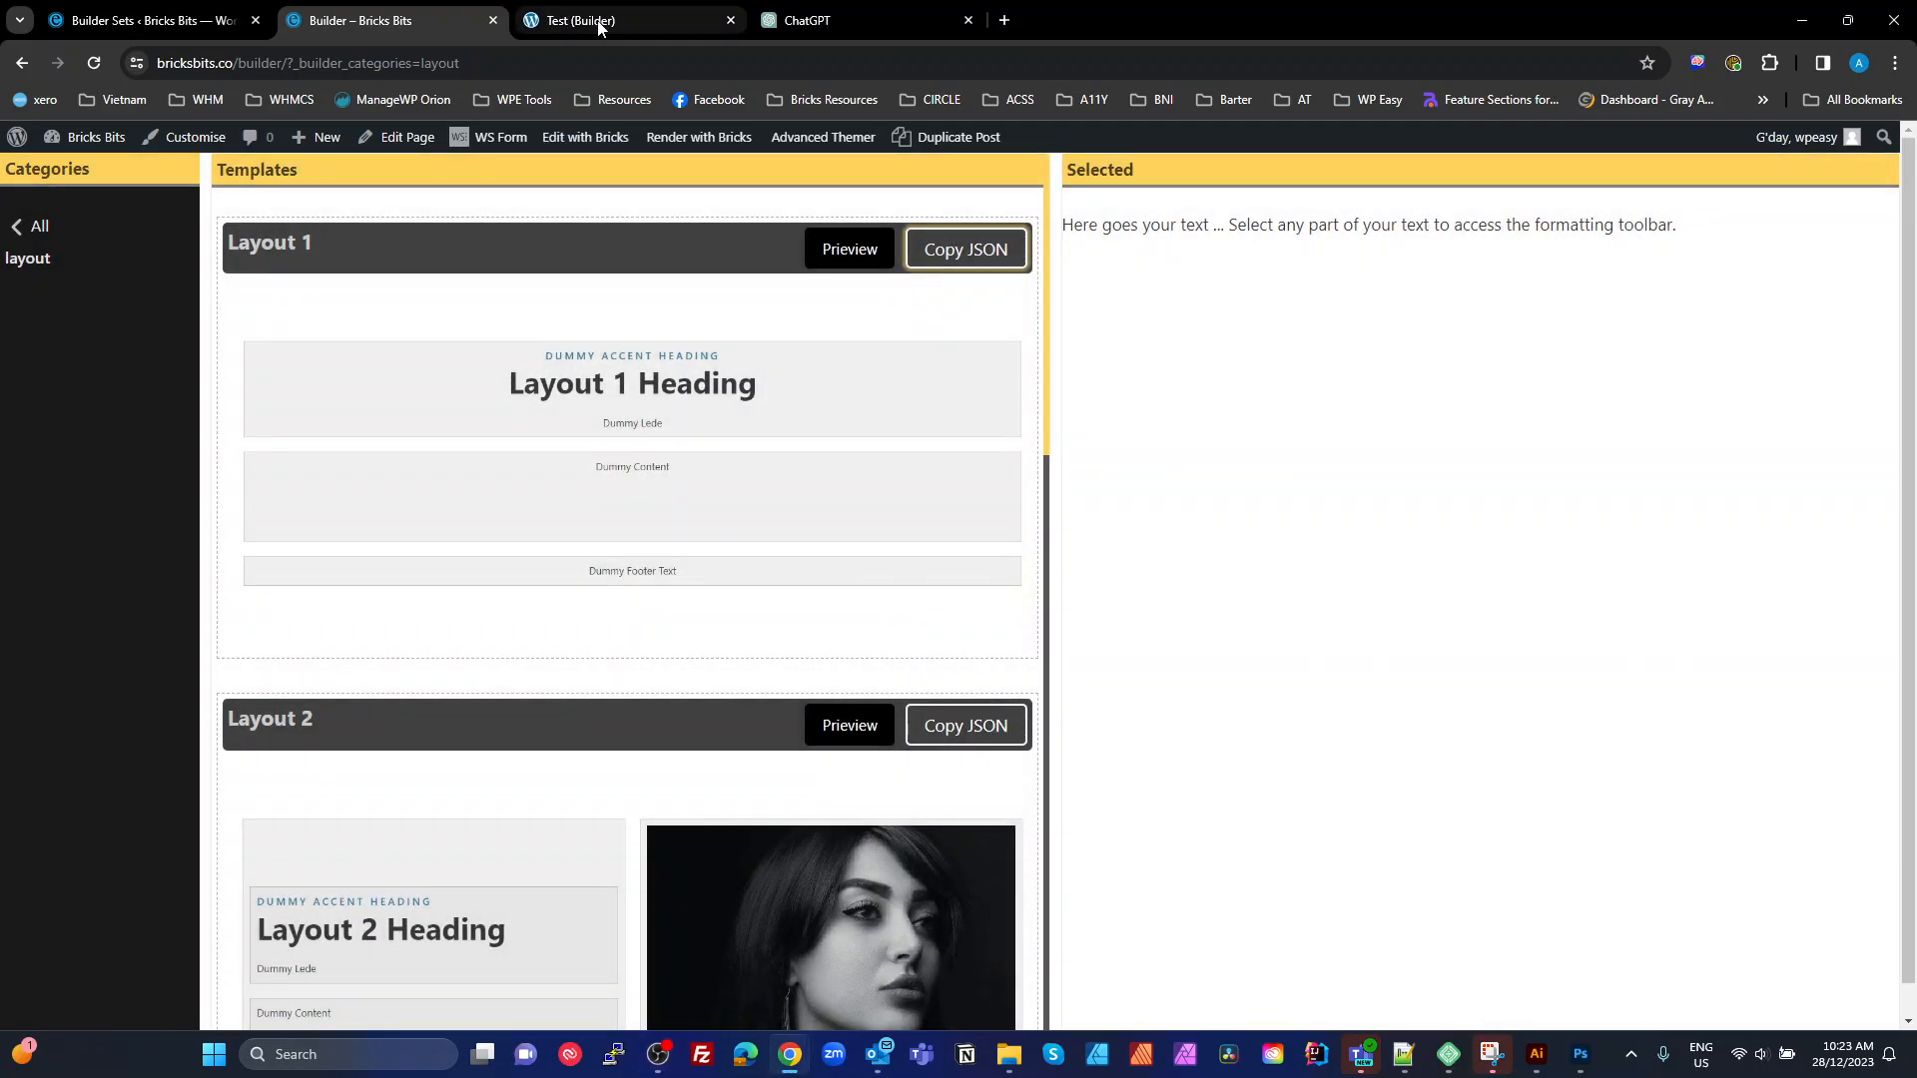
Paste Layout 1 into the test page and name the section Team Section
click(595, 20)
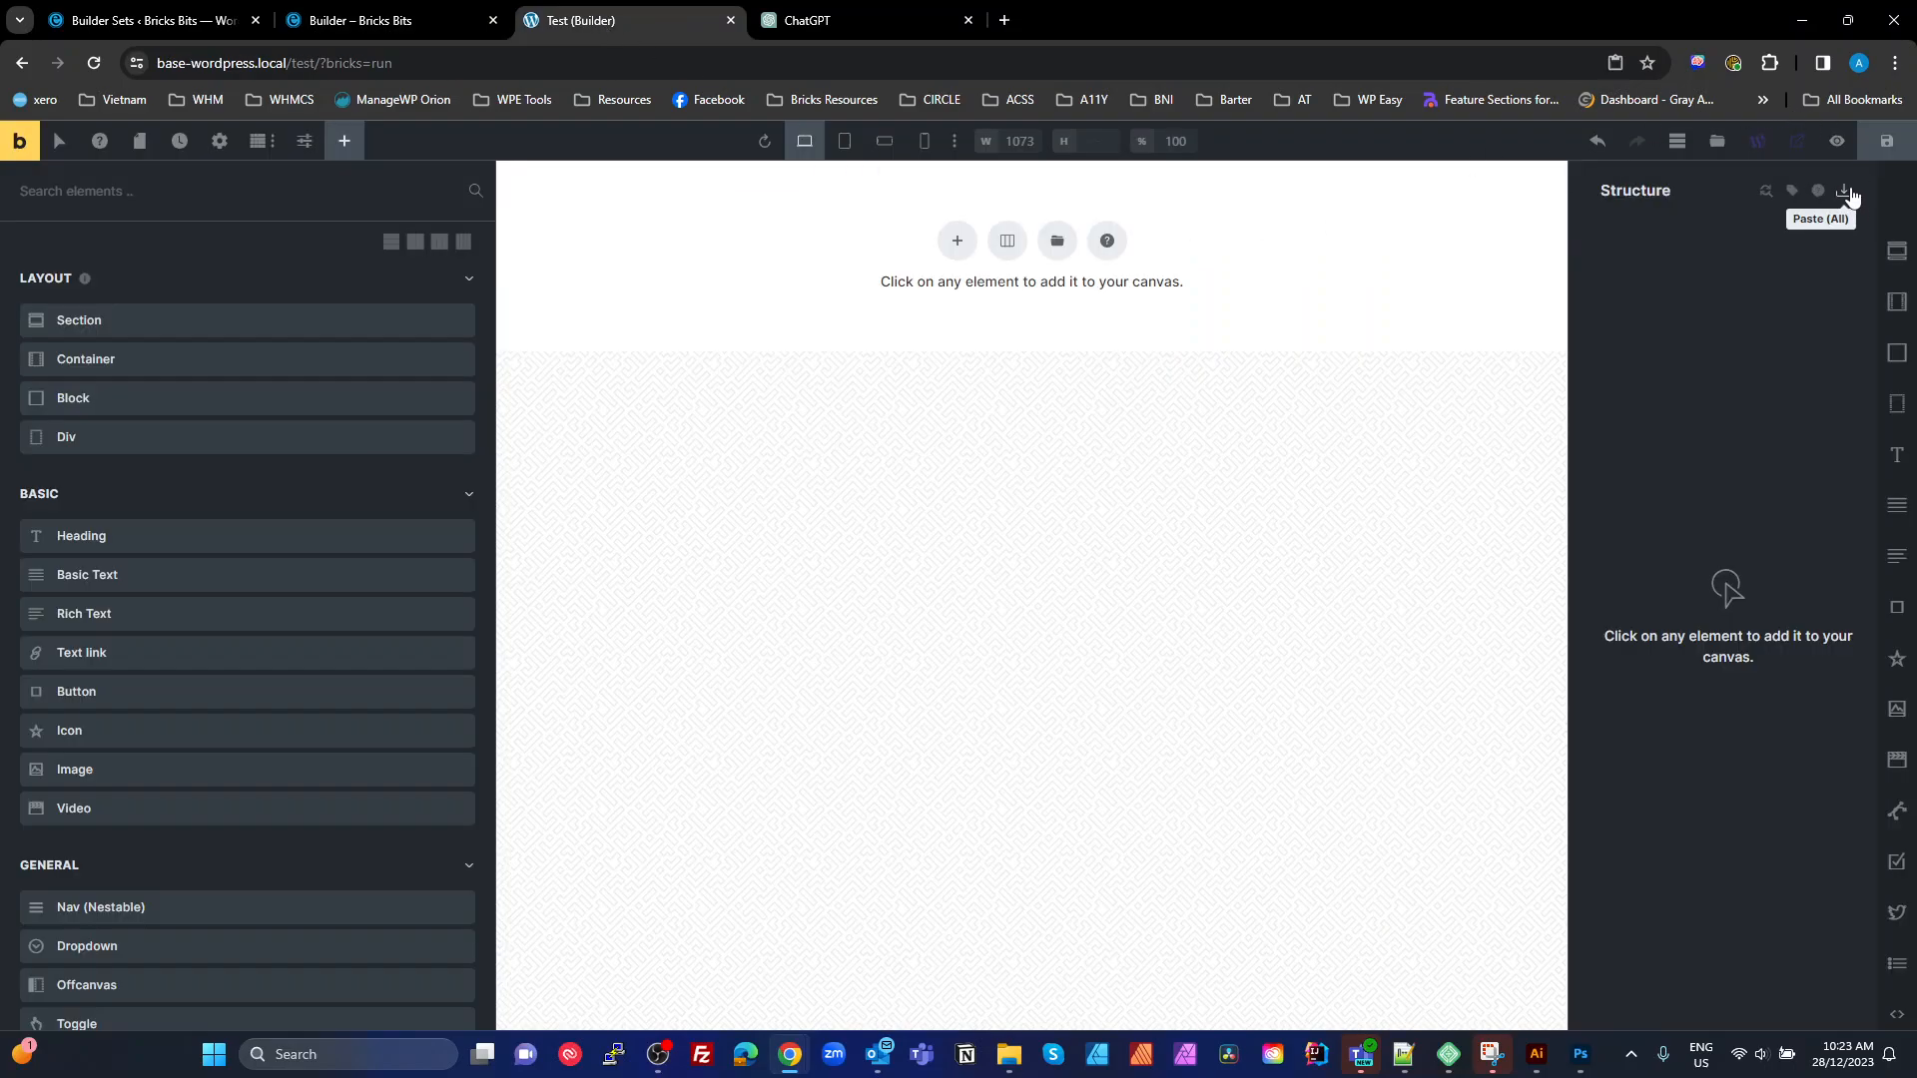
click(1849, 194)
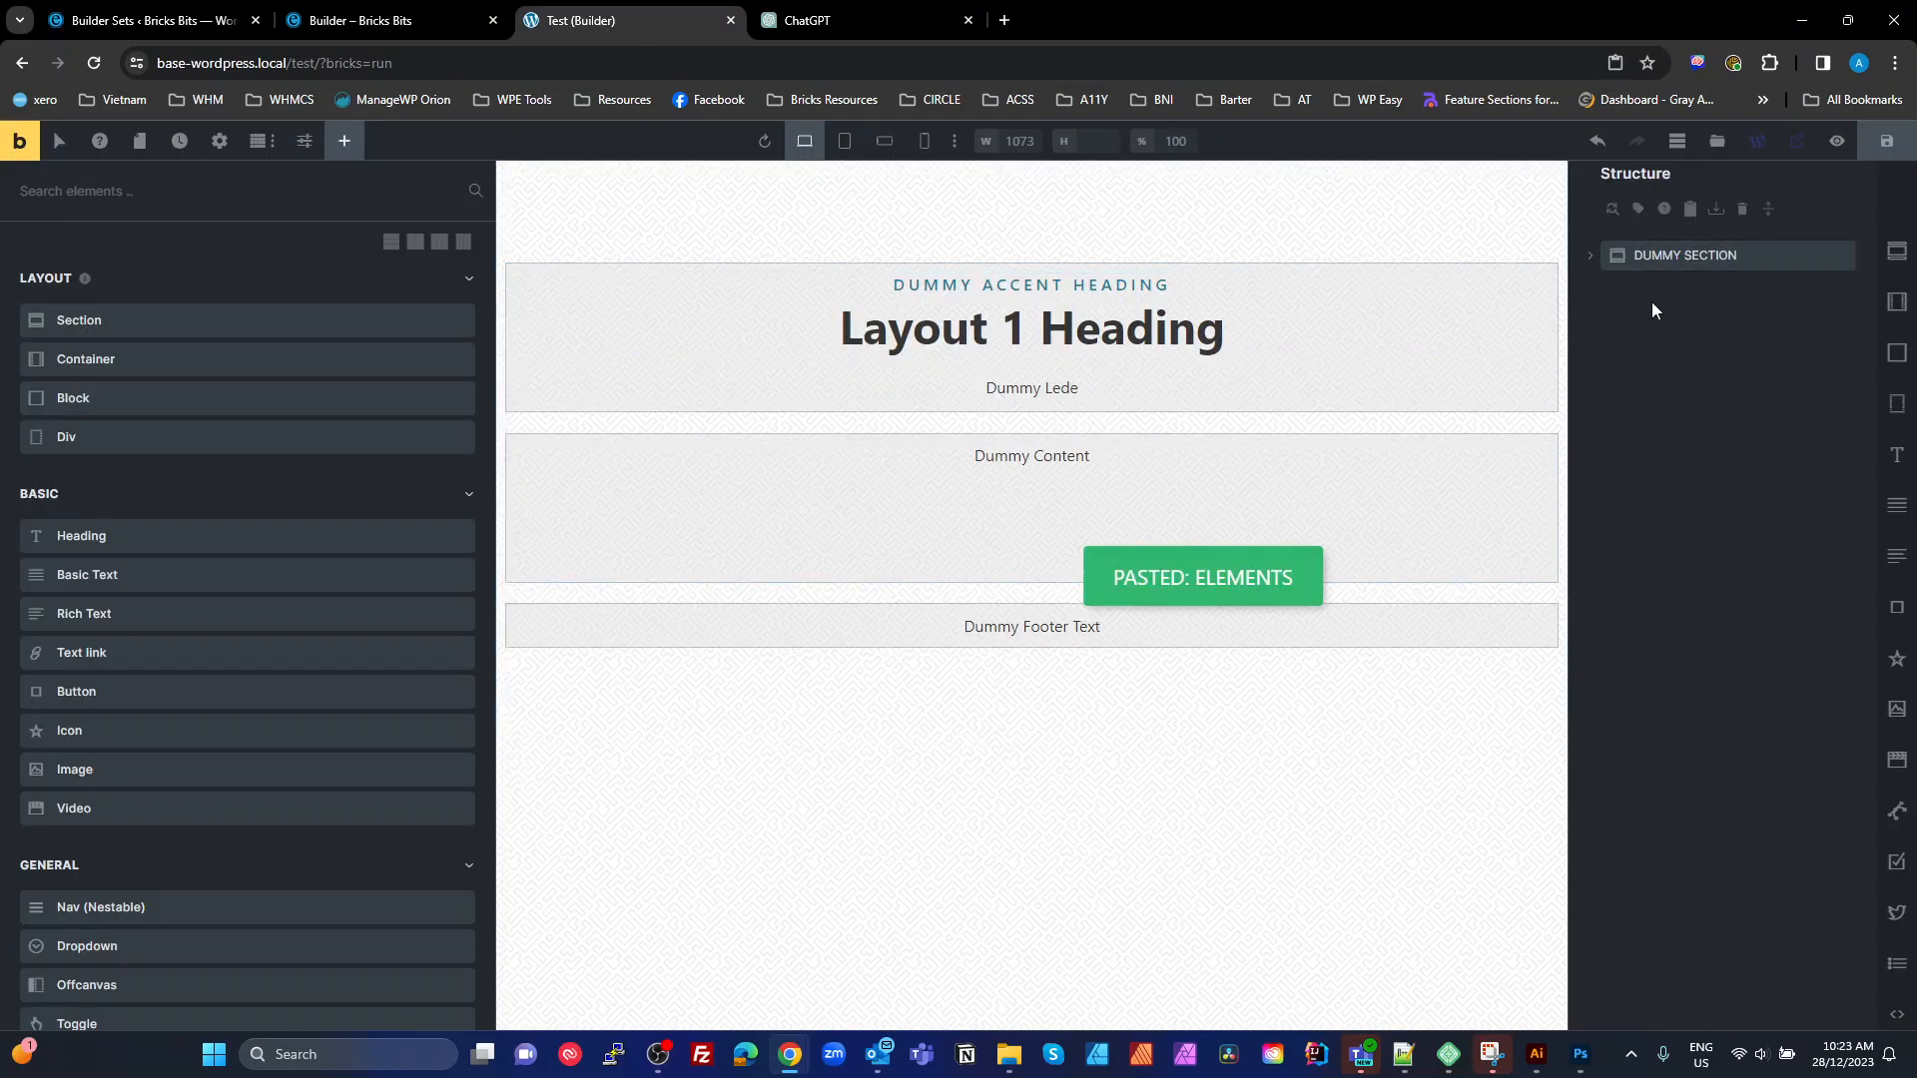
click(1684, 254)
text(Team Section)
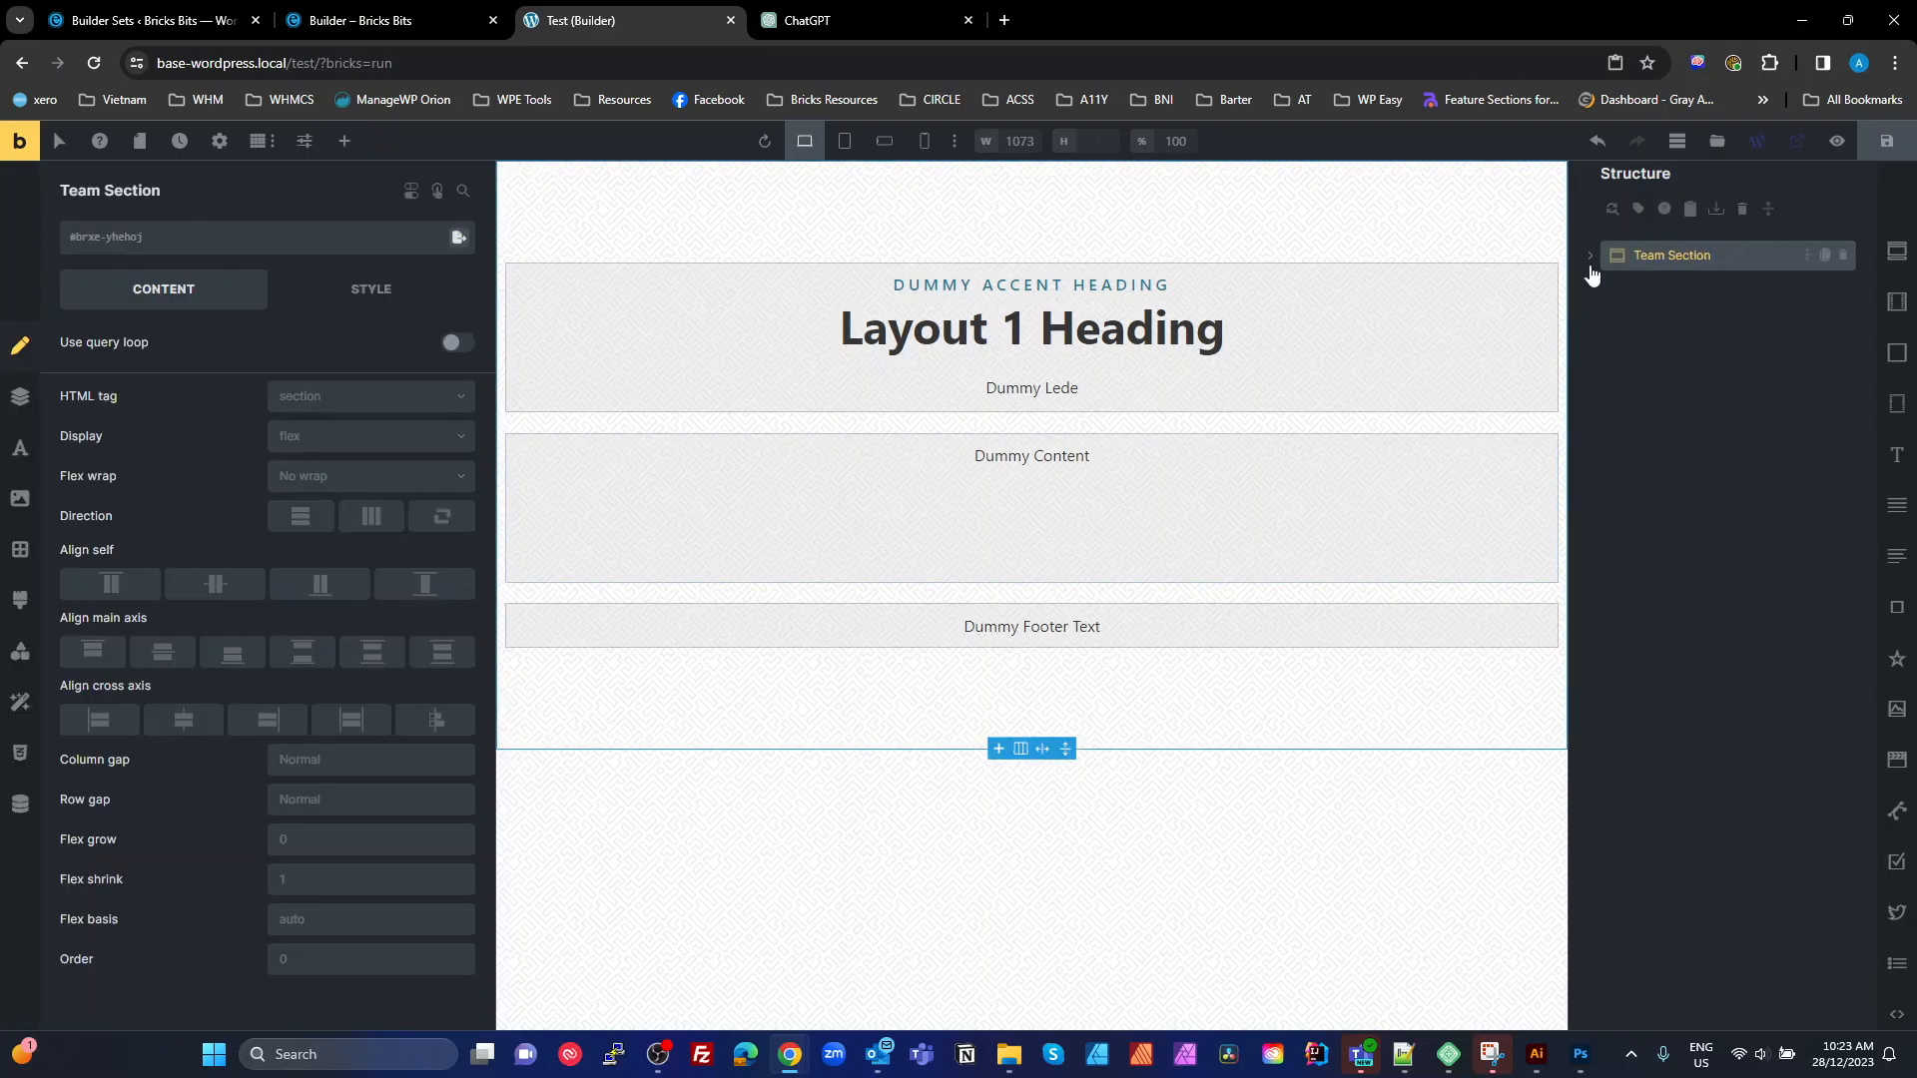
click(1589, 256)
text(Contai)
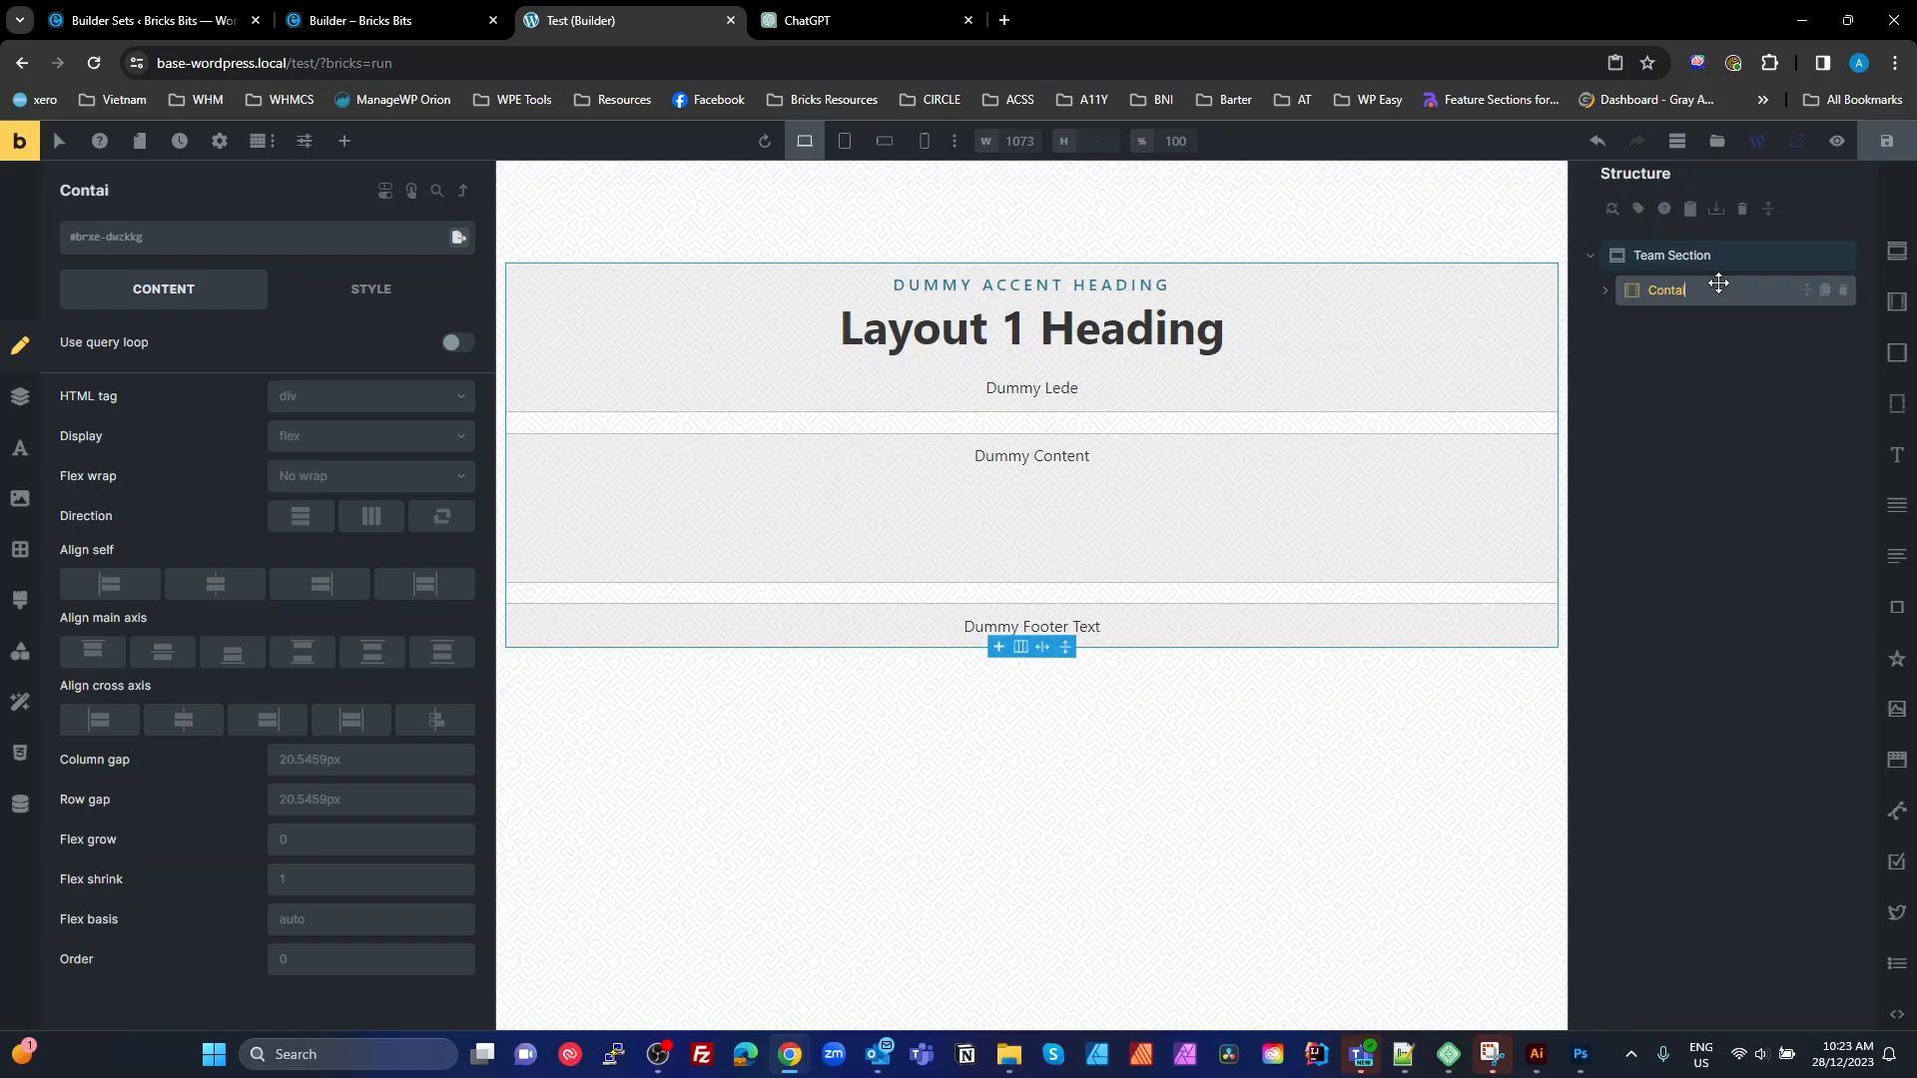
Expand the nested elements and rename them Container and Main Layout
click(1605, 290)
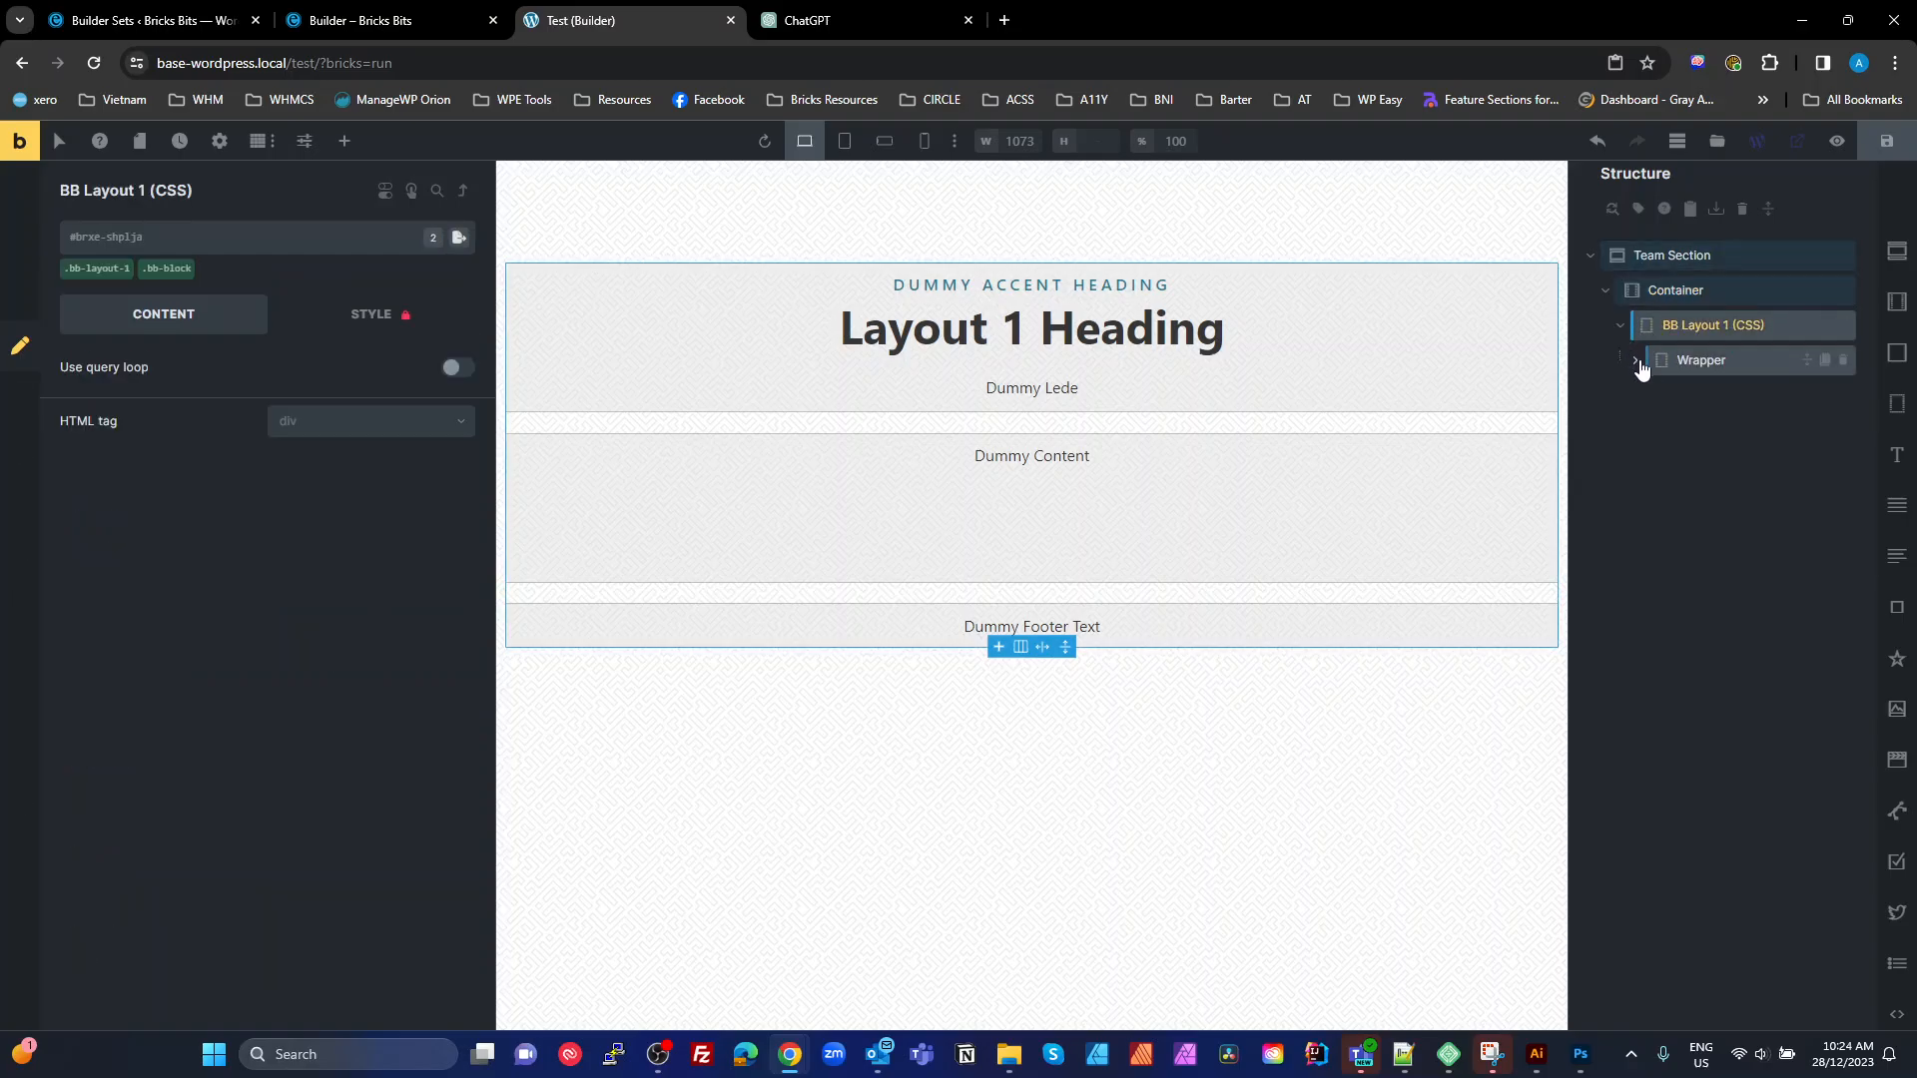
click(1636, 359)
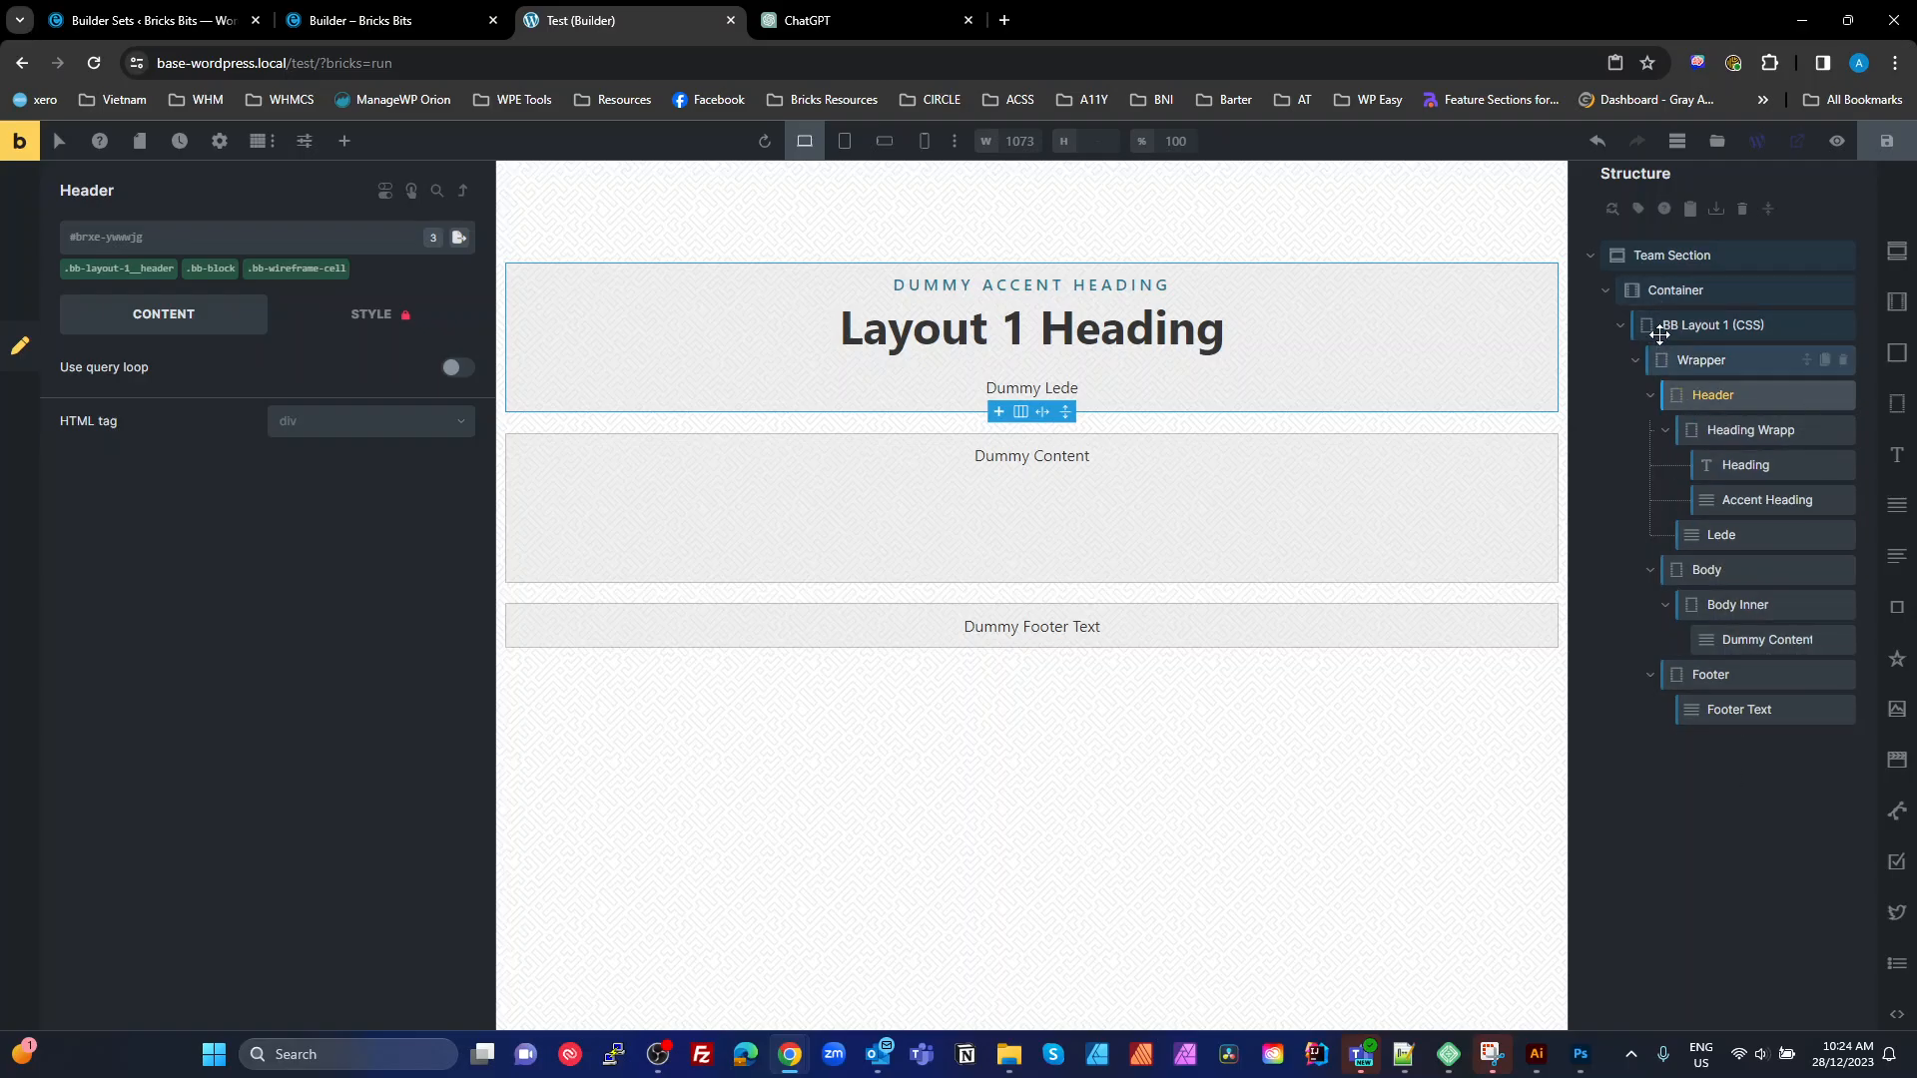
click(1713, 325)
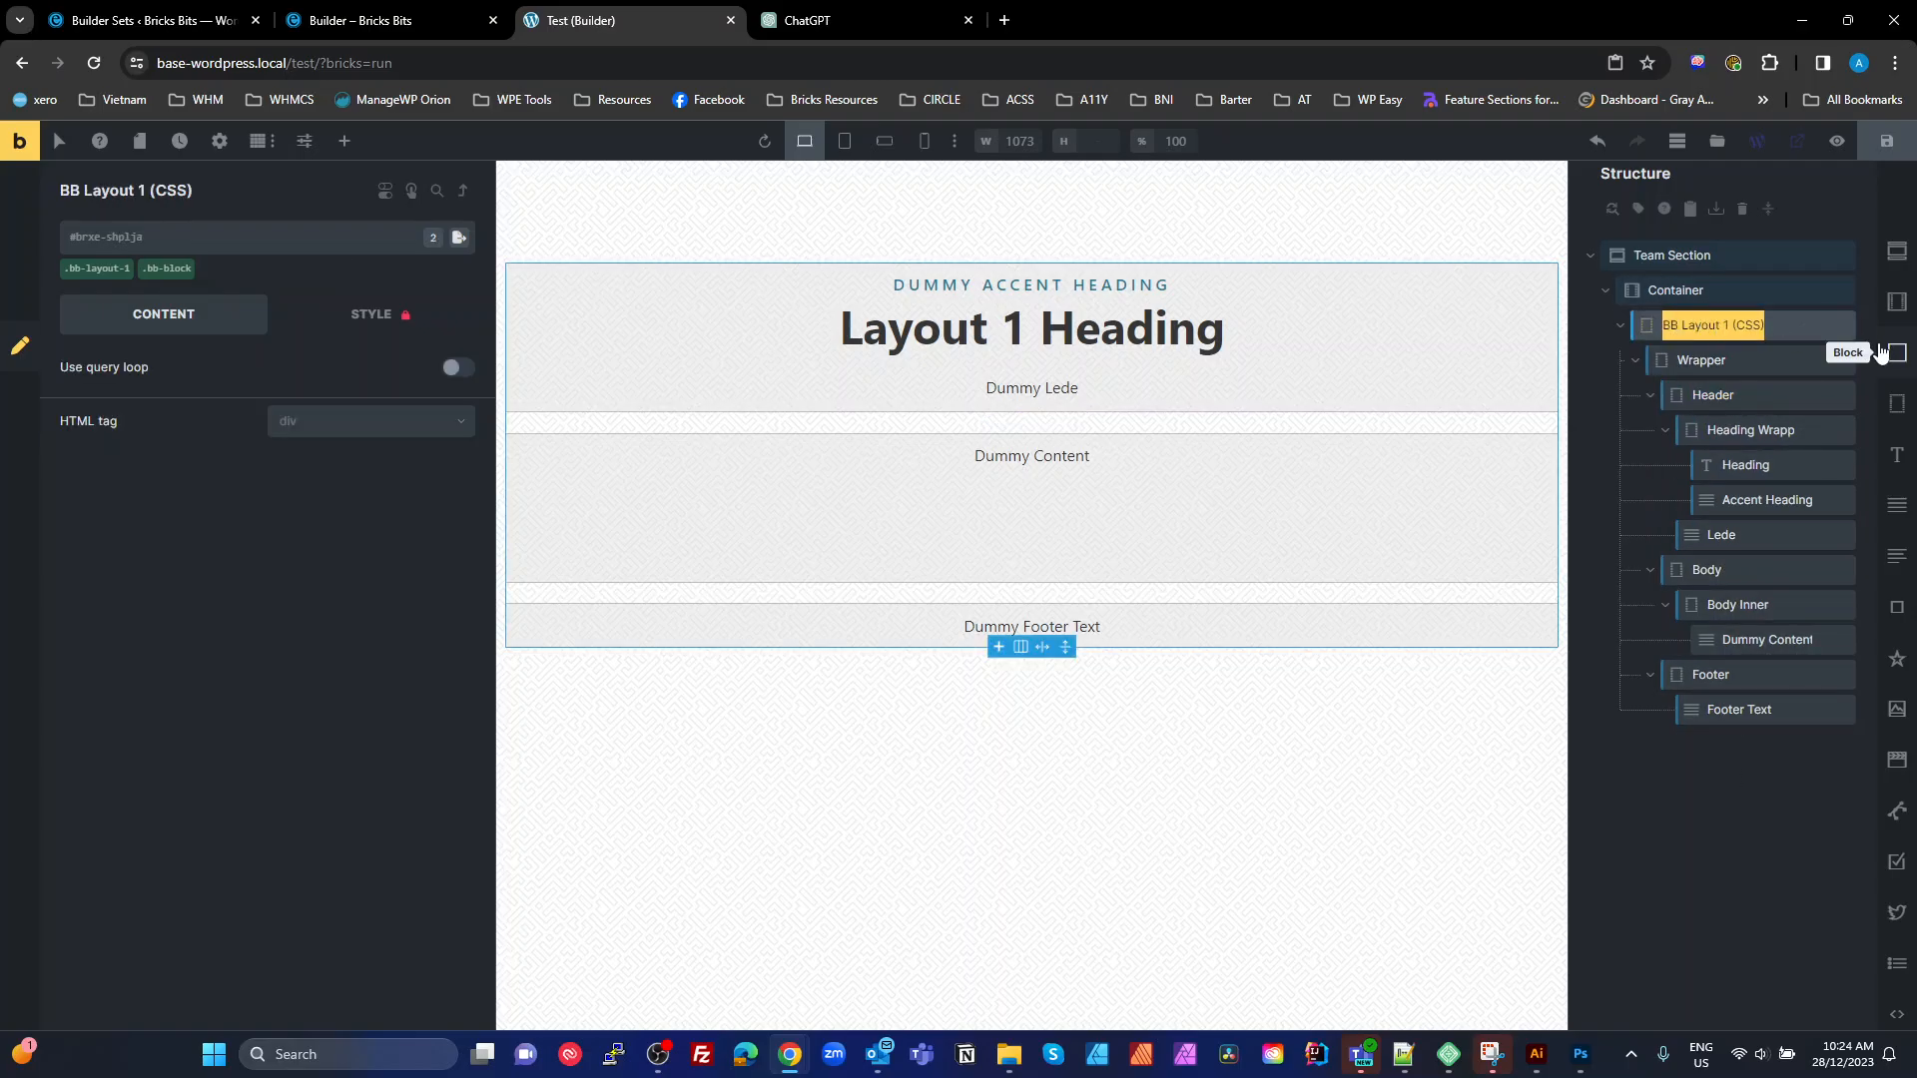
mouse_move(1769, 395)
text(Main Layou)
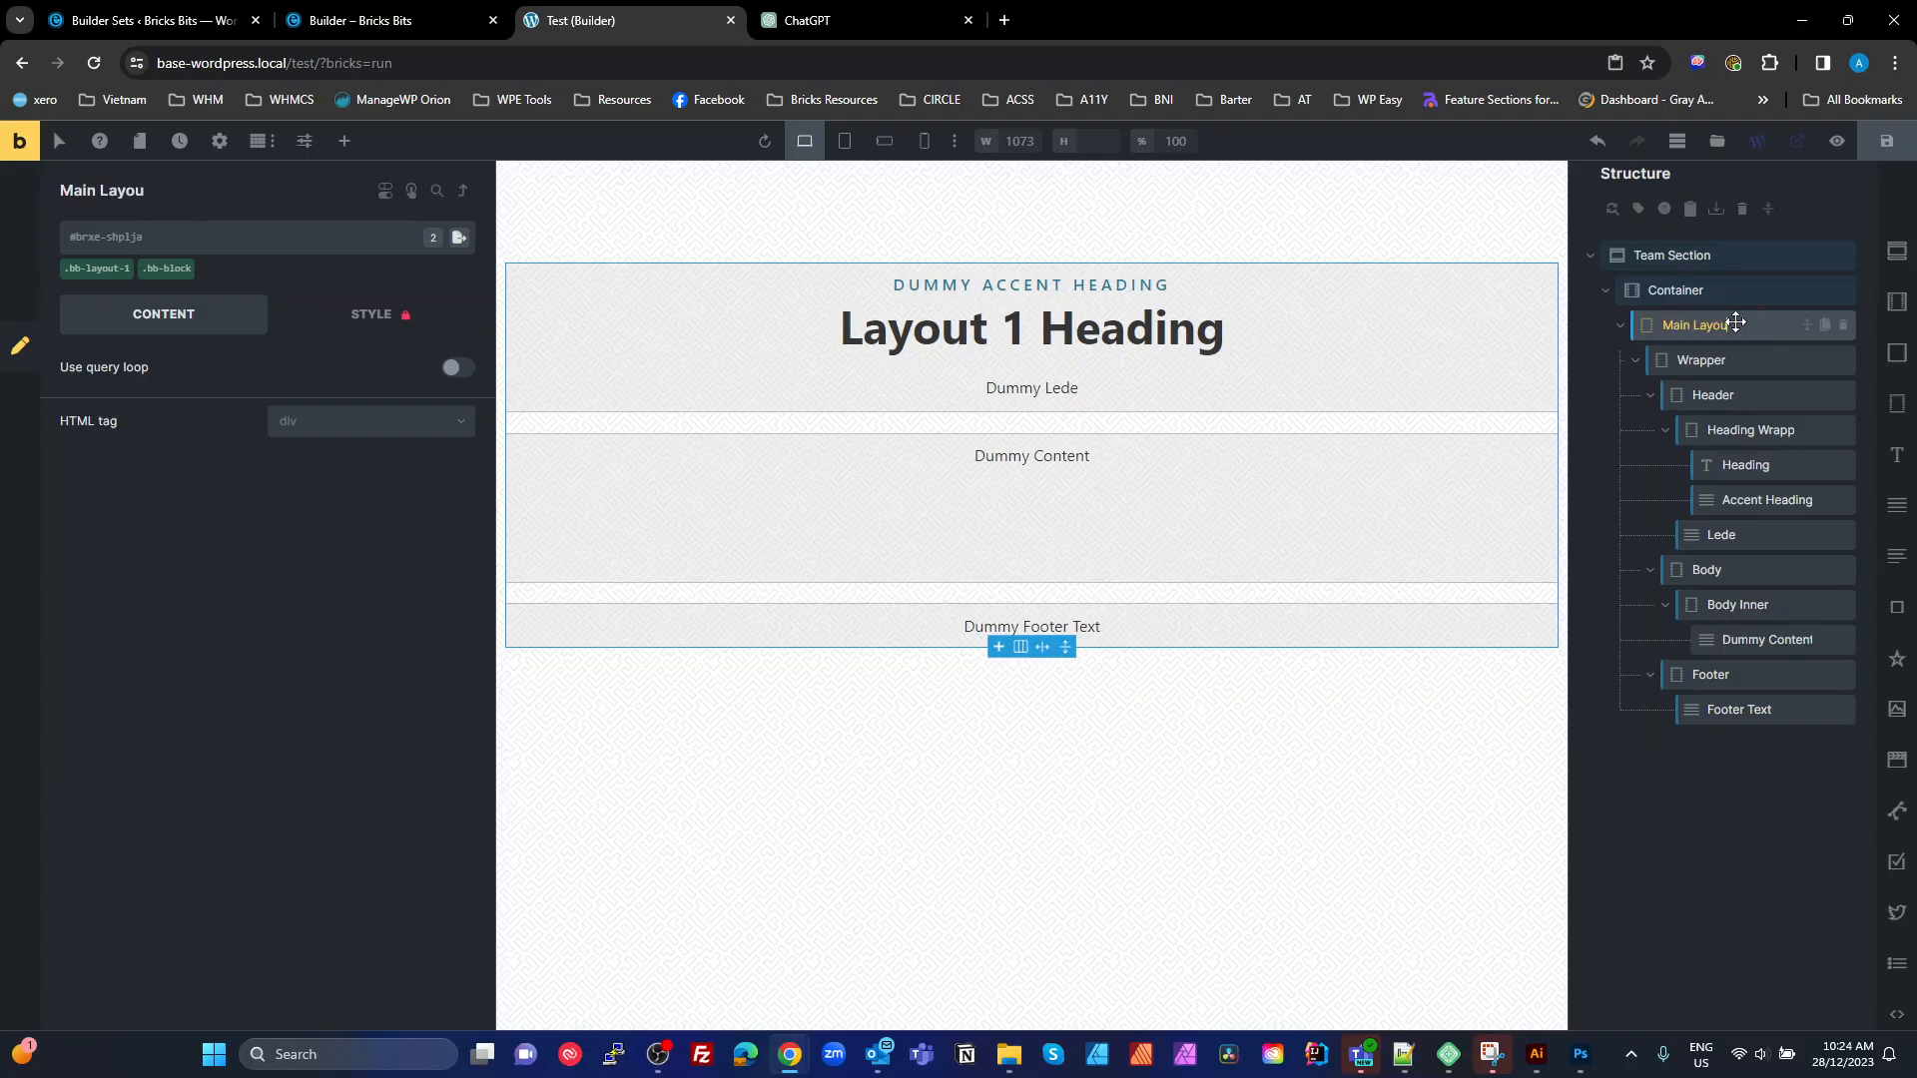
click(1697, 325)
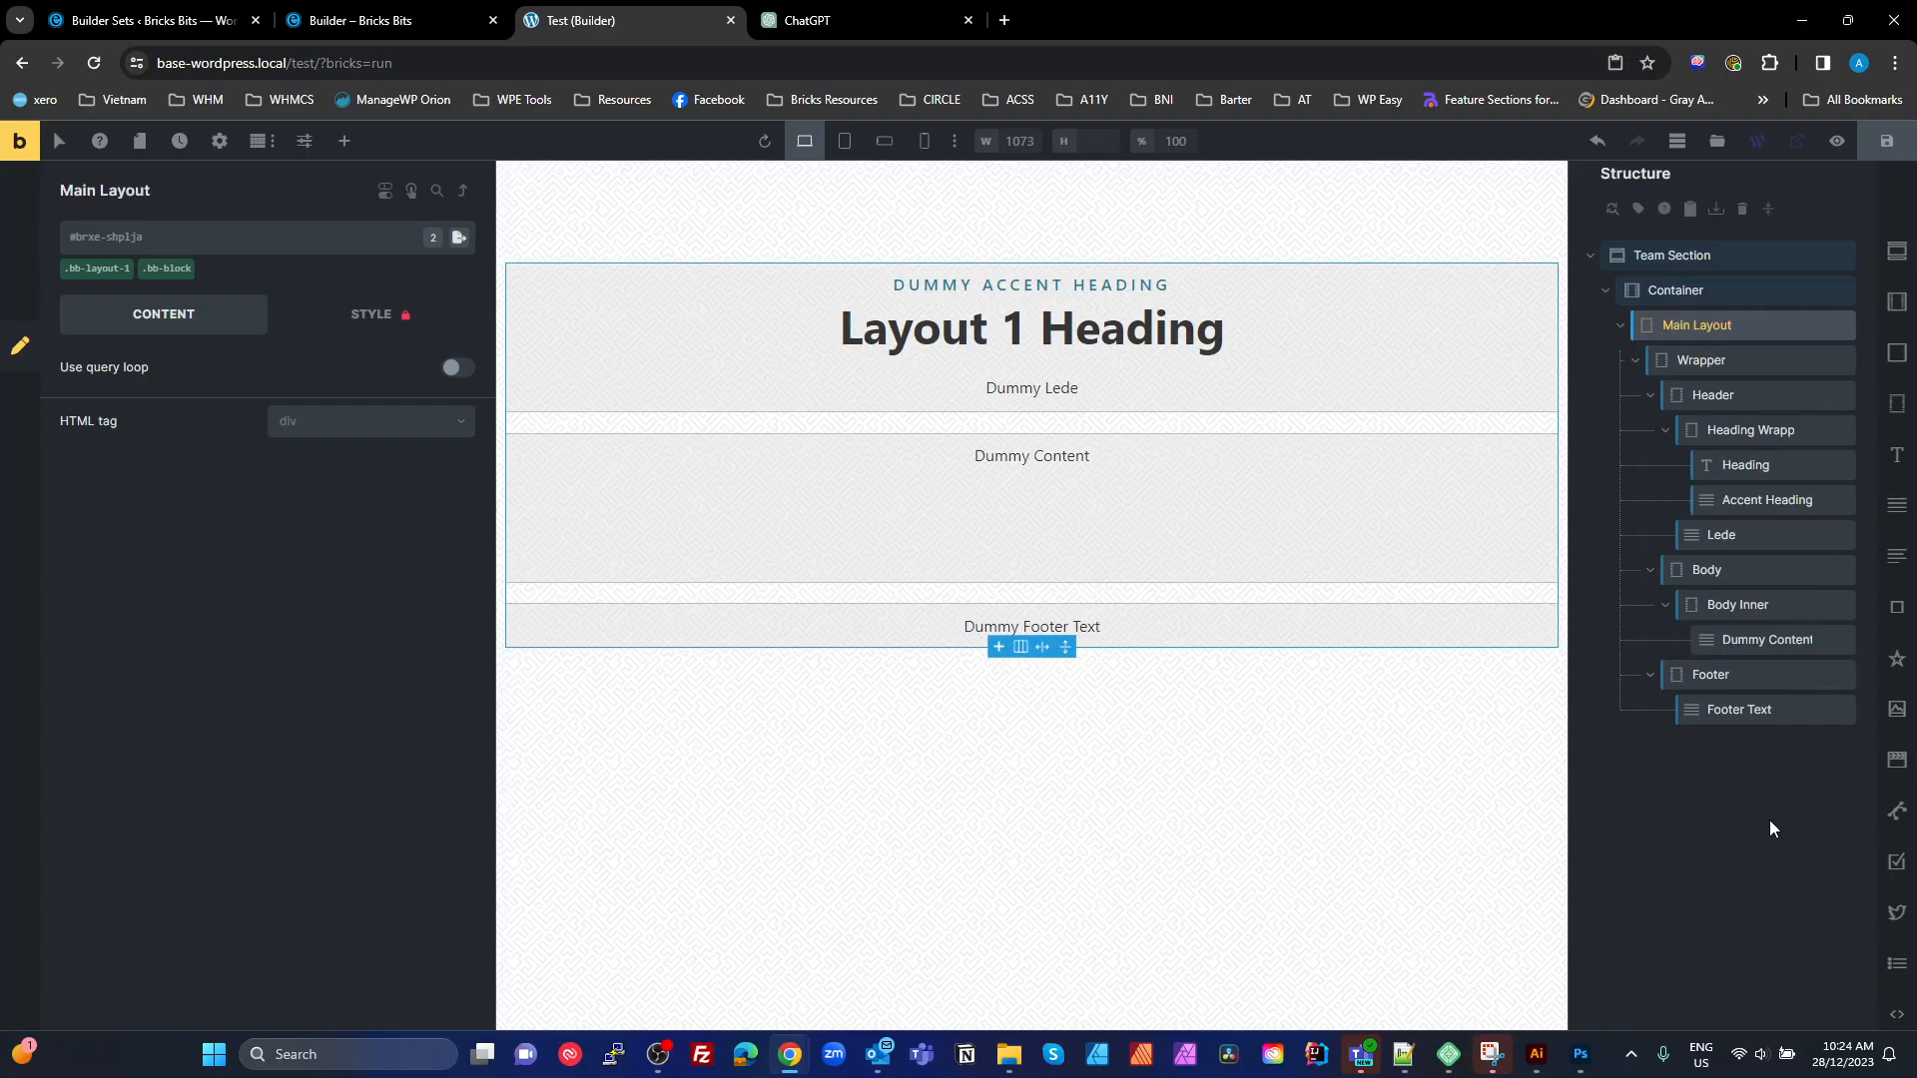
mouse_move(1770, 843)
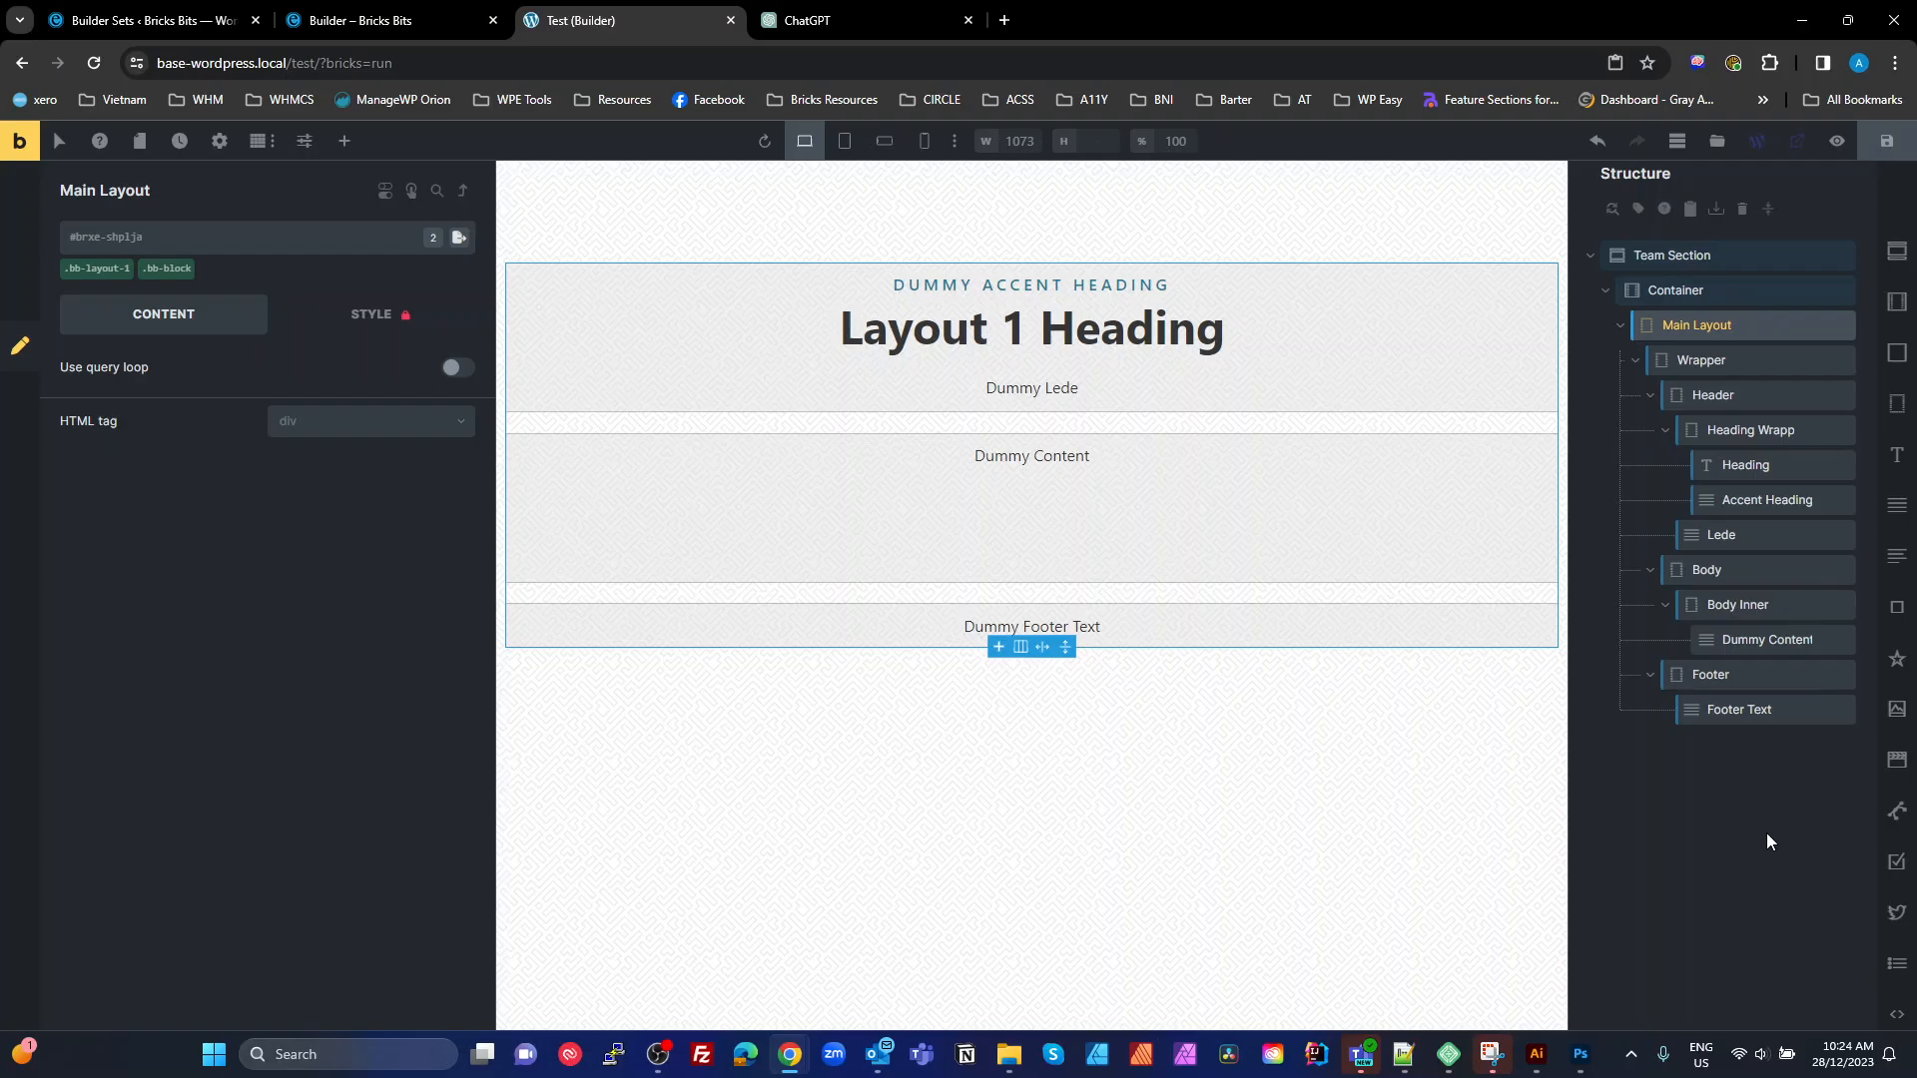
Run Class Converter on Team Section to create its 14 team-section__ classes and check Container and Main Layout
click(344, 140)
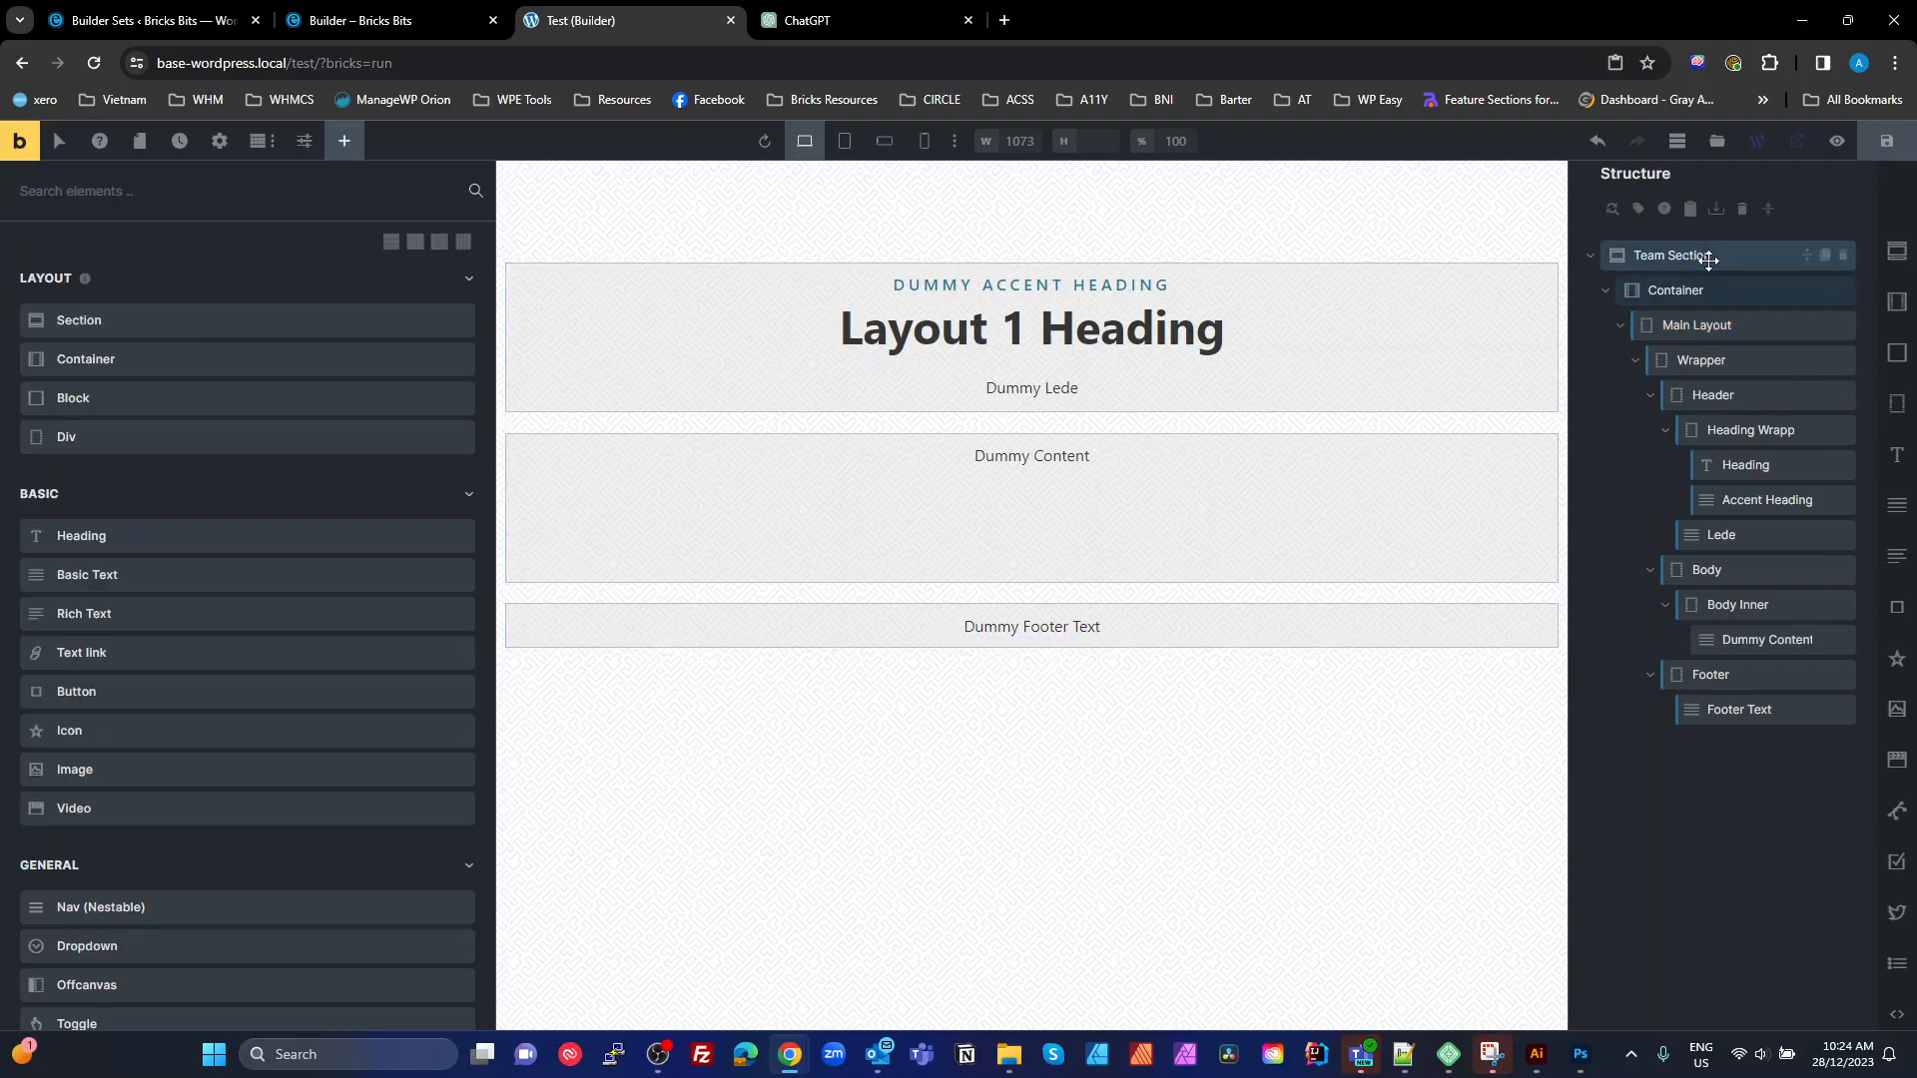
right_click(1682, 254)
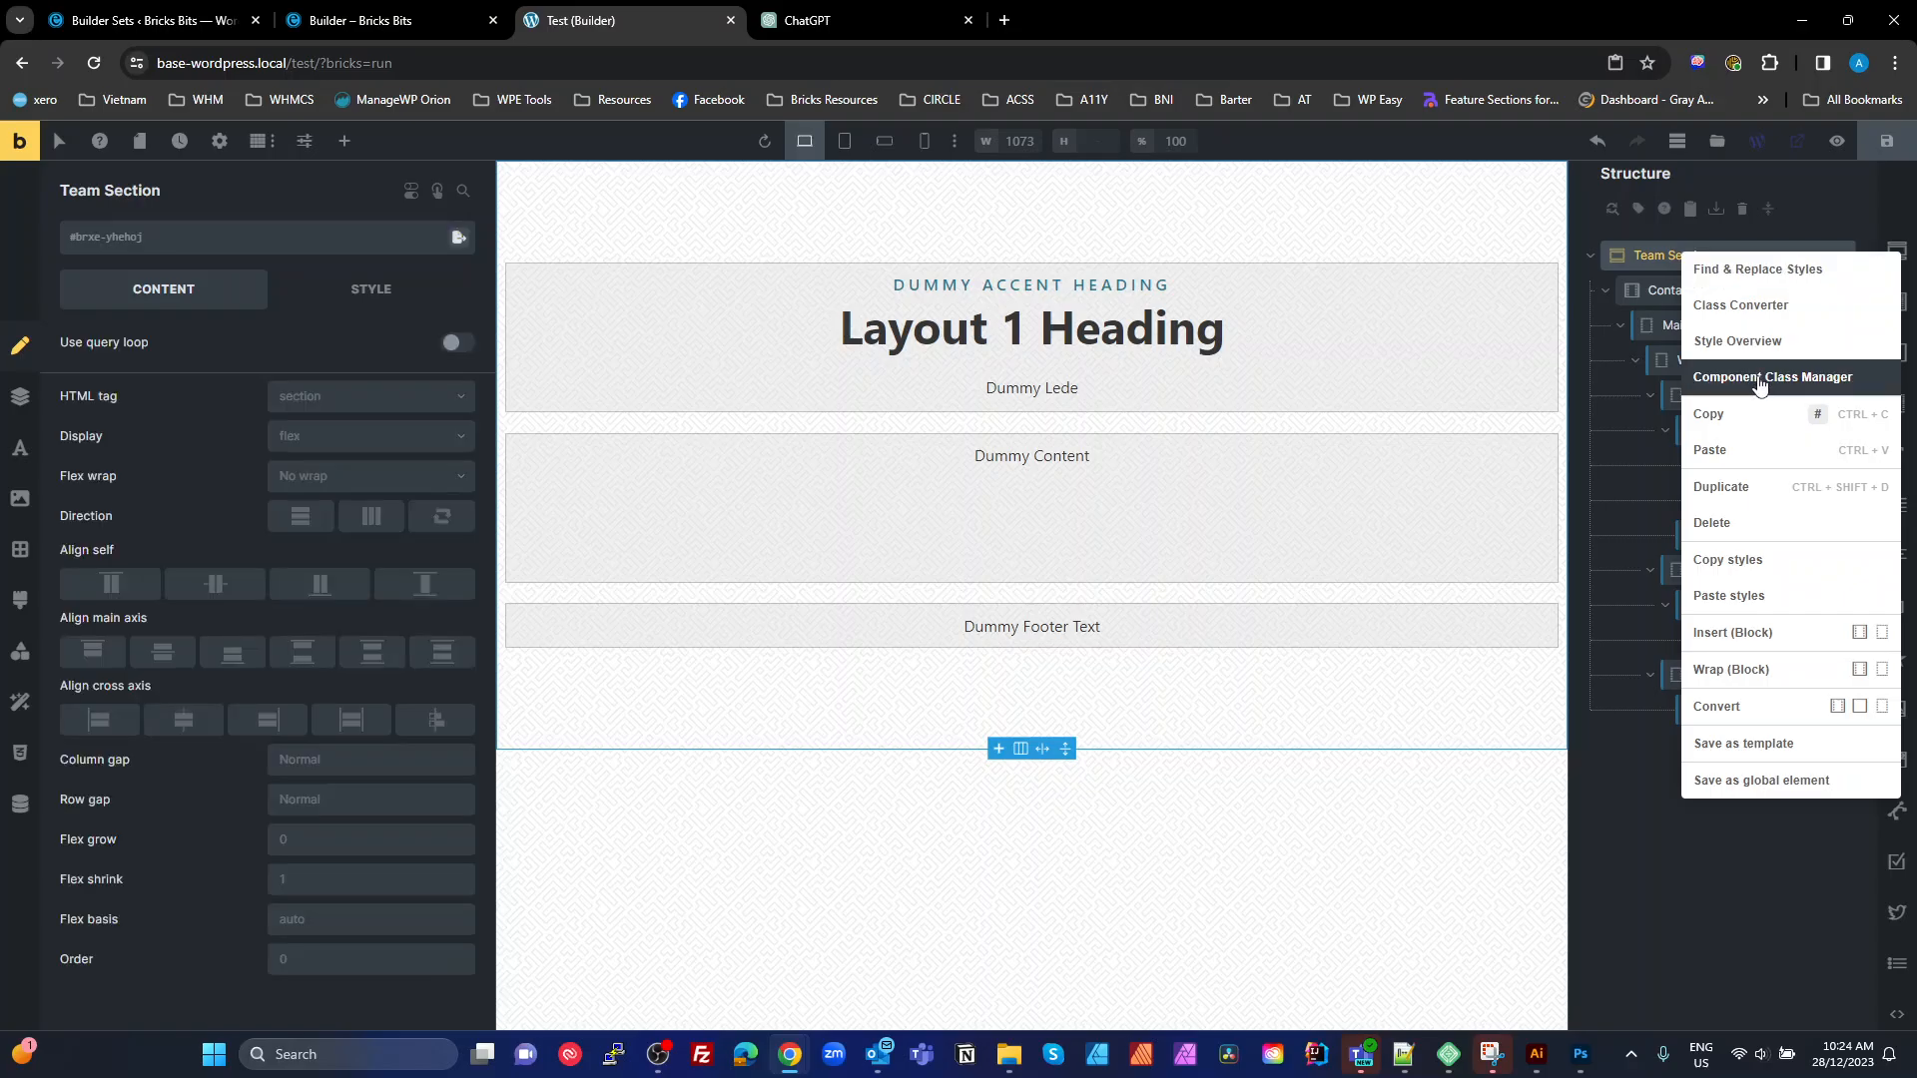
mouse_move(1755, 415)
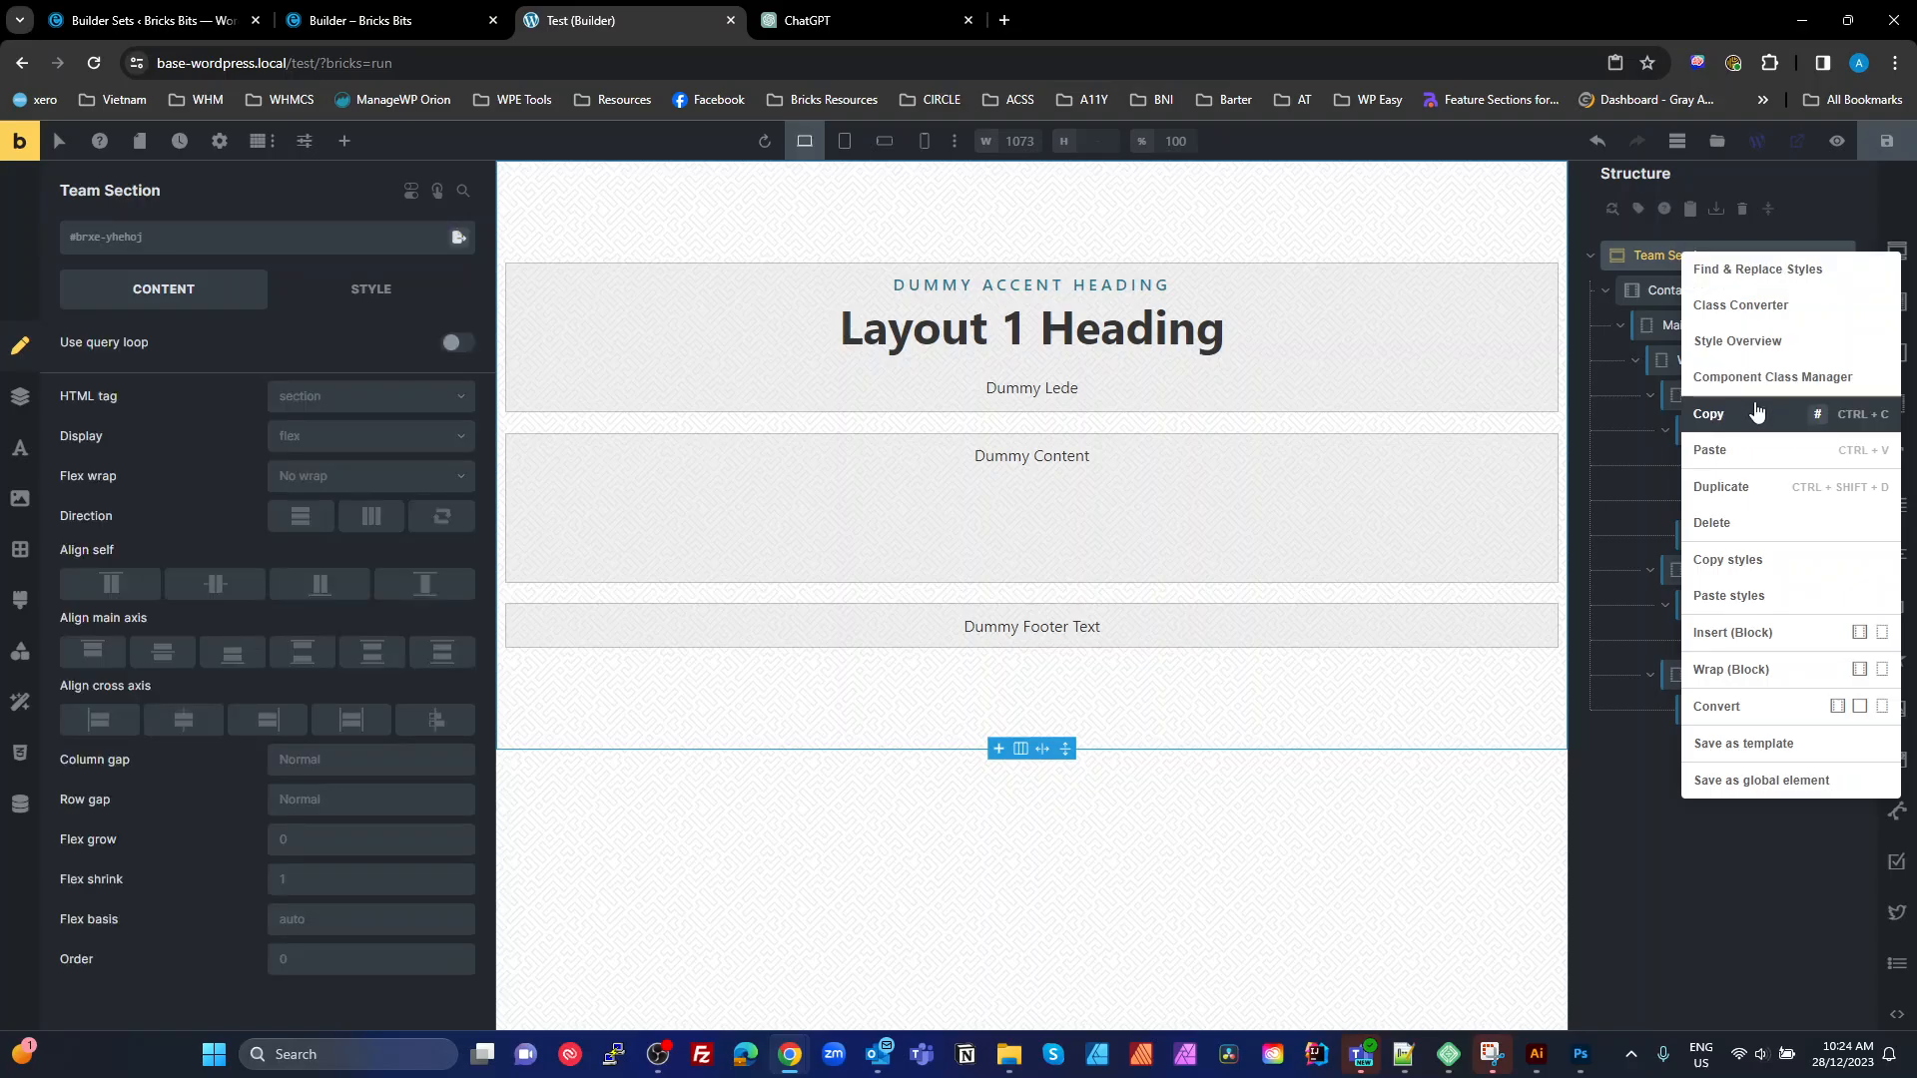
mouse_move(1741, 303)
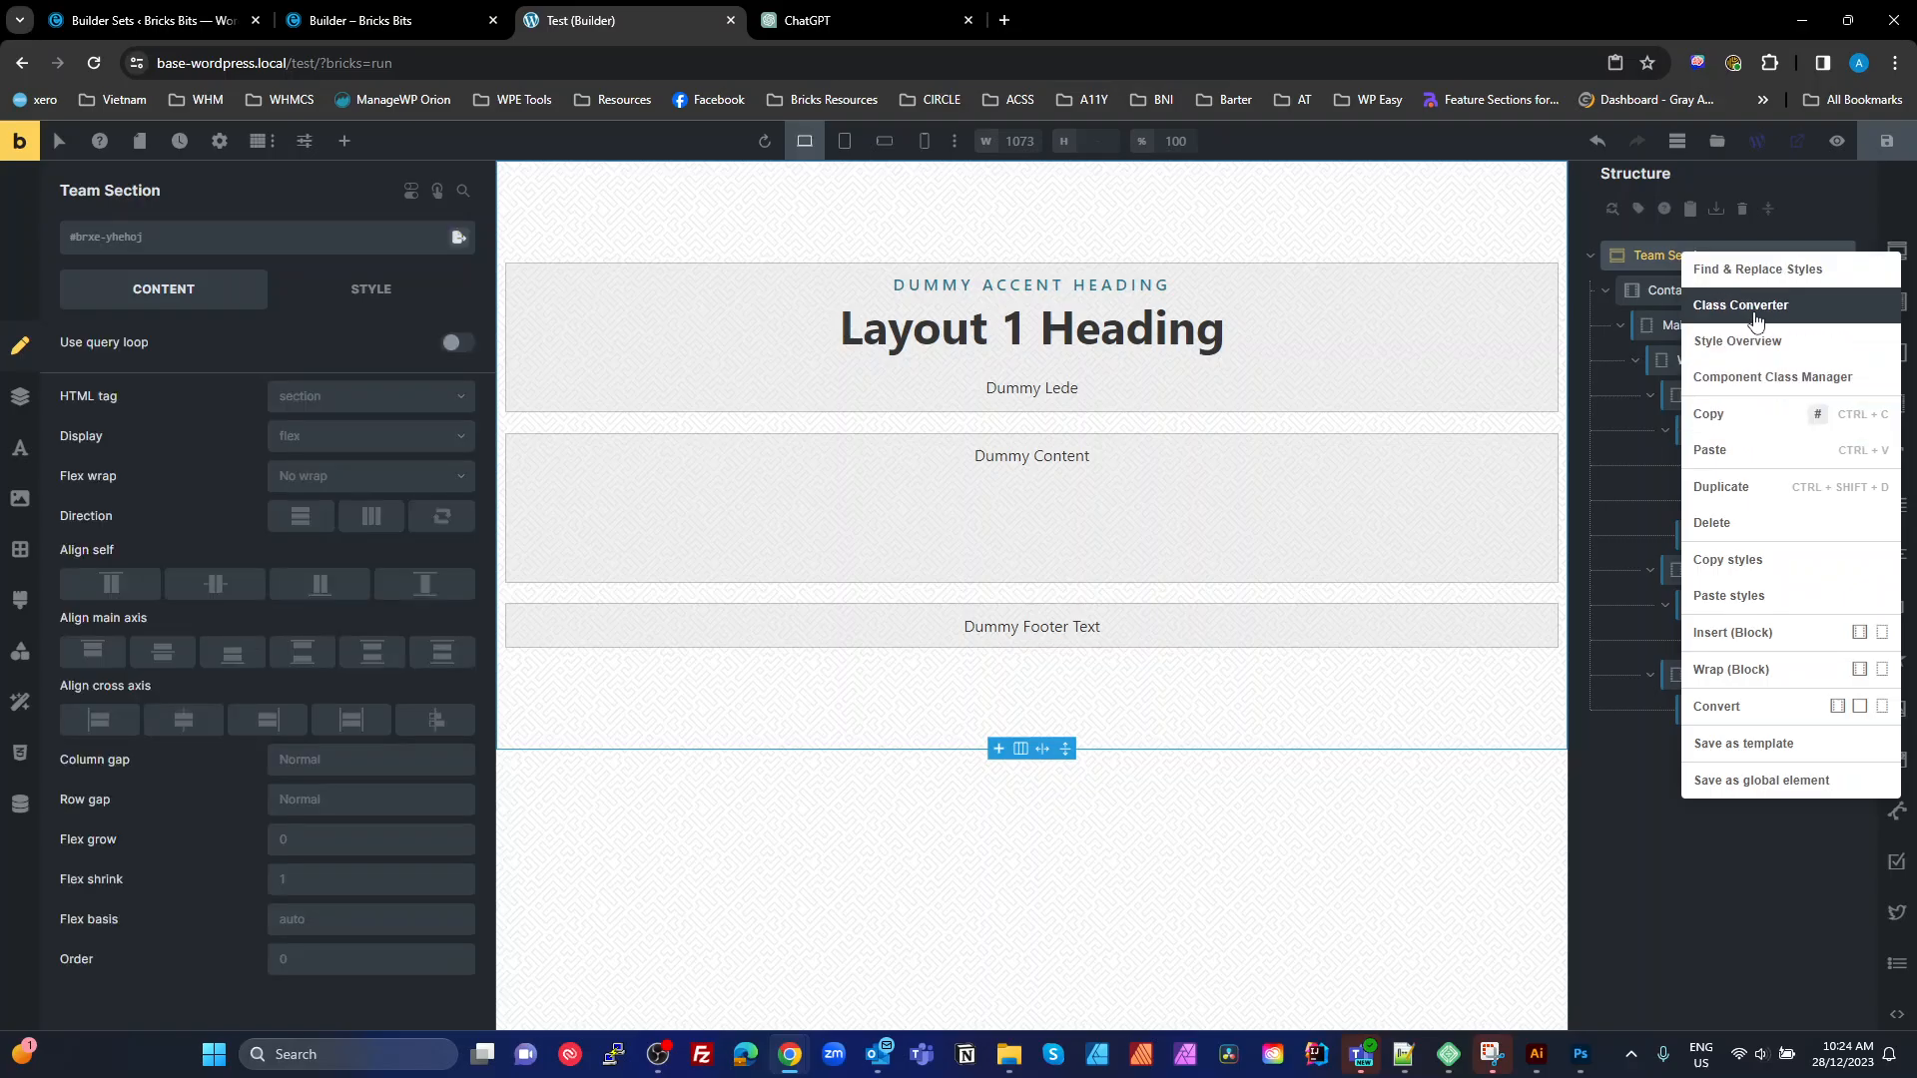
click(1741, 307)
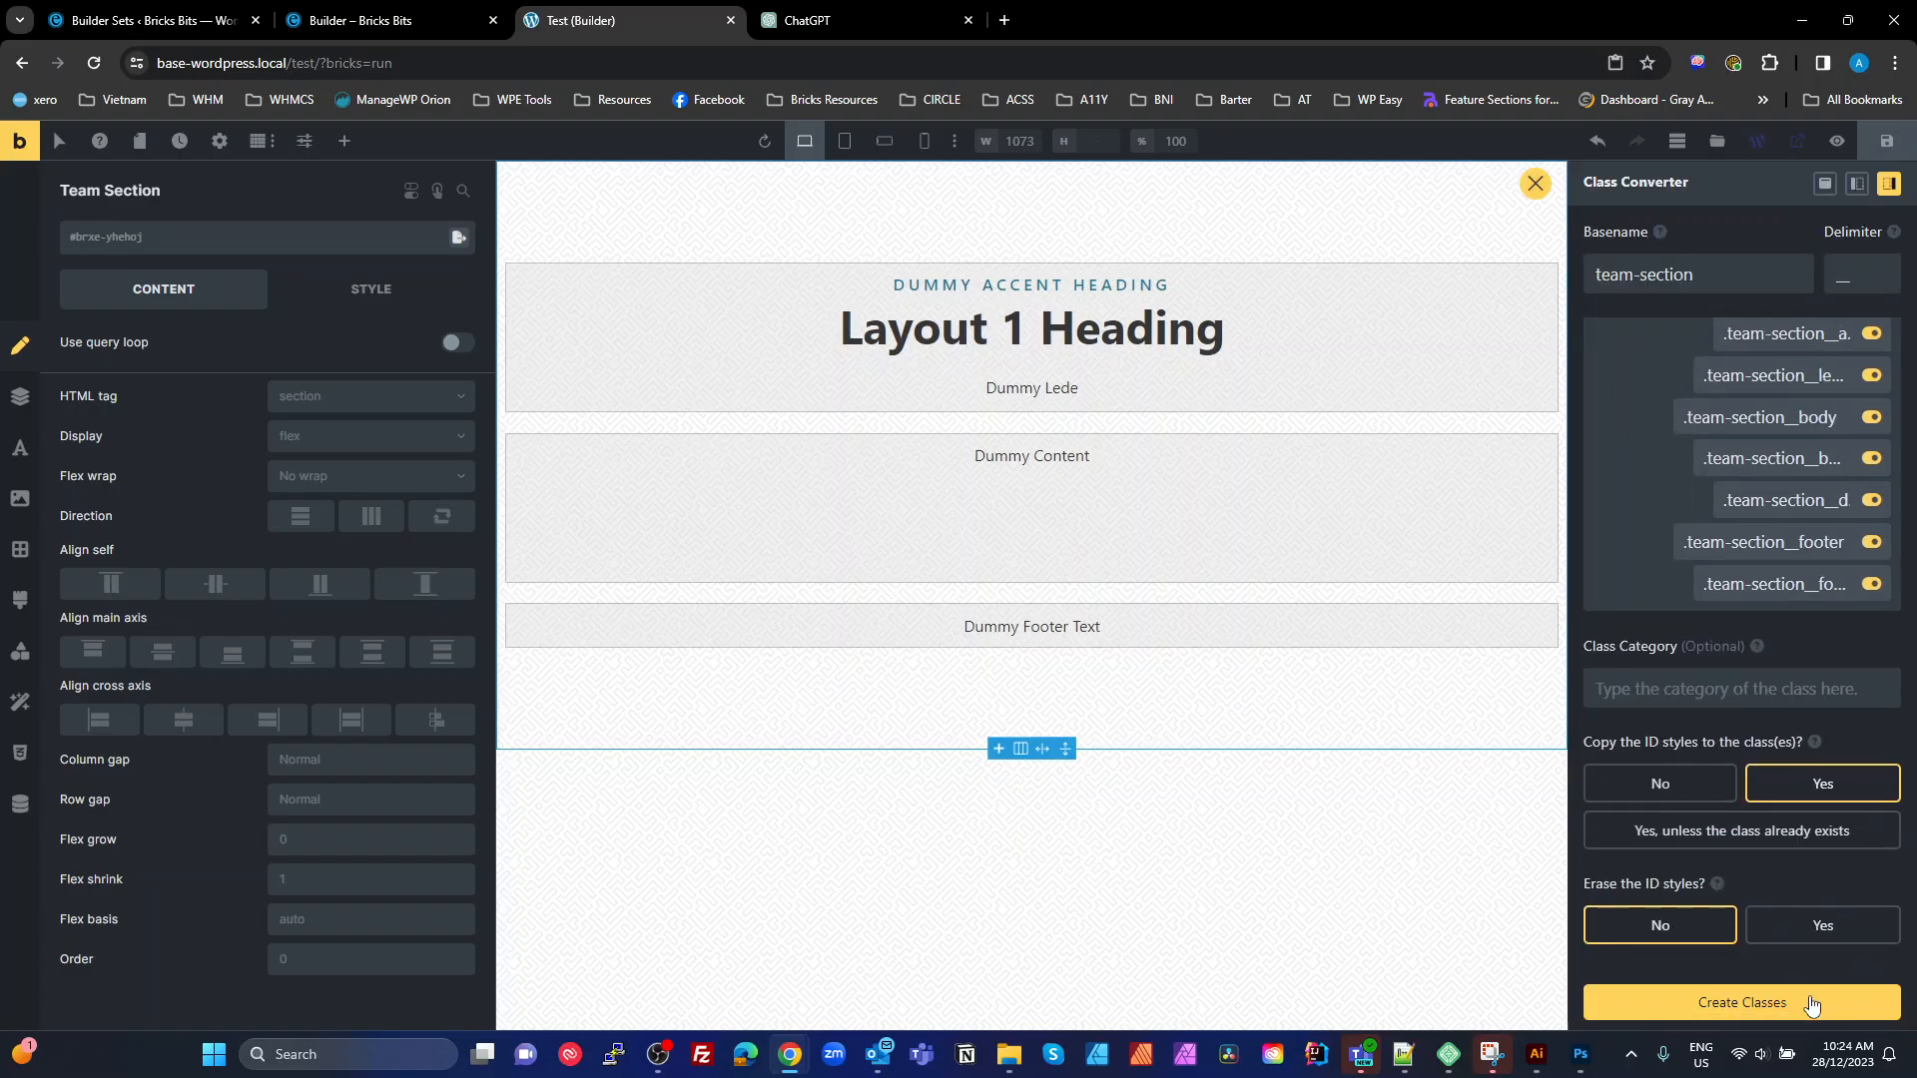
click(1741, 1003)
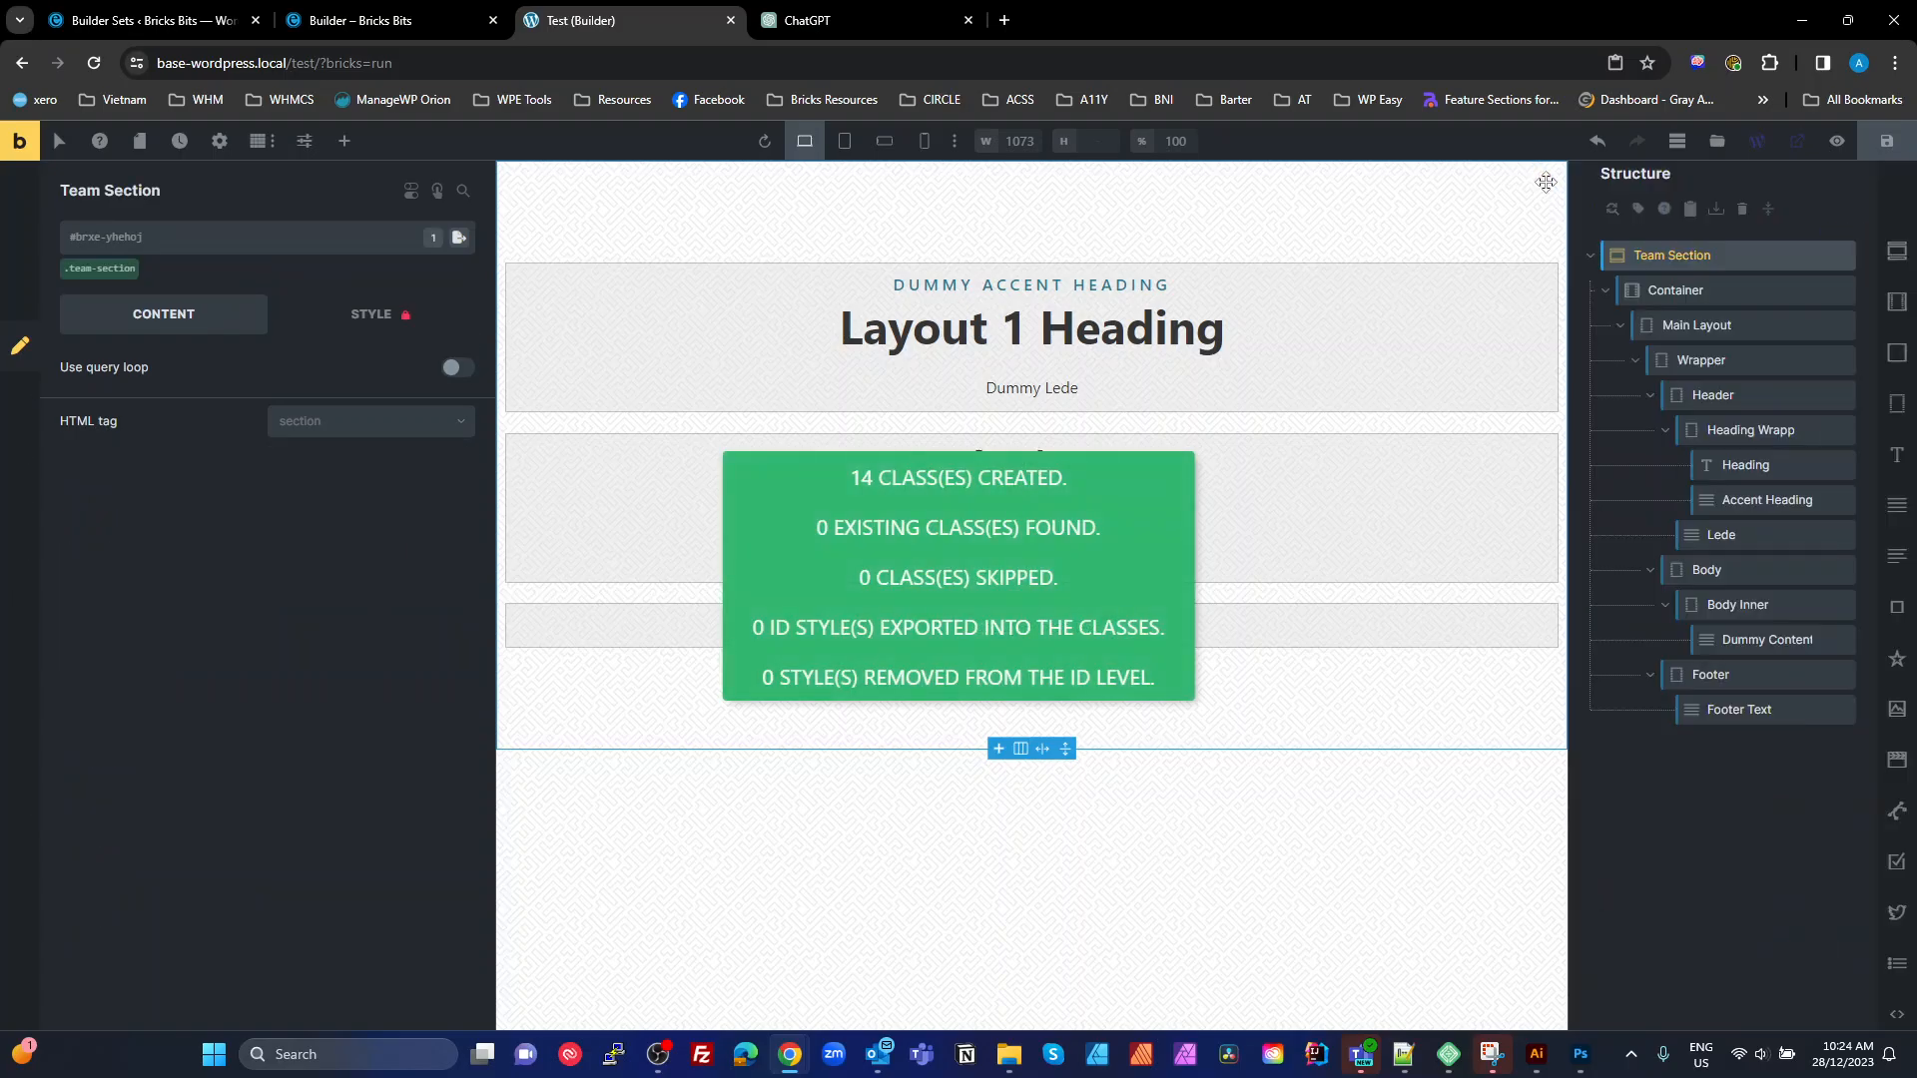
mouse_move(1642, 274)
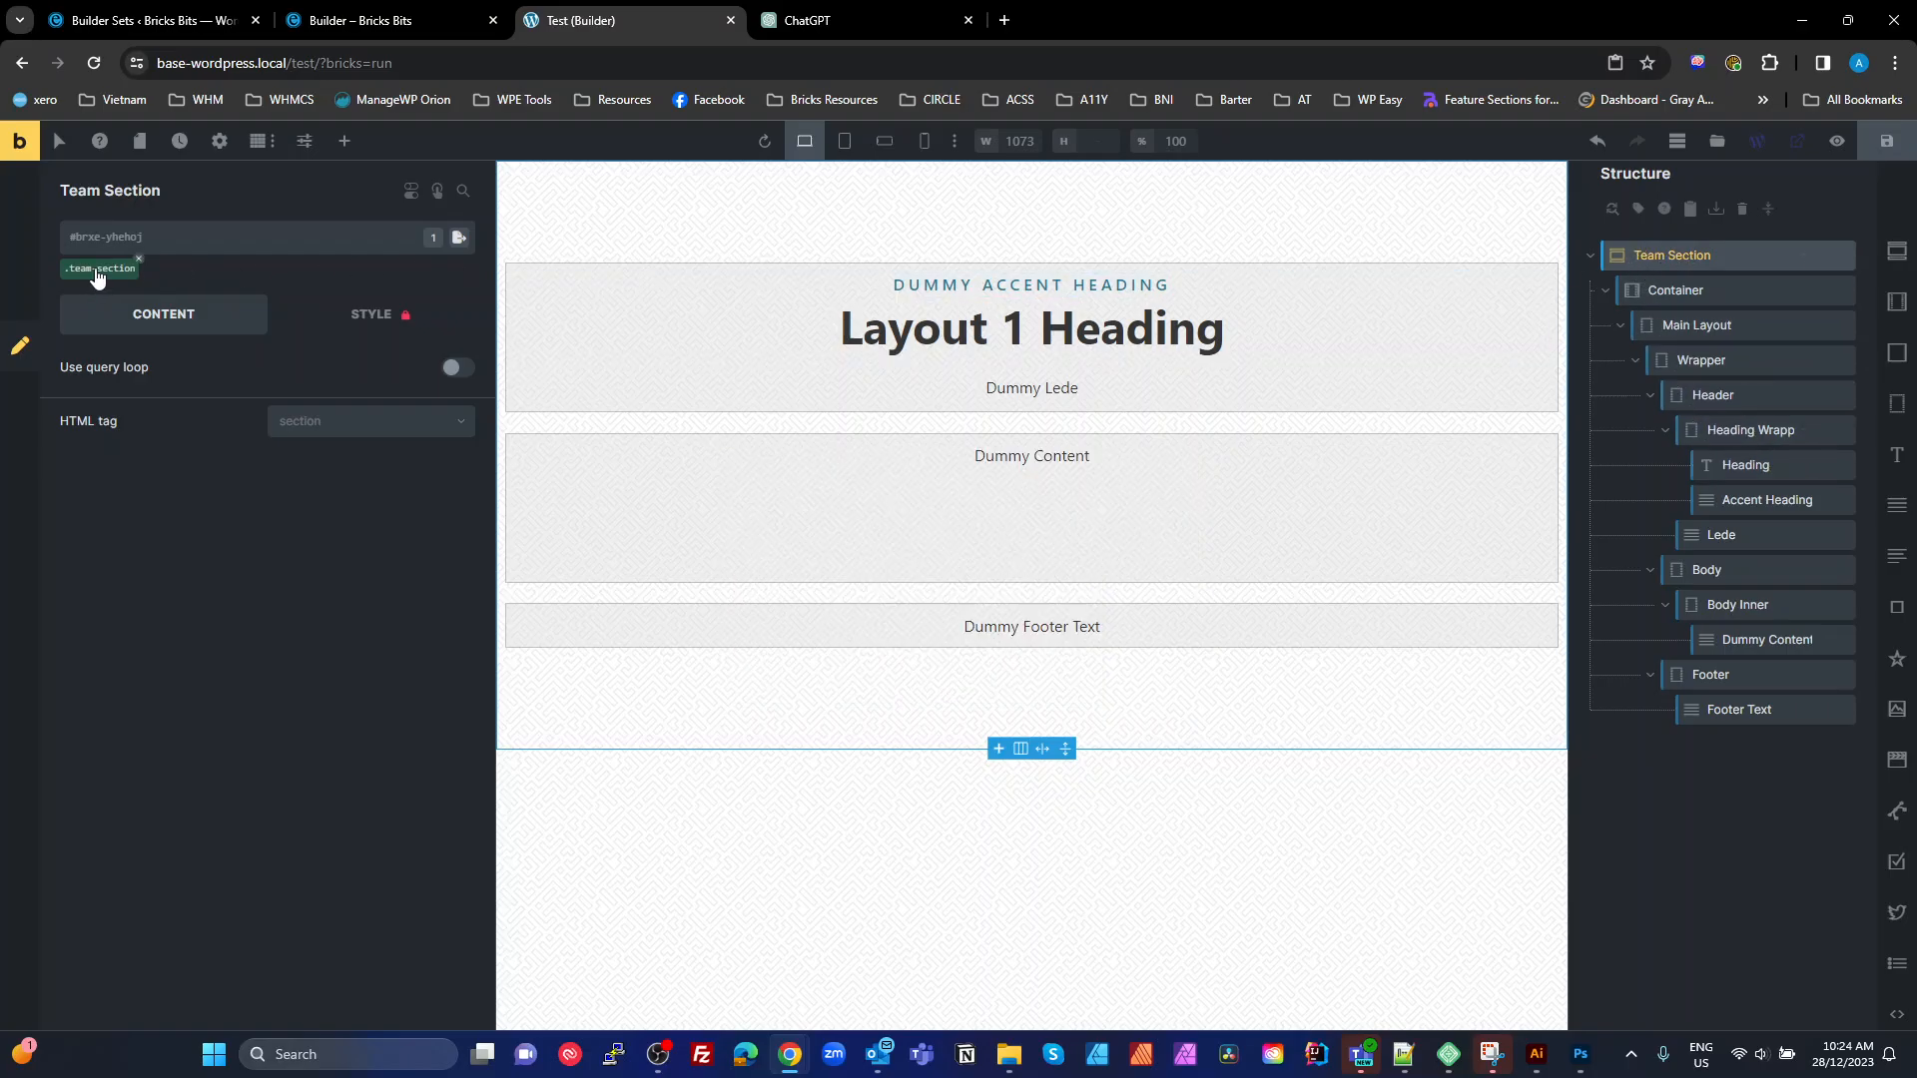
click(1675, 290)
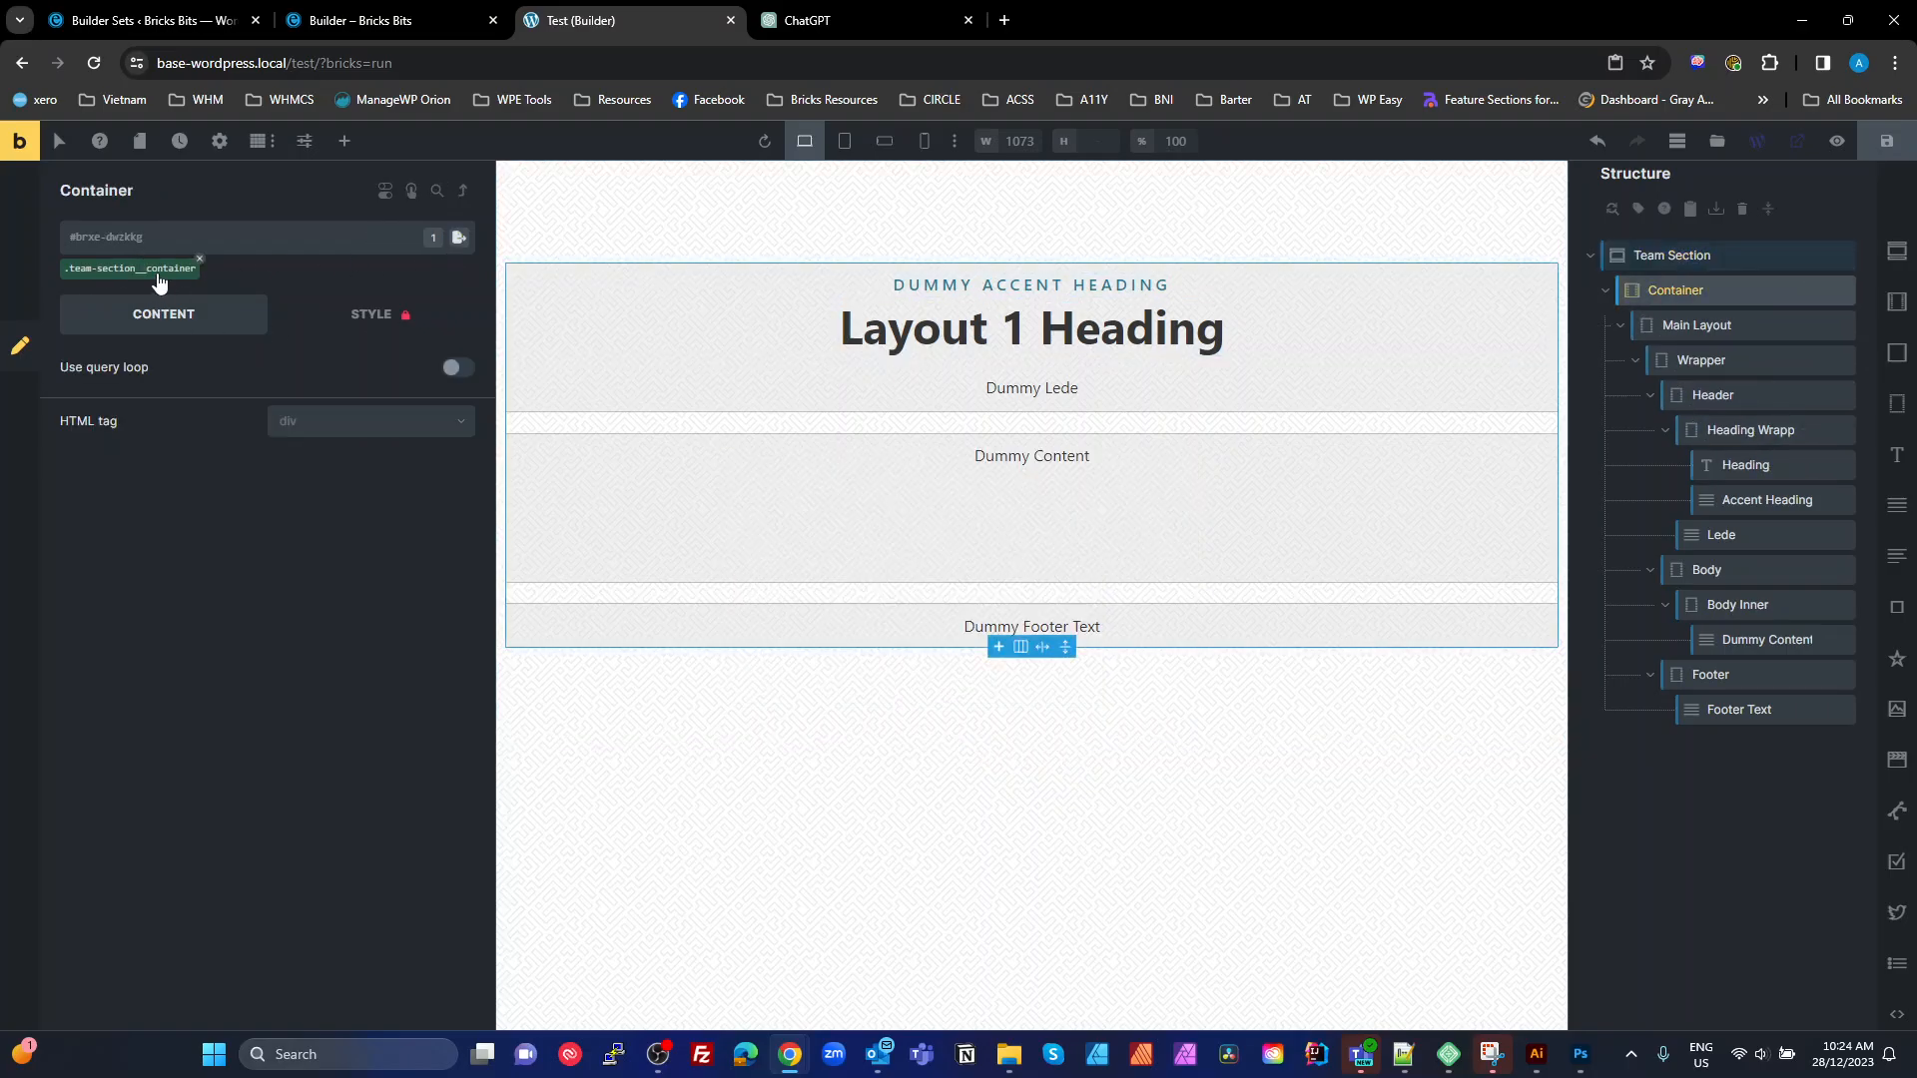
click(1695, 325)
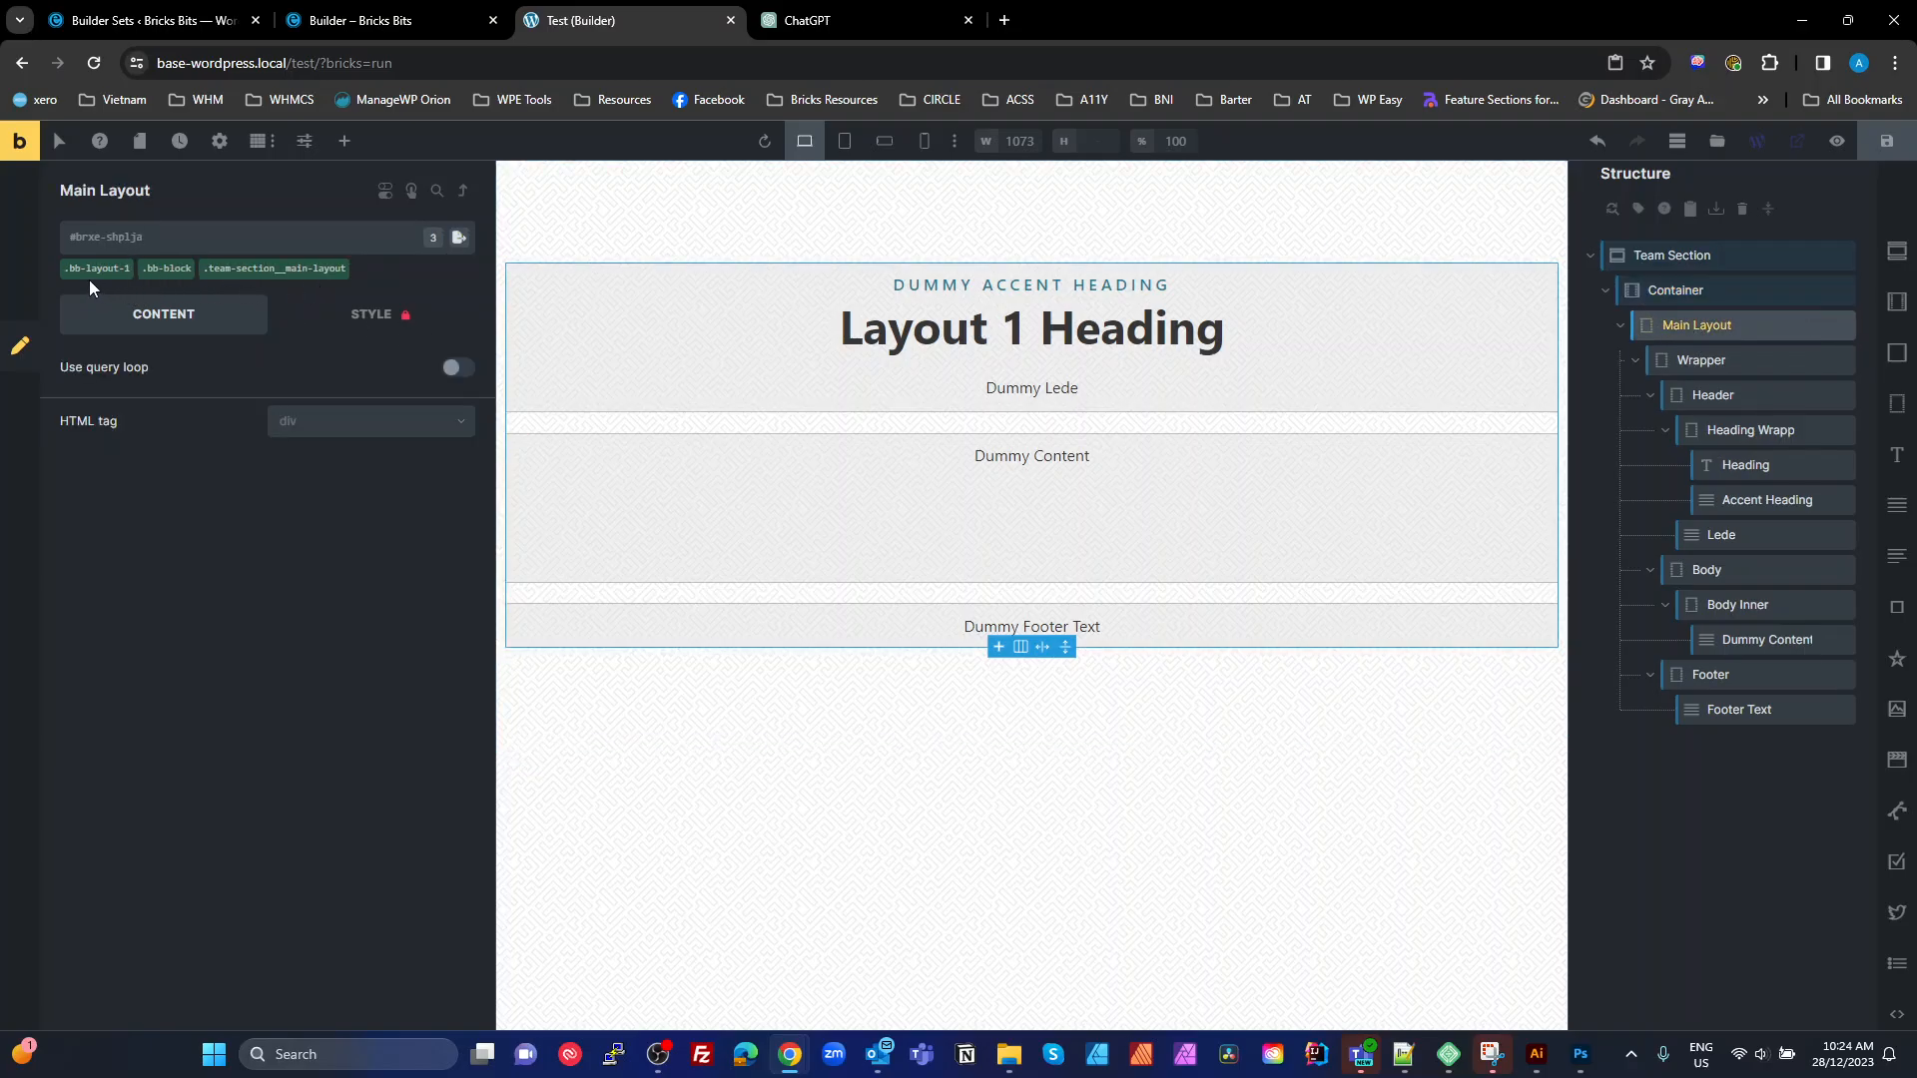
Rename the layout block to 'Main Layout (BB Layout 1 (CSS))'
click(96, 268)
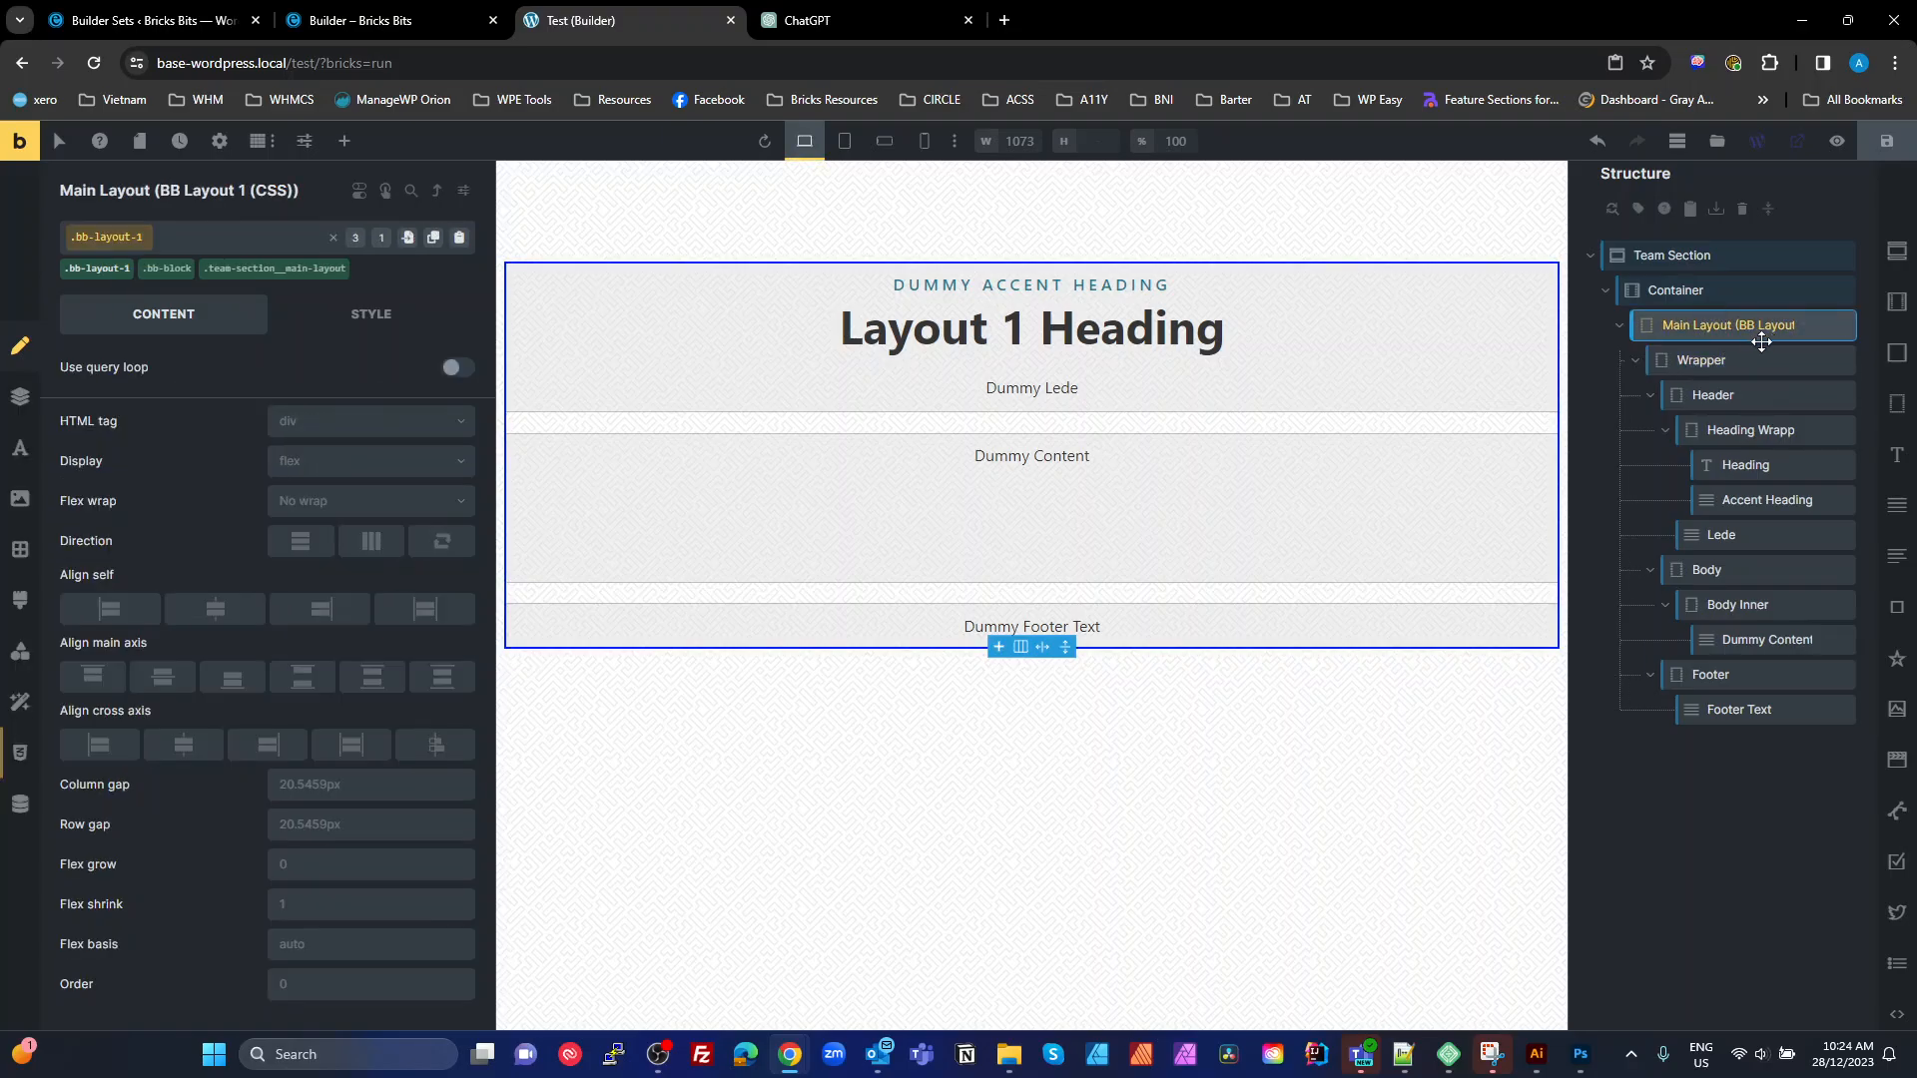
mouse_move(1681, 316)
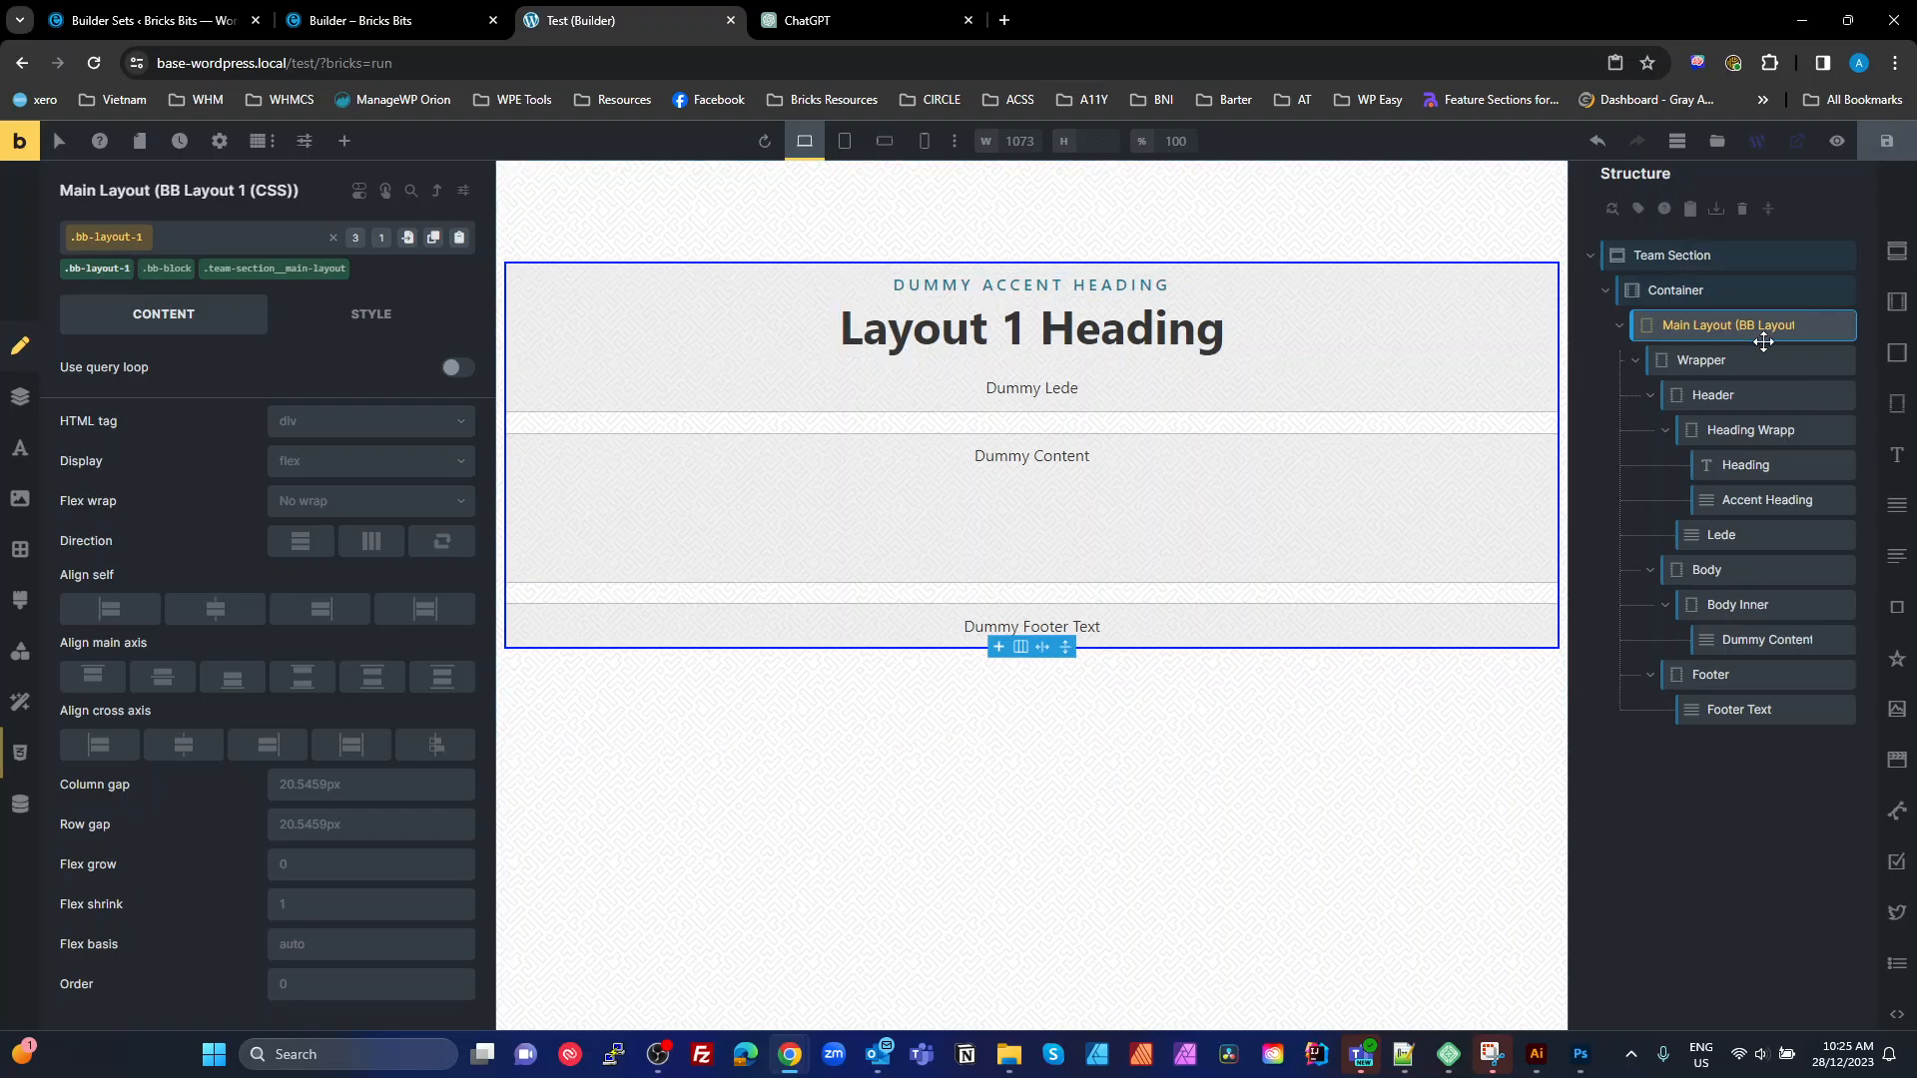
mouse_move(1682, 325)
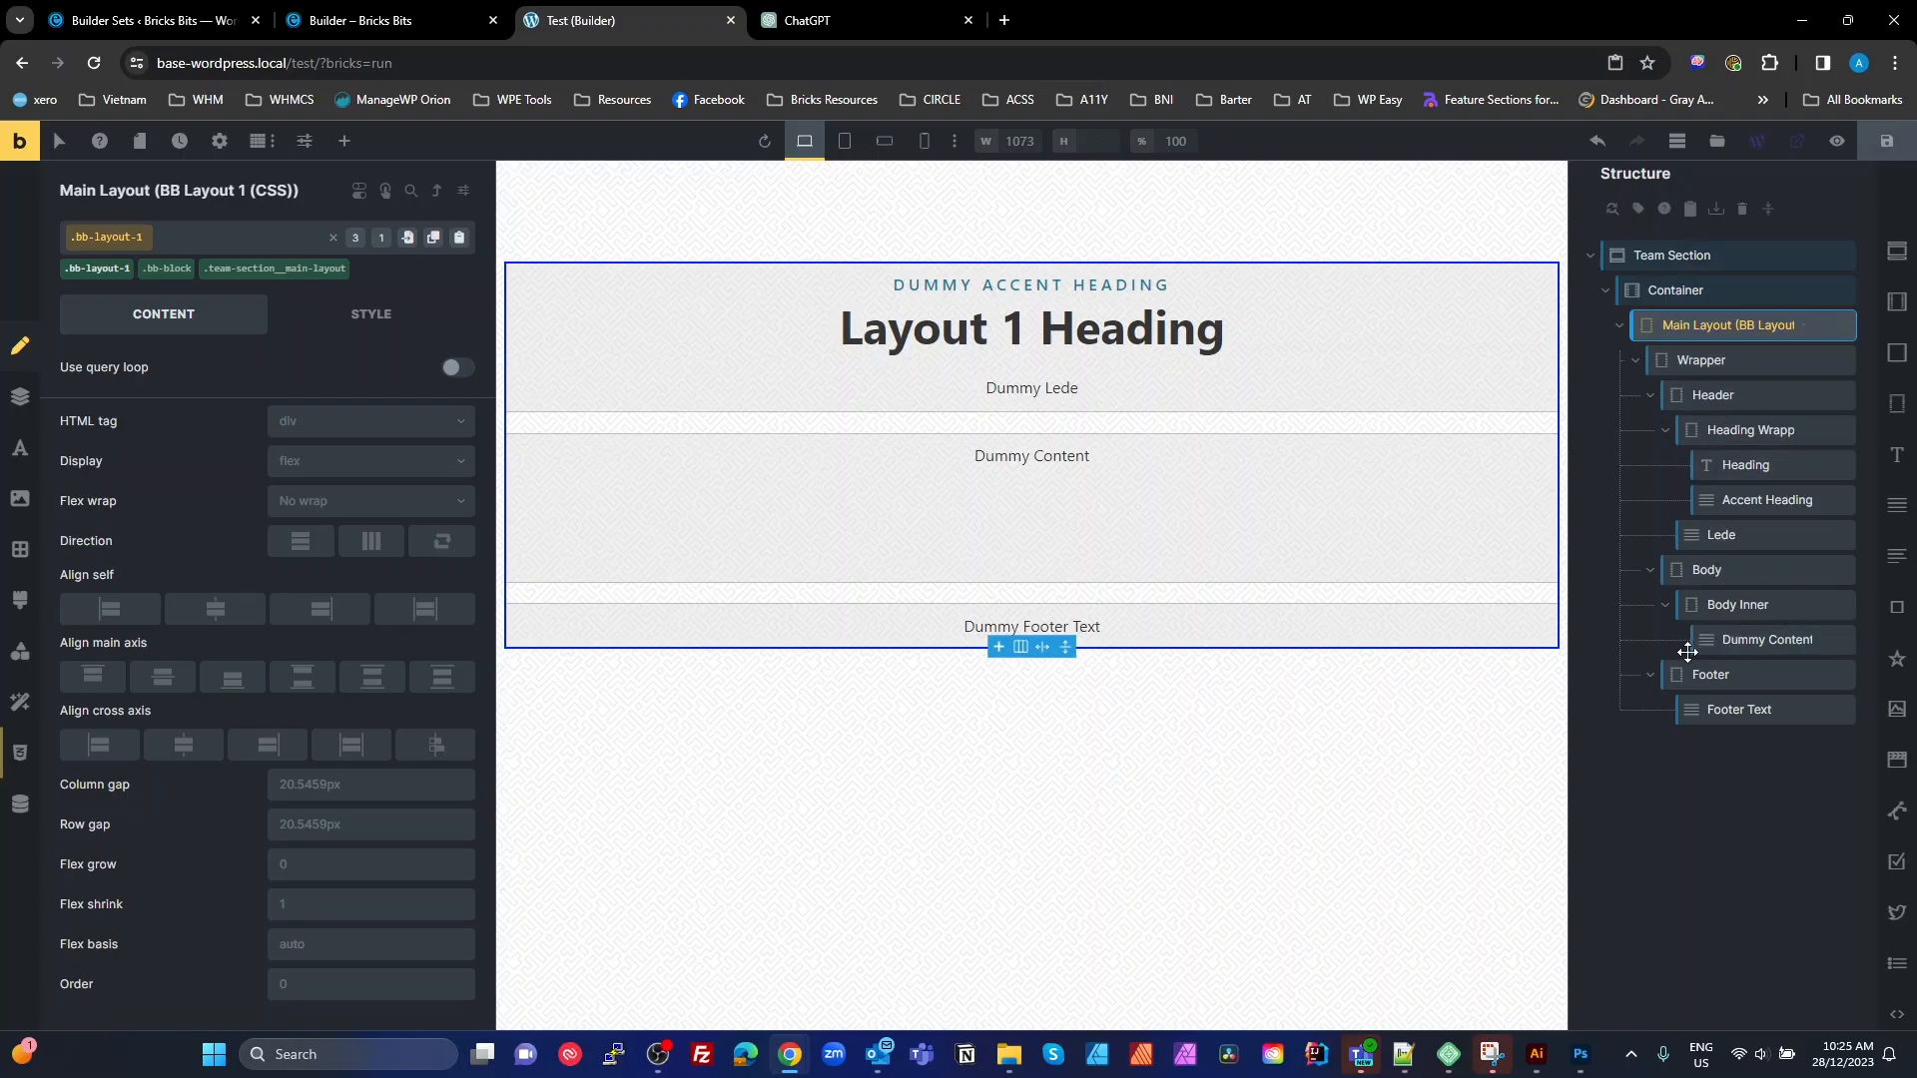
click(343, 140)
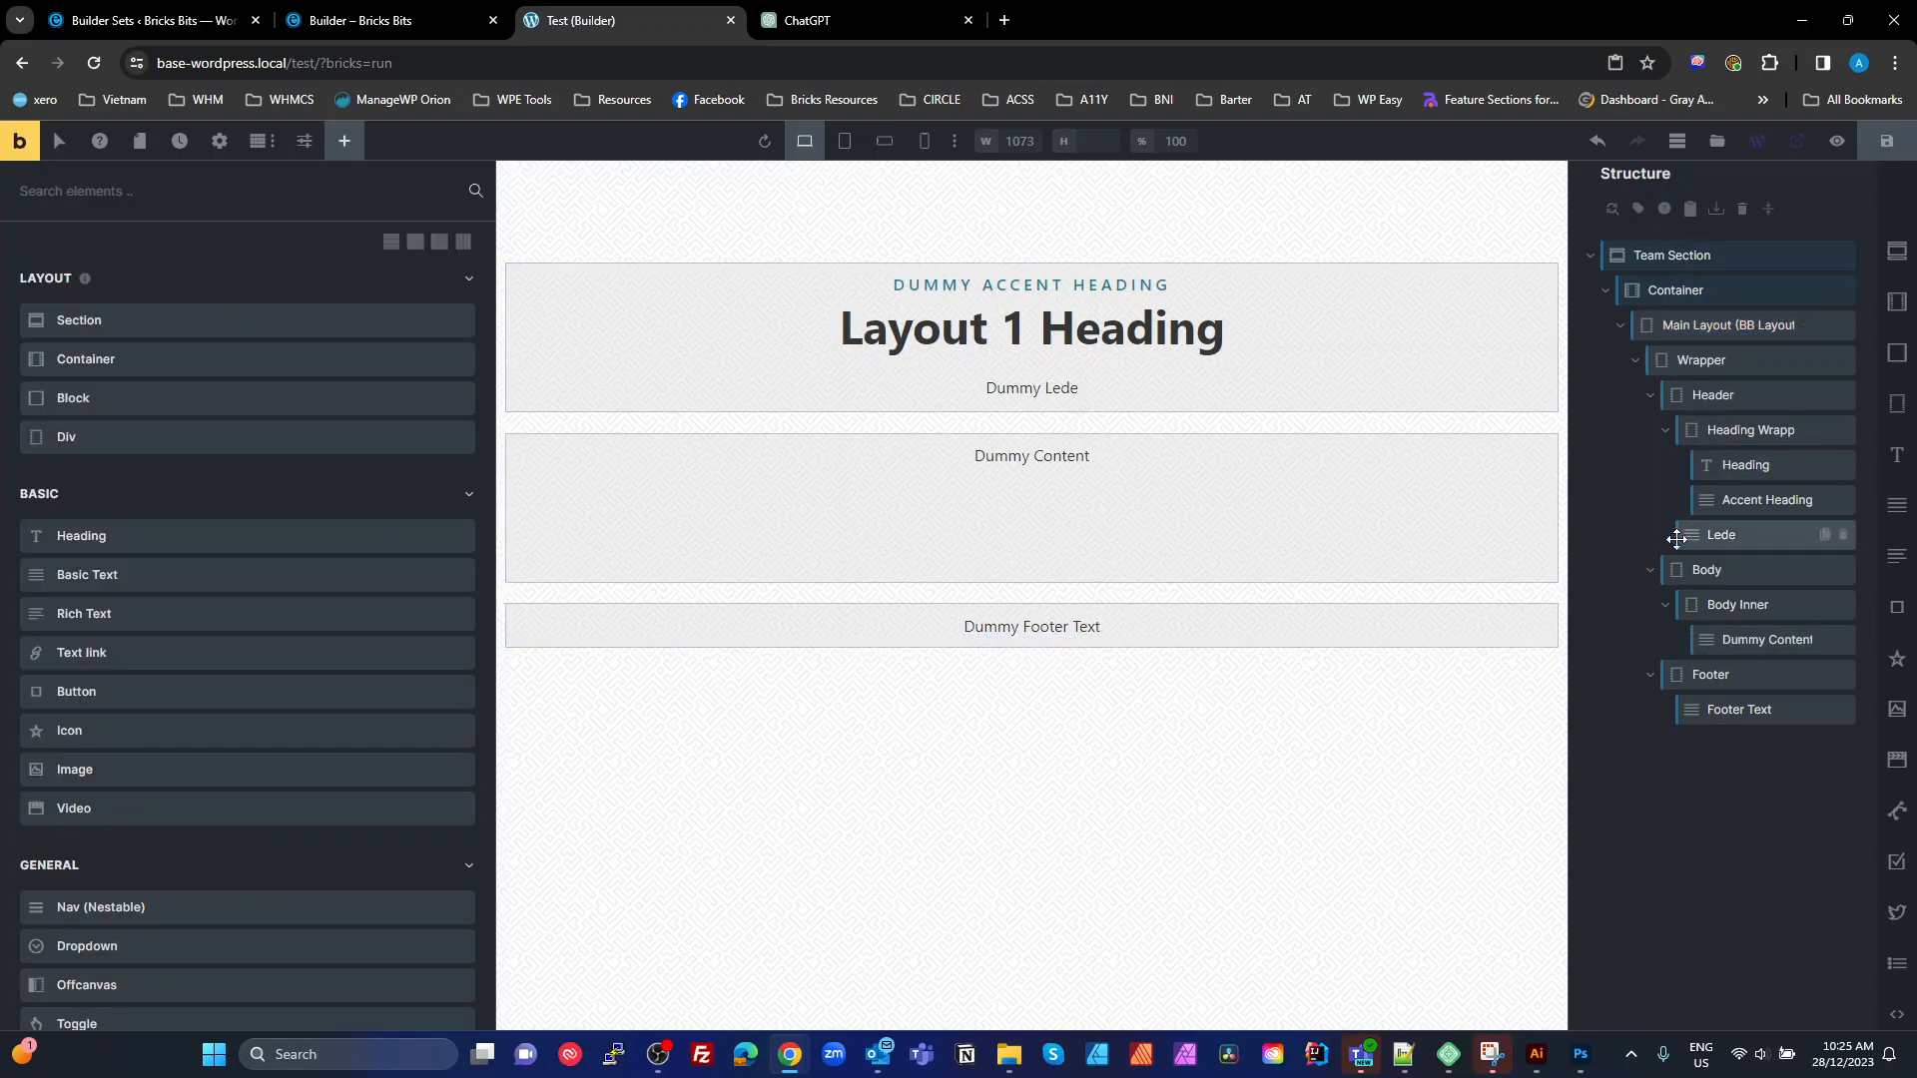
Set the accent heading text to 'Our Amazing People'
click(1767, 499)
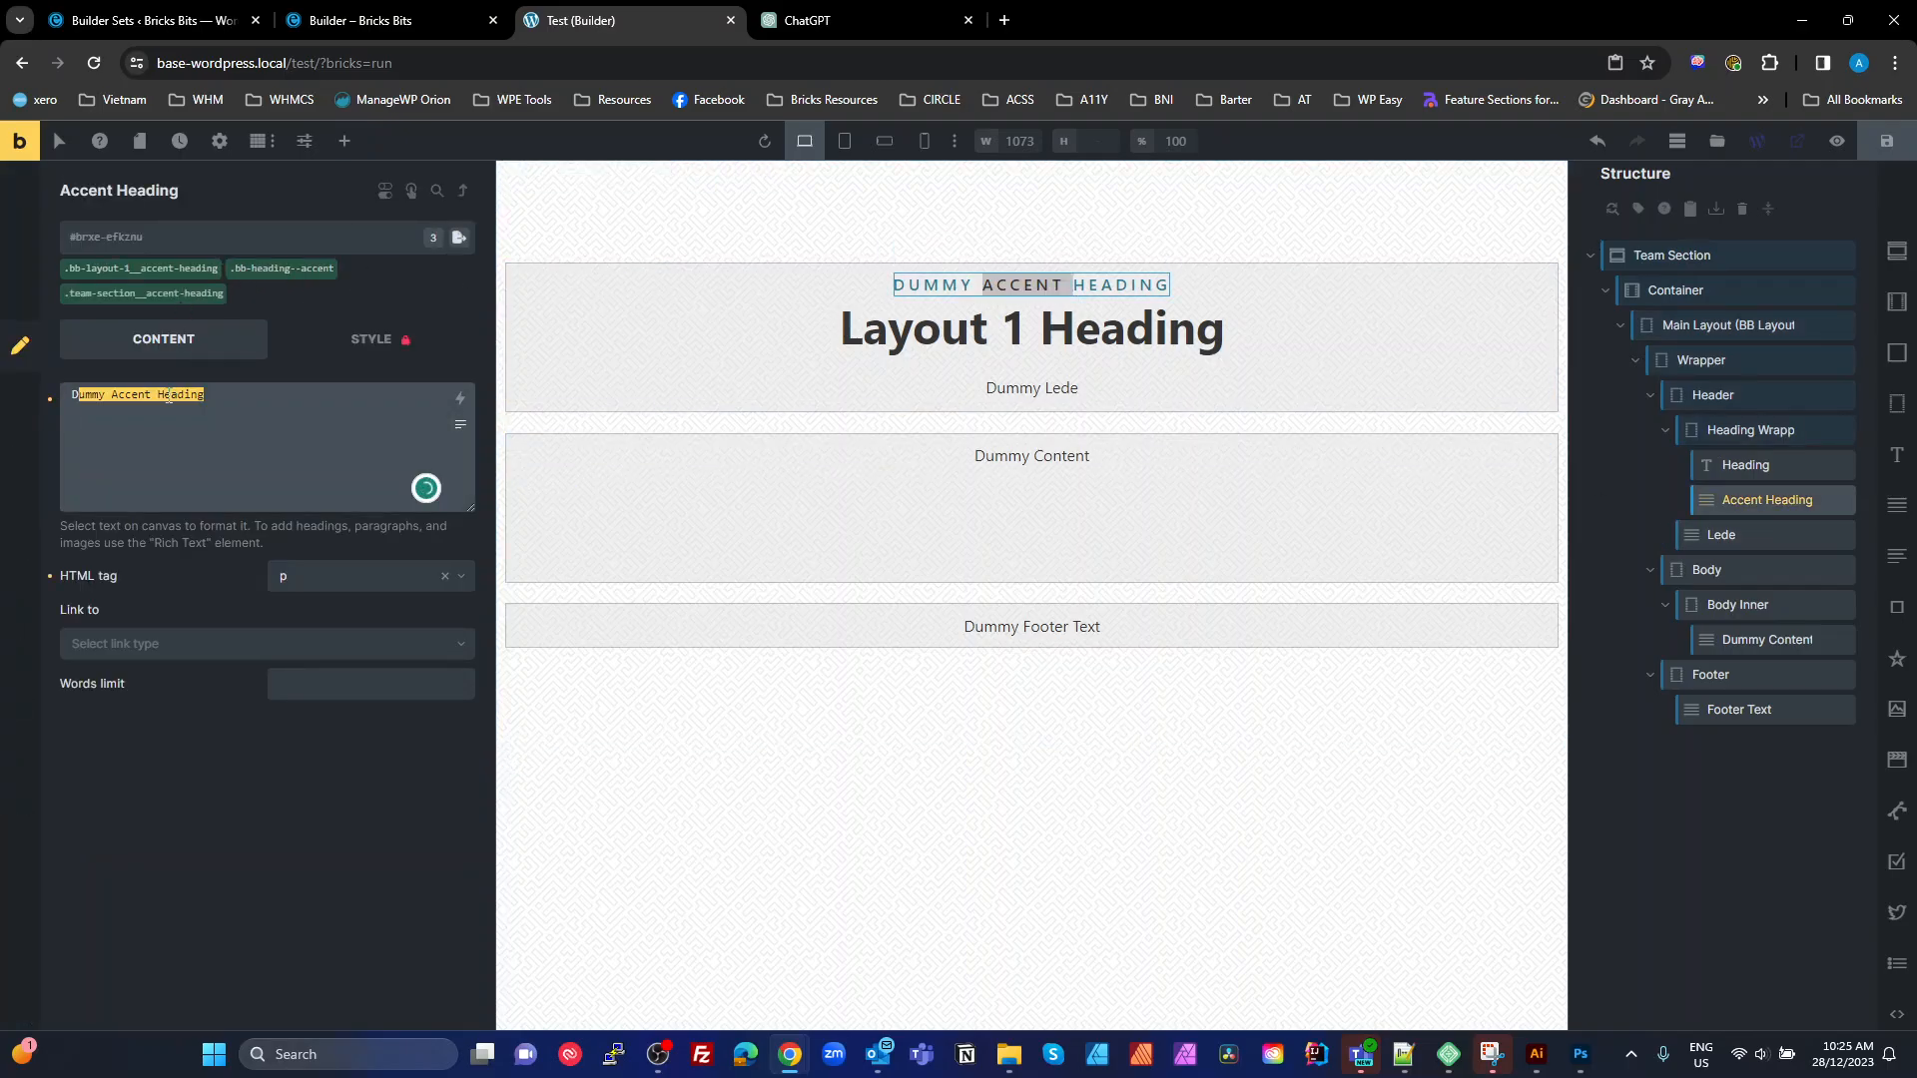
text(Ou)
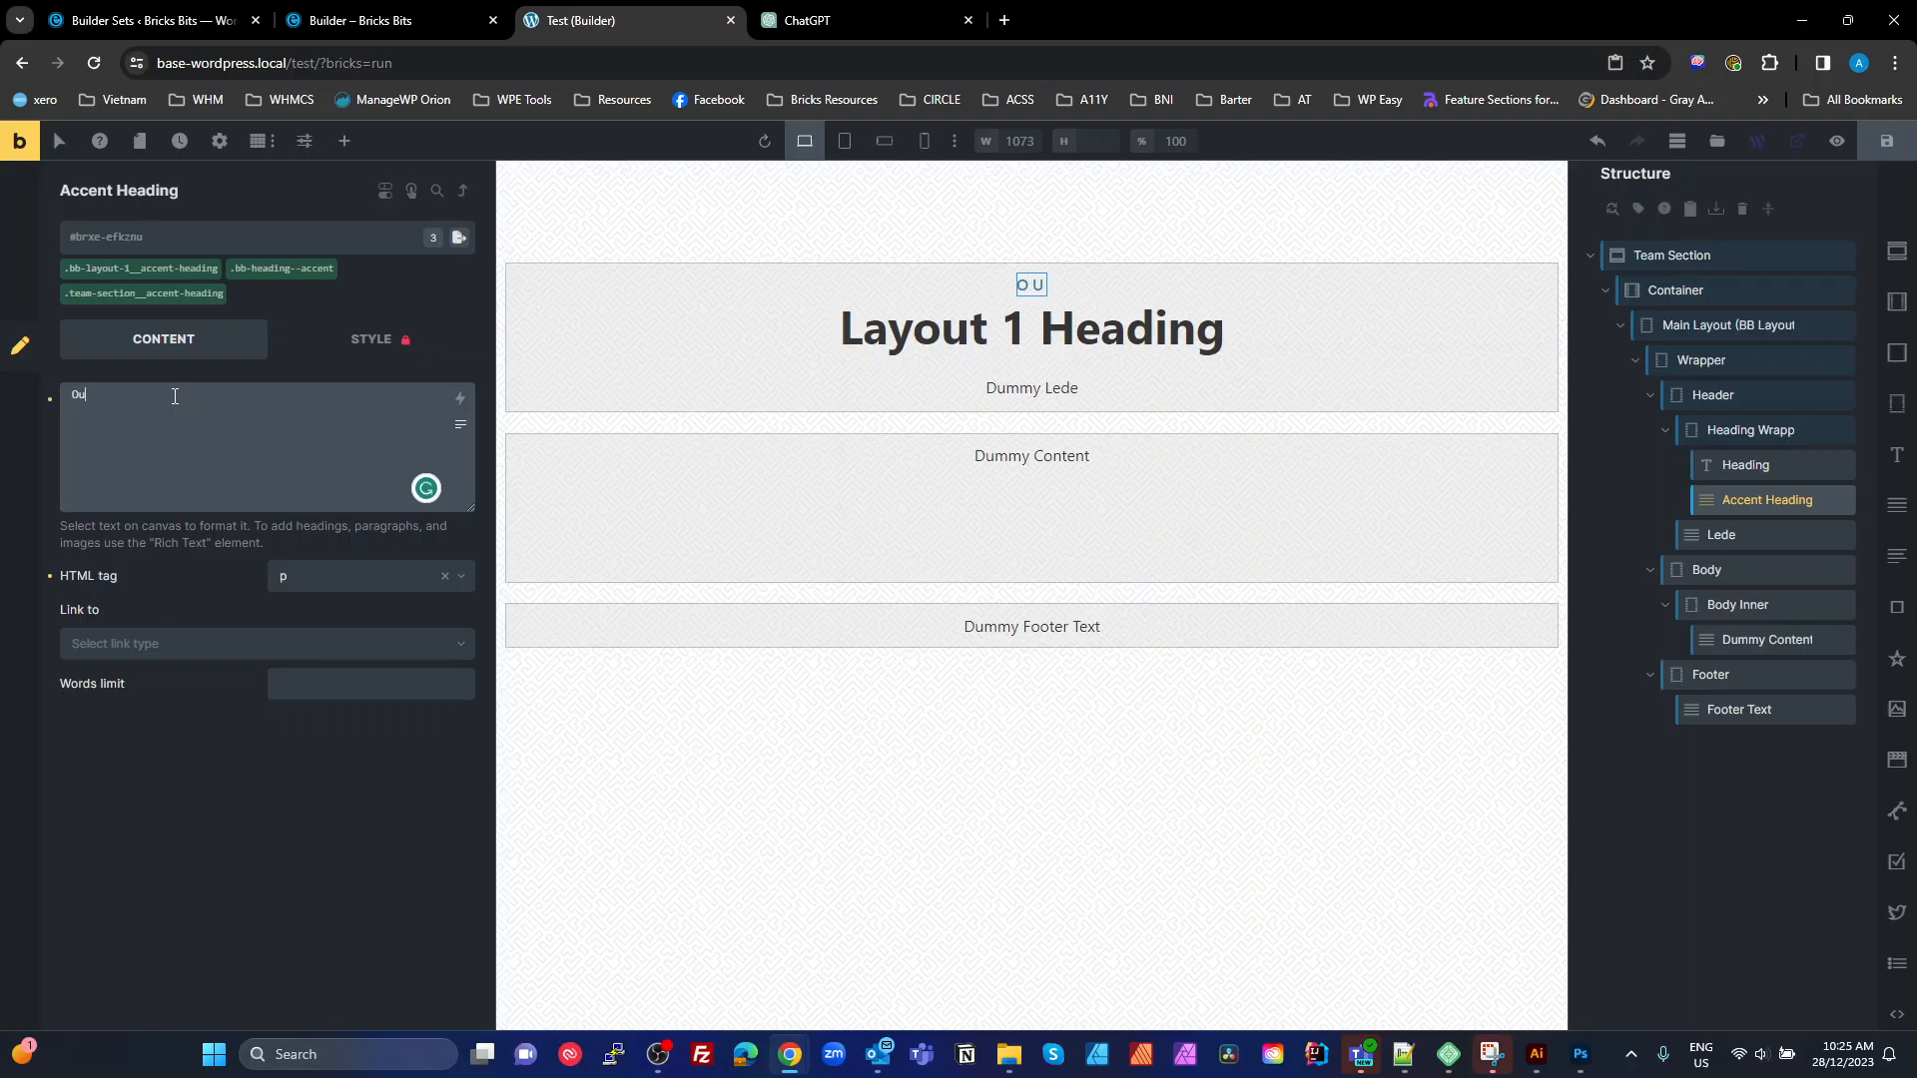
text(r Amazing Pe)
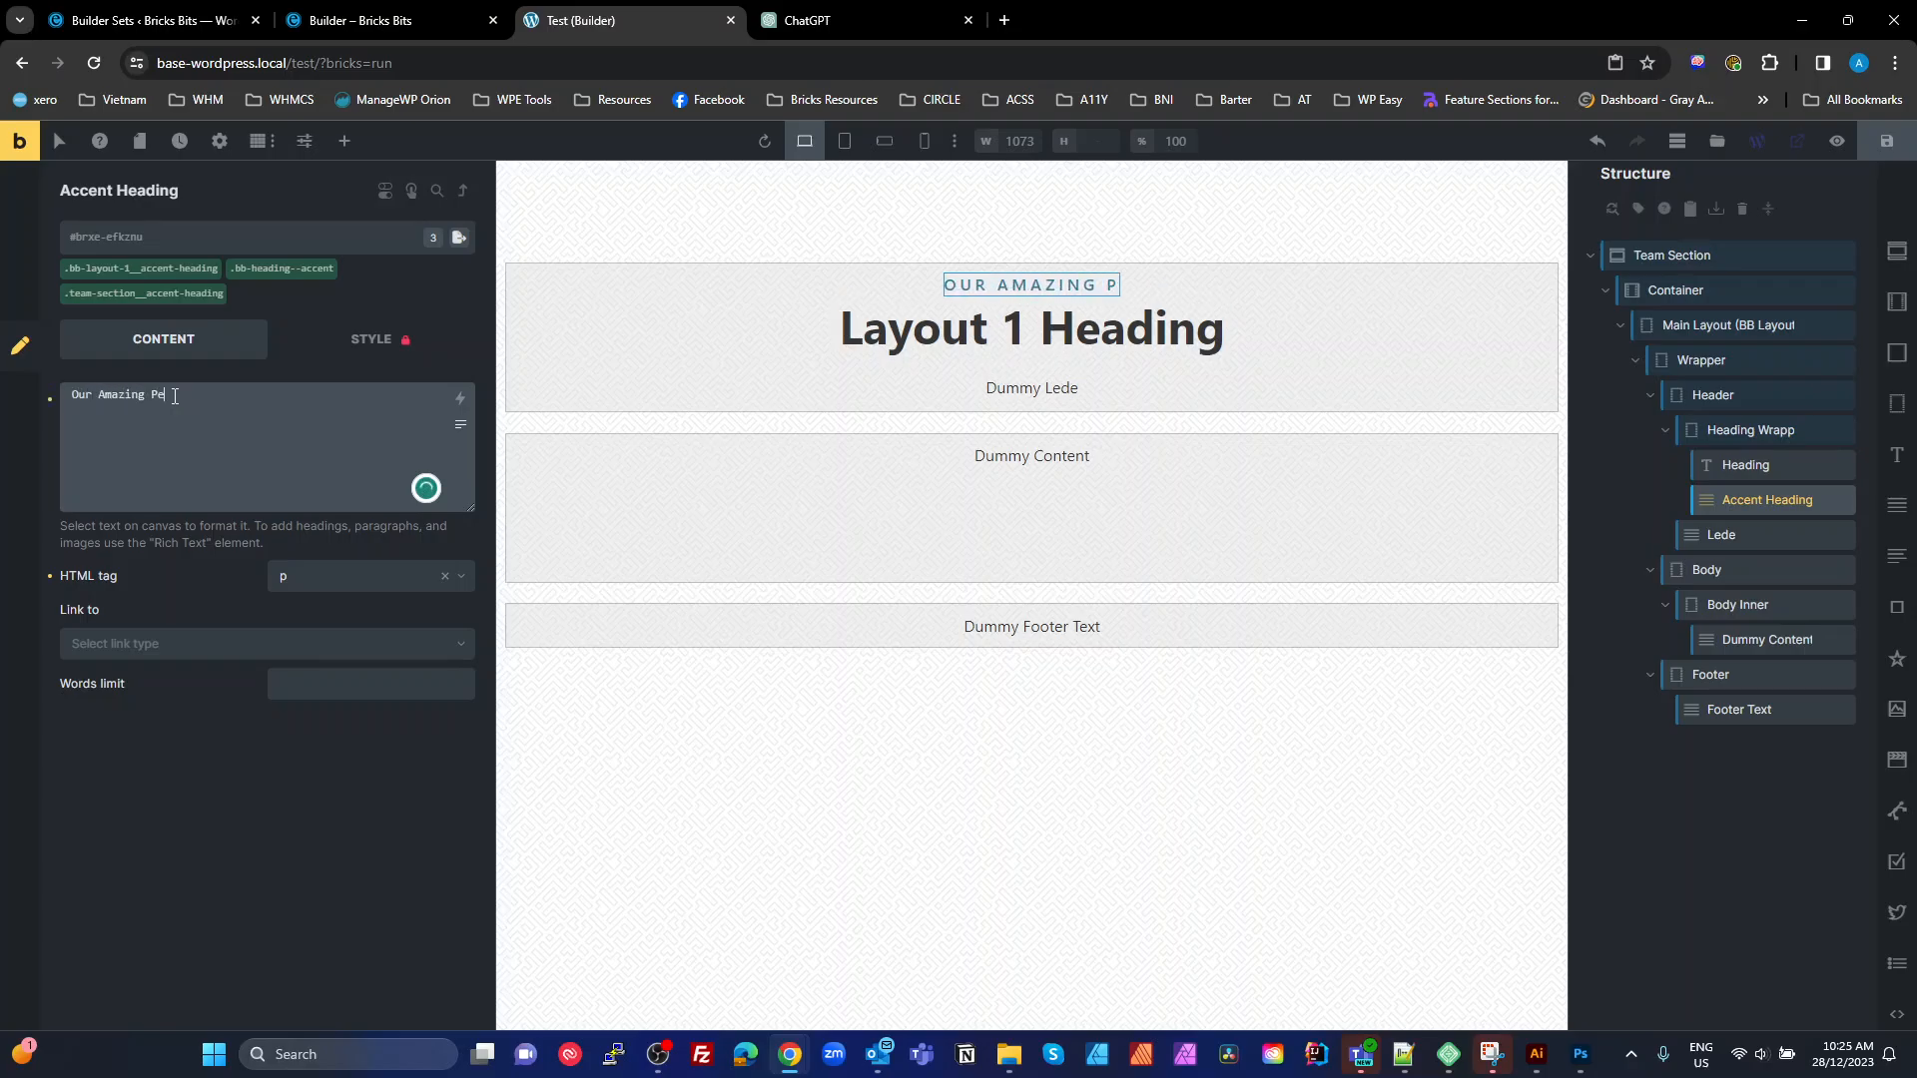
text(ople)
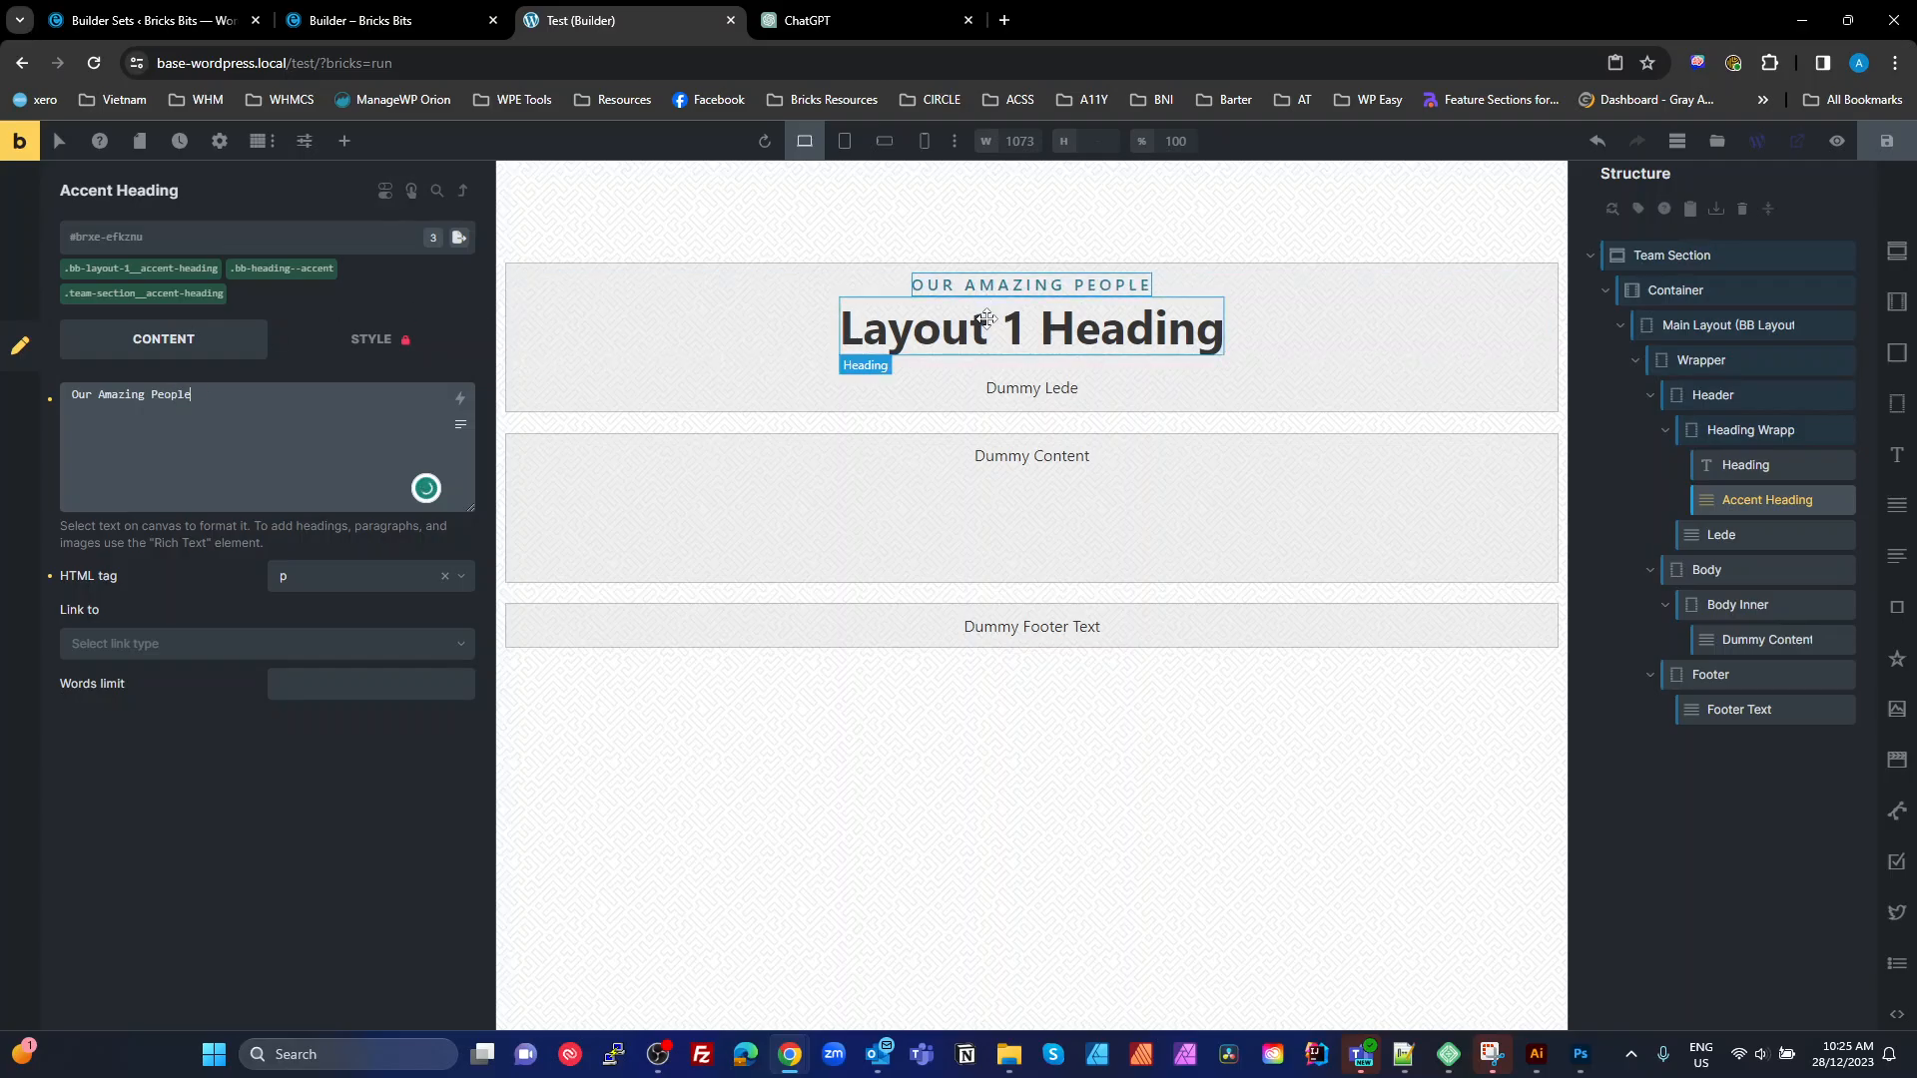
Set the main heading to 'Get to know us' and switch to the ChatGPT team blurb
click(1745, 466)
text(G)
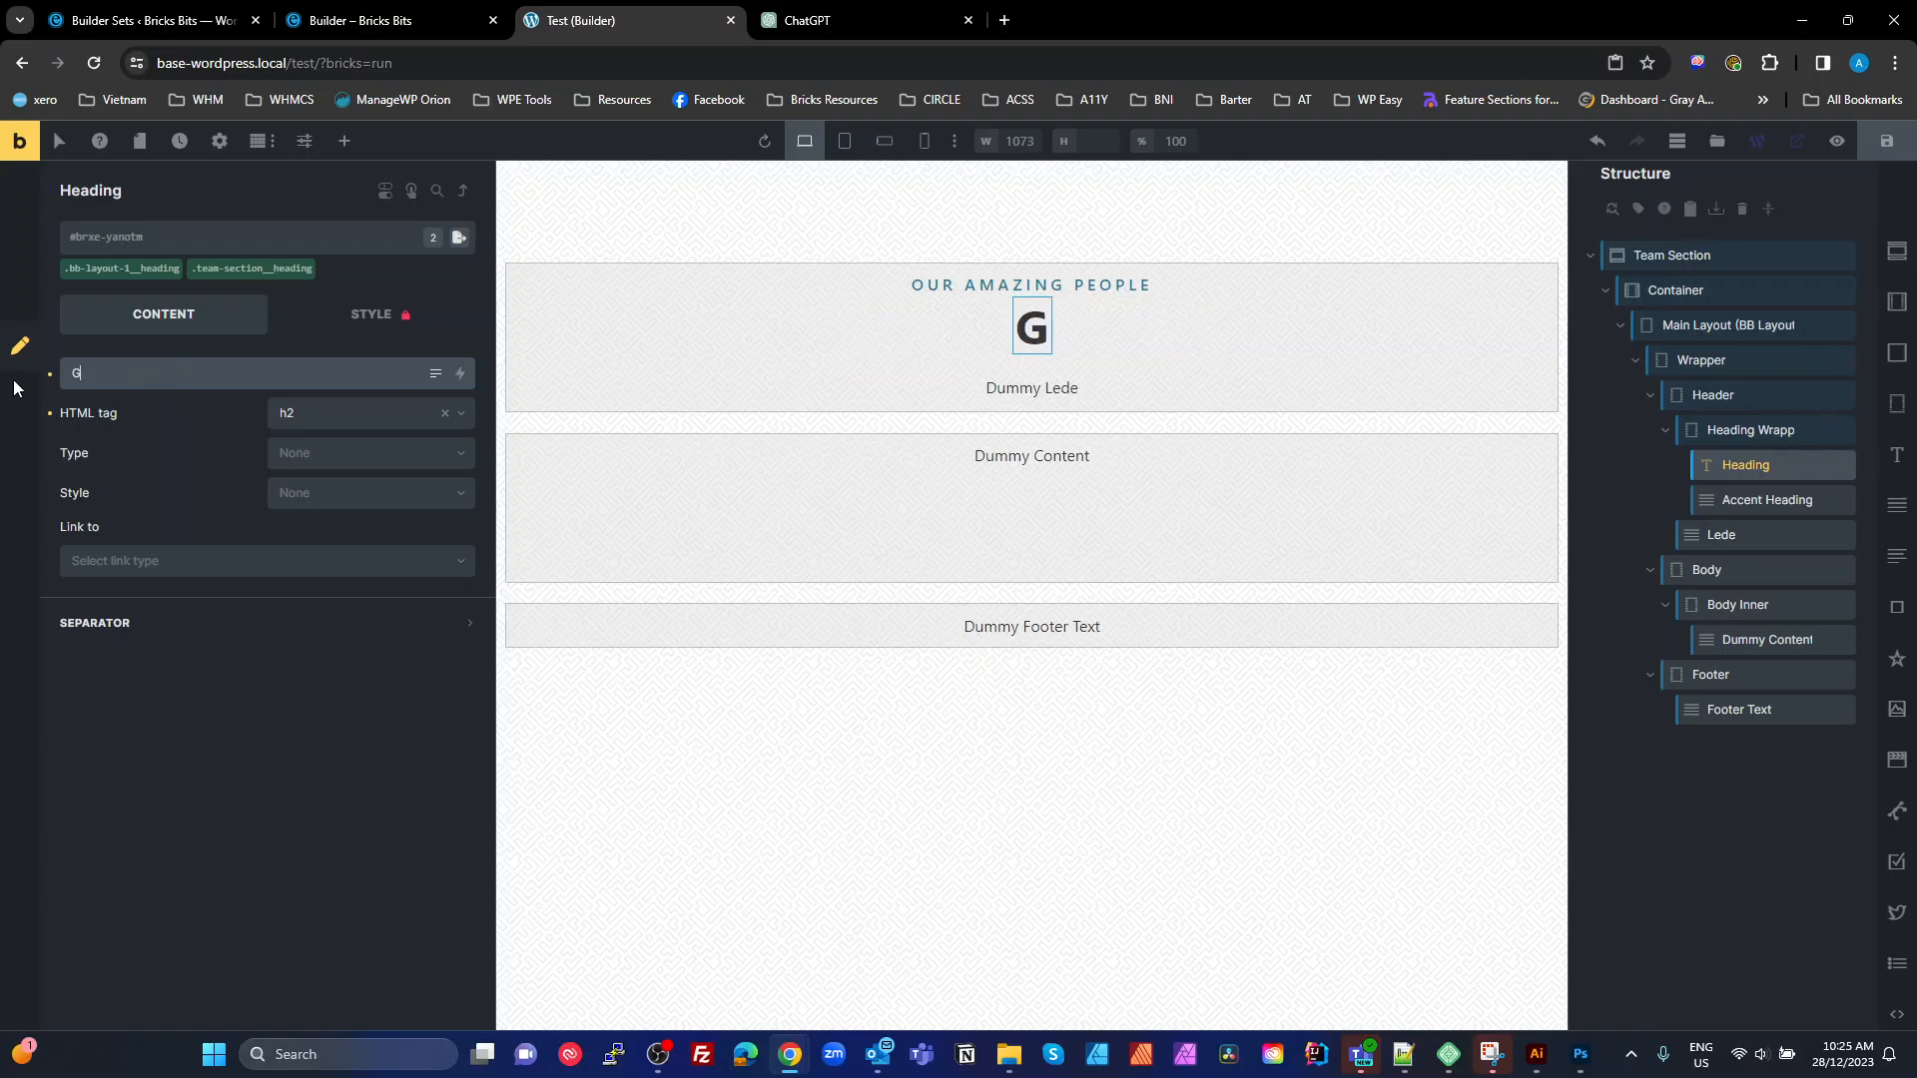
text(et yto know us)
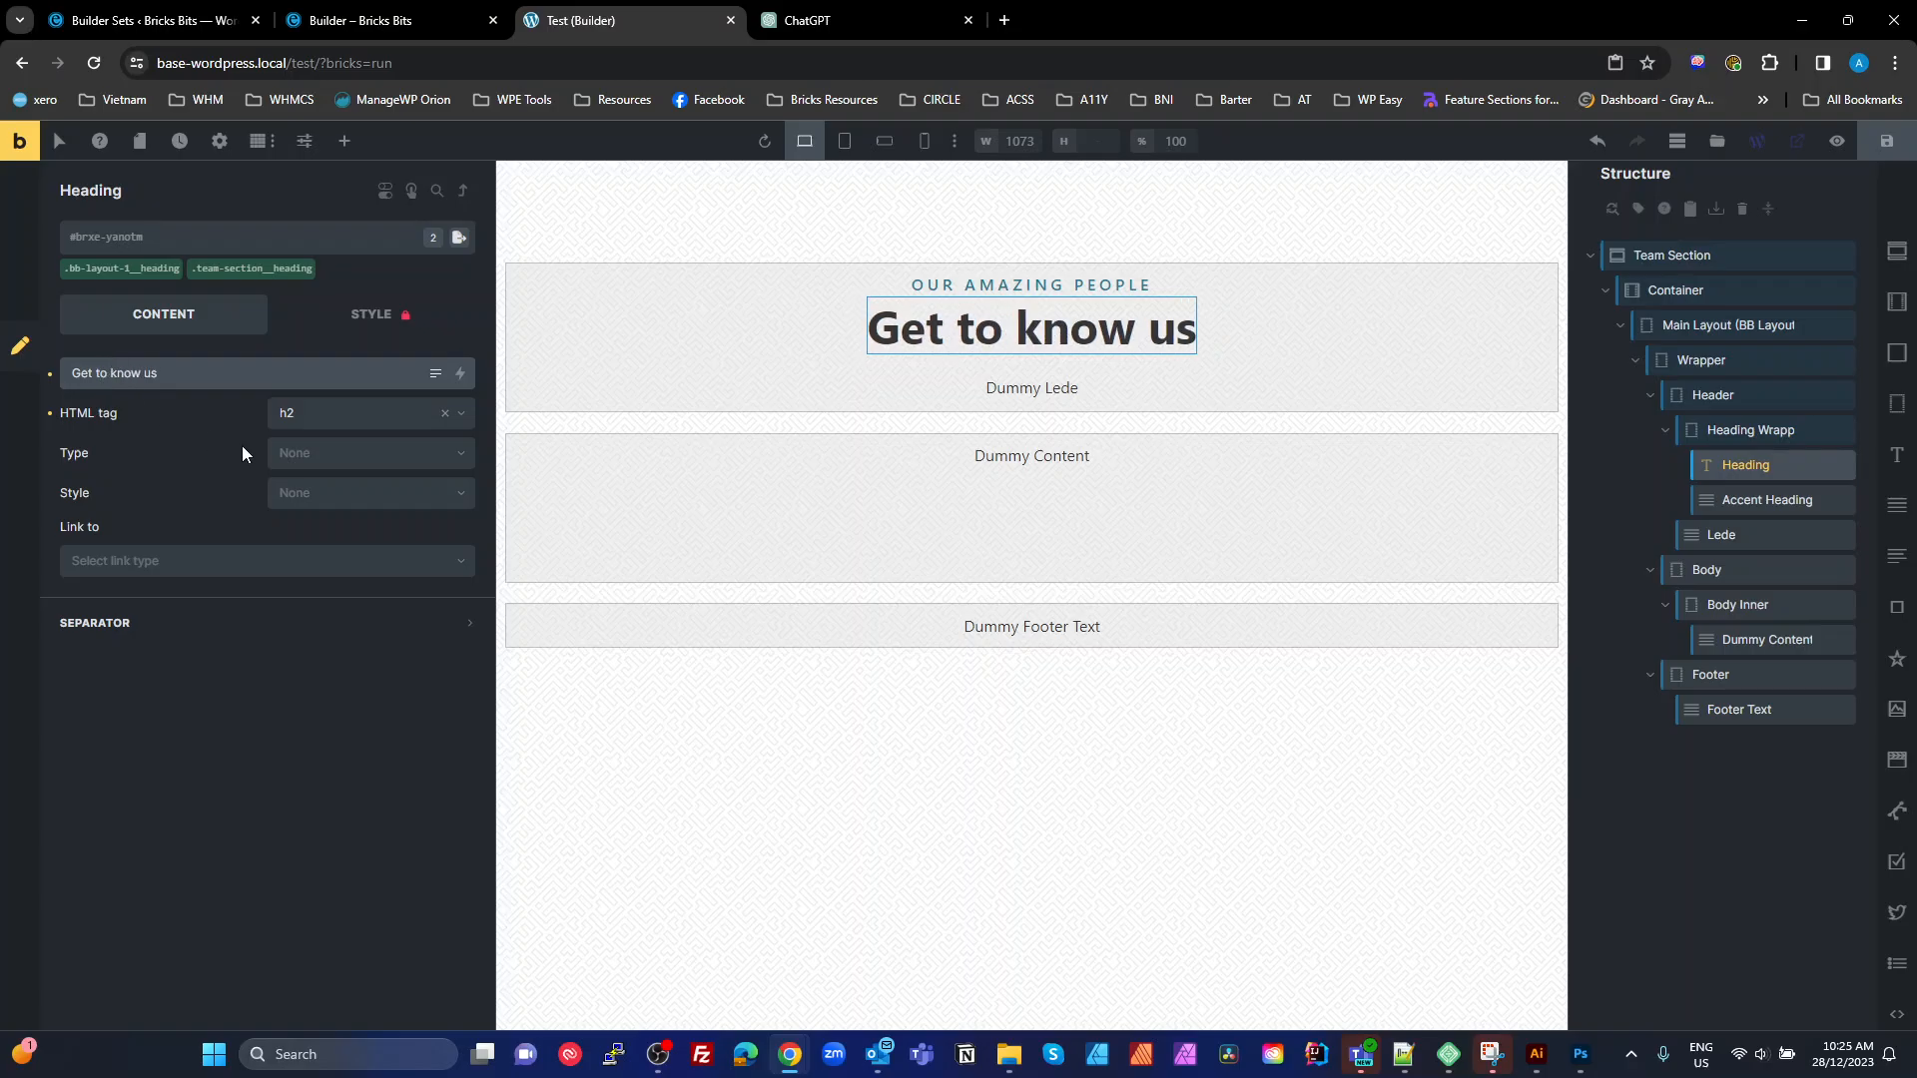
click(863, 20)
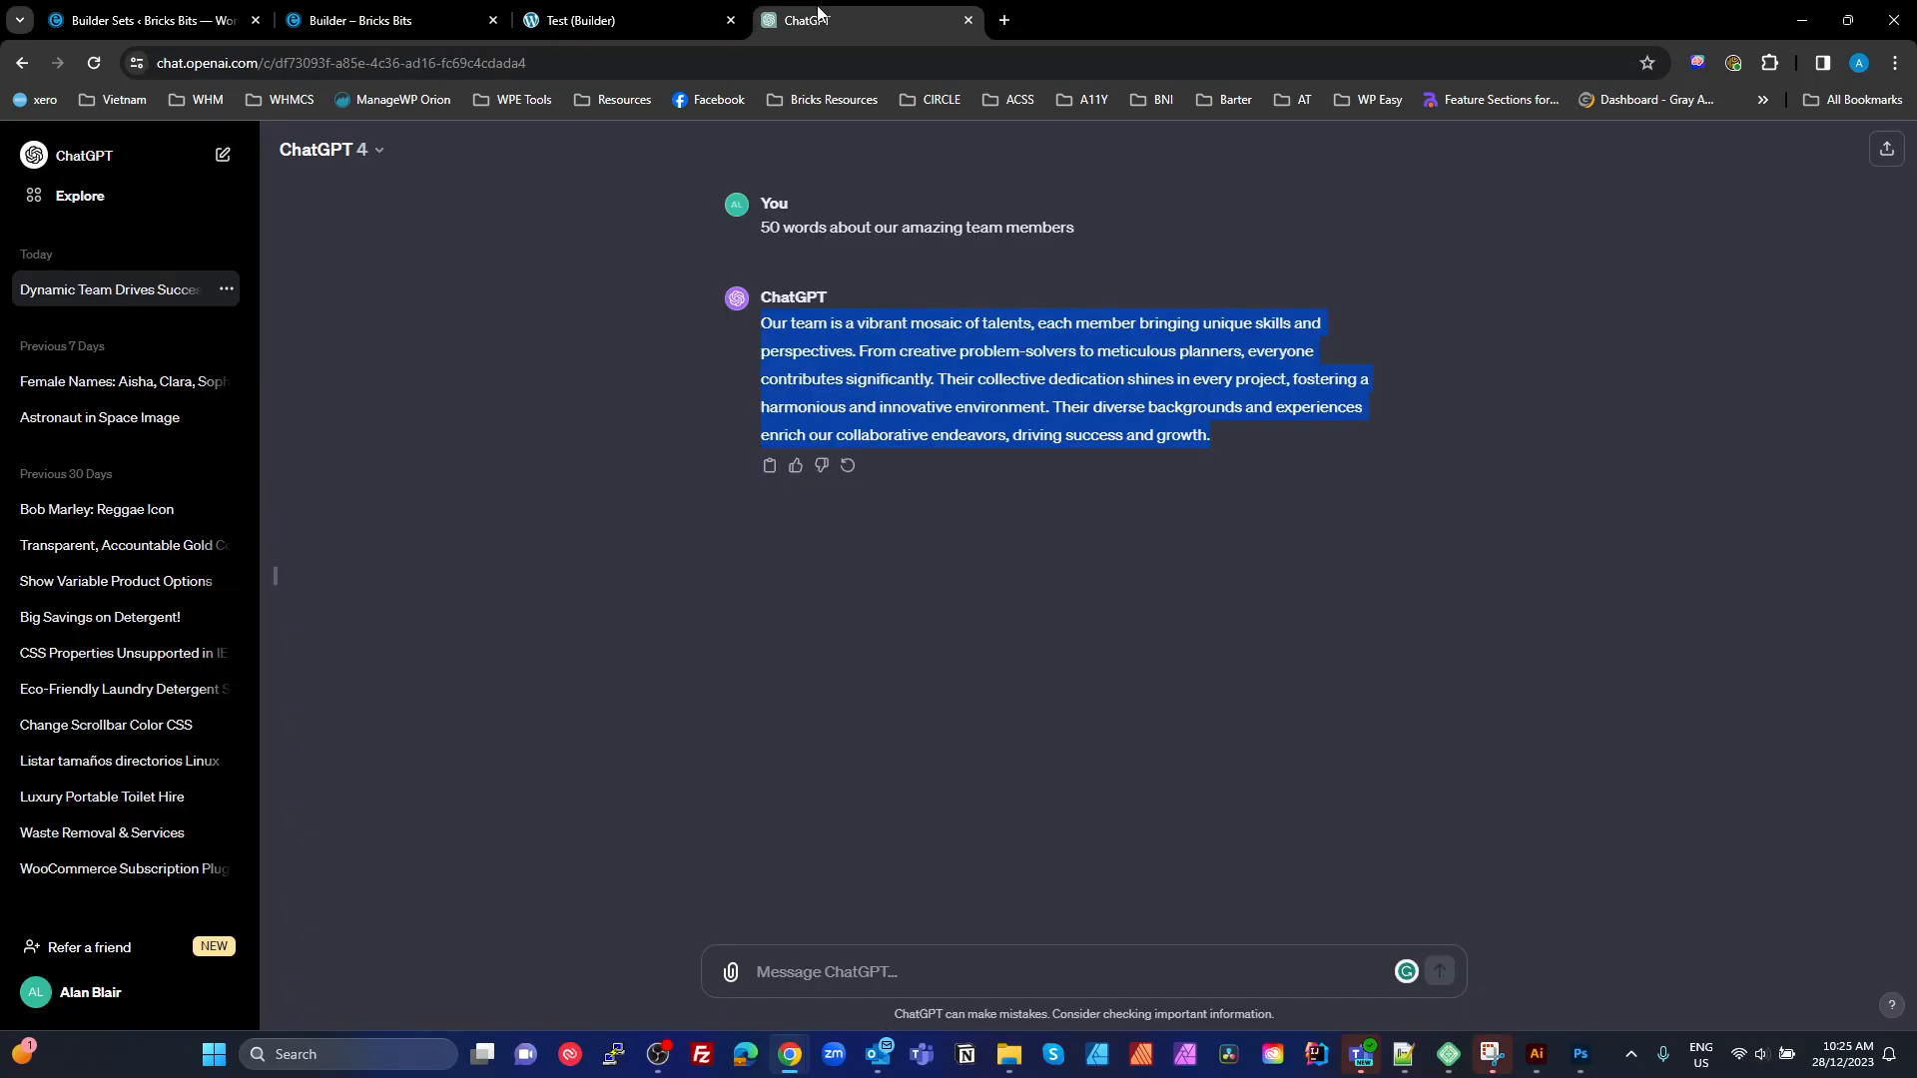
Paste ChatGPT's 50-word team paragraph into the Lede element's text
click(627, 20)
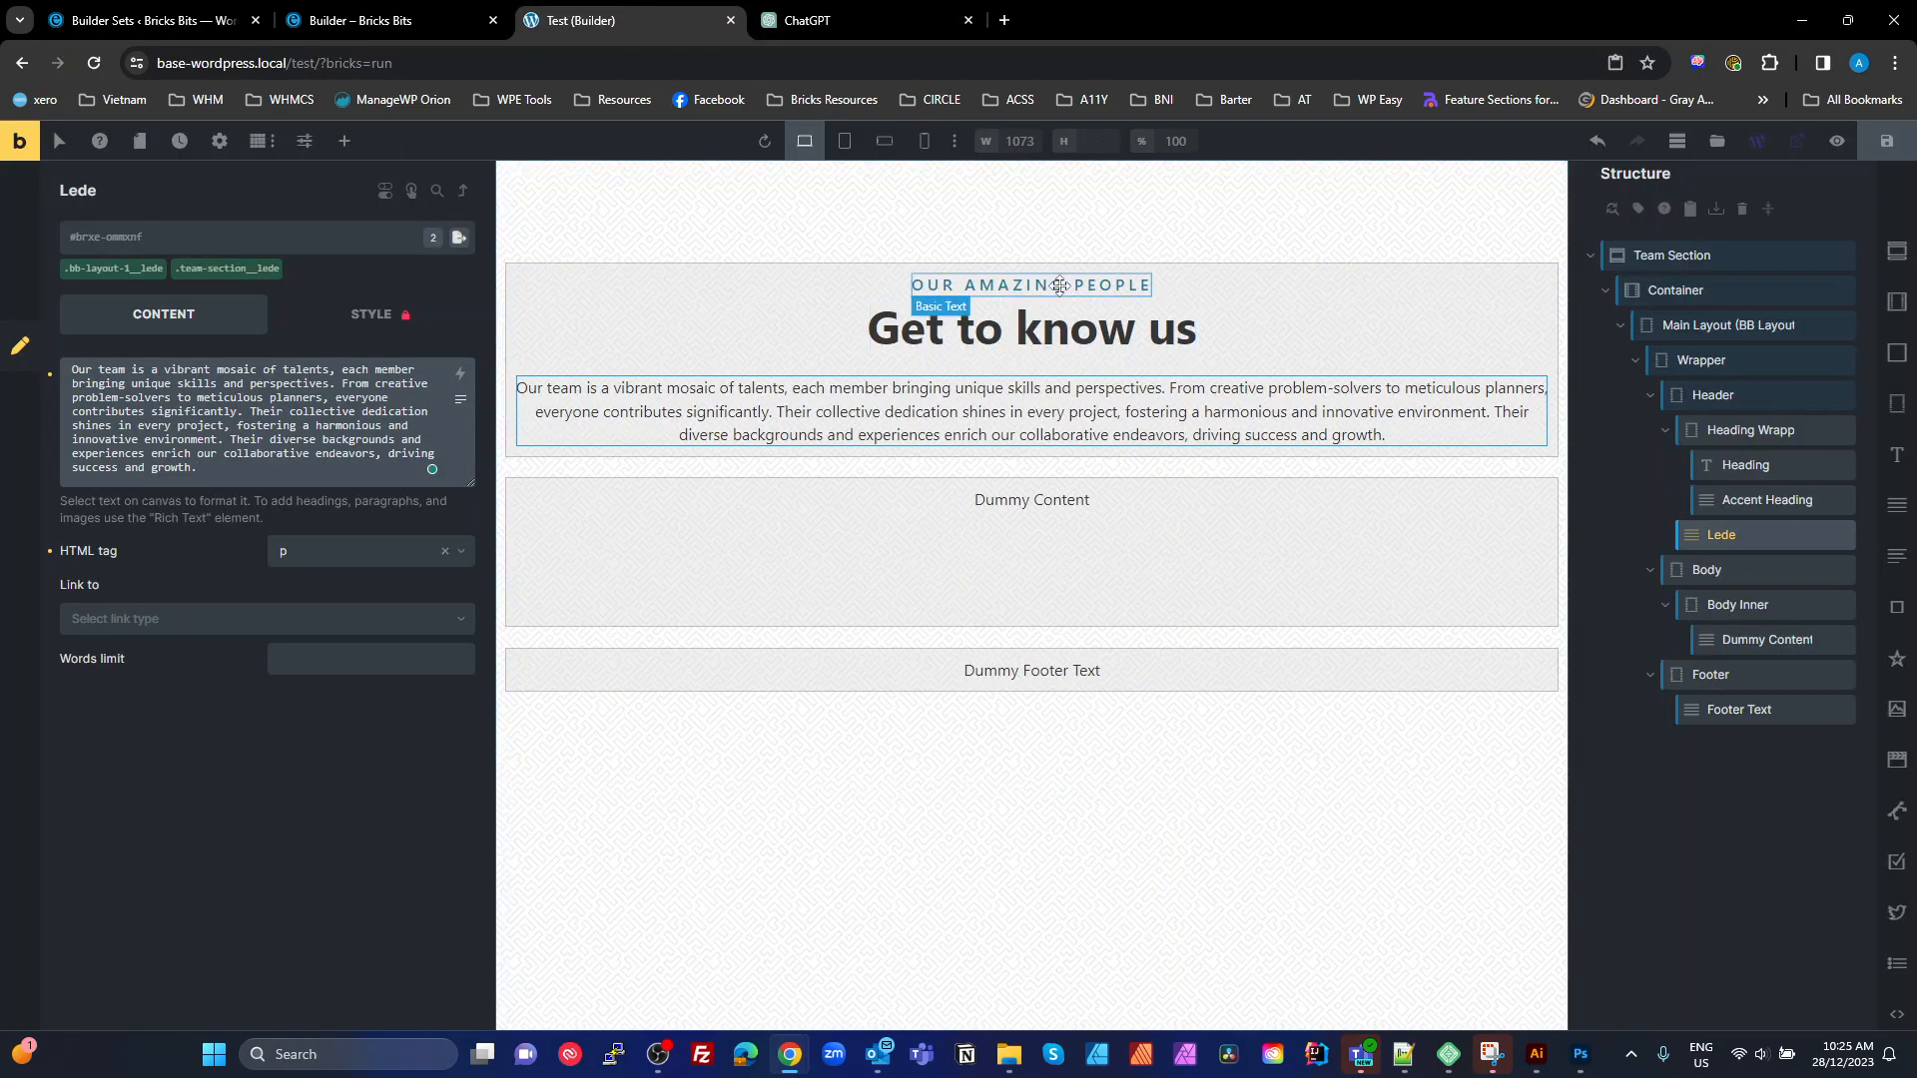
click(1026, 329)
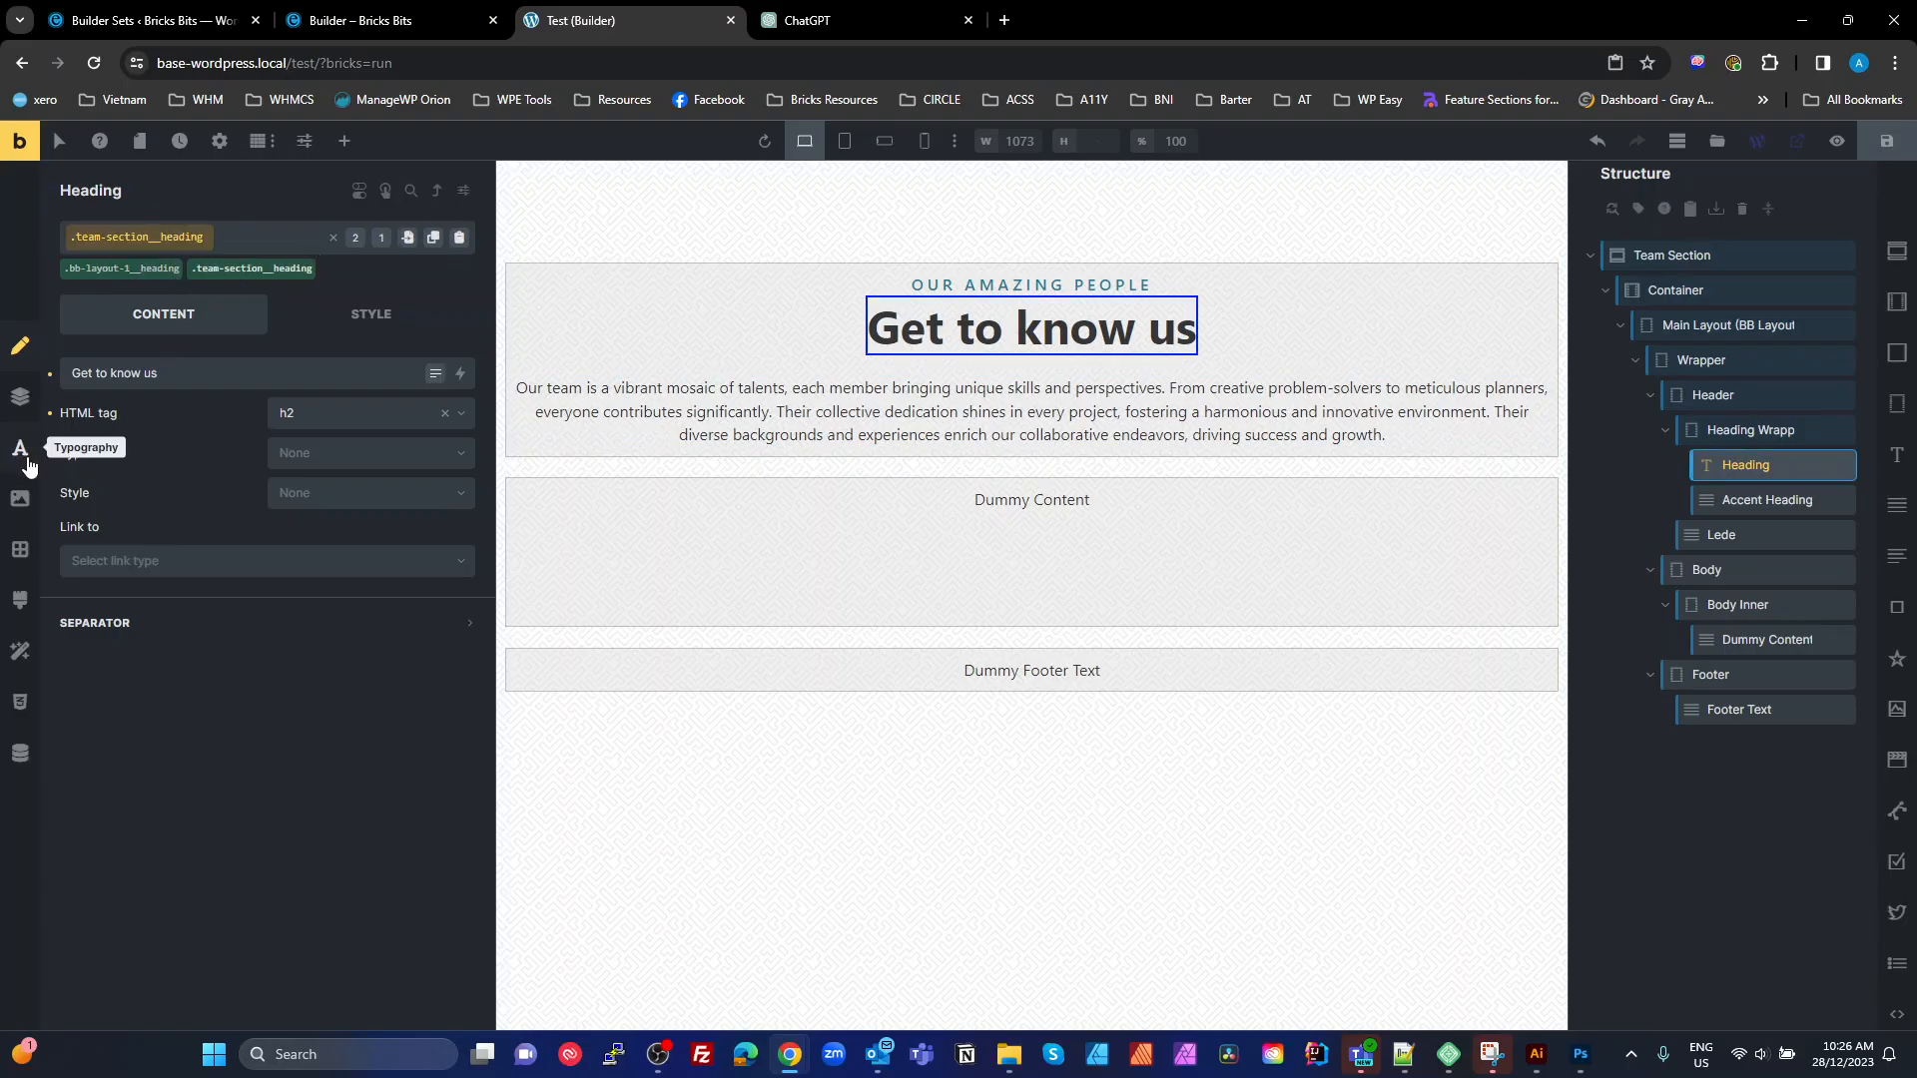
Give the 'Get to know us' heading a 0.8 line height
click(371, 313)
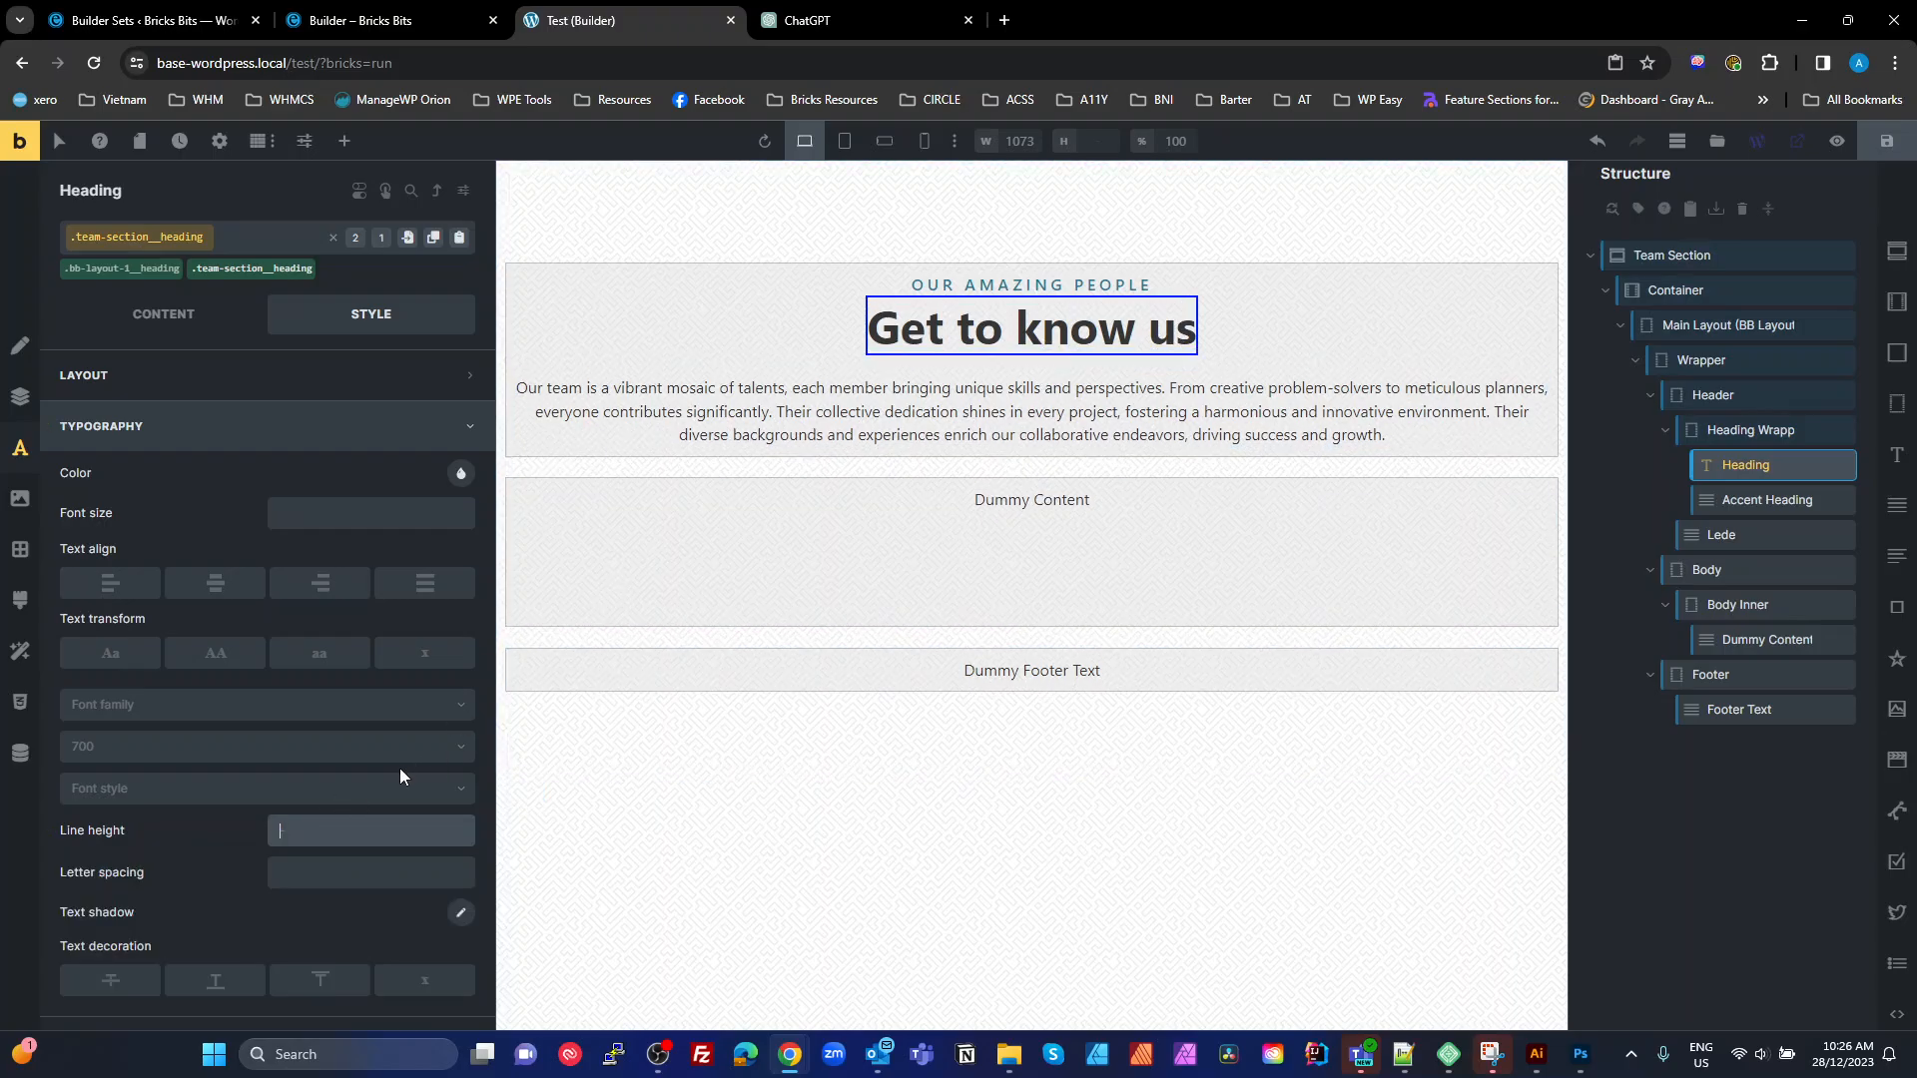
text(0.8)
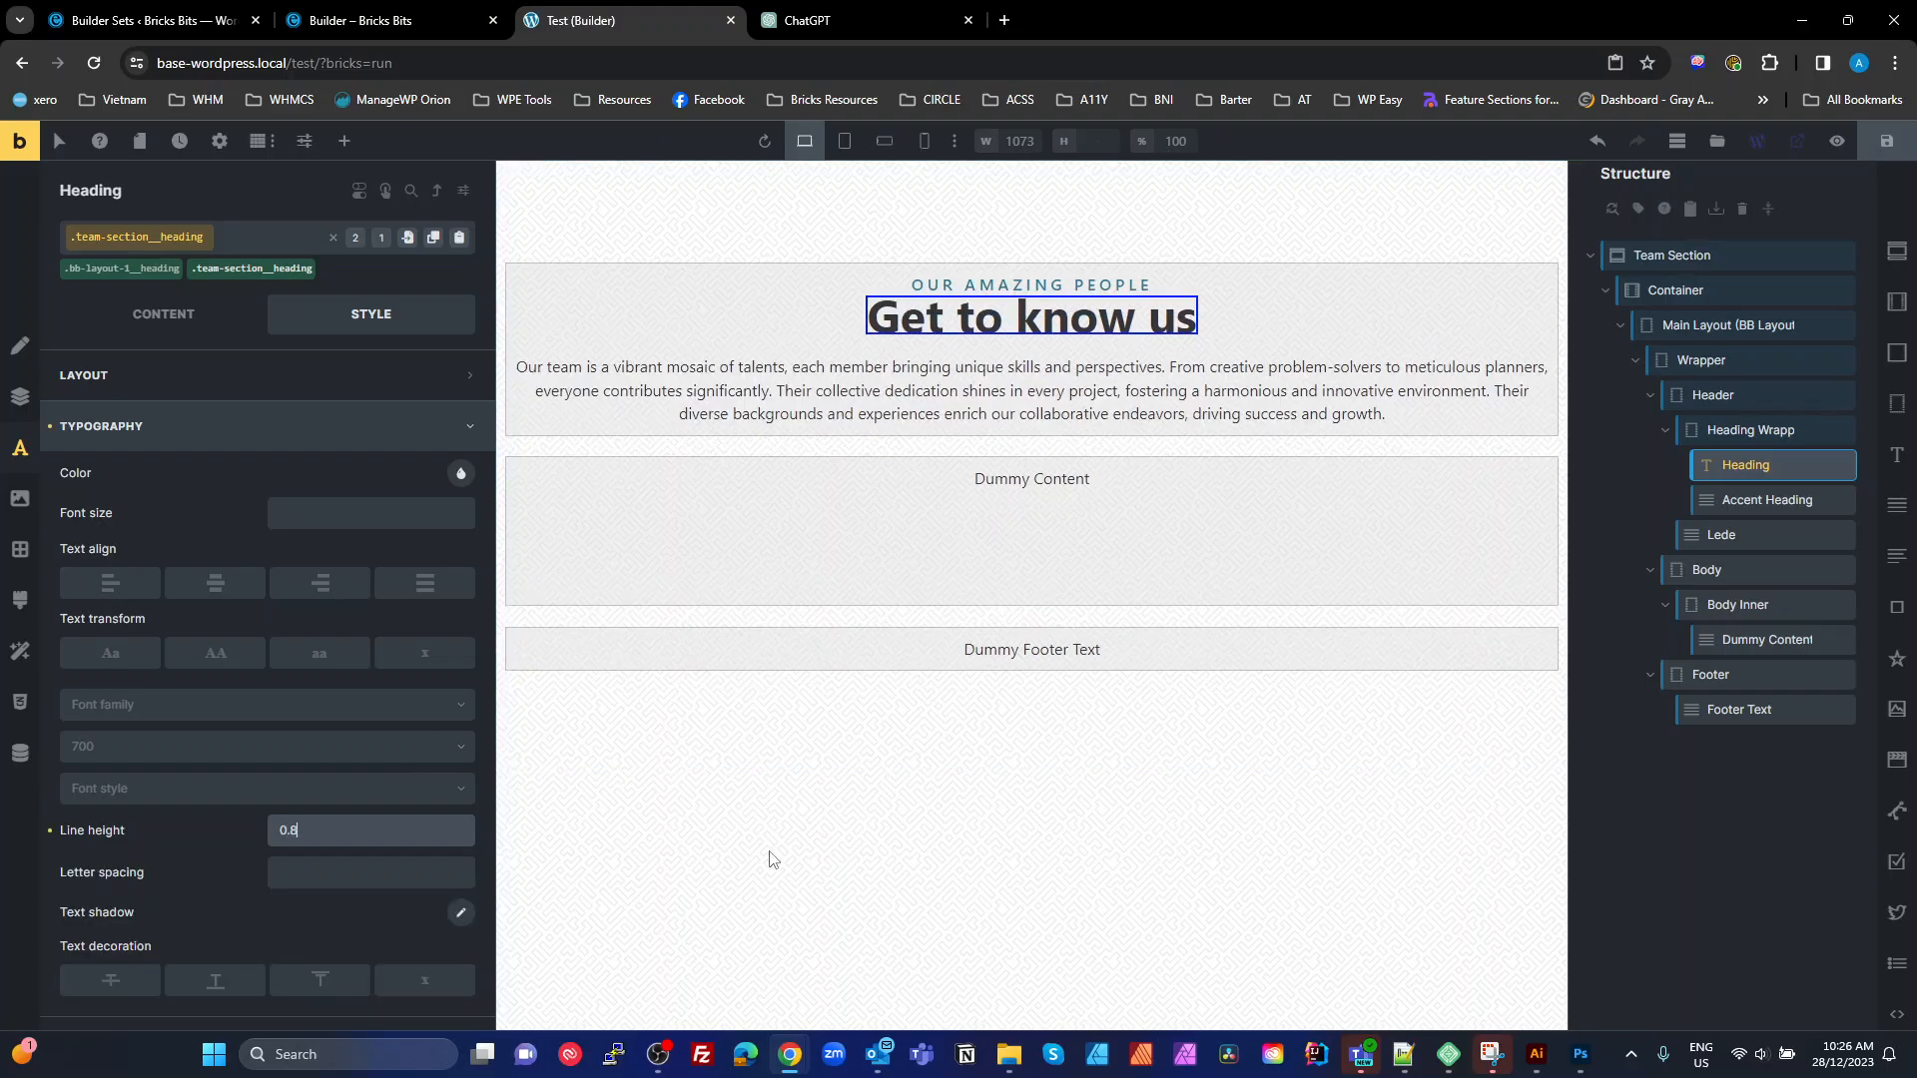
mouse_move(1040, 302)
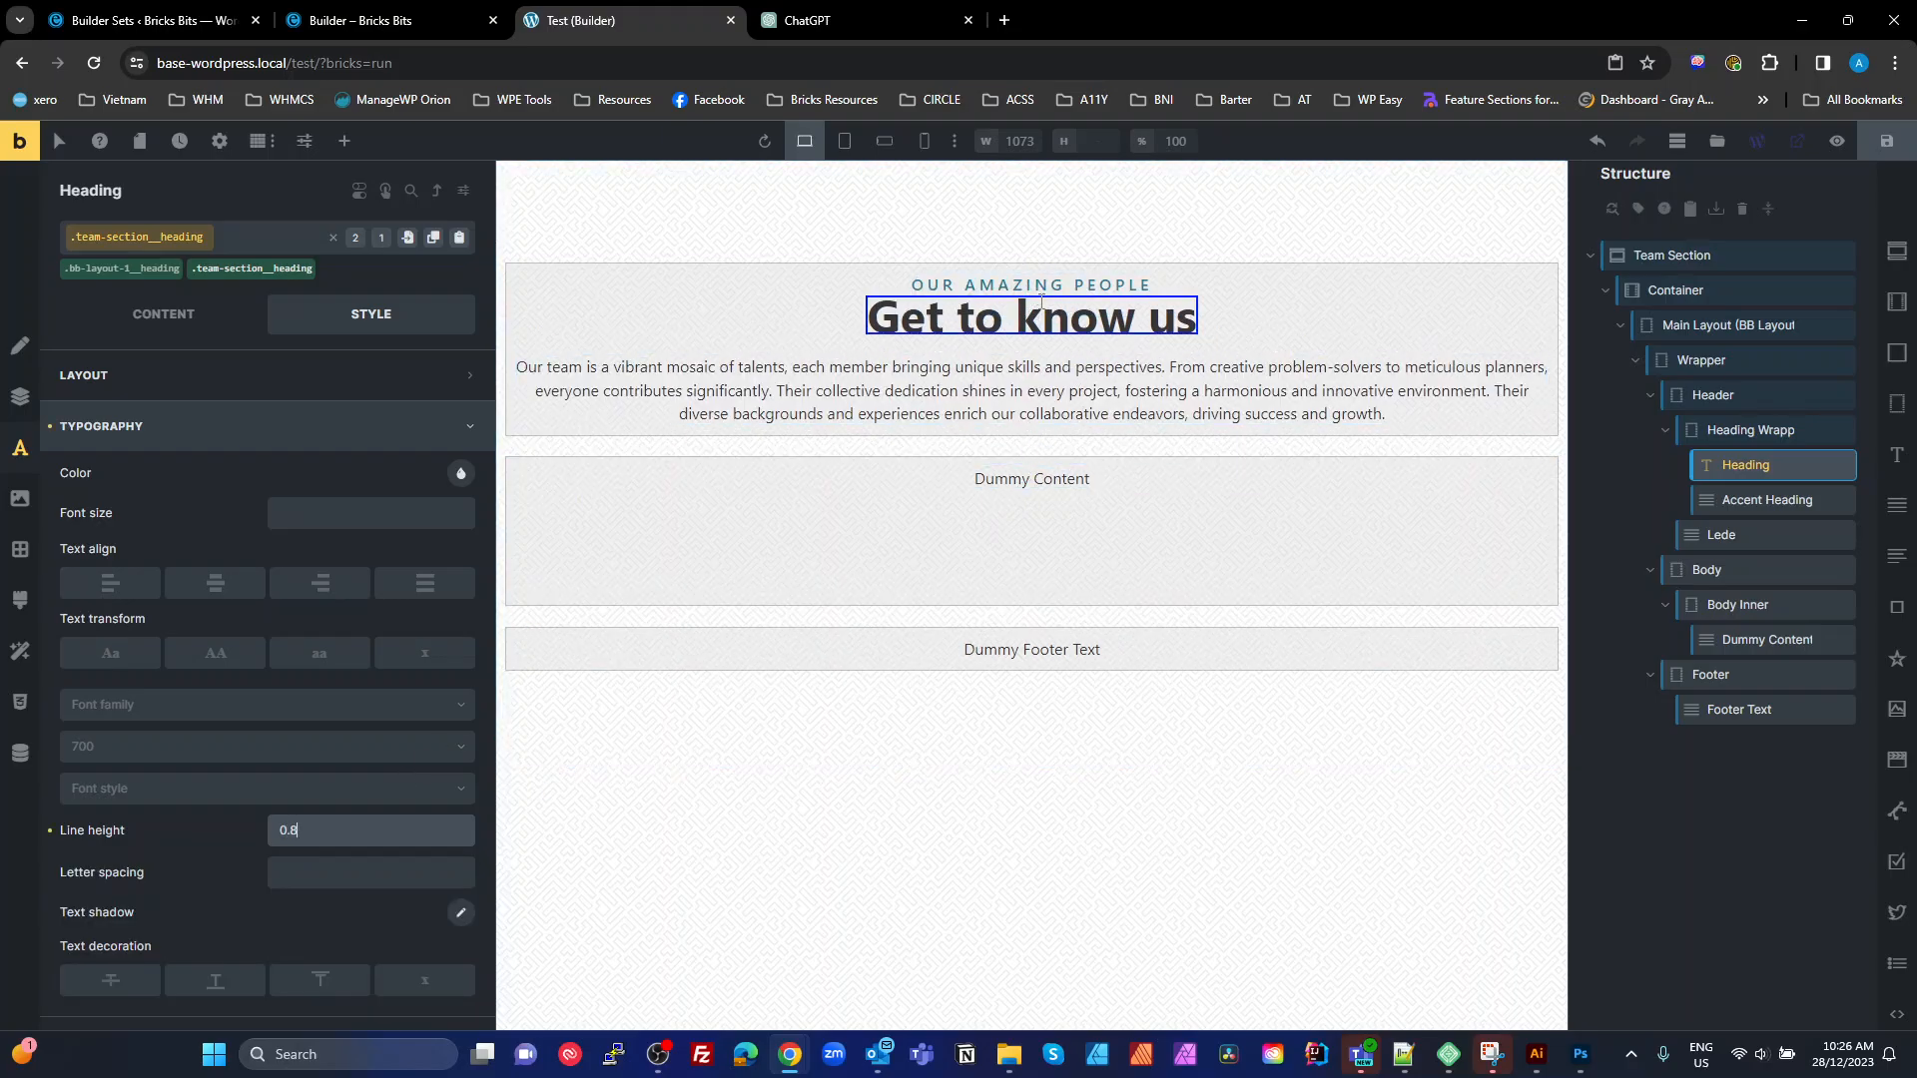
Cap the lede paragraph at 80ch max width, then select the dummy content placeholder
click(1719, 535)
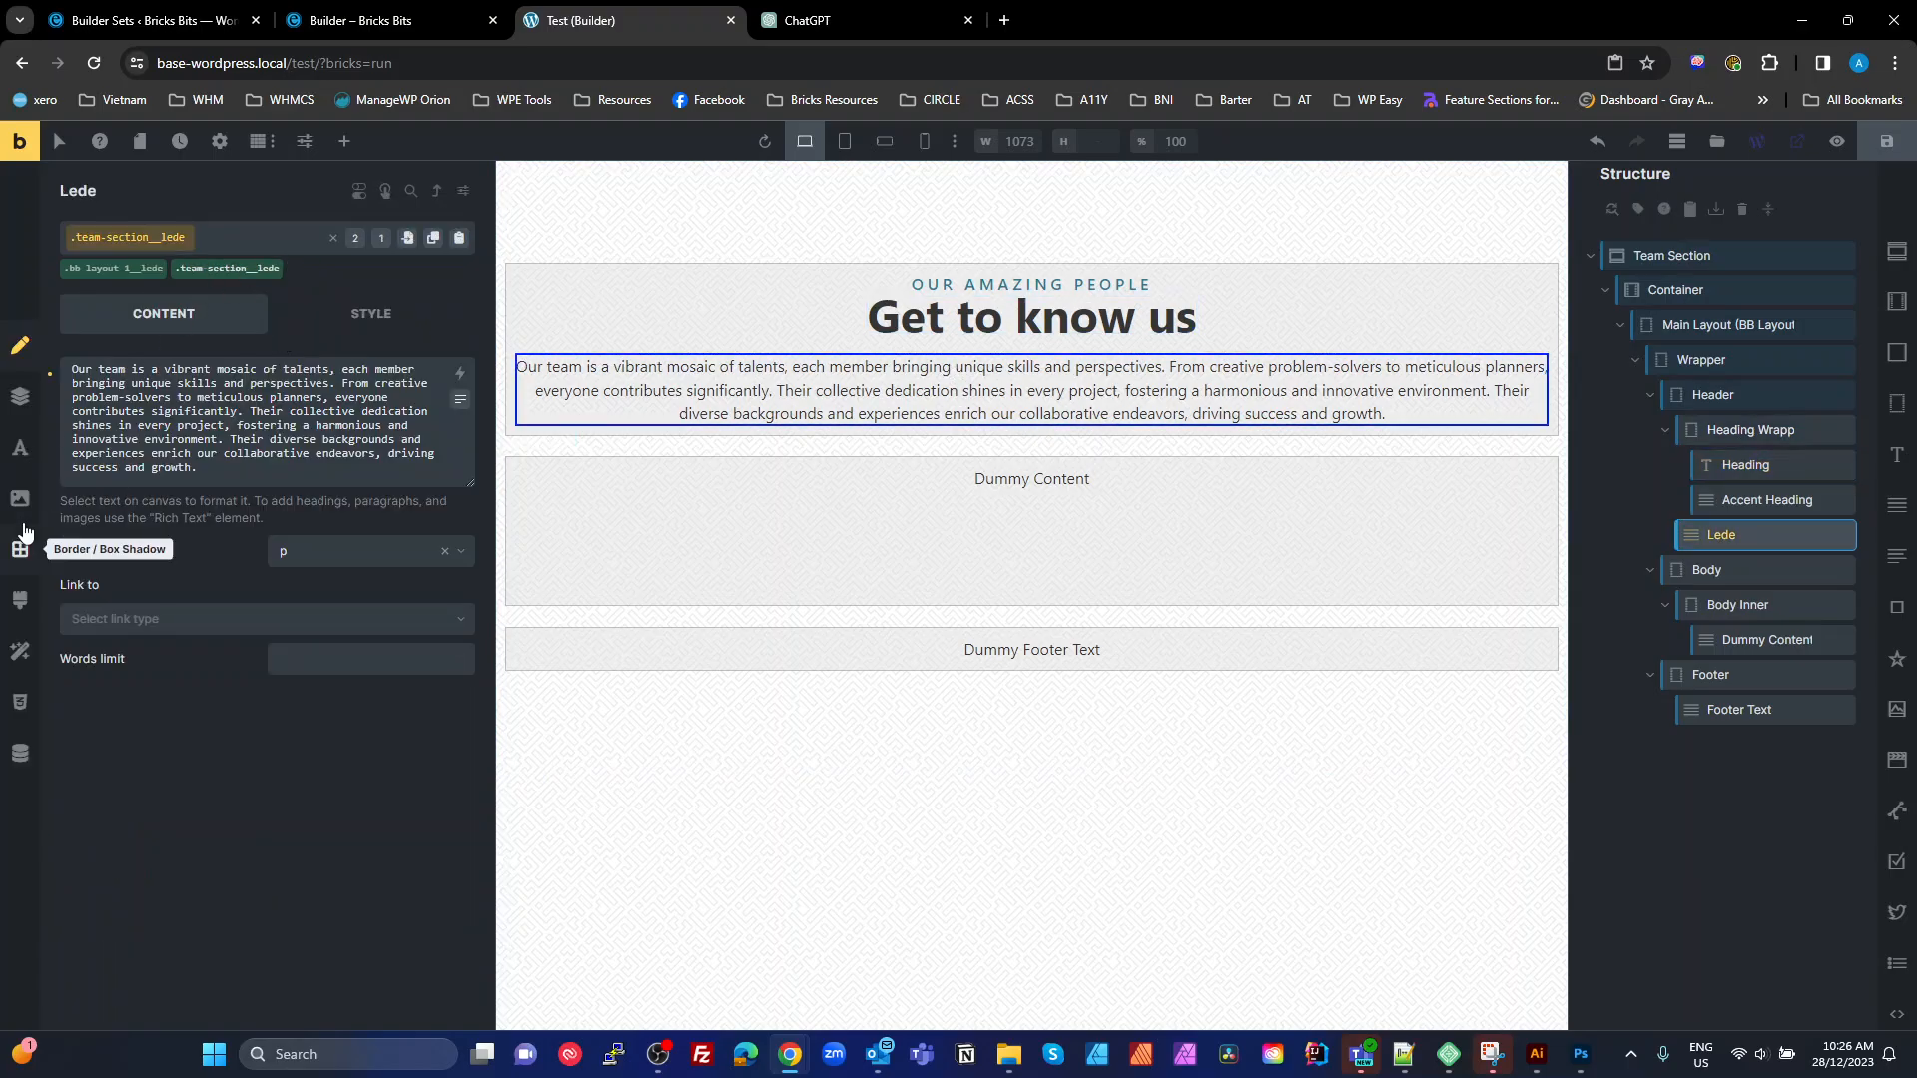
click(369, 314)
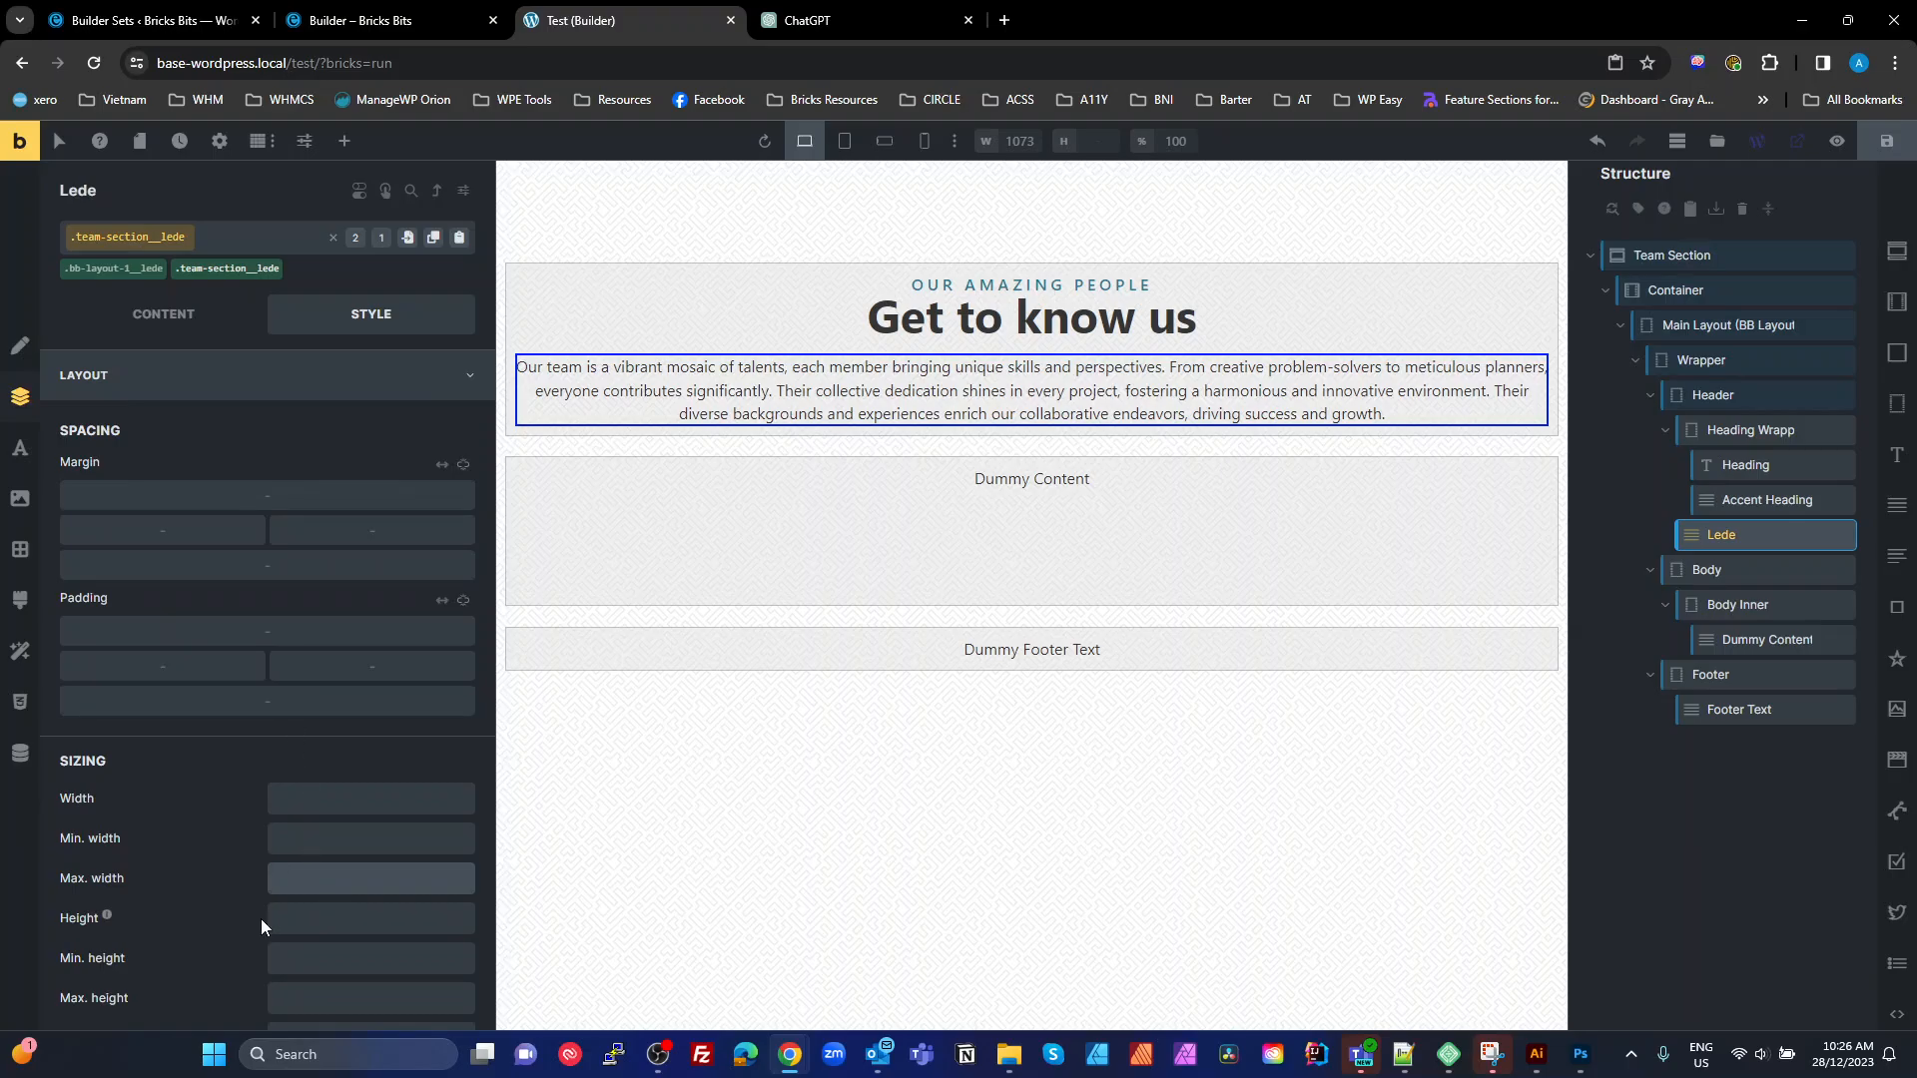
text(80ch)
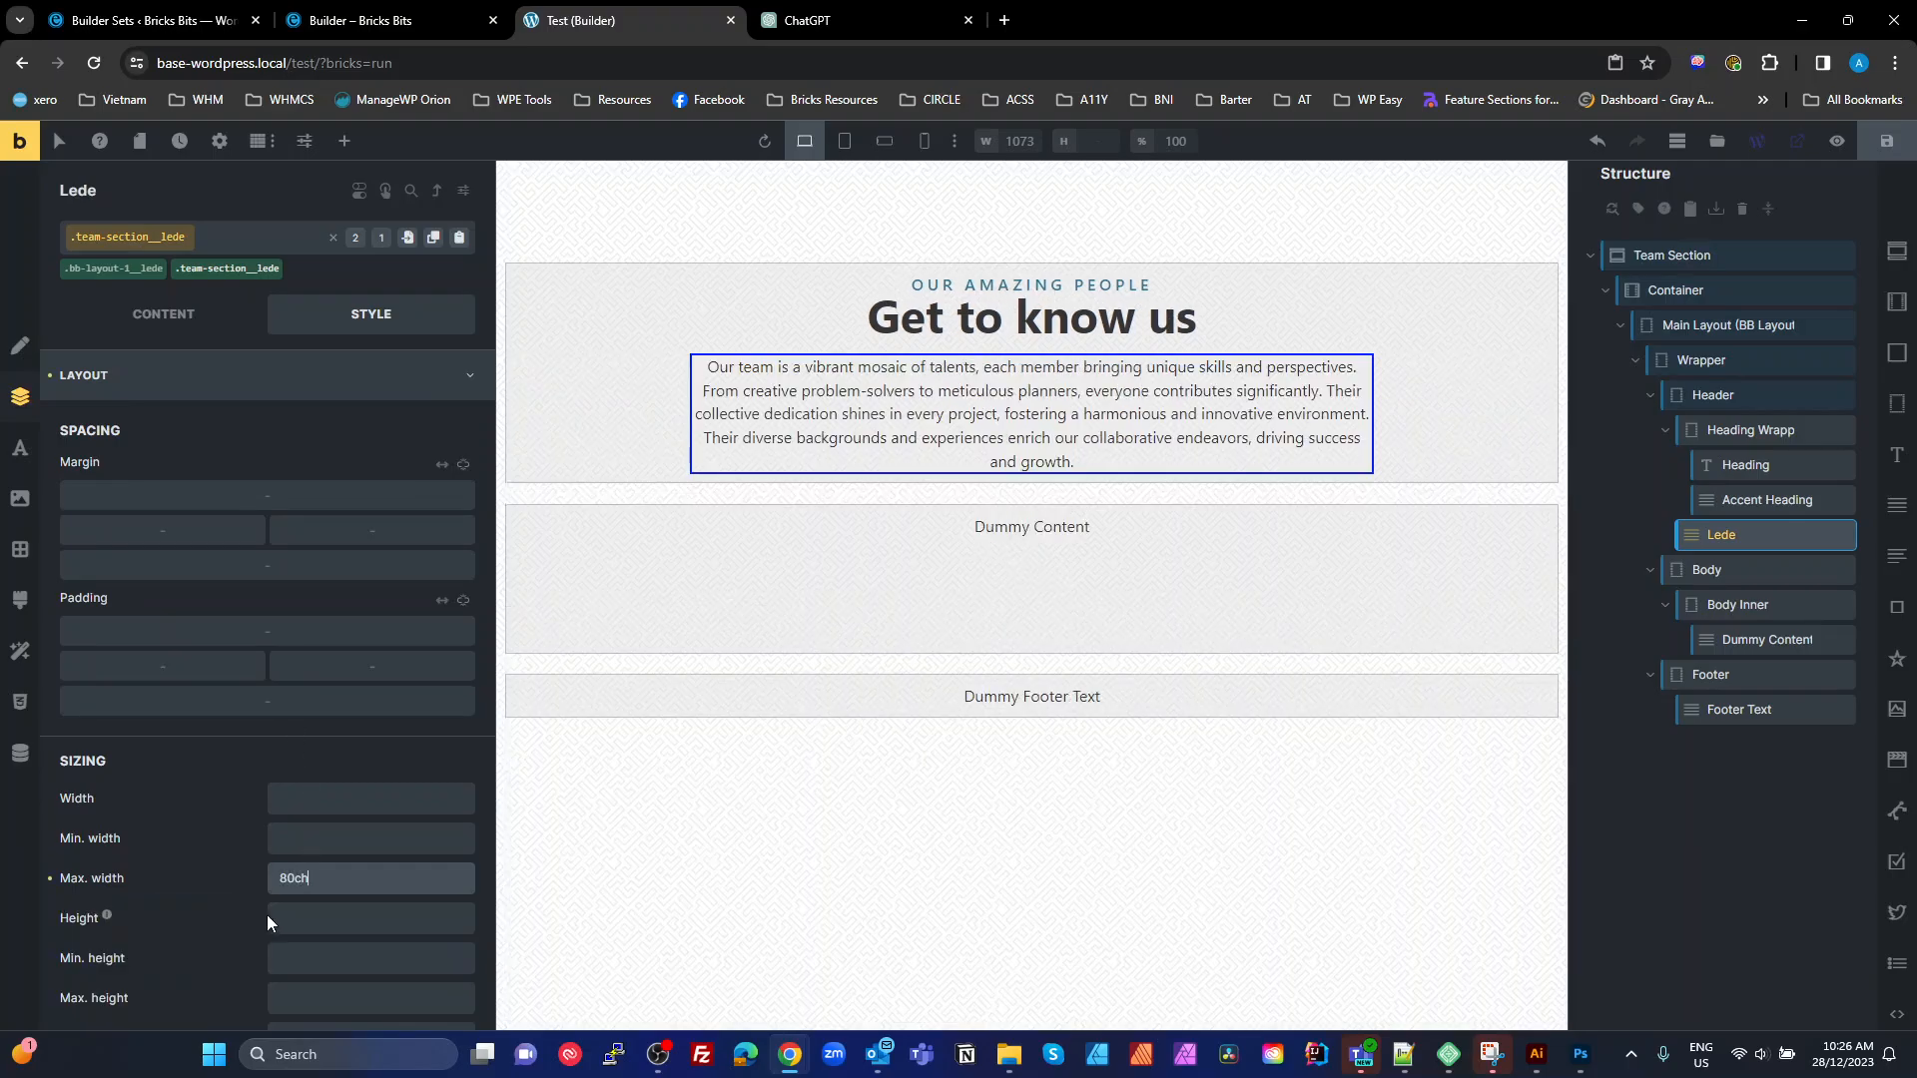
click(1030, 527)
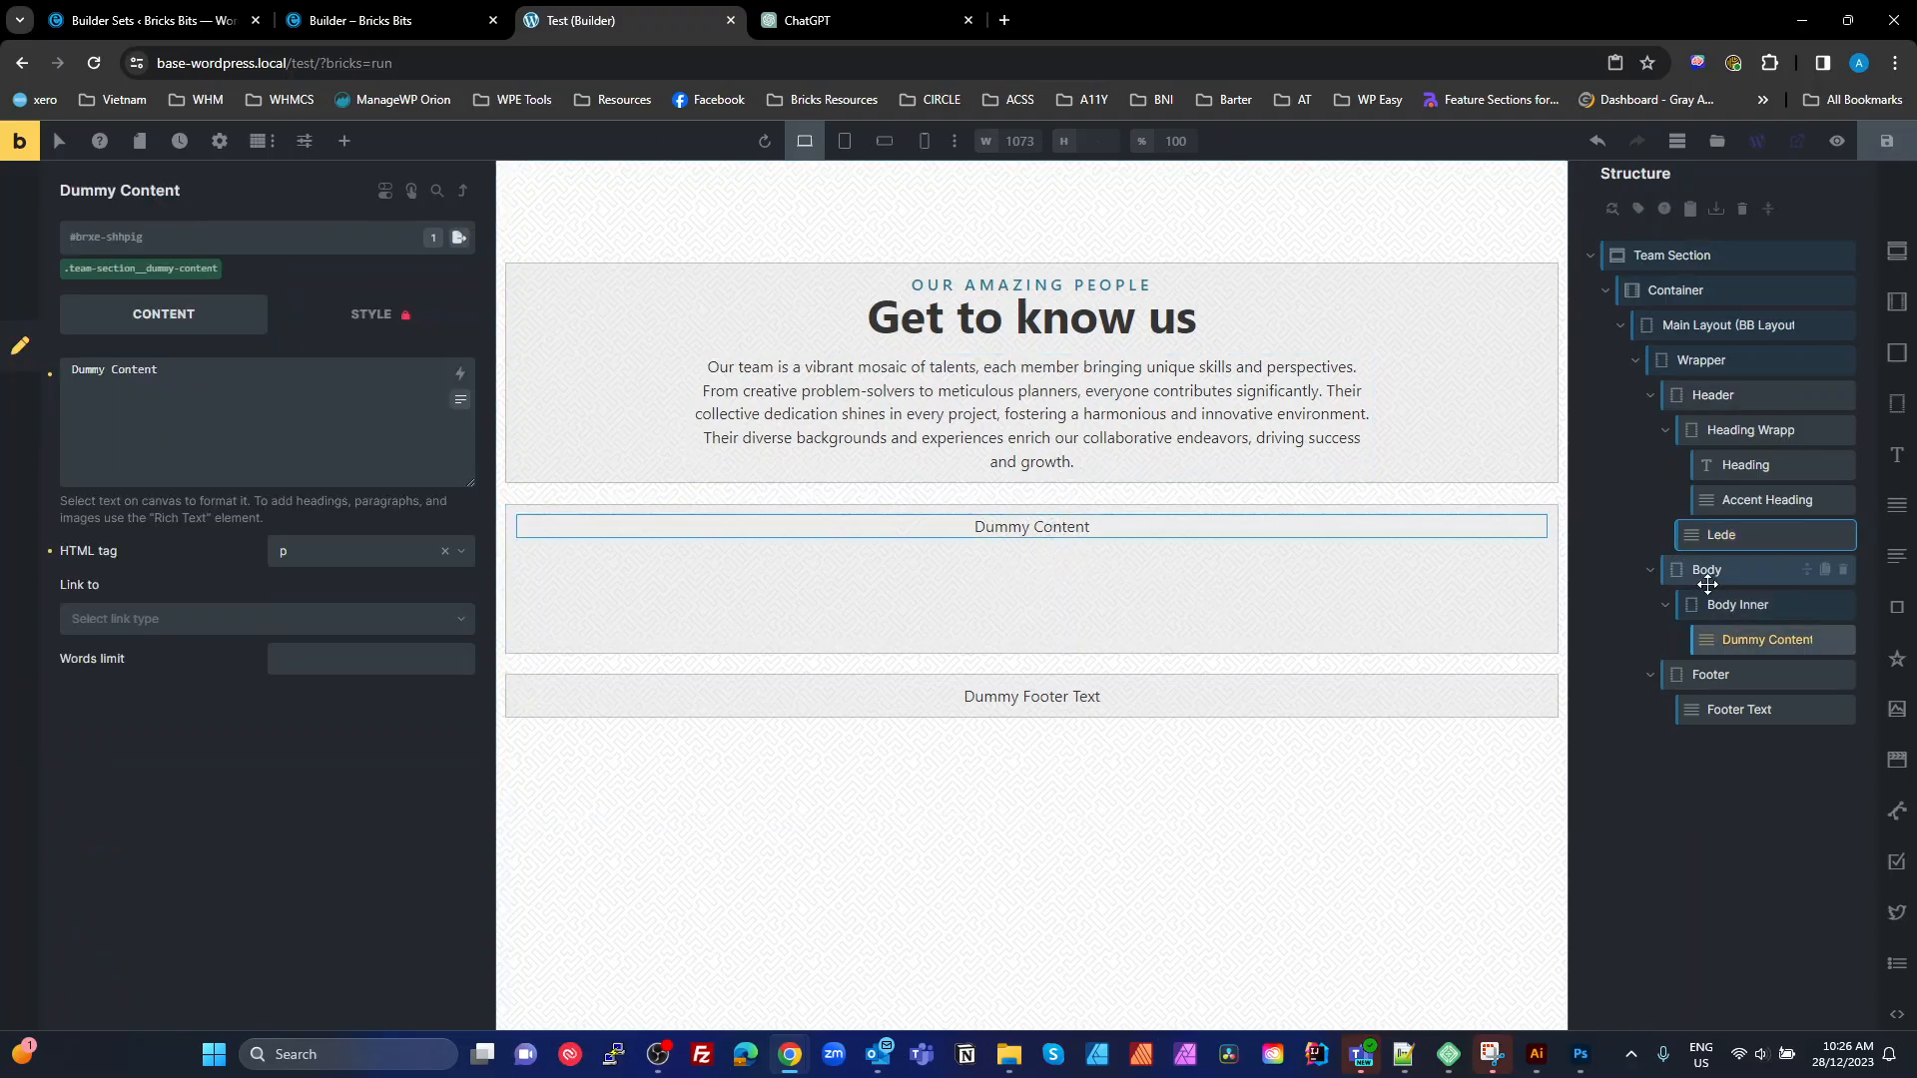
mouse_move(1849, 645)
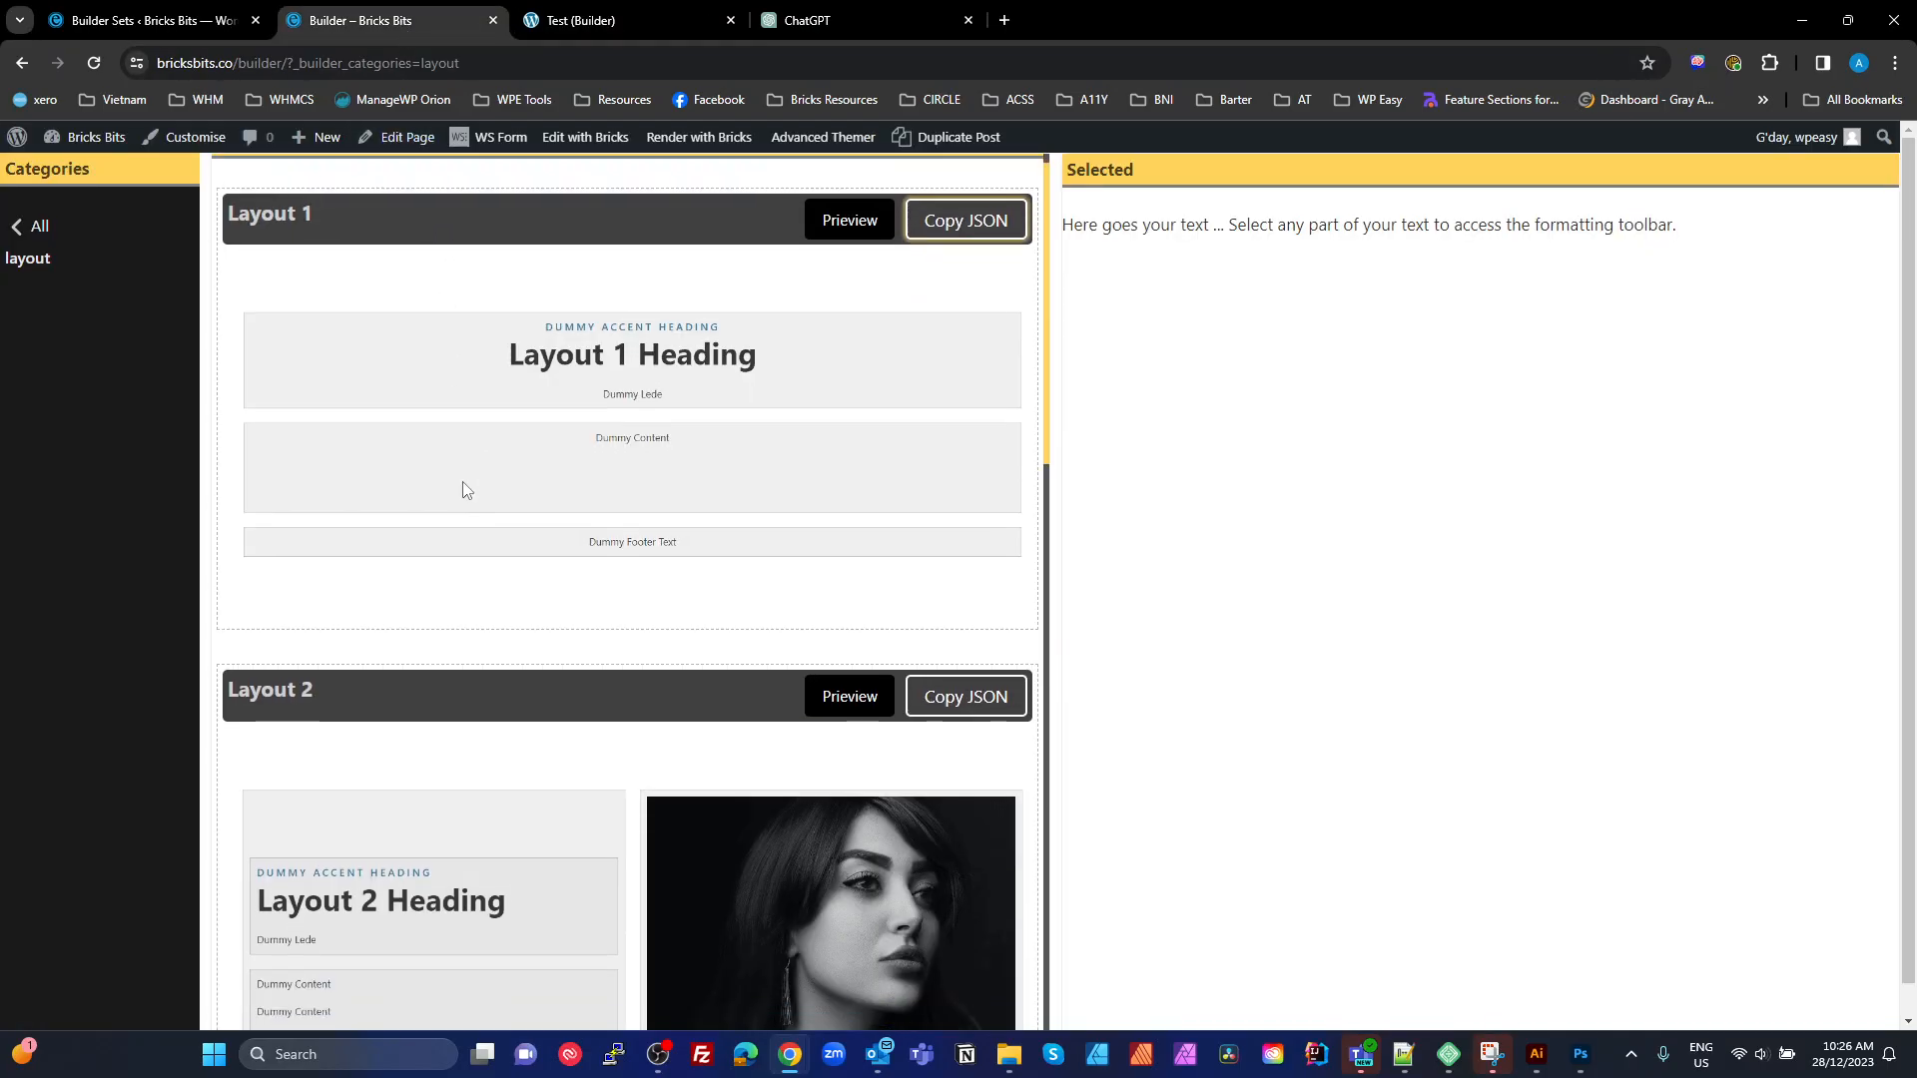
Copy the Layout 2 col JSON from Bricks Bits and return to the builder
scroll(down, 3)
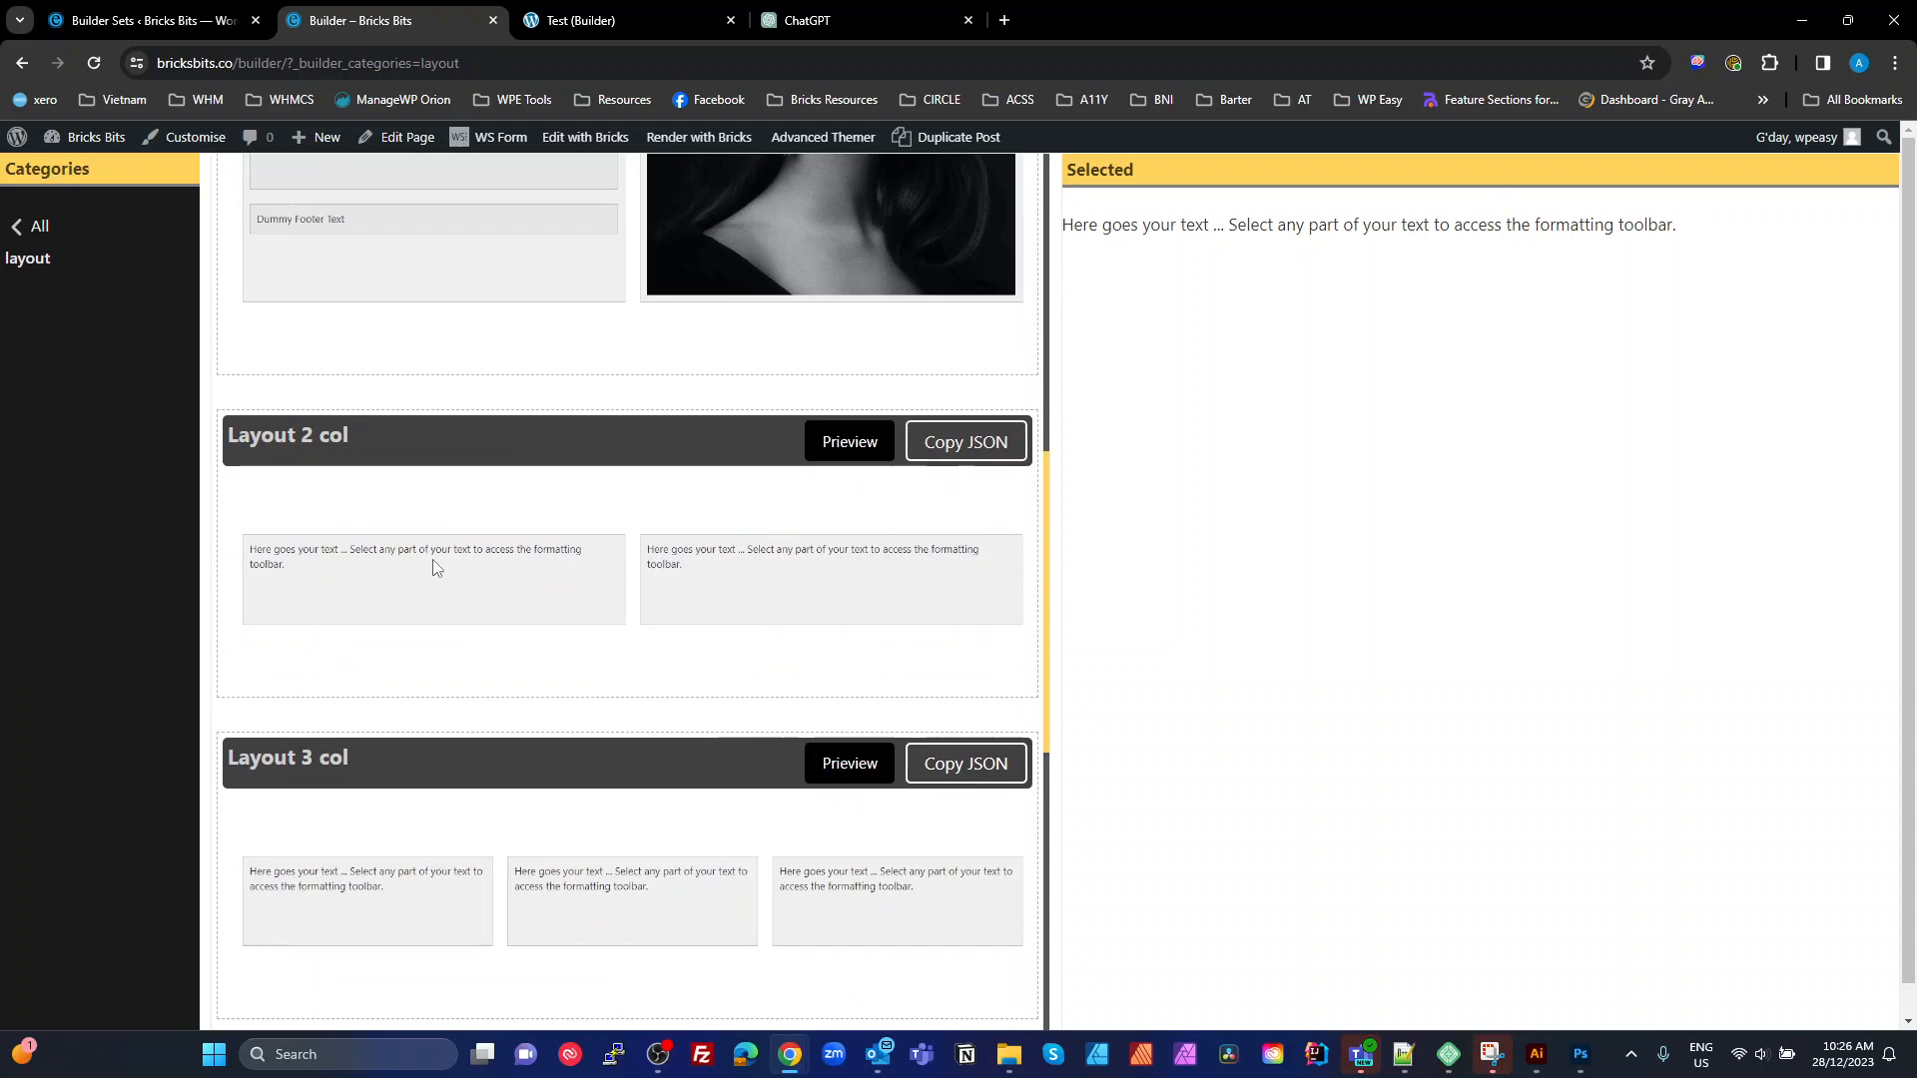
click(964, 441)
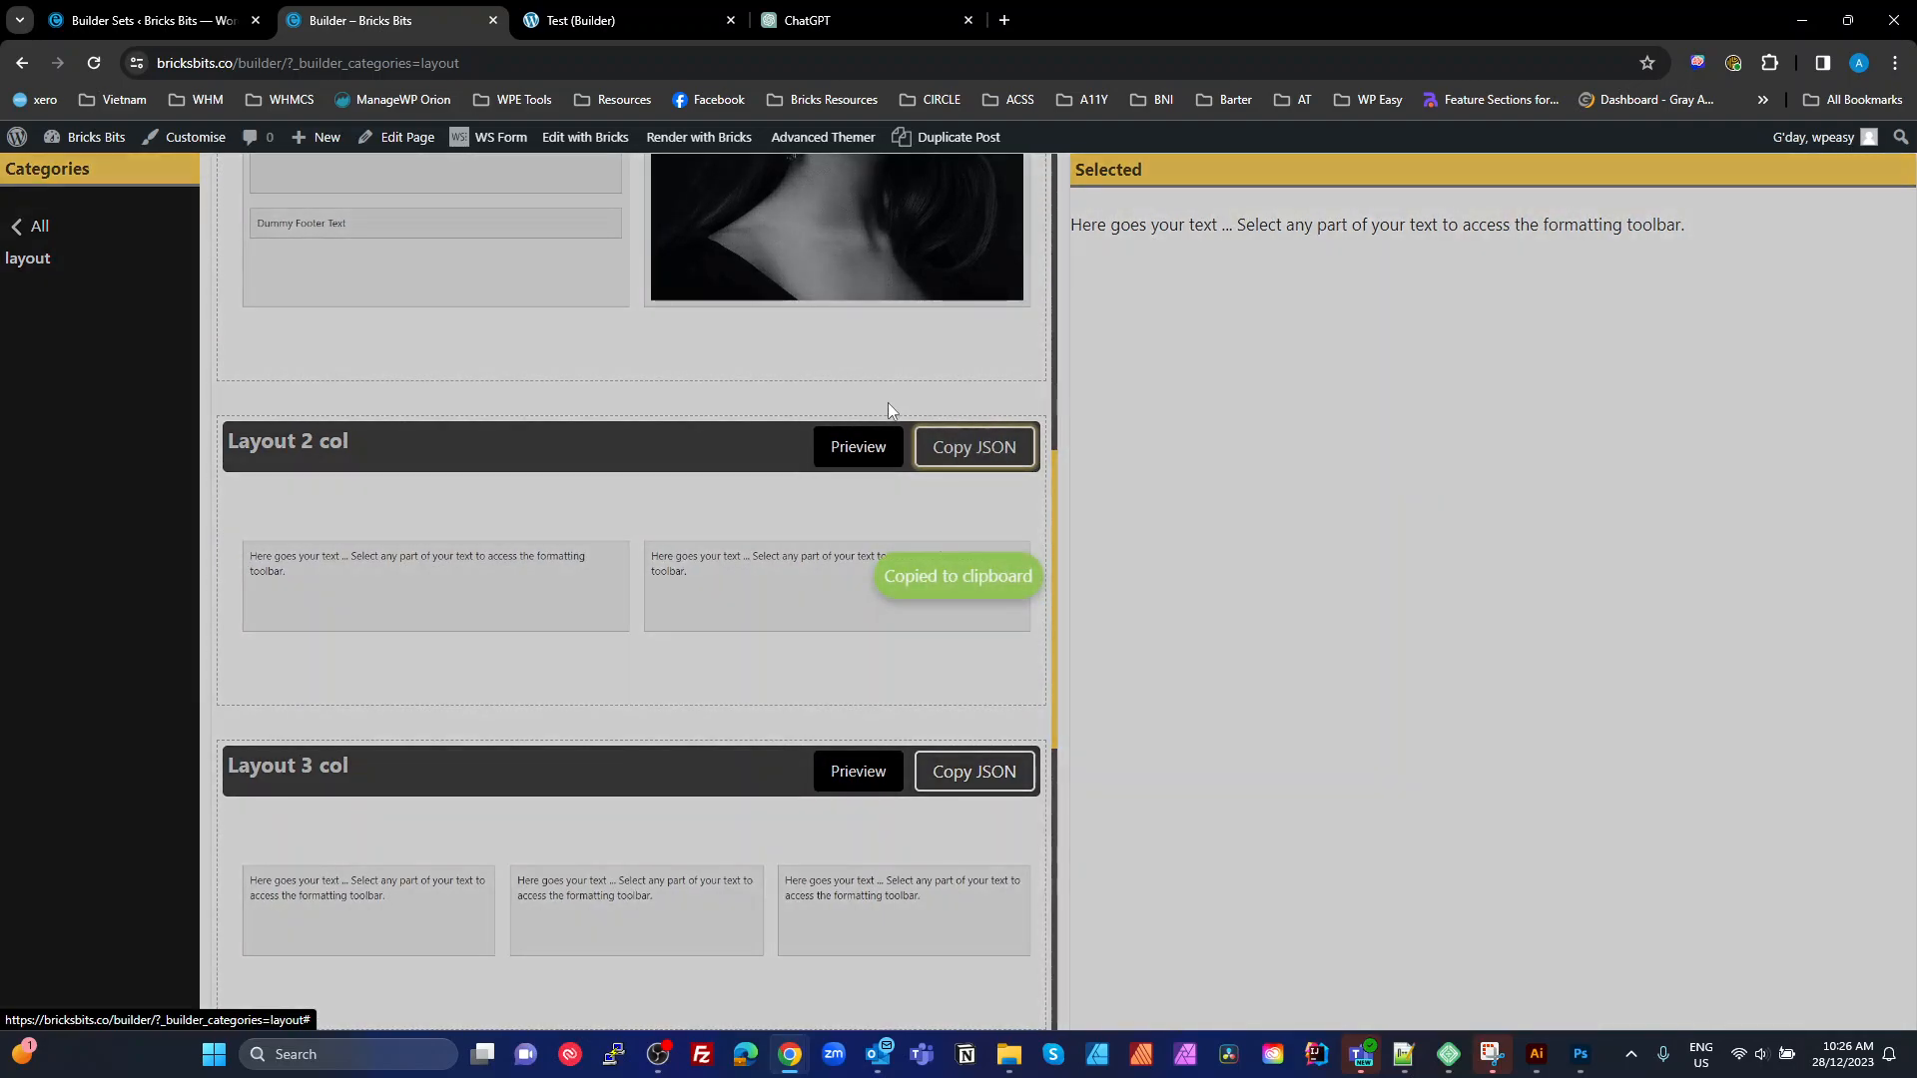
click(599, 20)
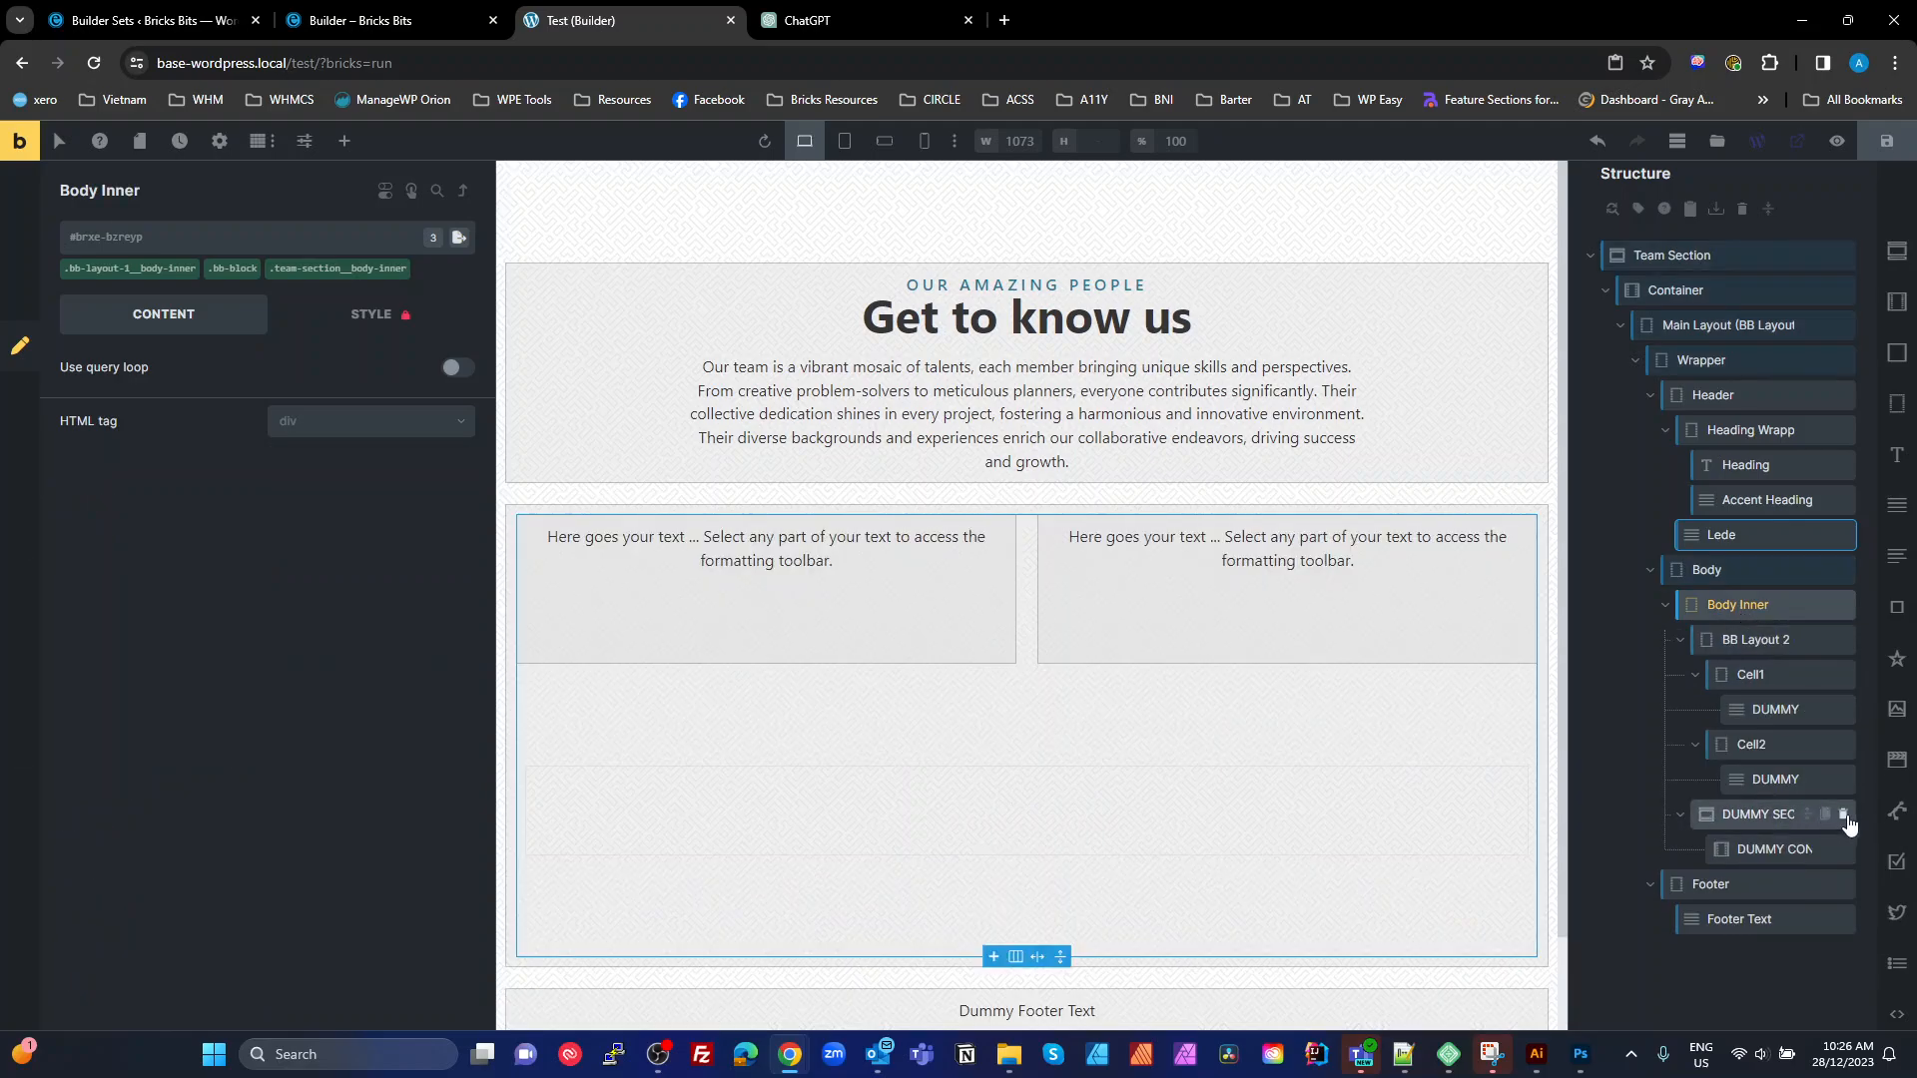
Delete the dummy section and paste the two-column layout into Body Inner as Team Grid
click(343, 140)
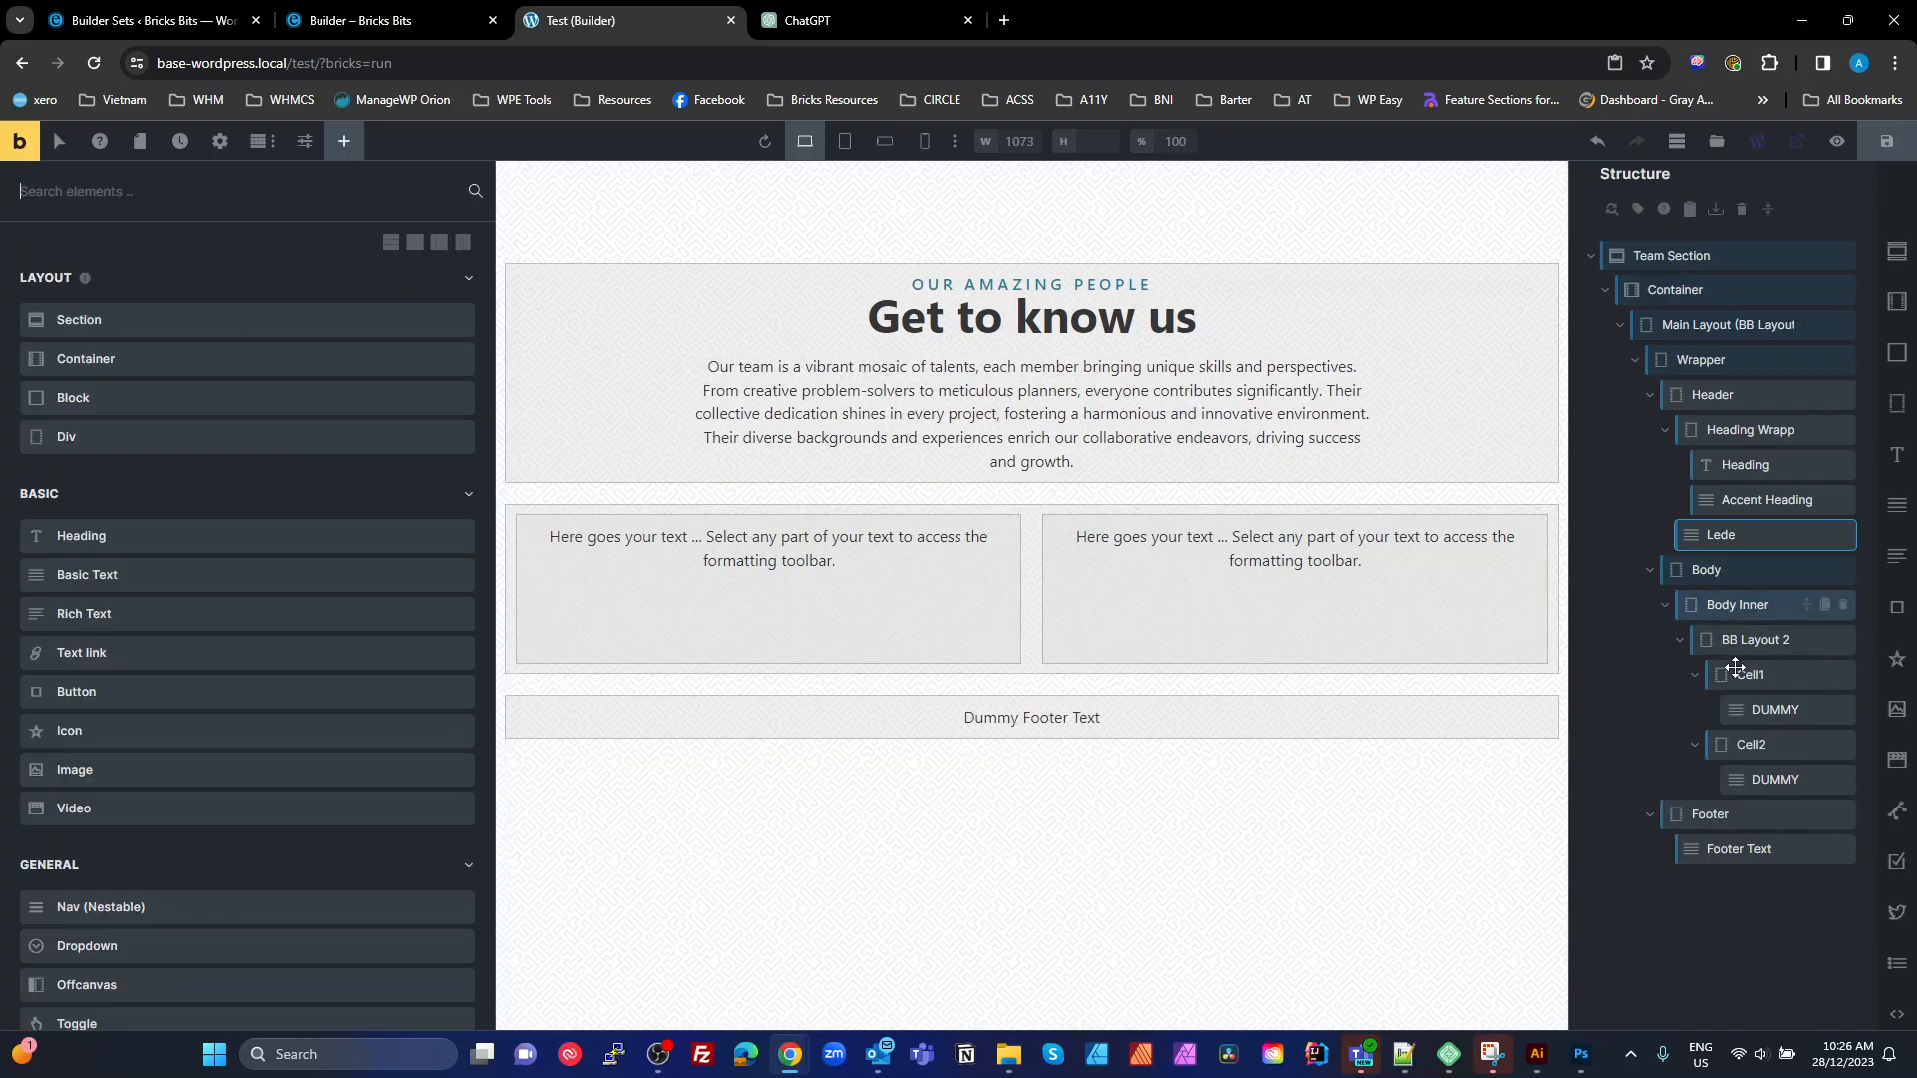
mouse_move(1829, 887)
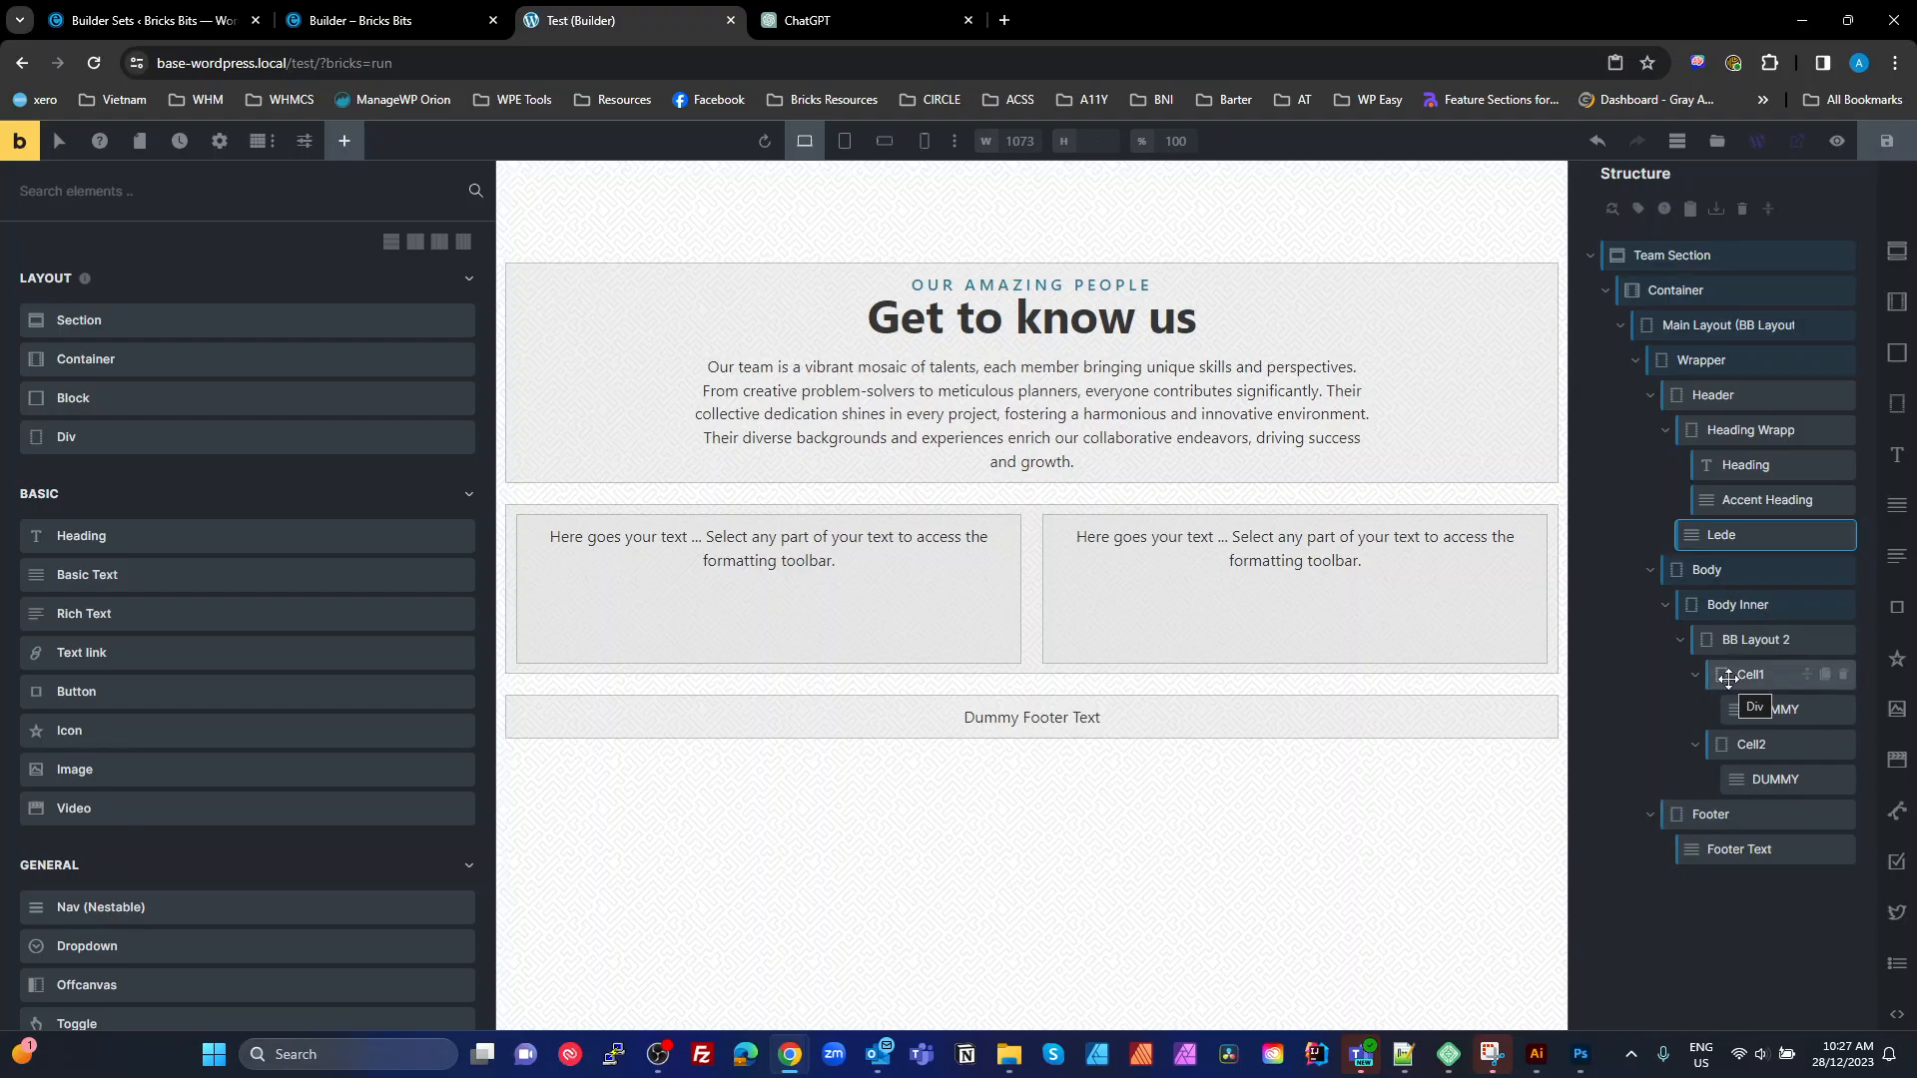
click(1737, 603)
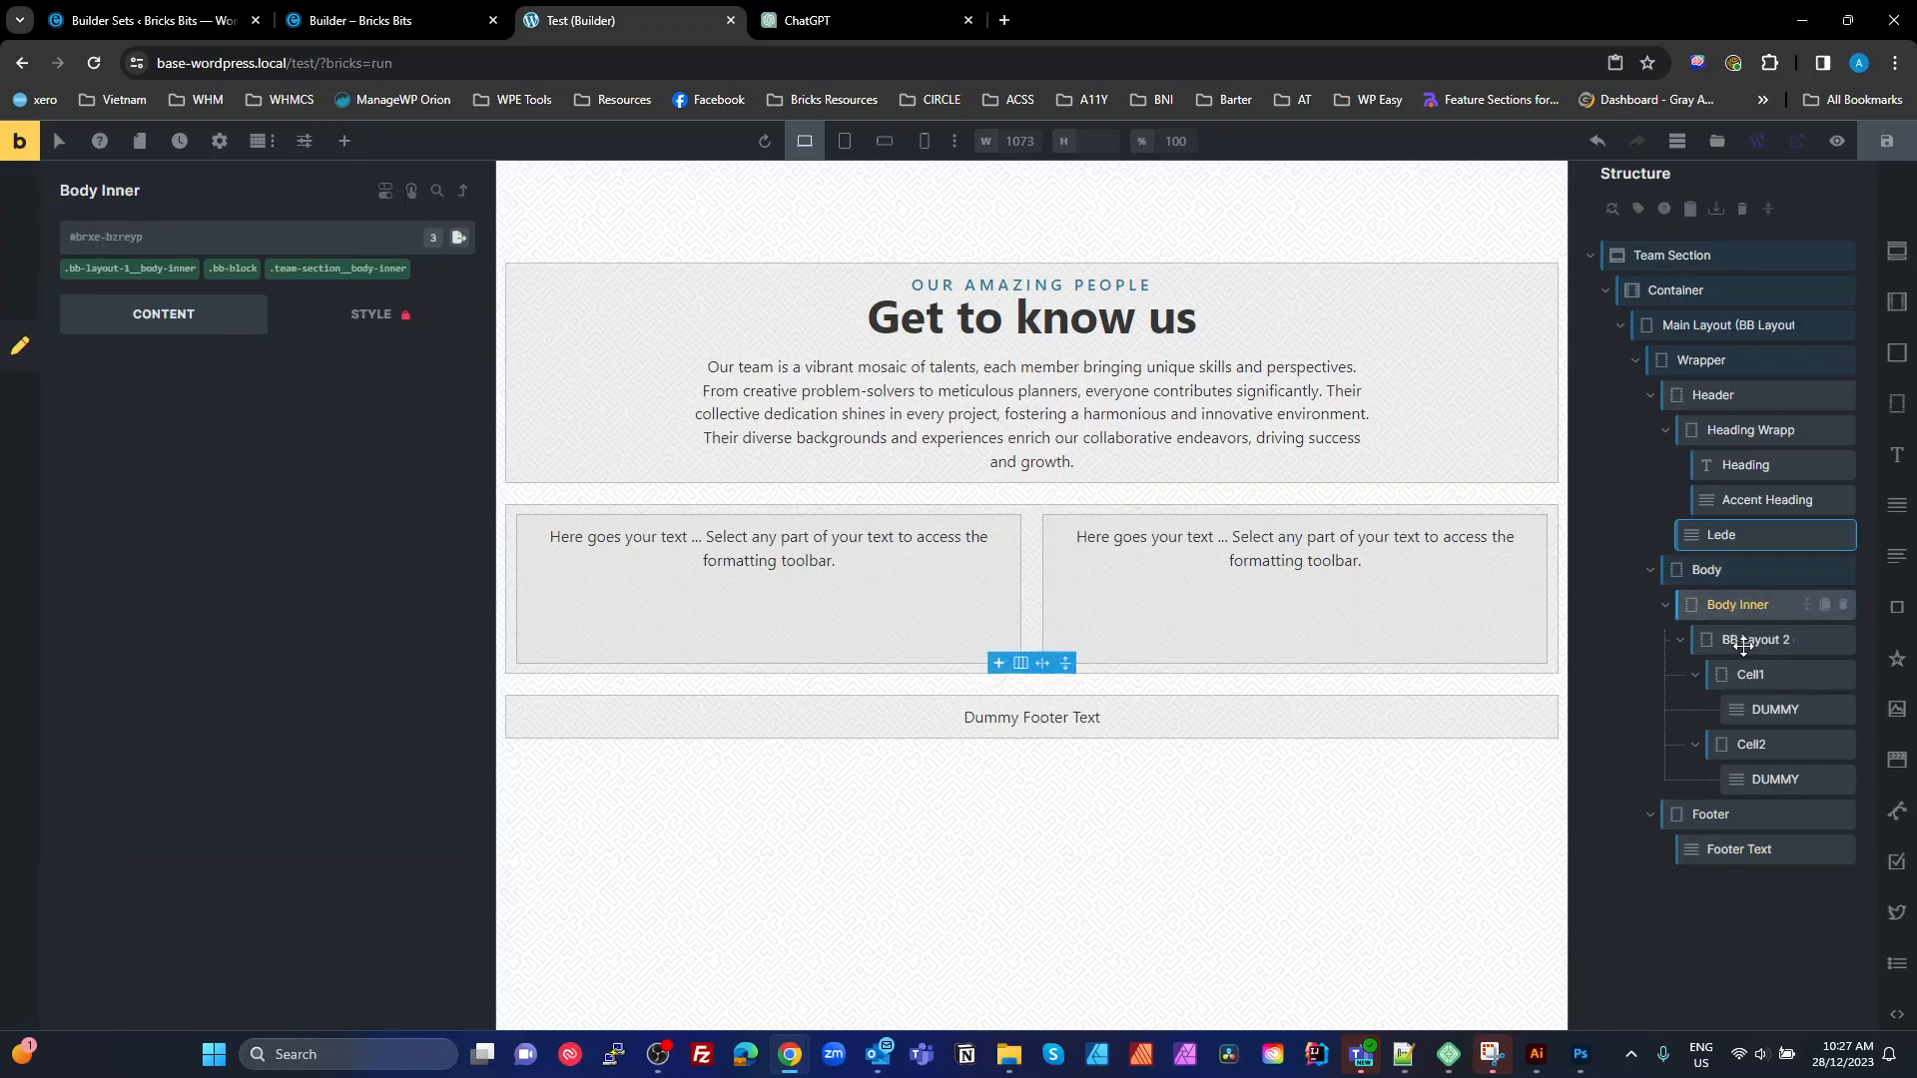
click(1757, 639)
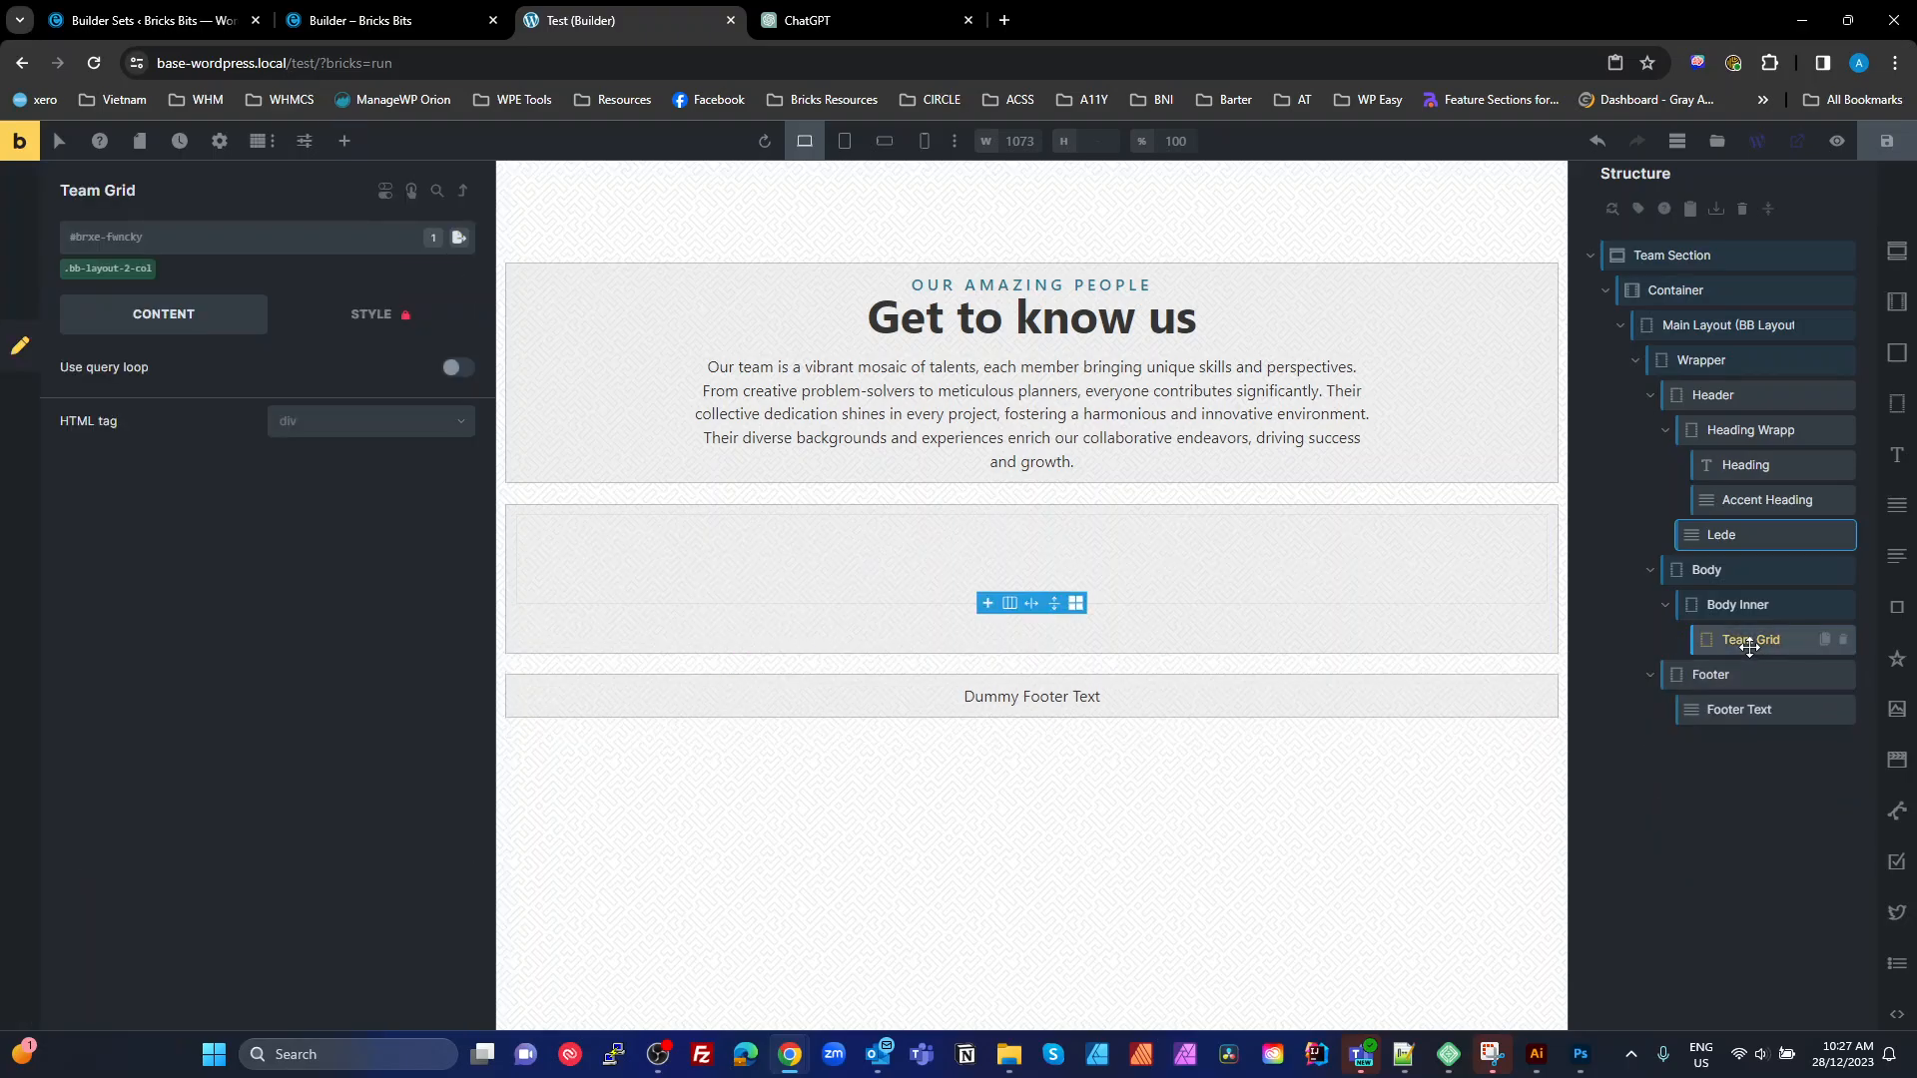
Copy the Cards 2 team card JSON from the Bricks Bits Cards category and return to the builder
click(356, 20)
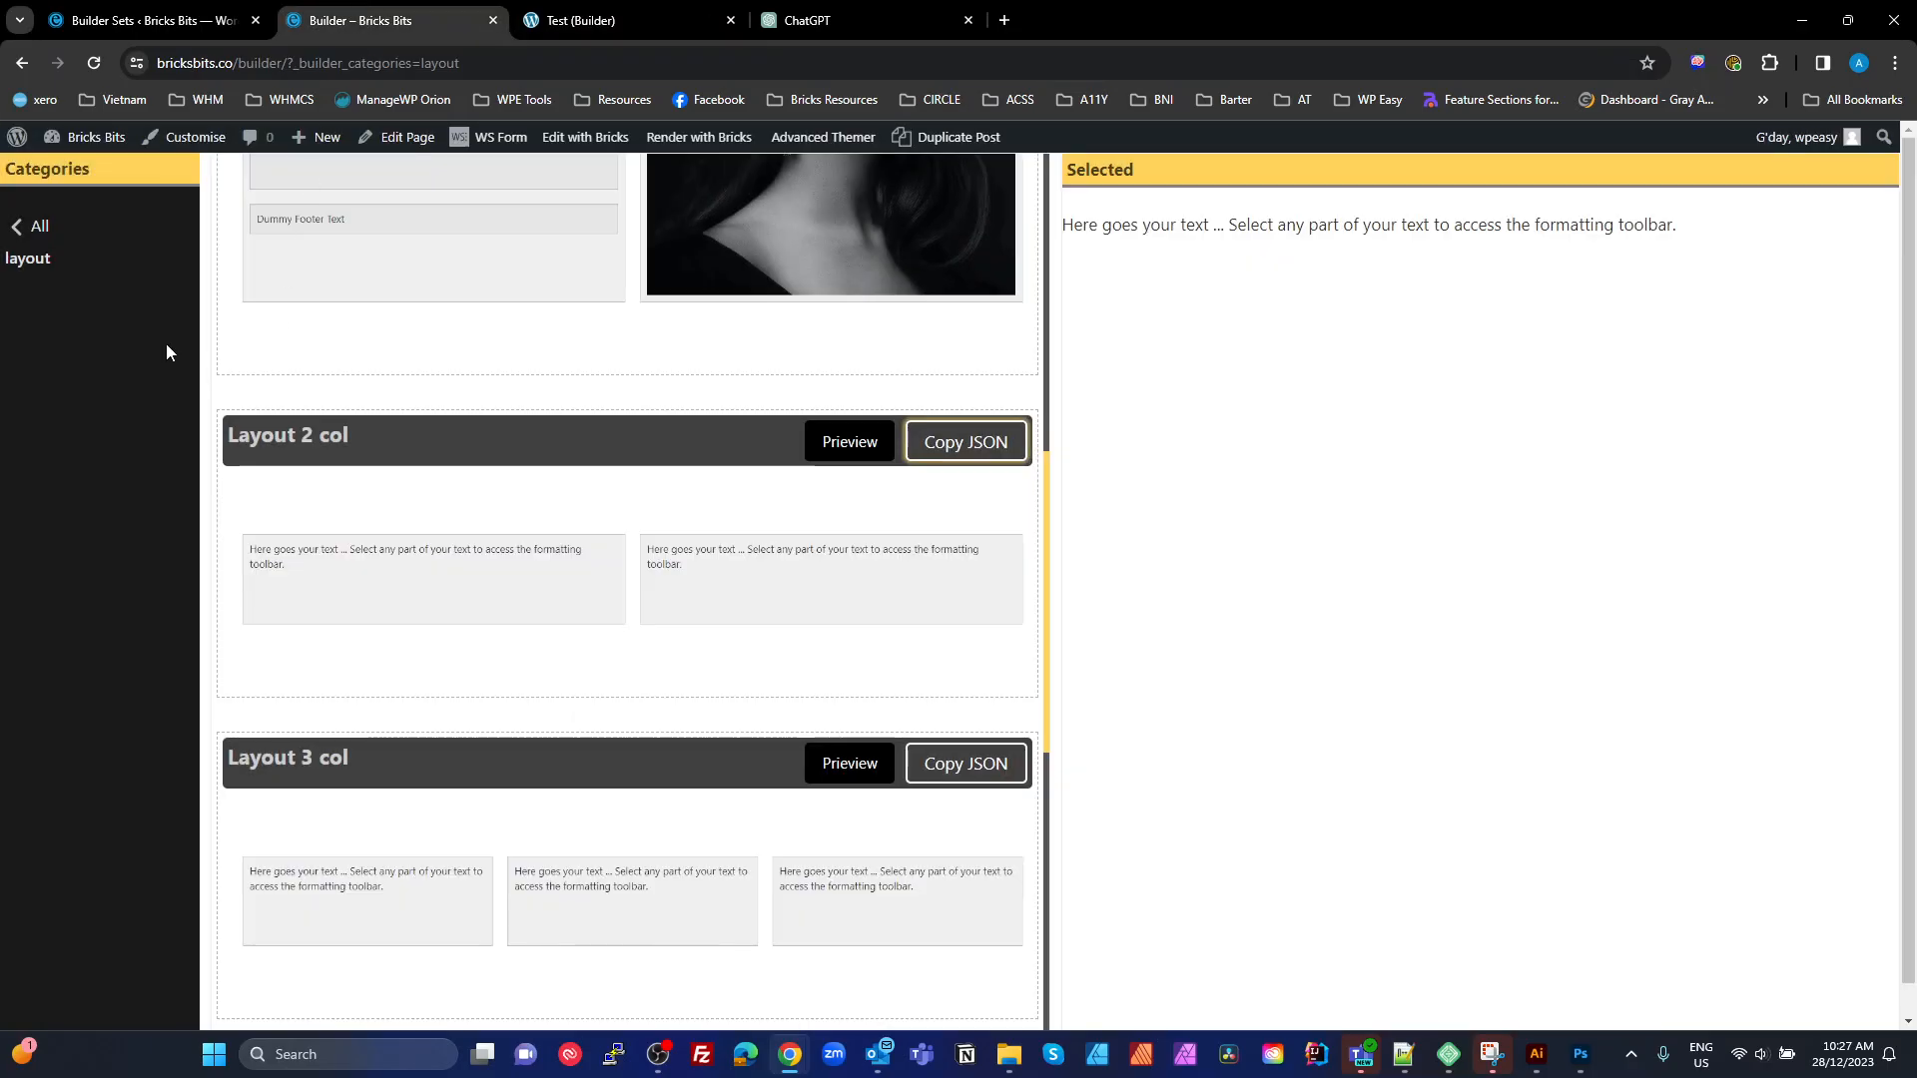
click(38, 225)
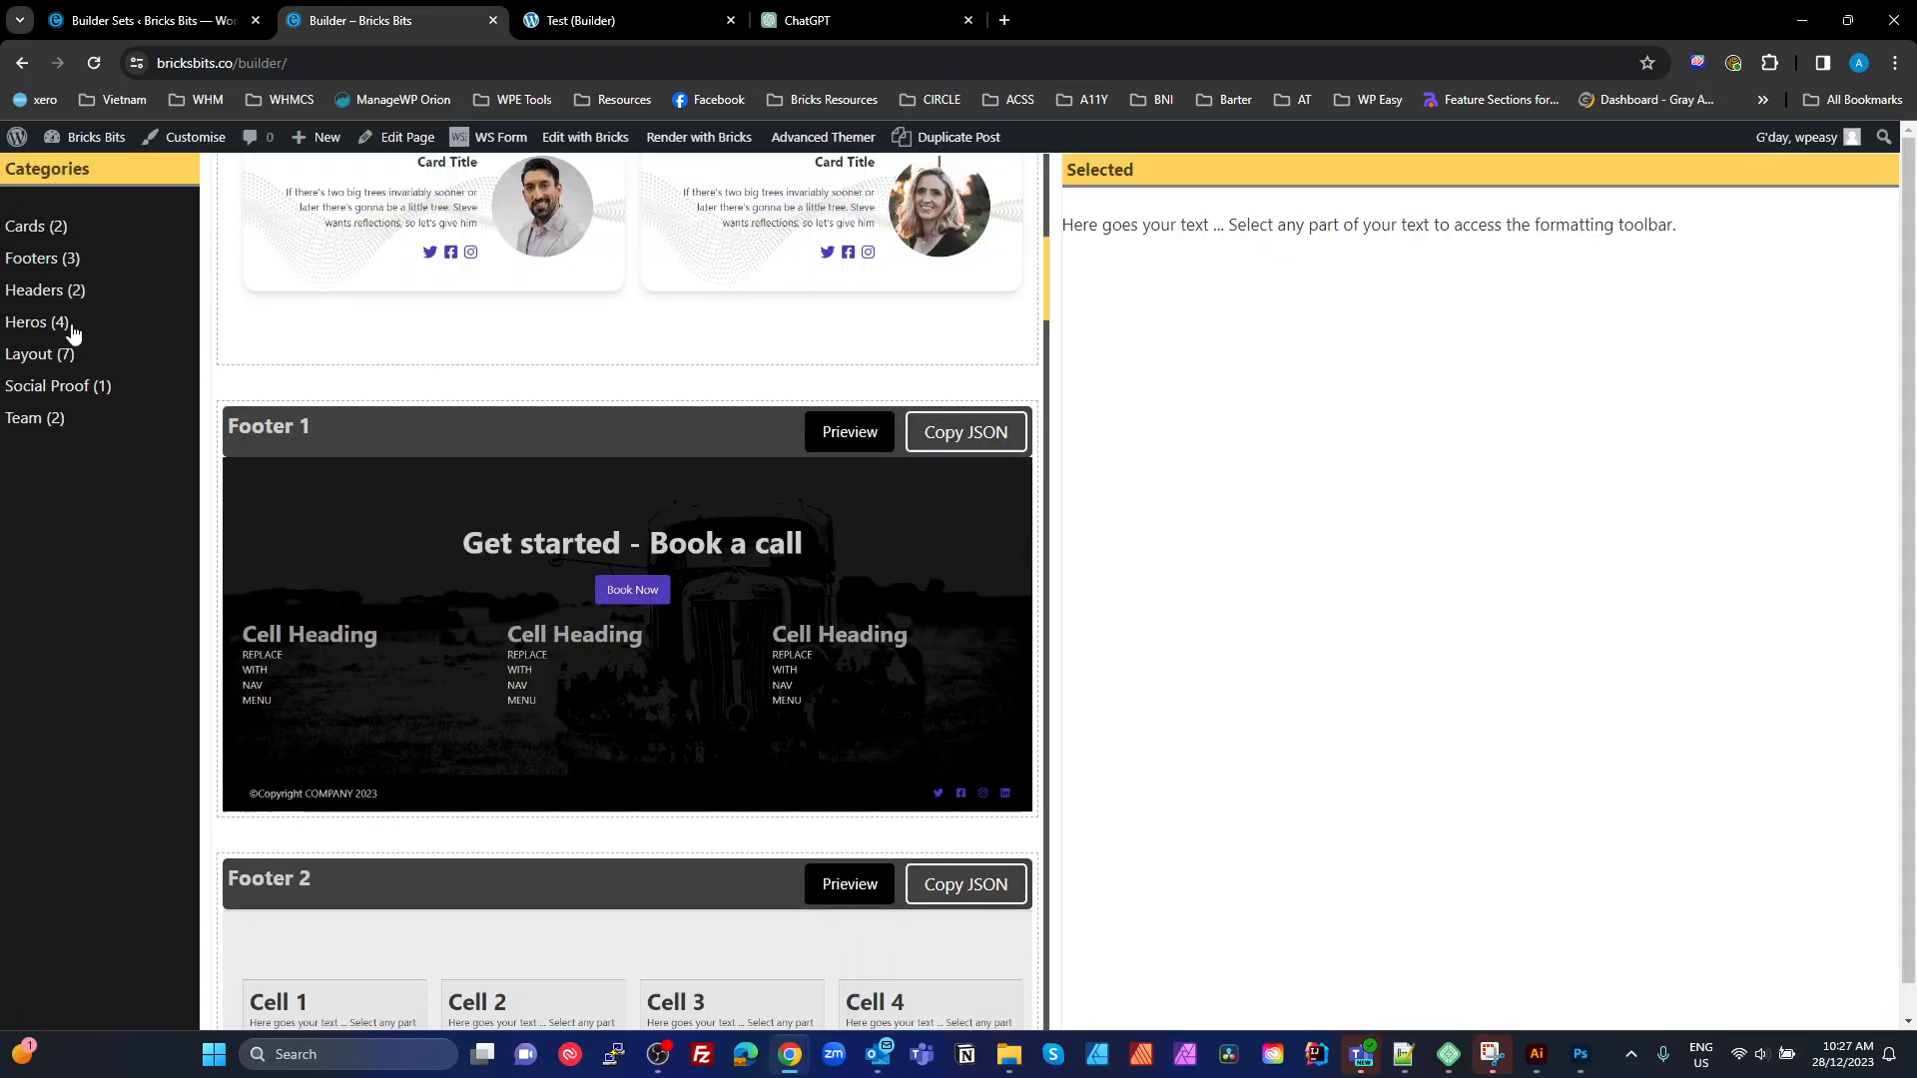
click(36, 226)
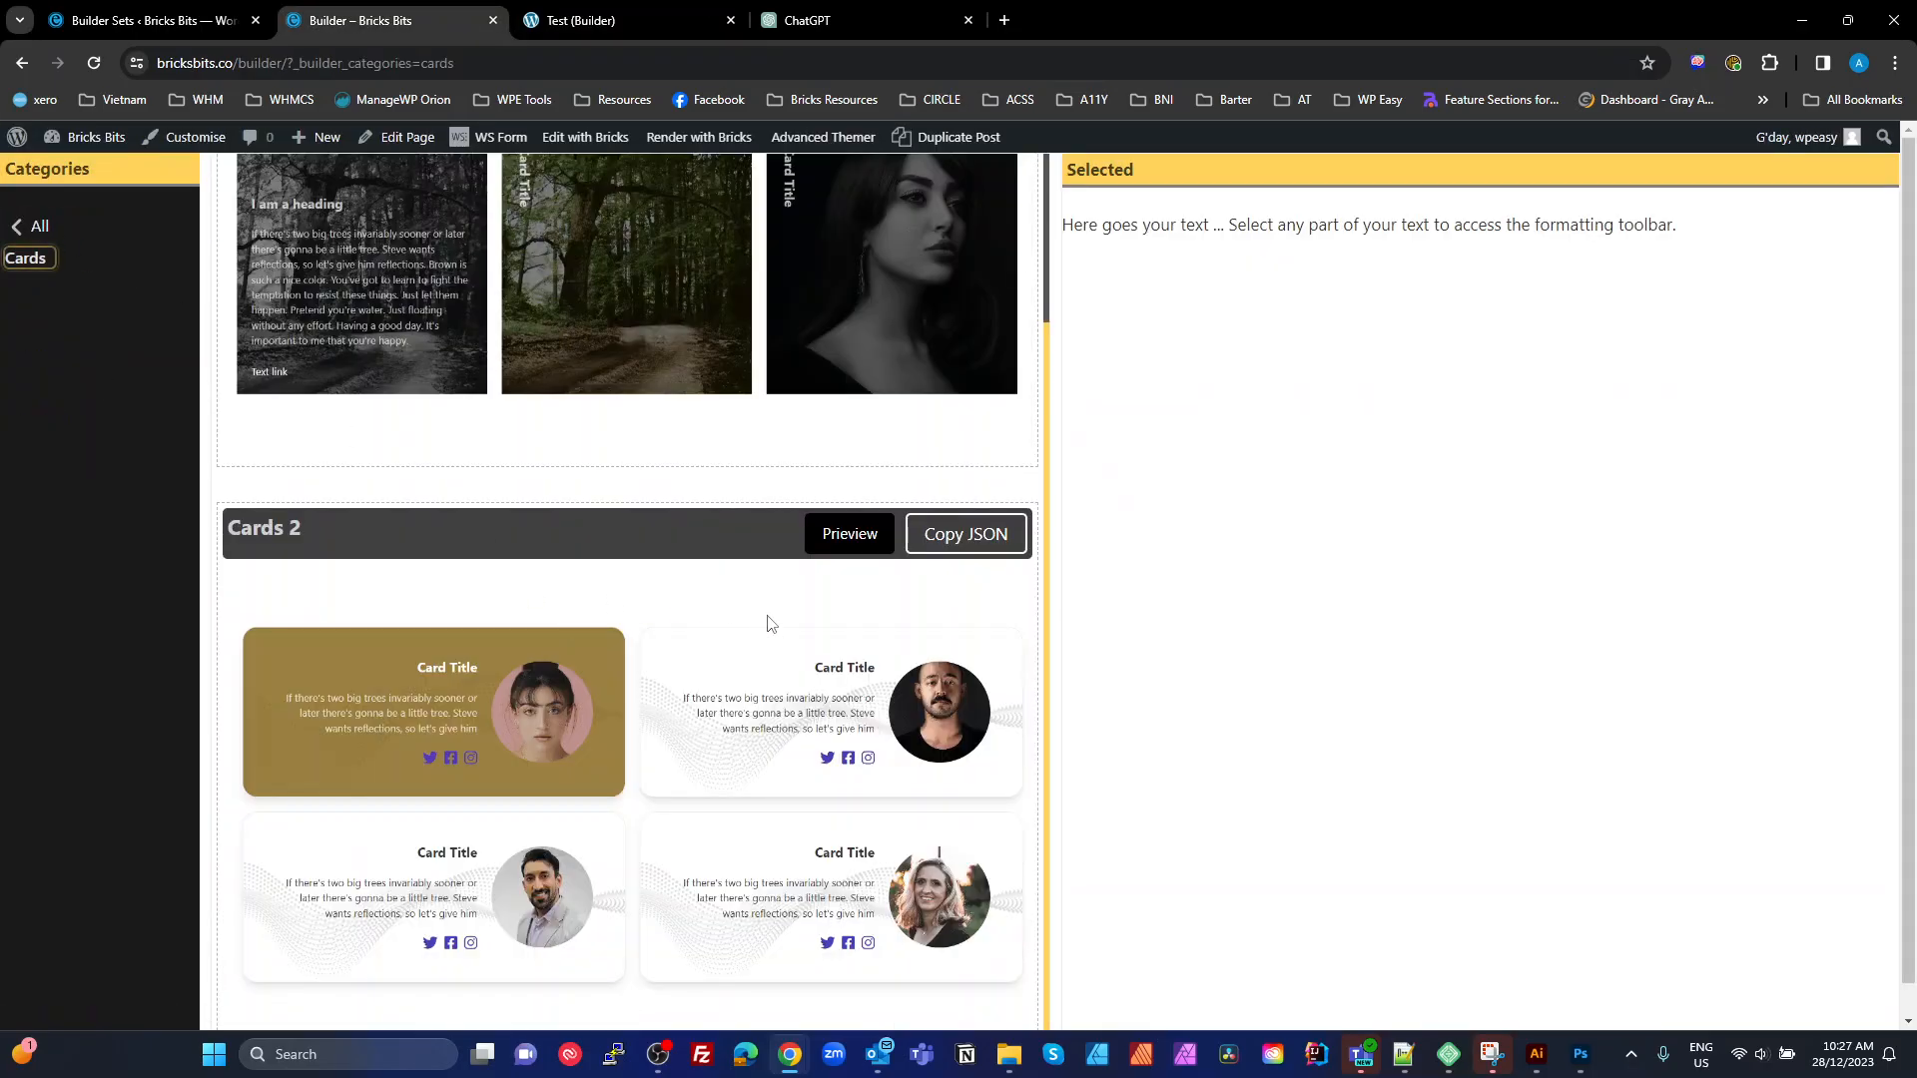
click(964, 535)
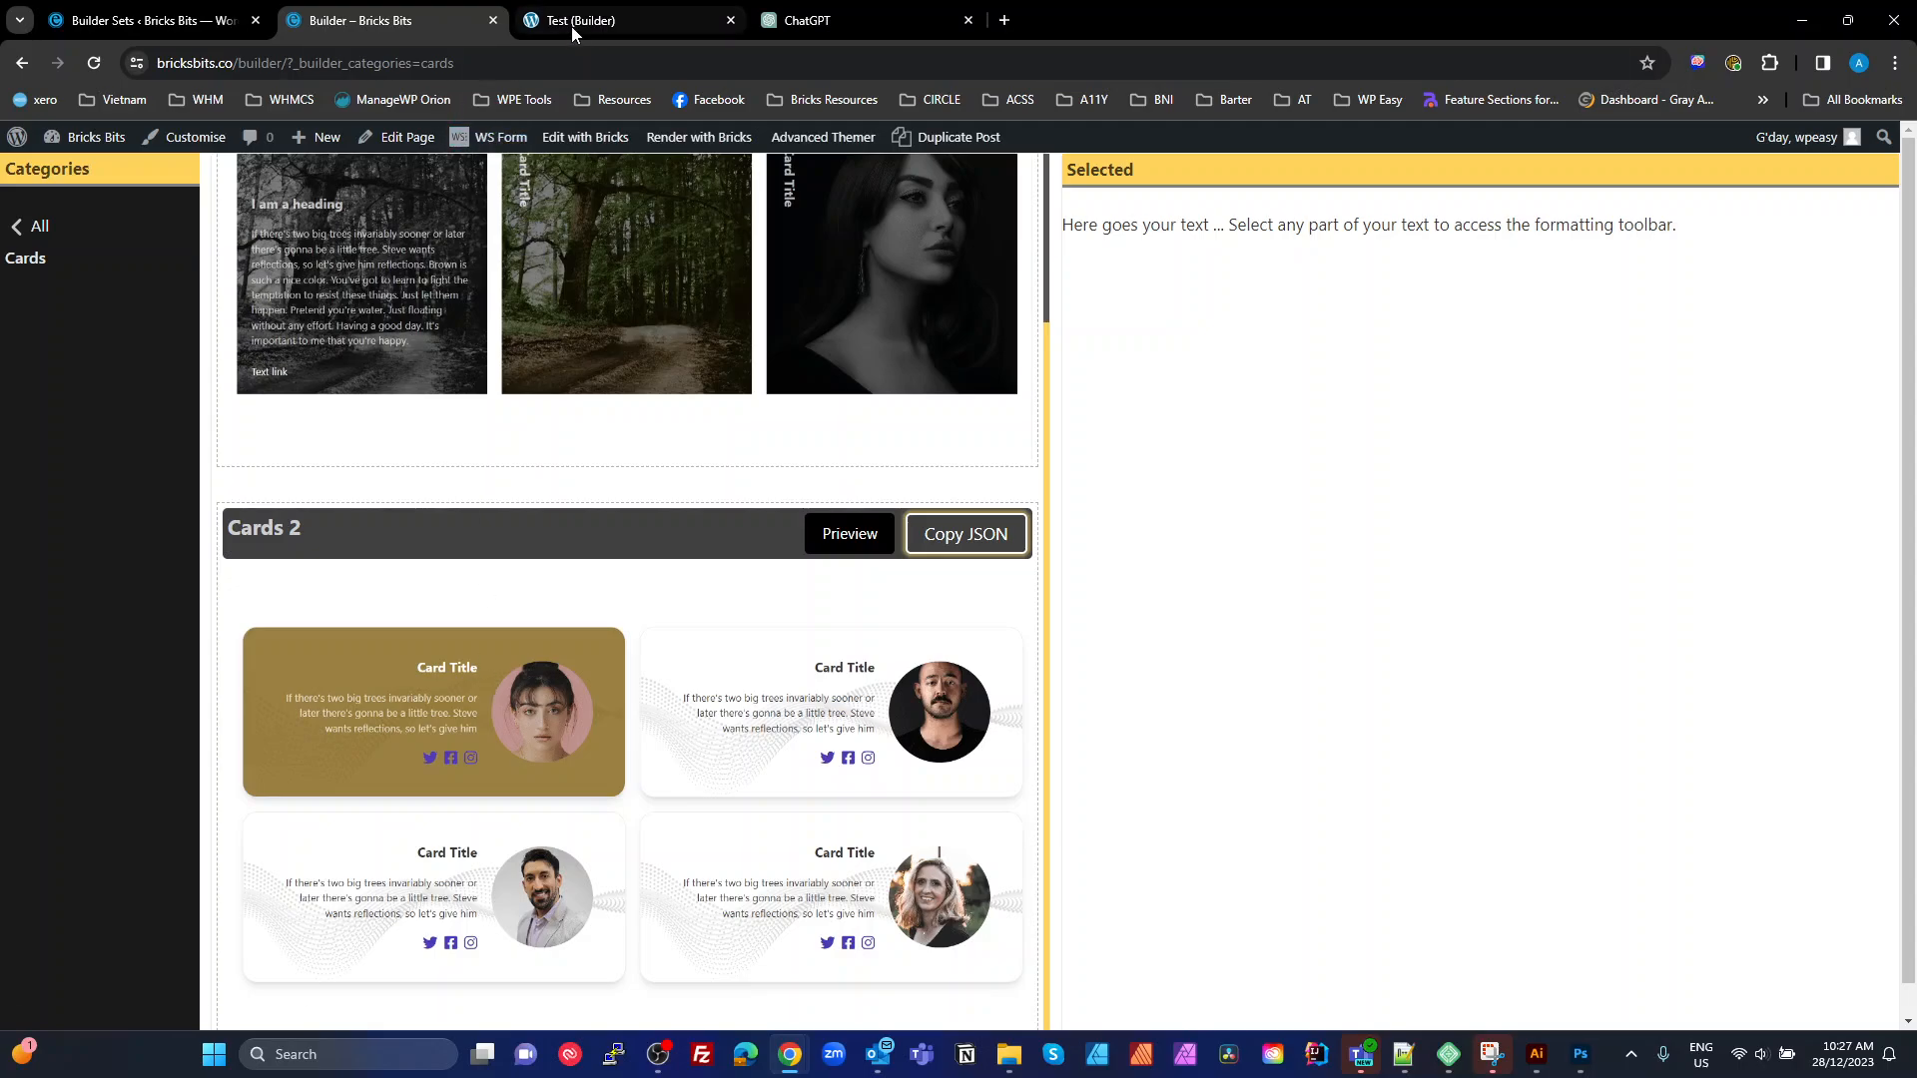
click(611, 20)
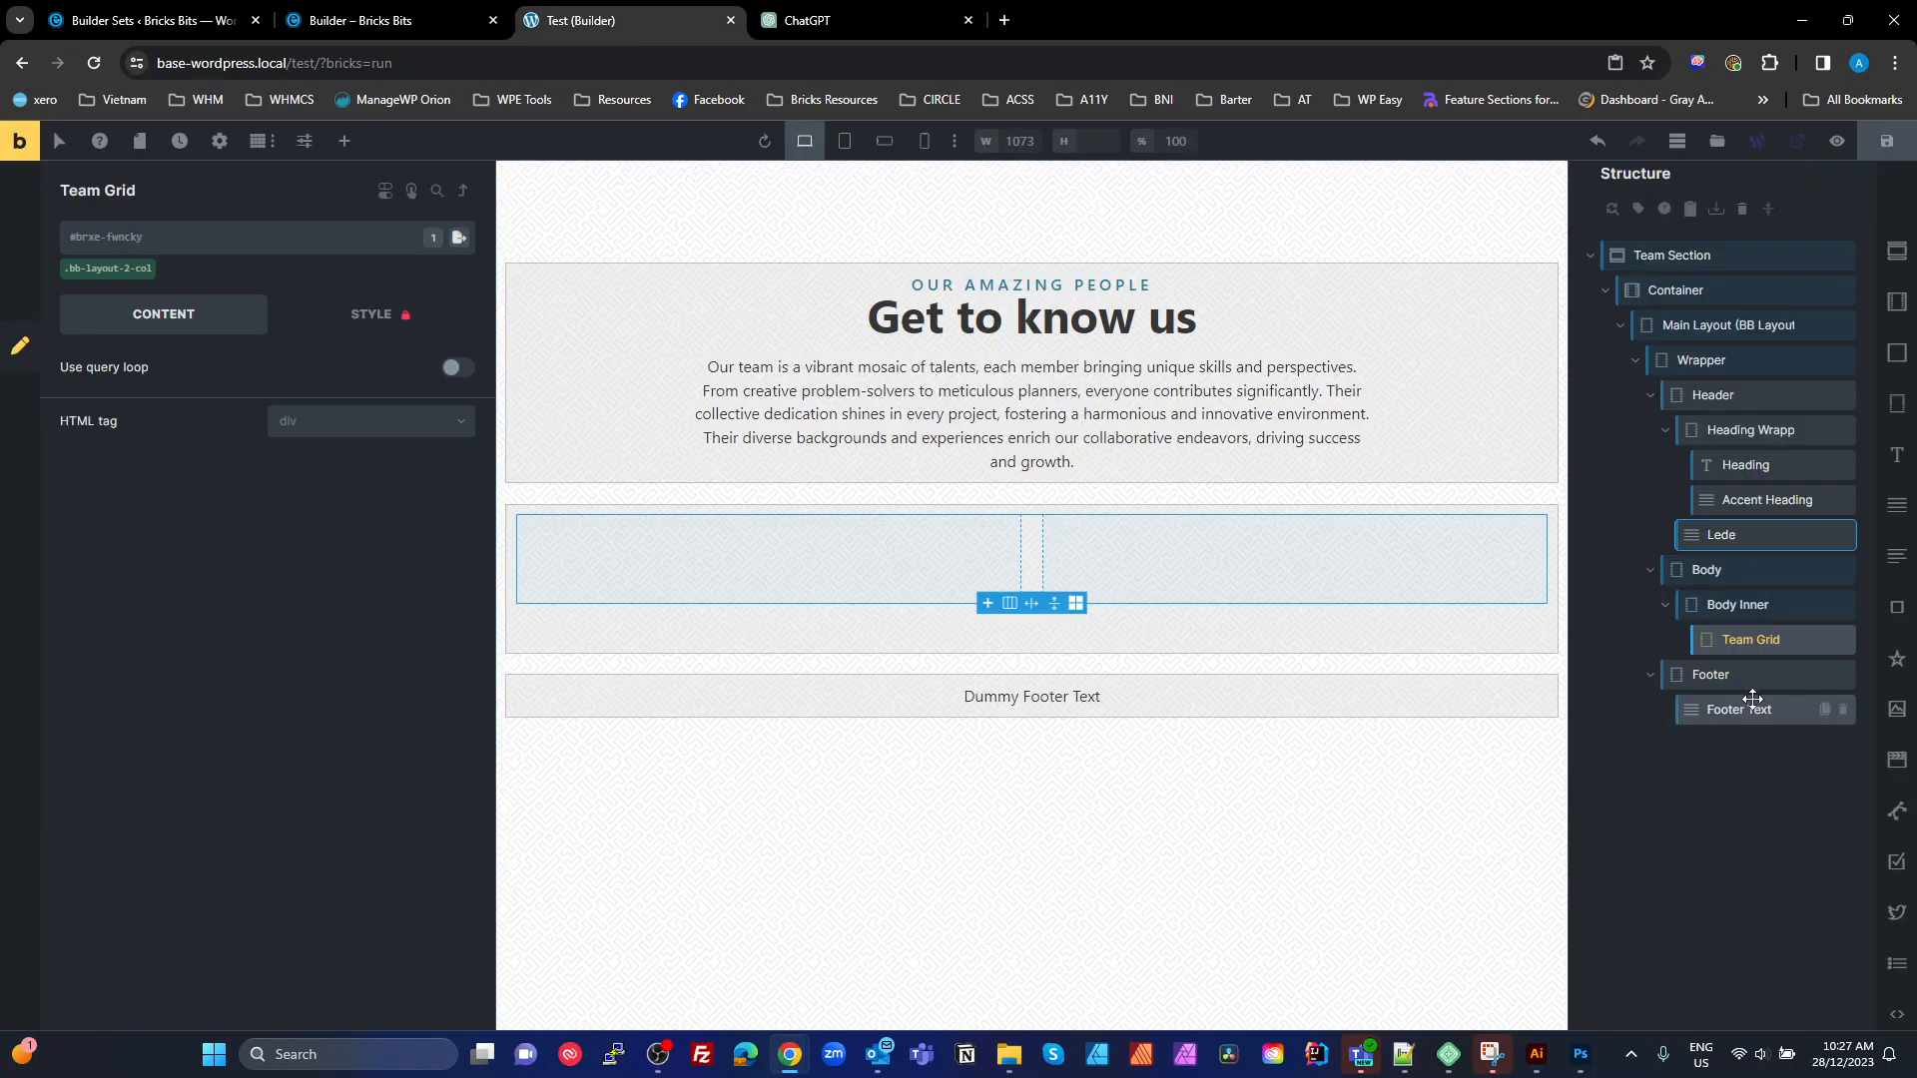
mouse_move(1749, 227)
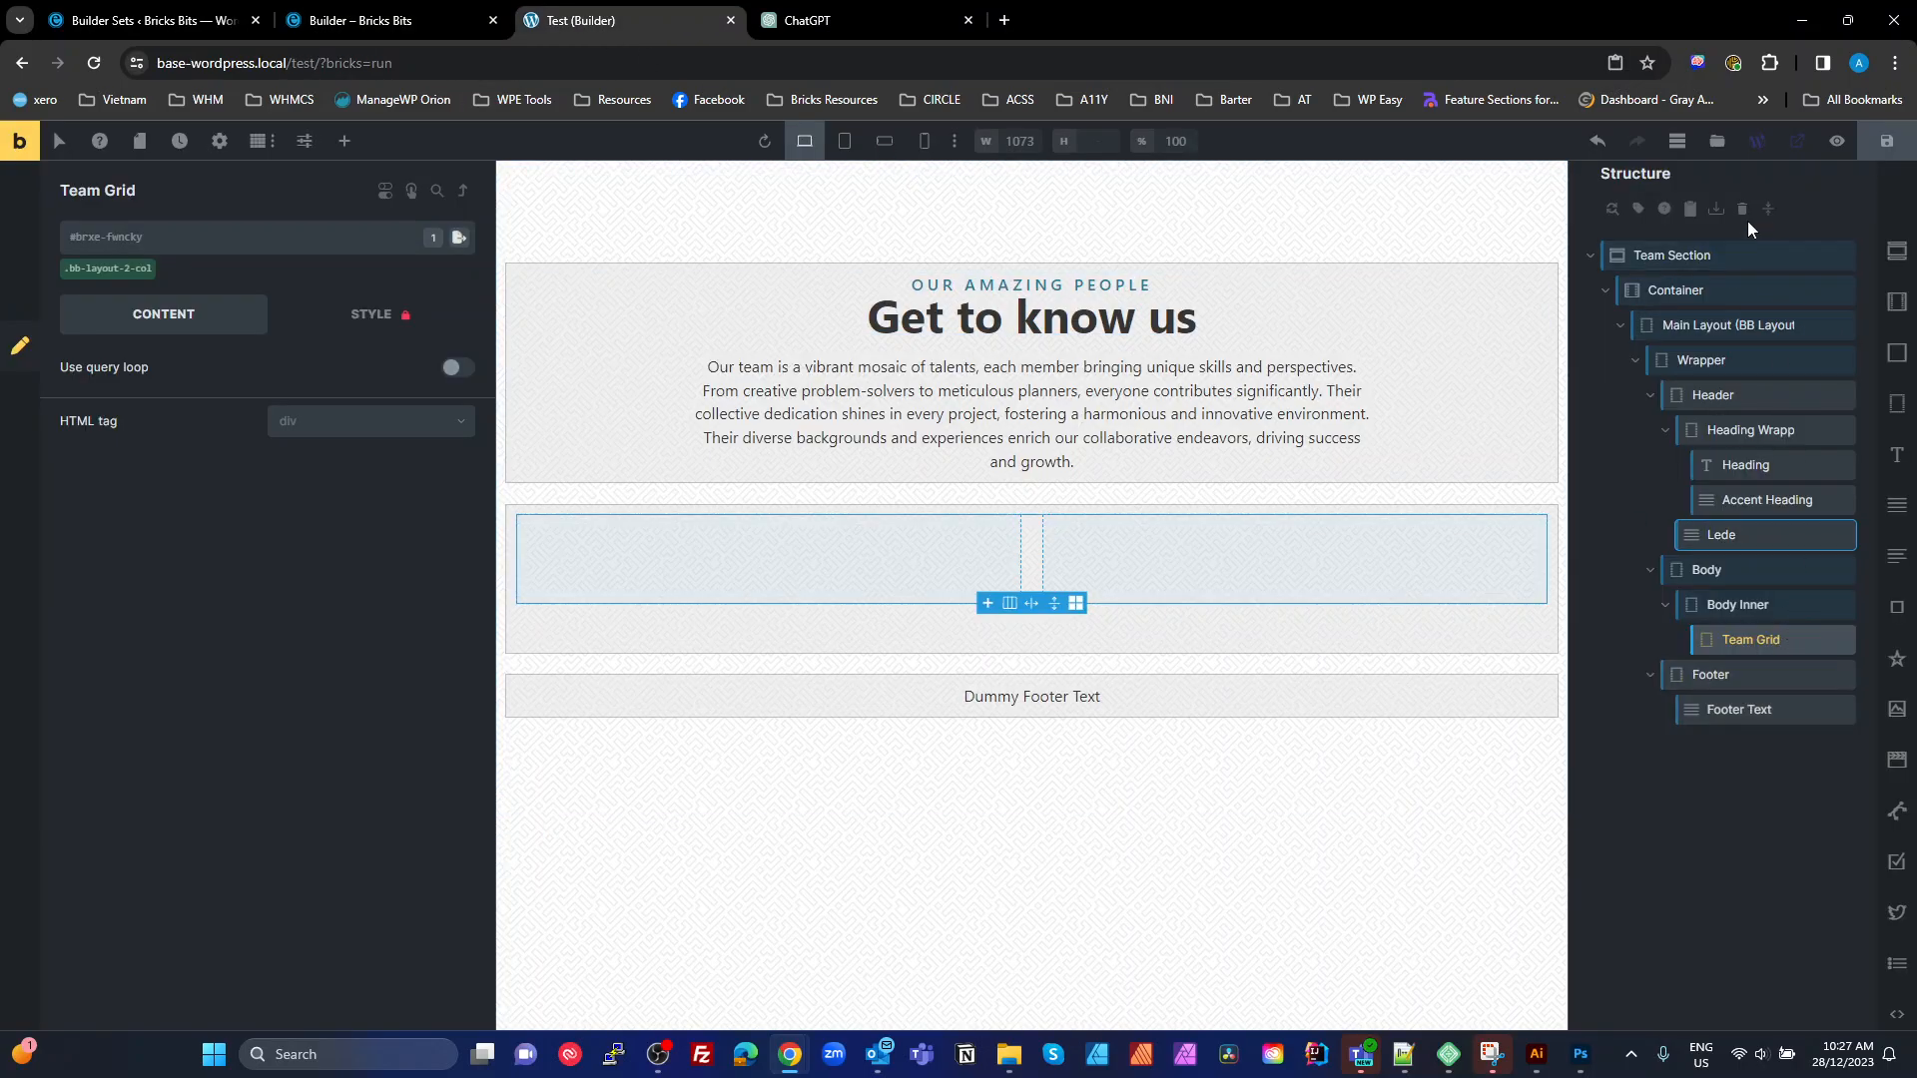
Paste the Cards 2 profile card into Team Grid and rename it Item
key(ctrl+v)
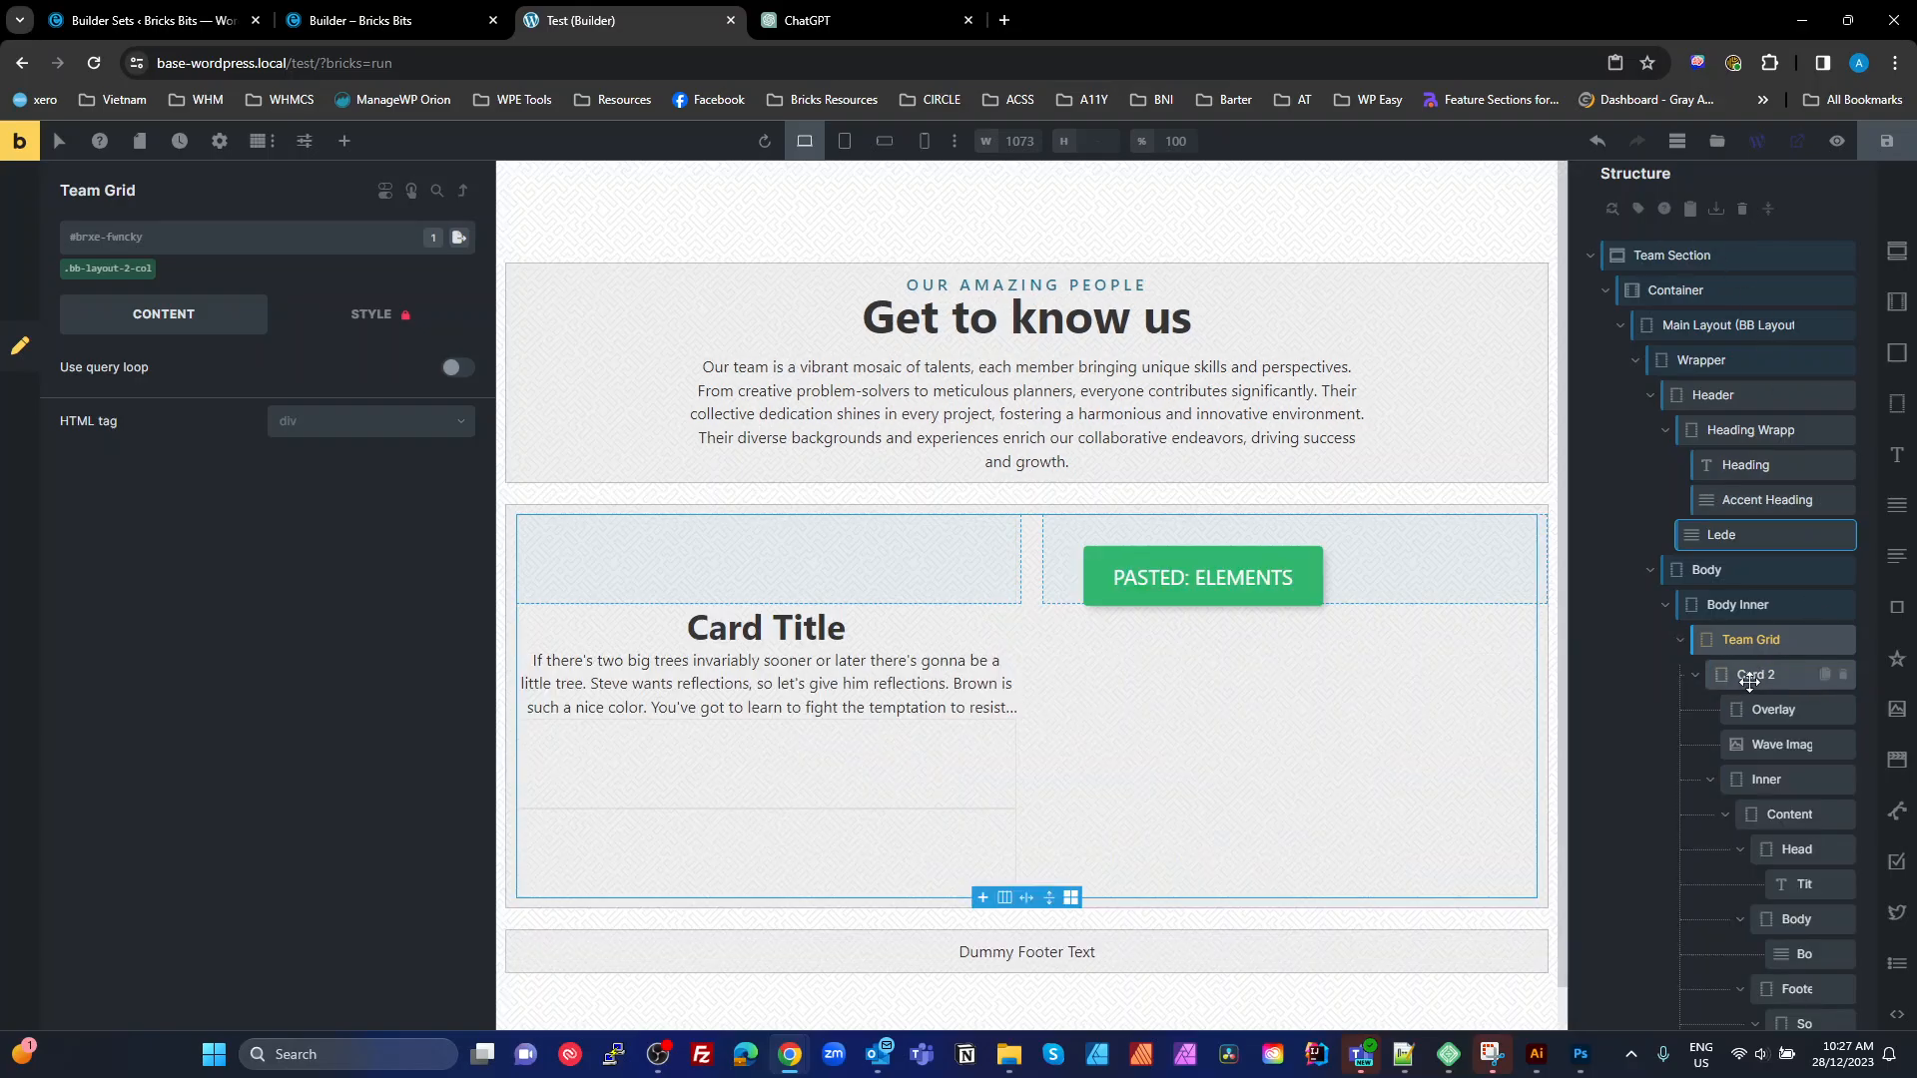
click(1757, 673)
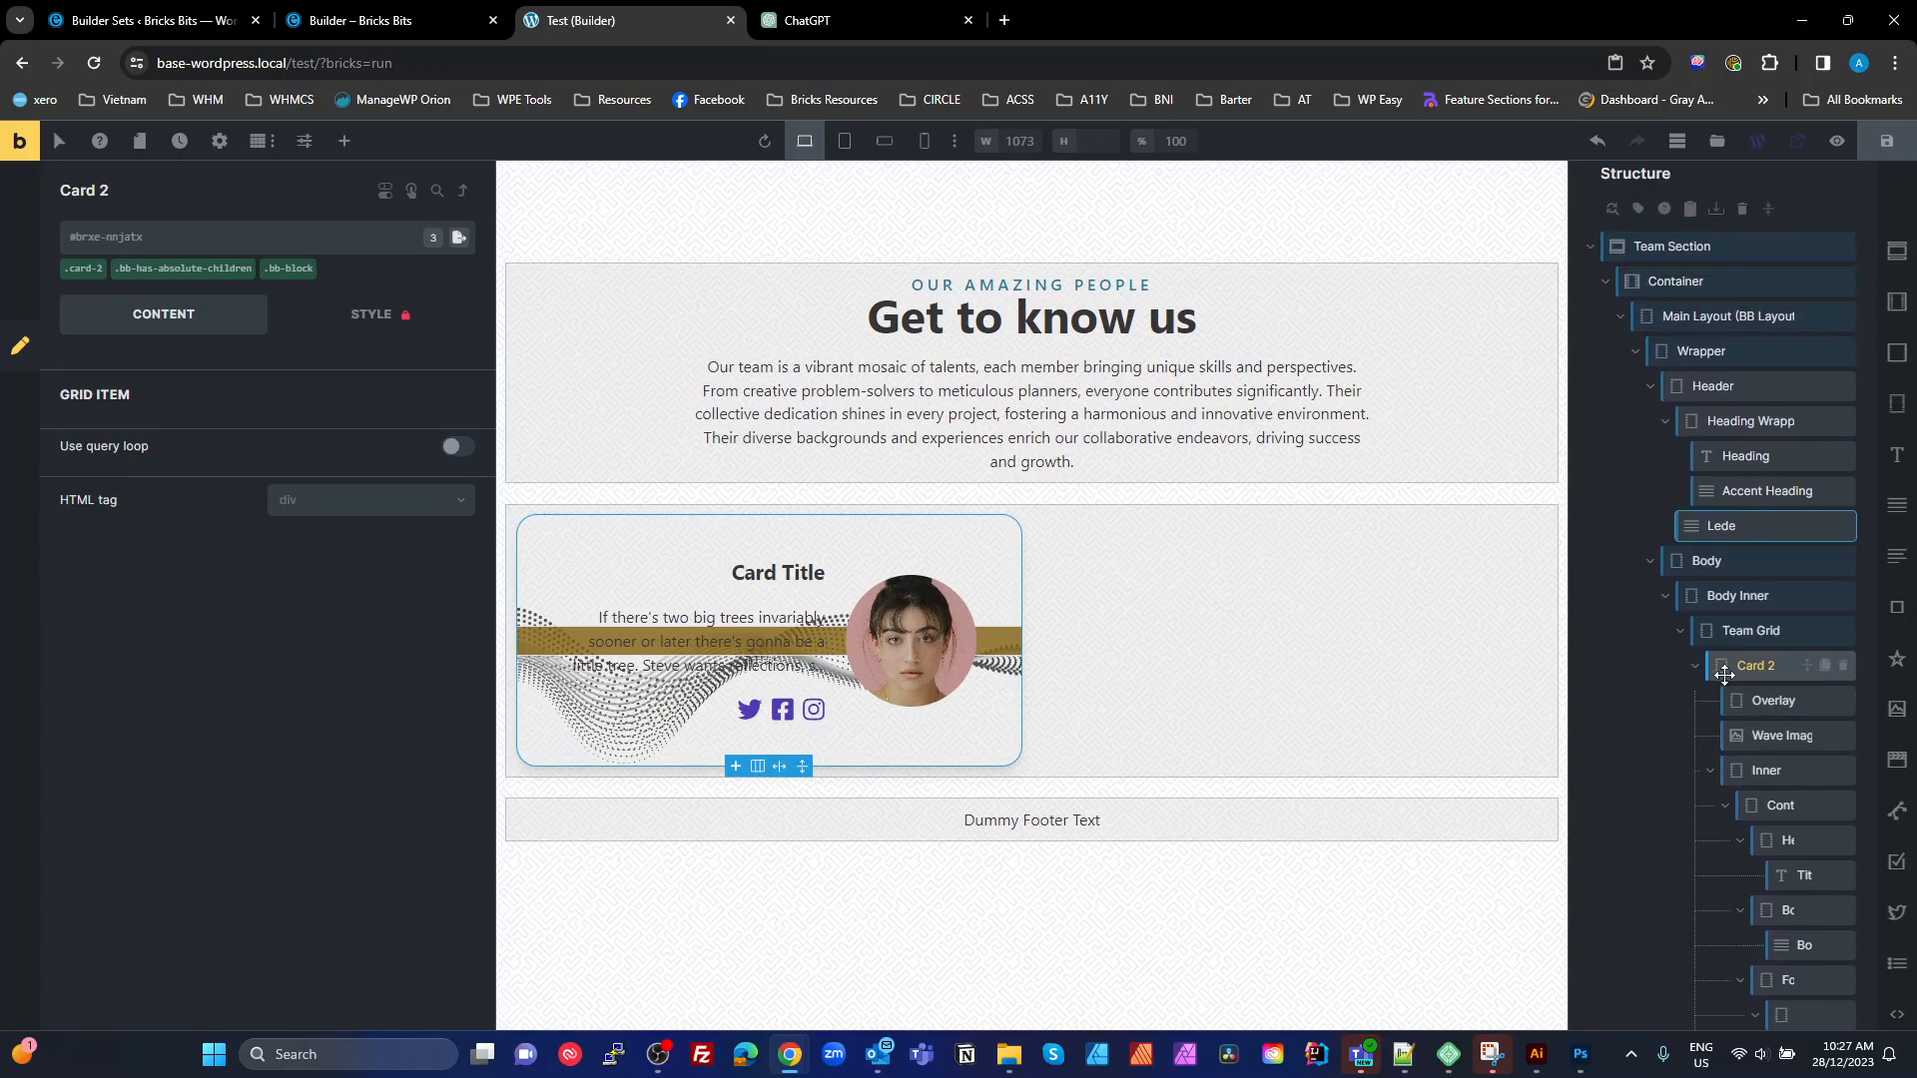
click(1694, 665)
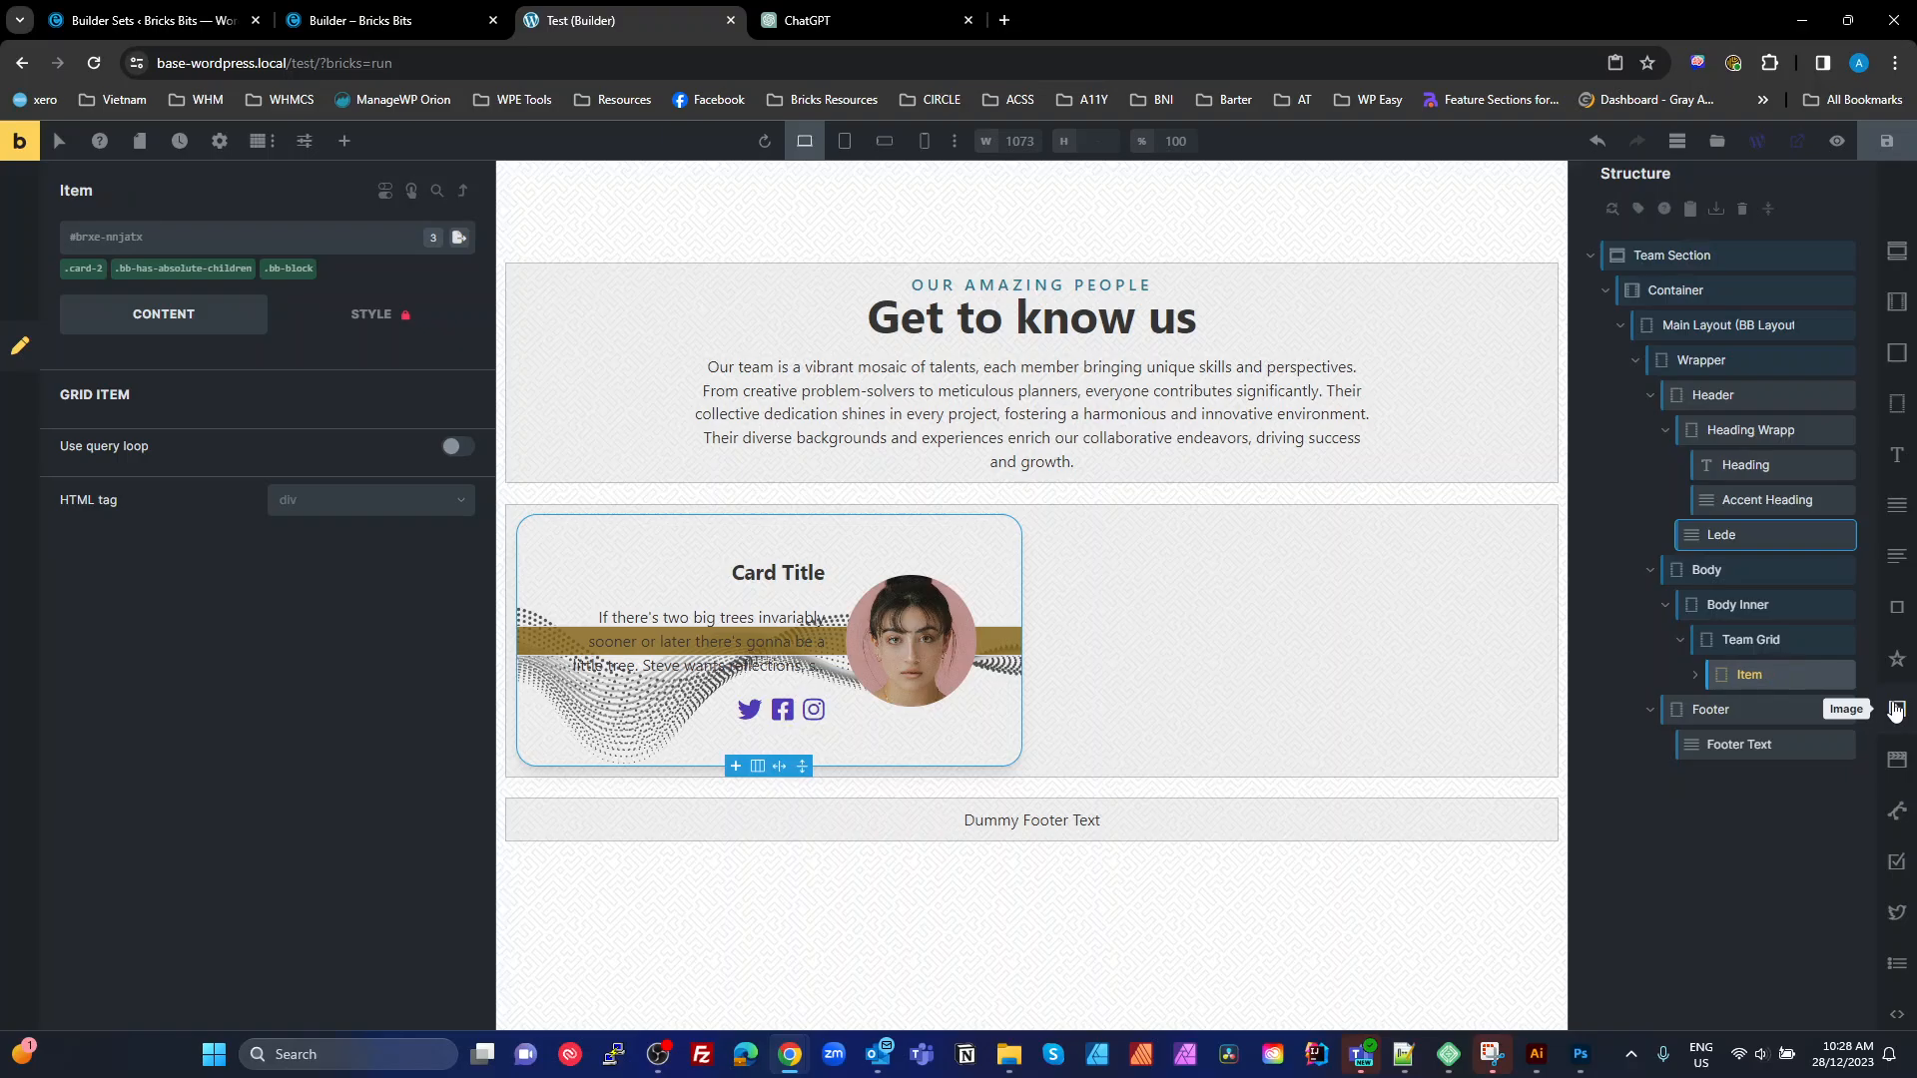
click(1695, 675)
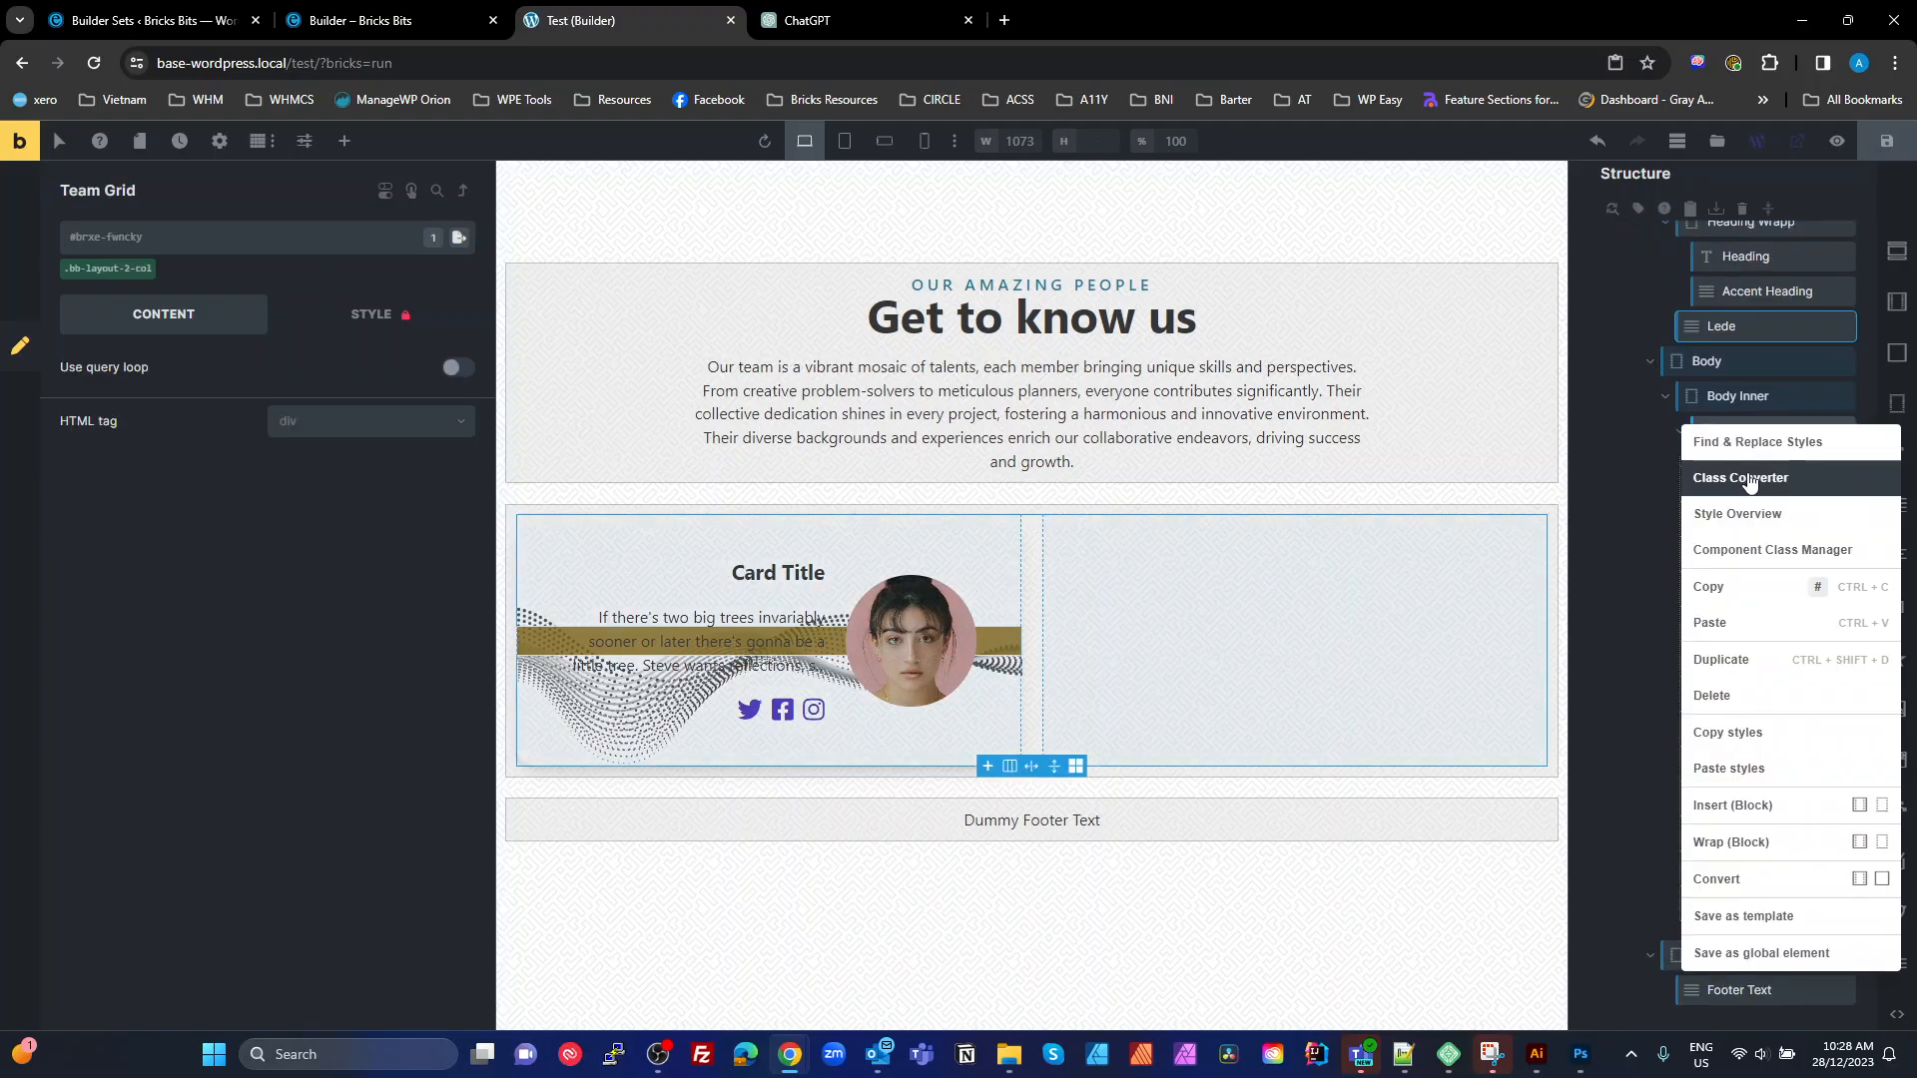
Run the Class Converter on the Team Grid to generate team-grid BEM classes for it and its children
click(1741, 477)
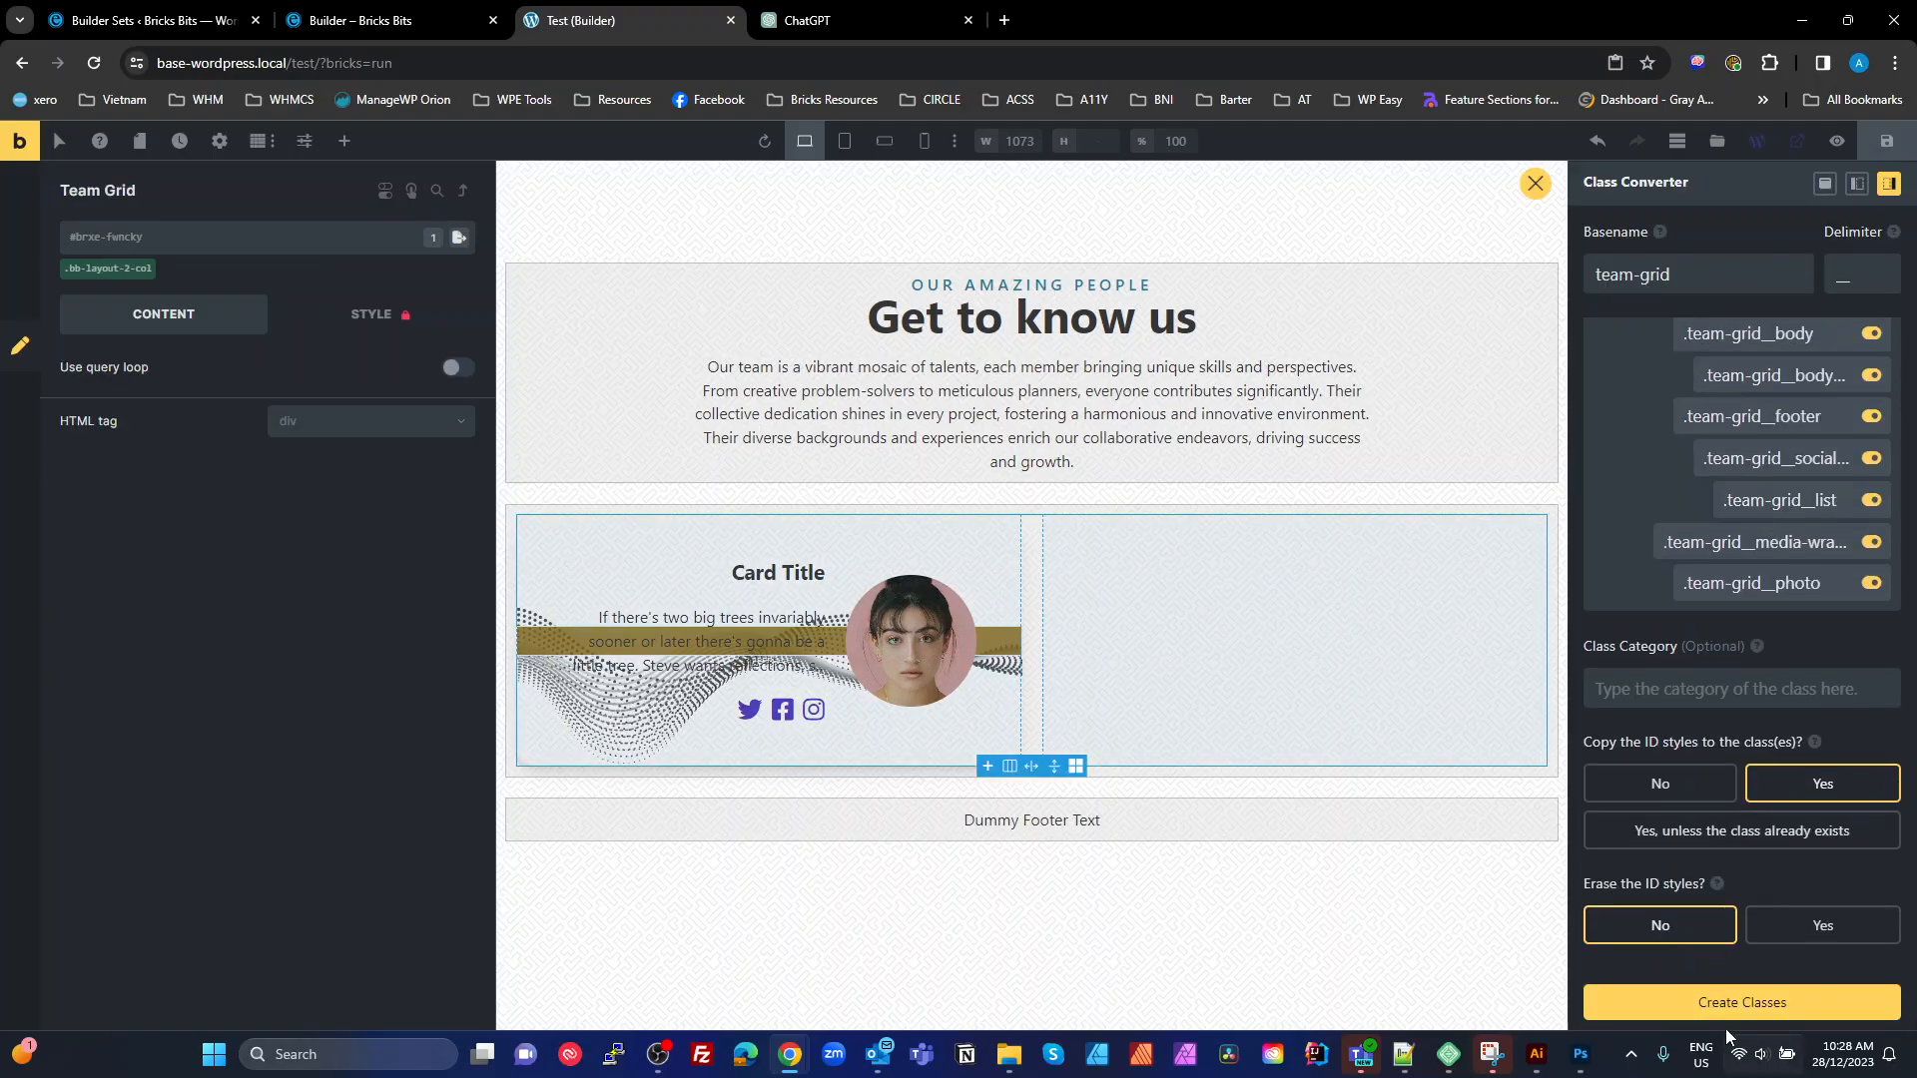
click(1740, 1002)
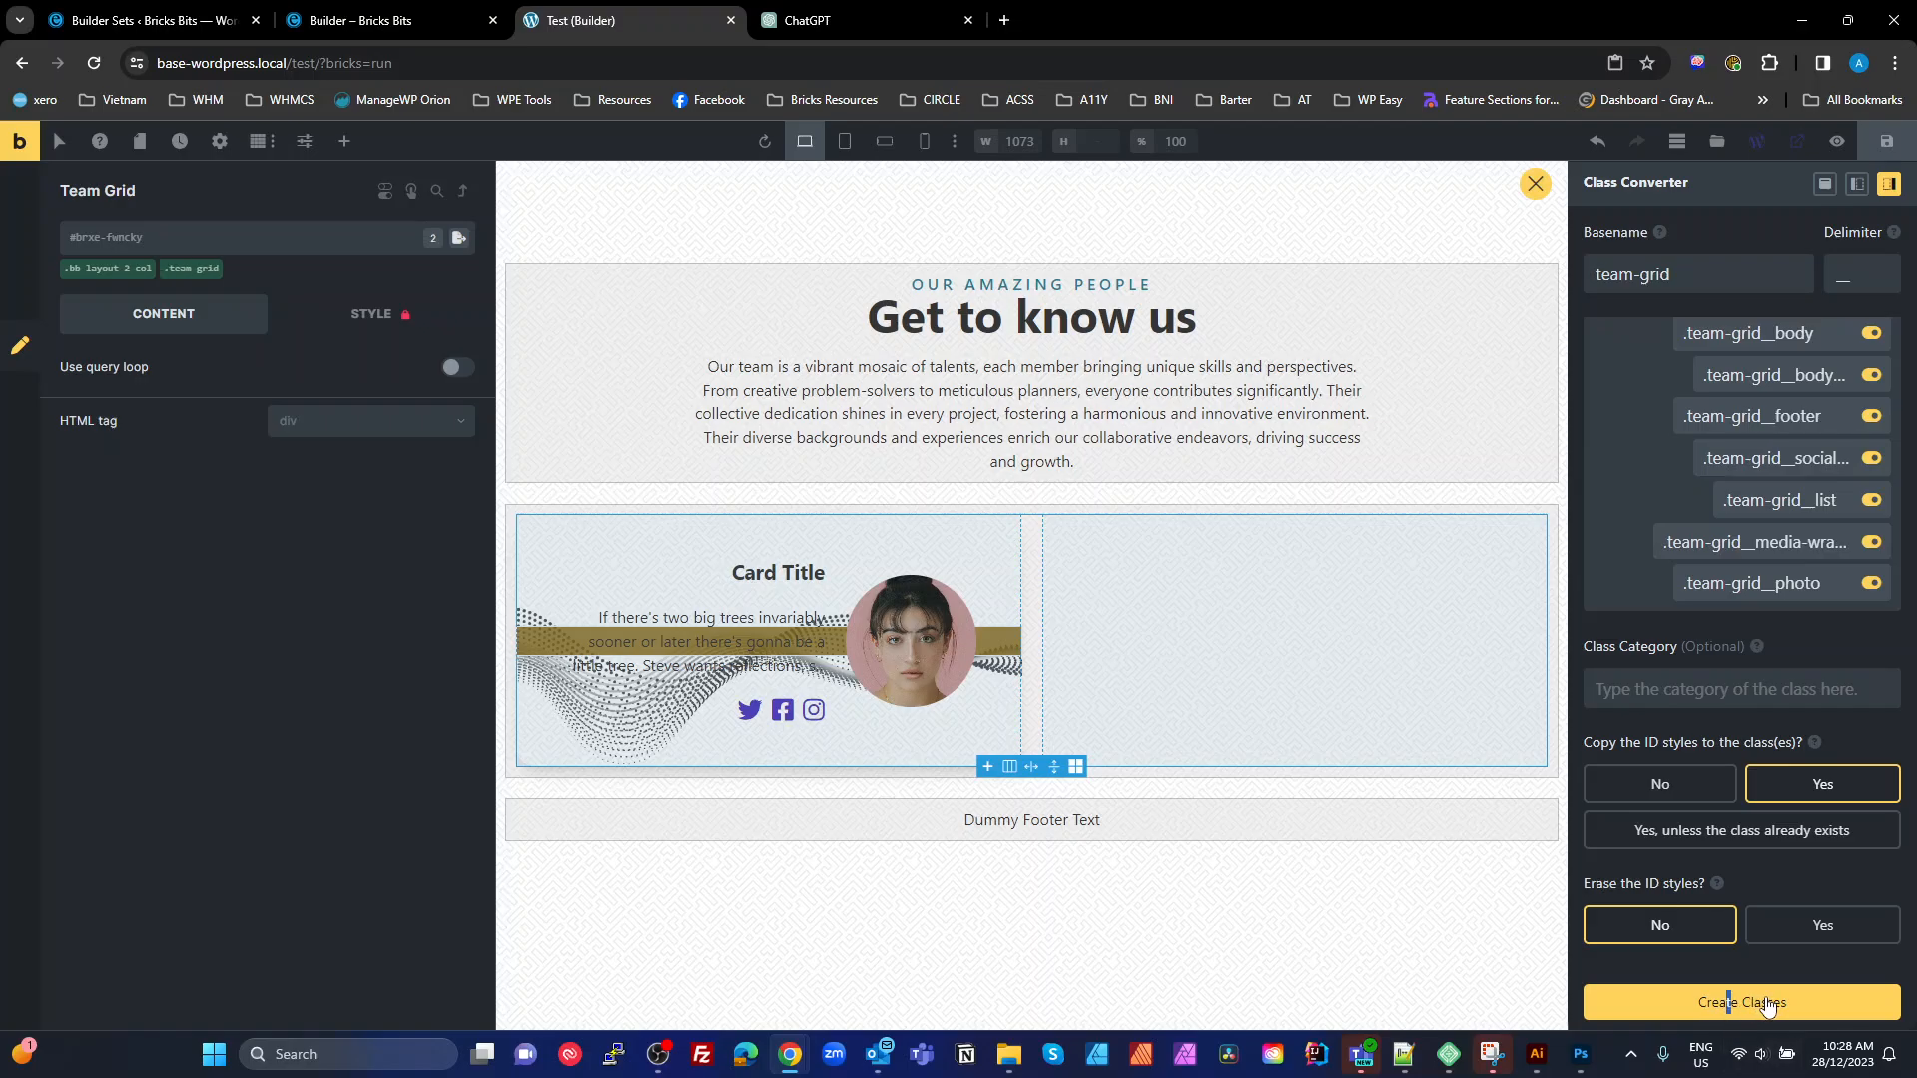
click(1740, 1003)
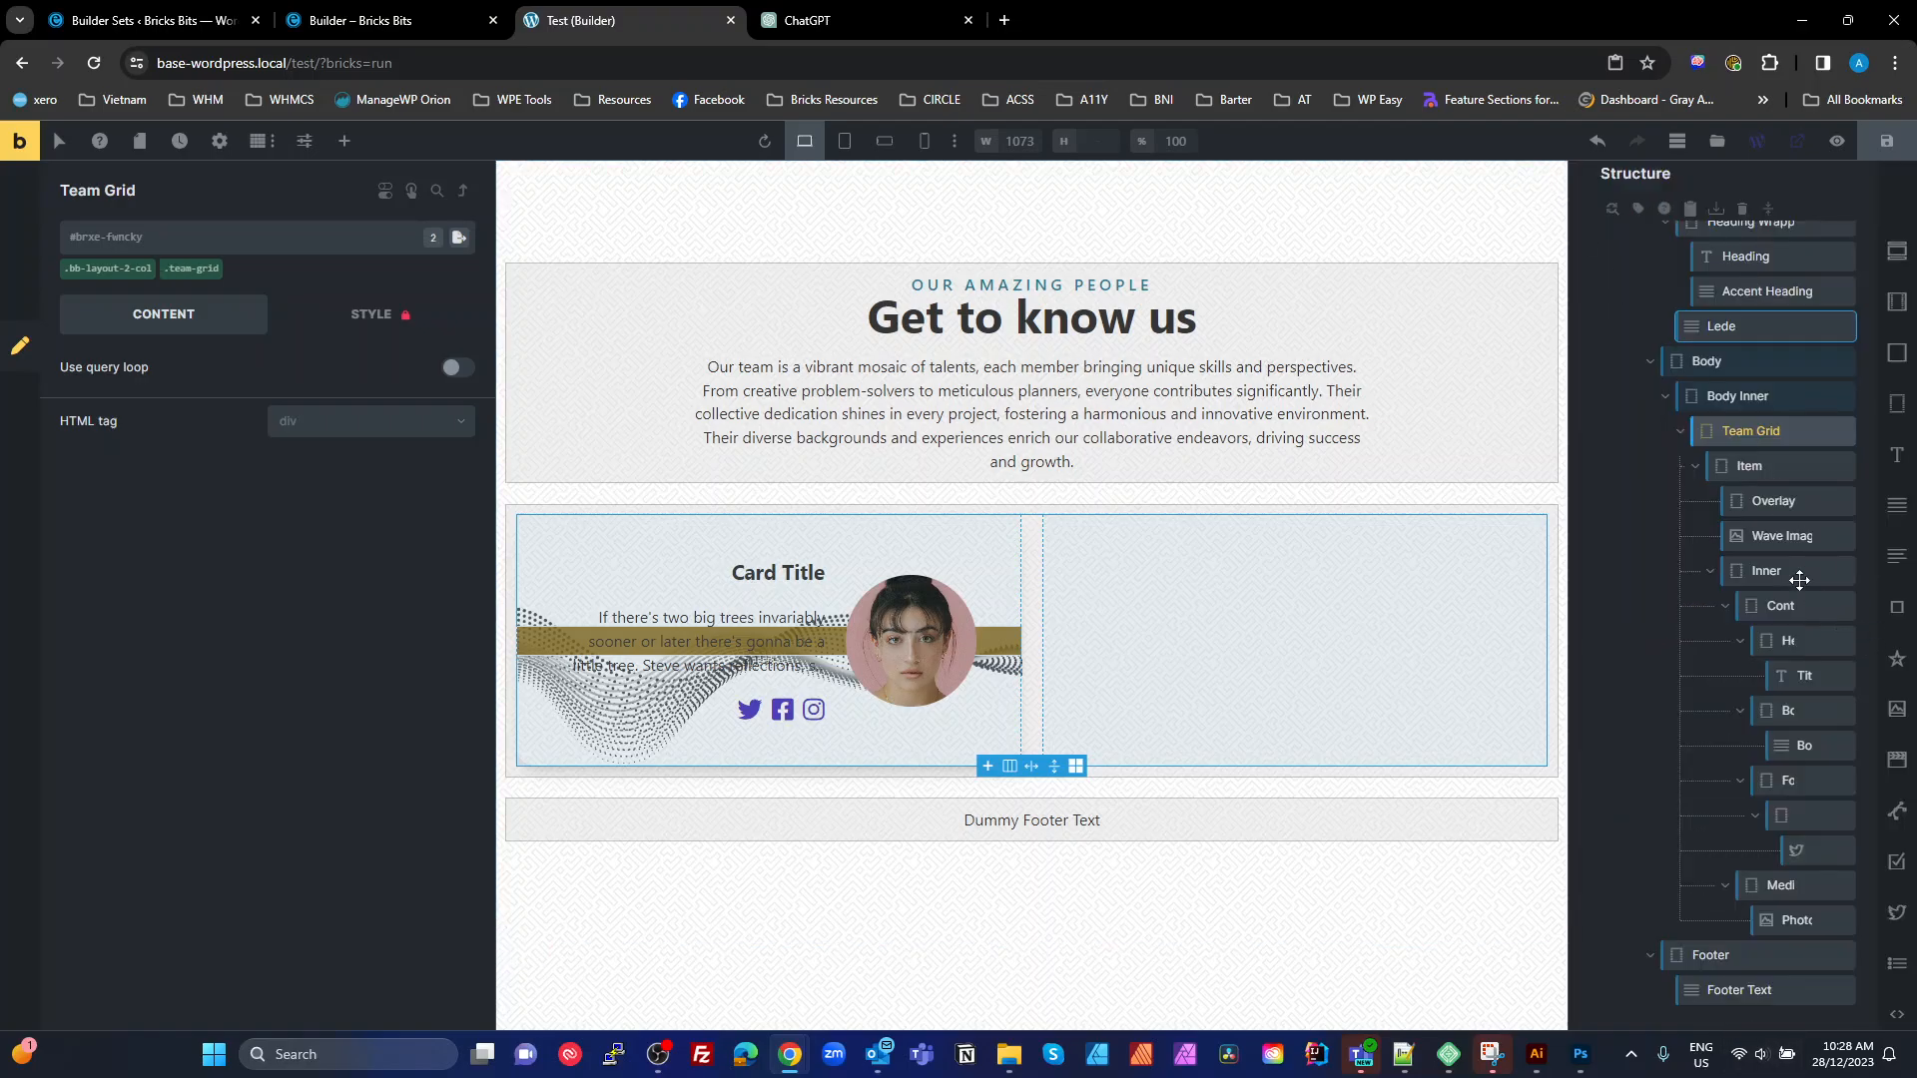
Check the new classes on grid and card, then rename the card to Item (Card 2)
click(1749, 465)
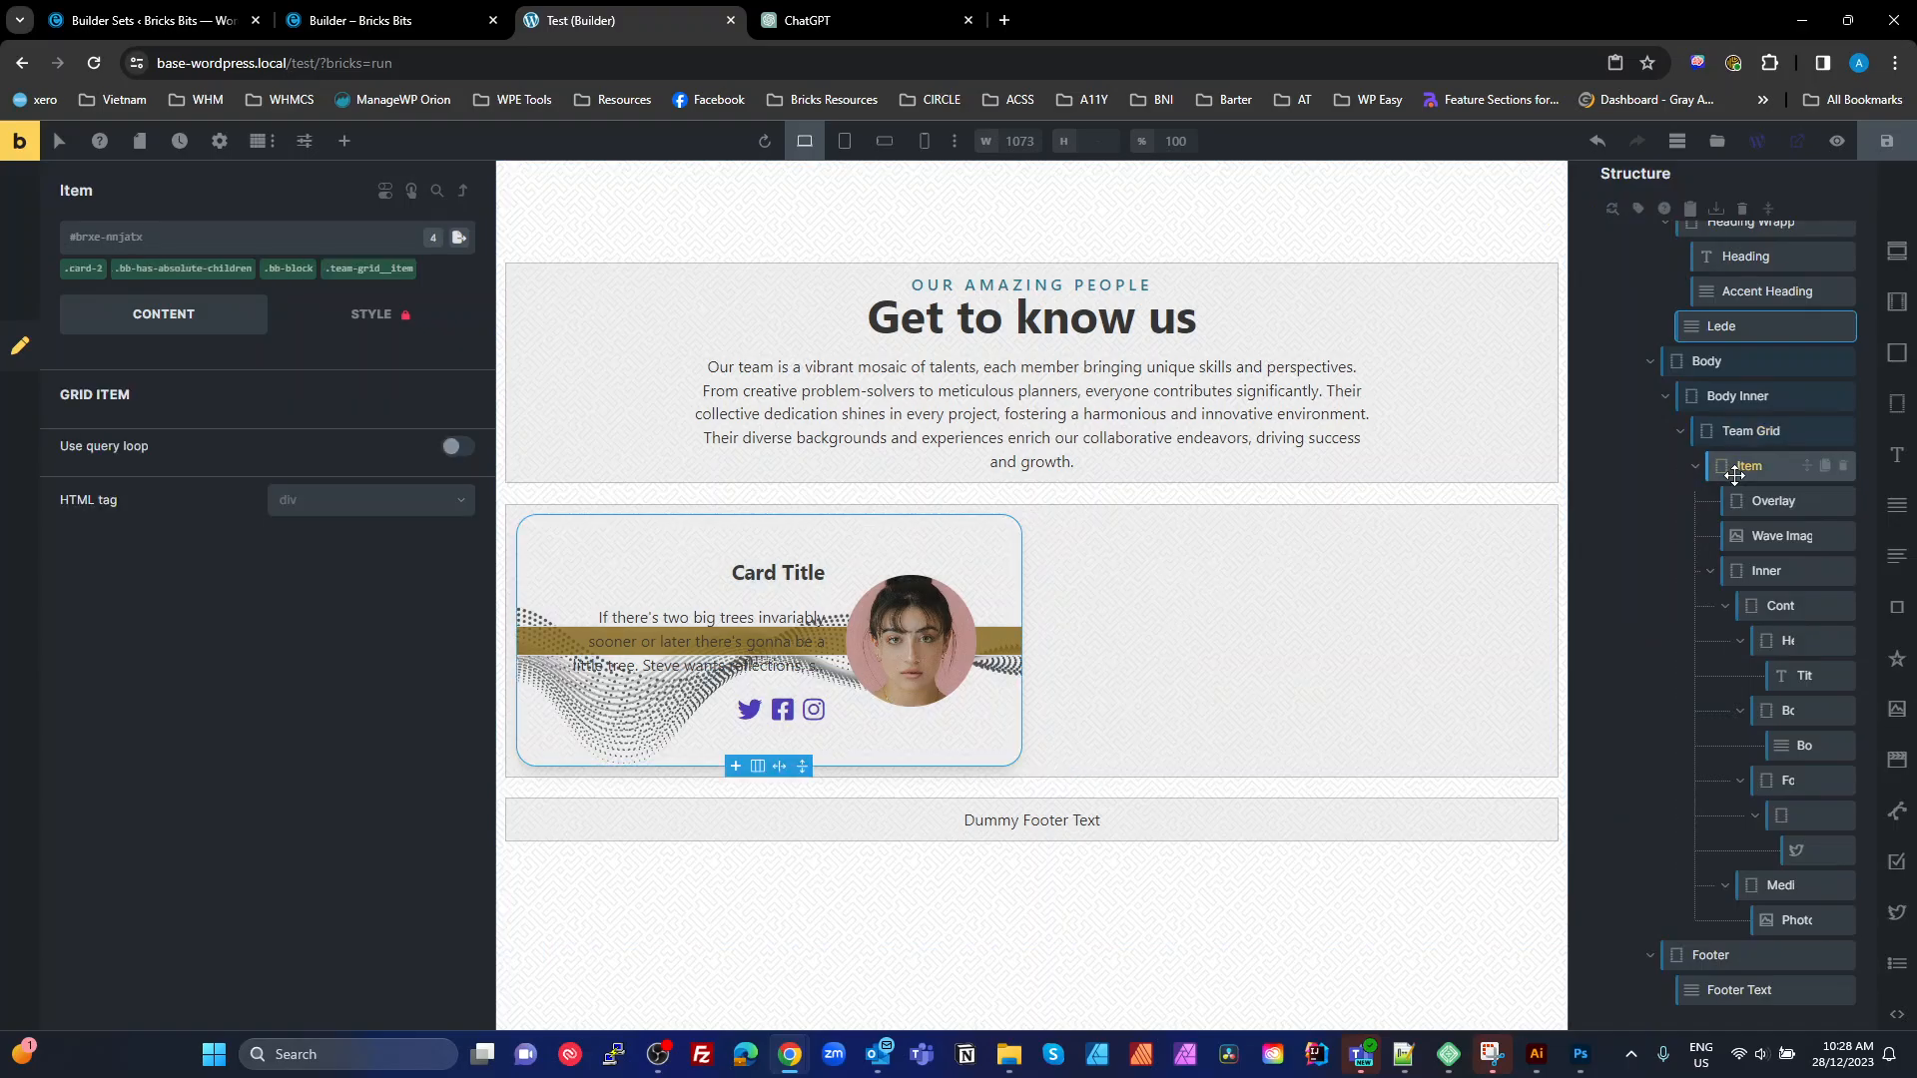
click(1755, 431)
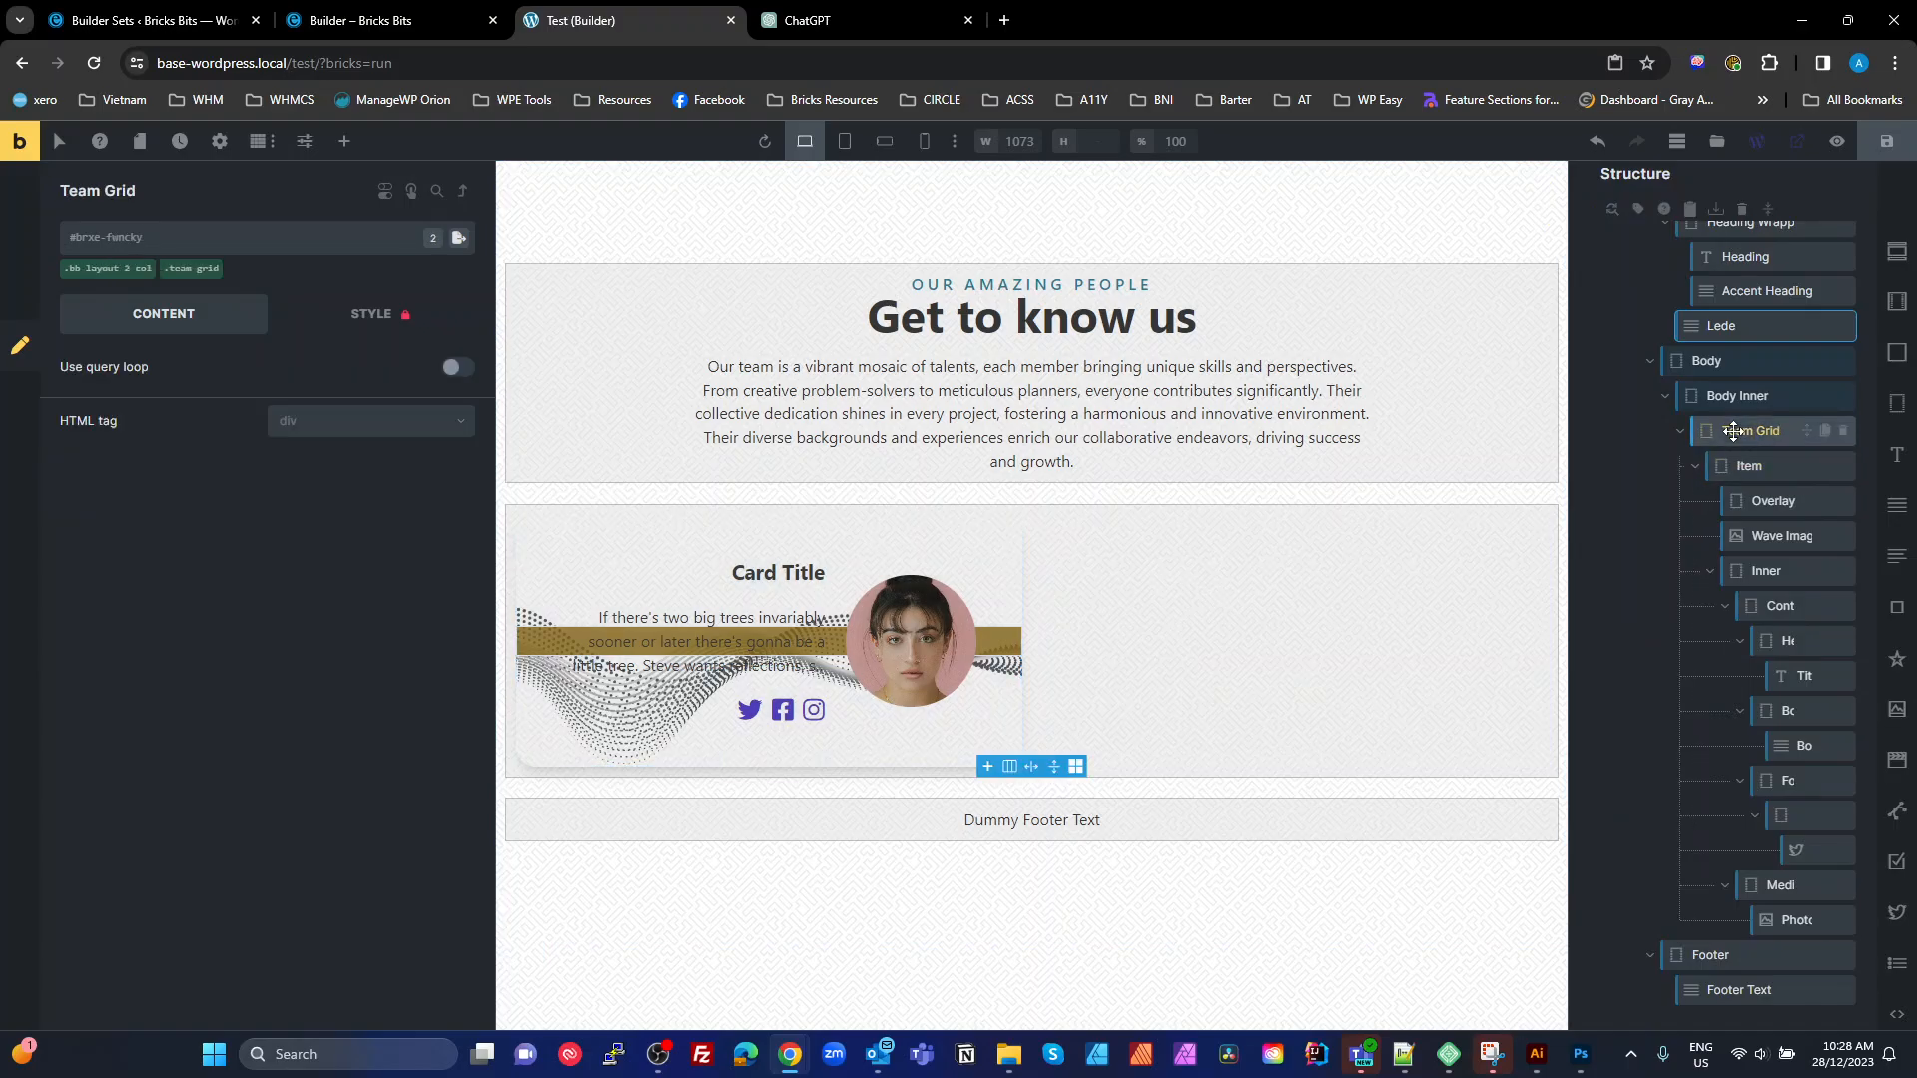
click(1751, 431)
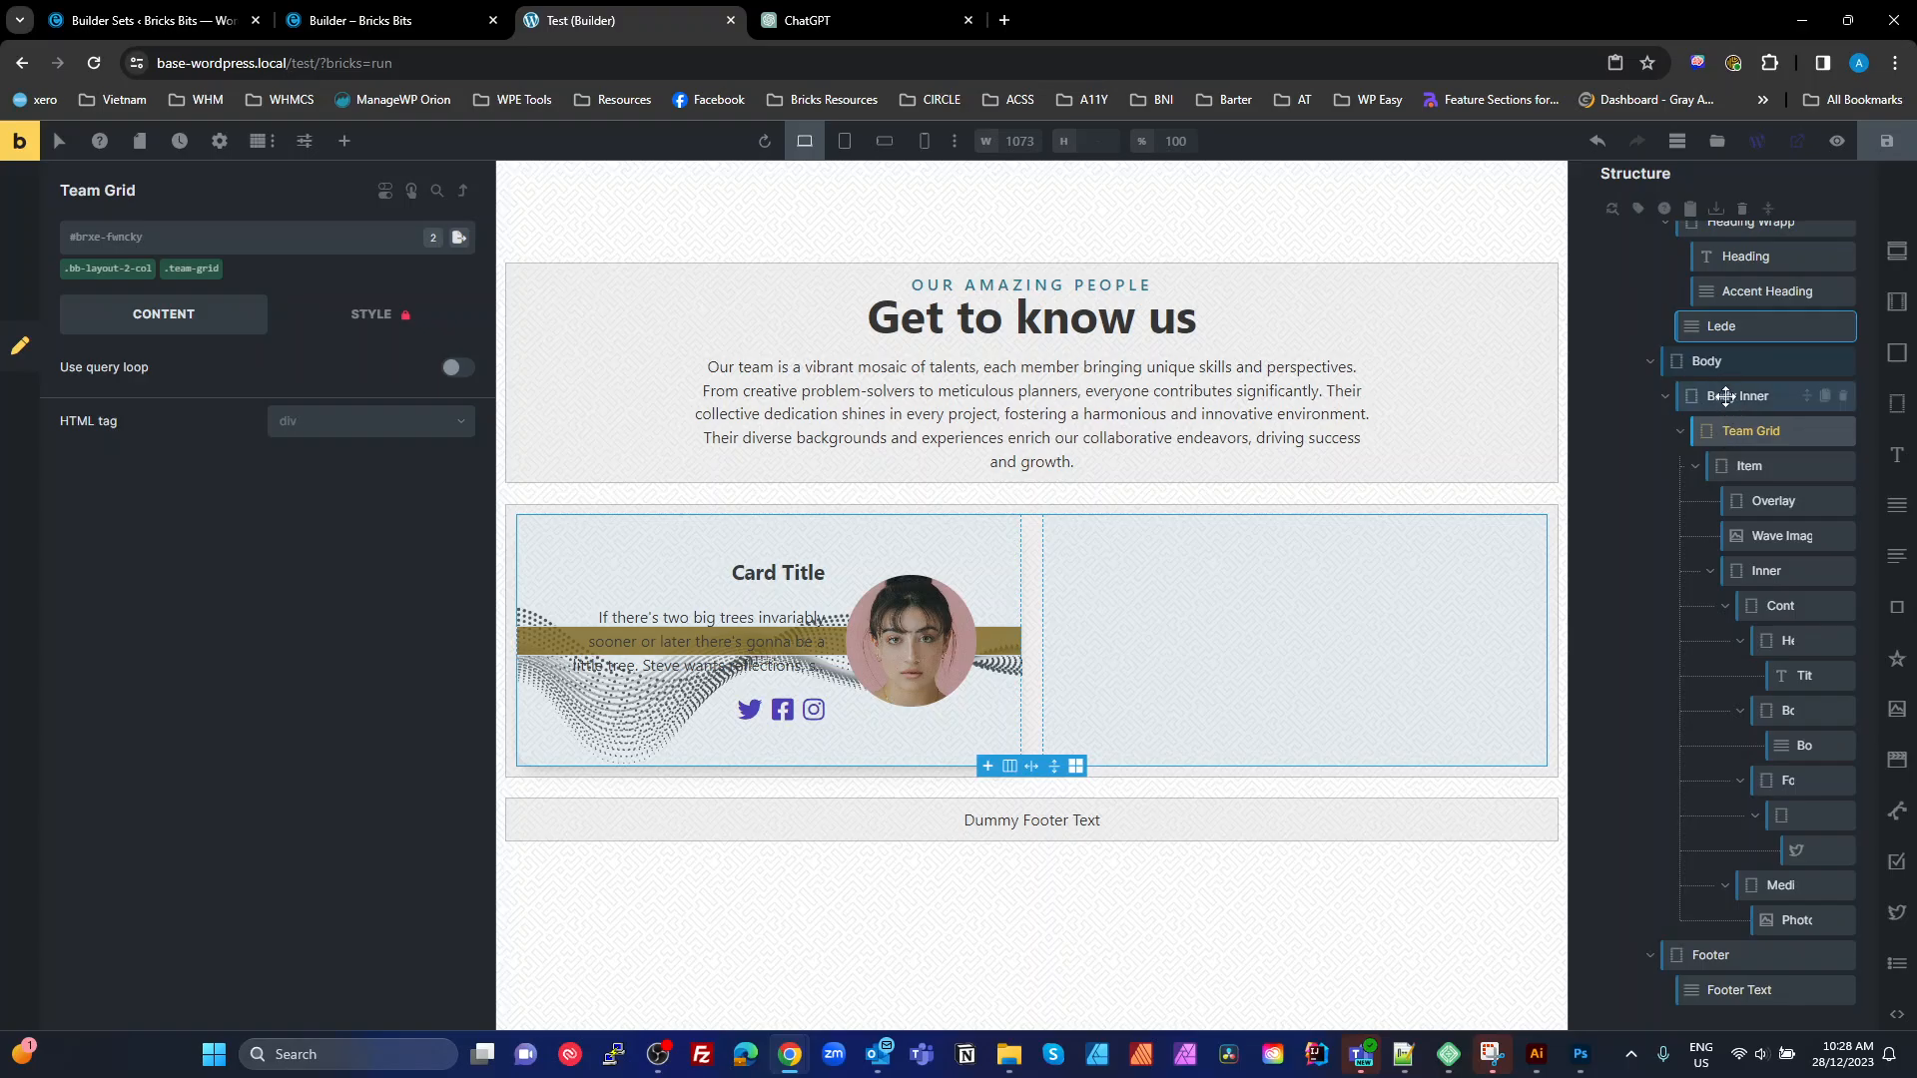
mouse_move(1722, 500)
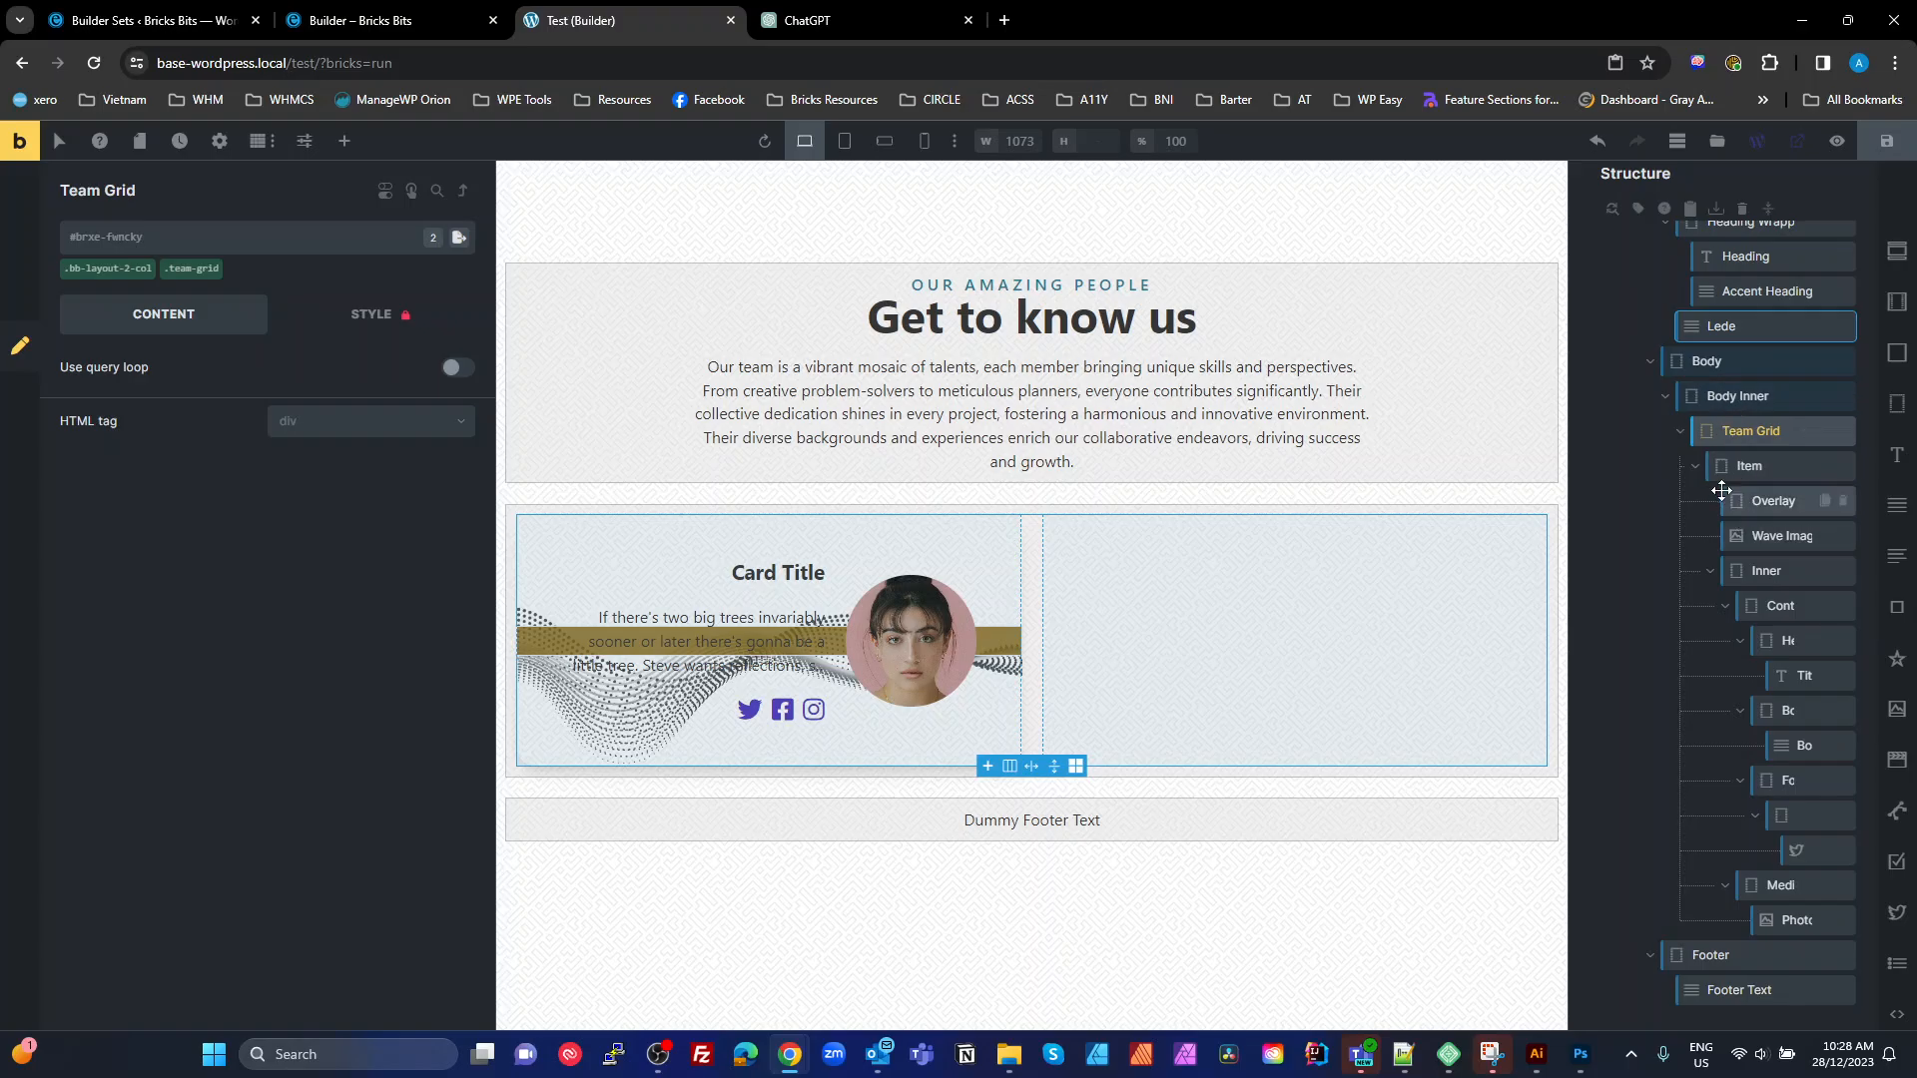
click(1749, 466)
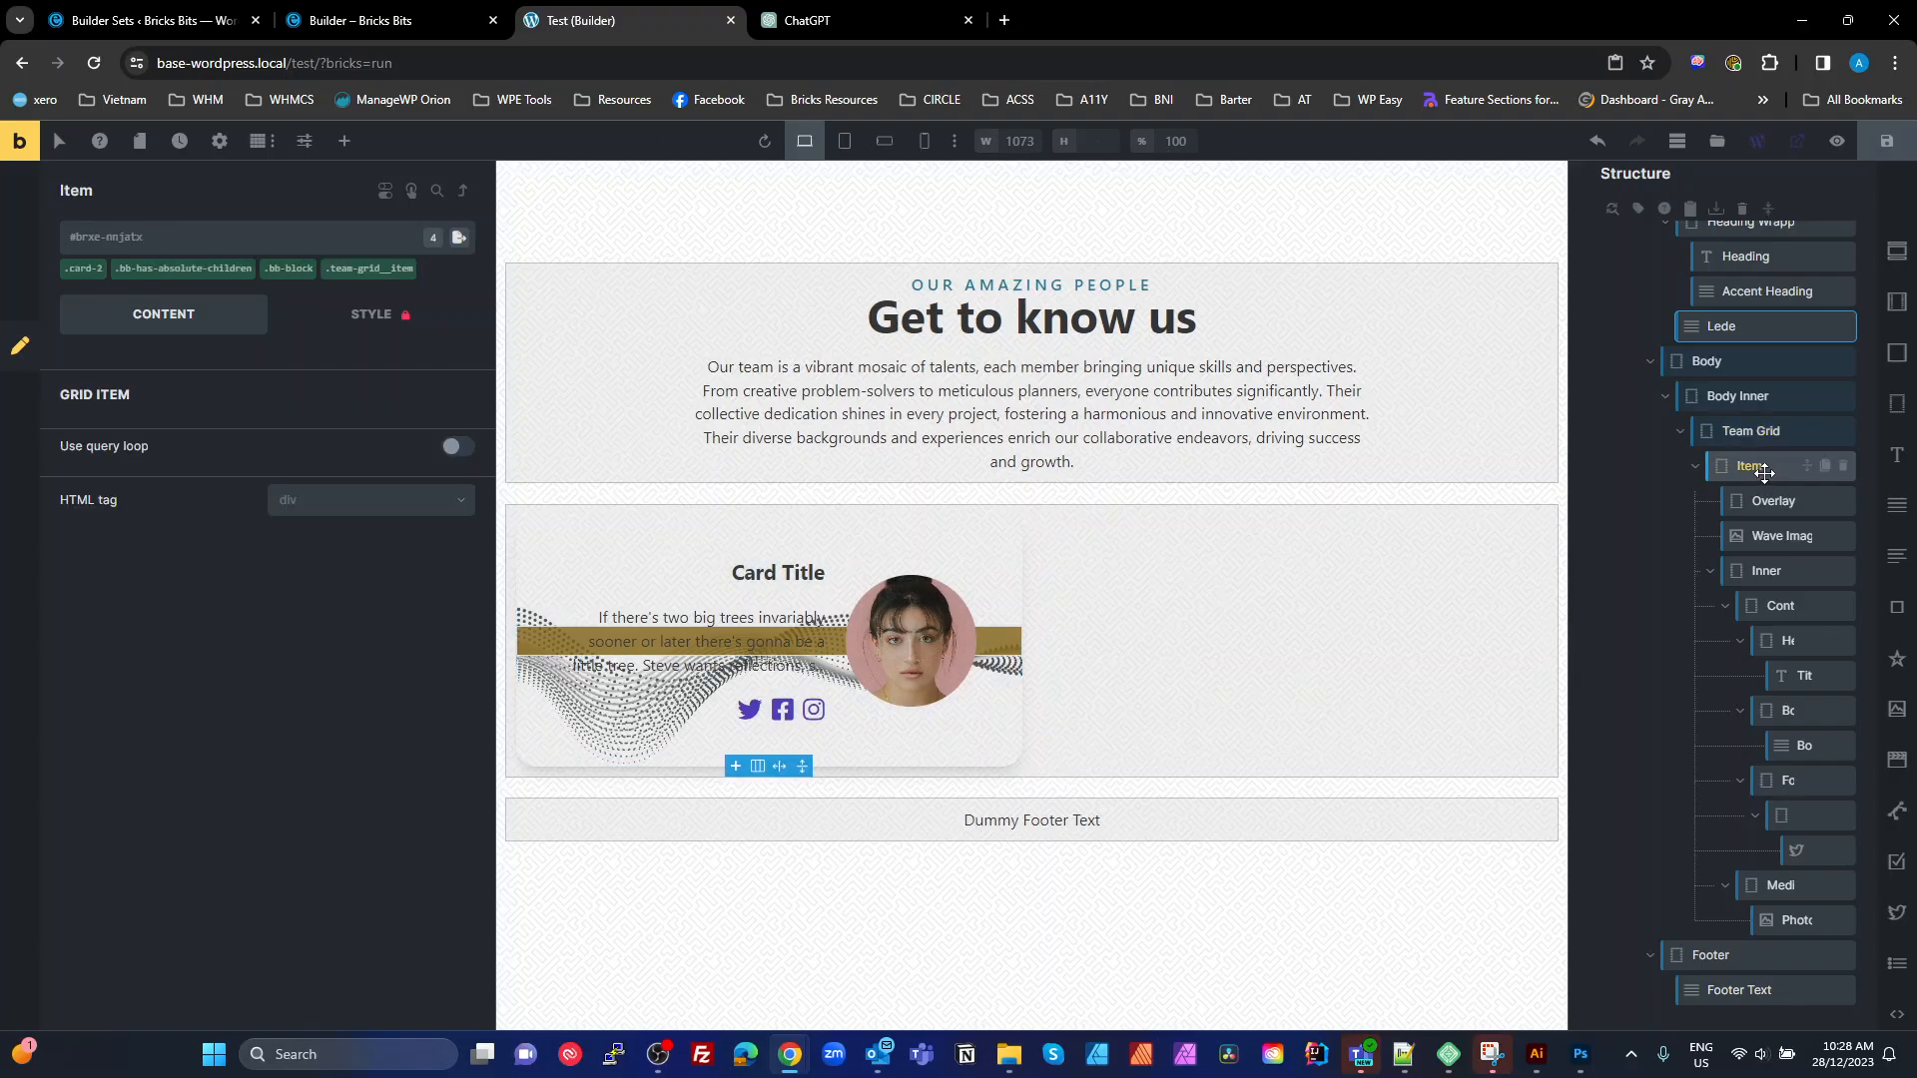
mouse_move(1755, 466)
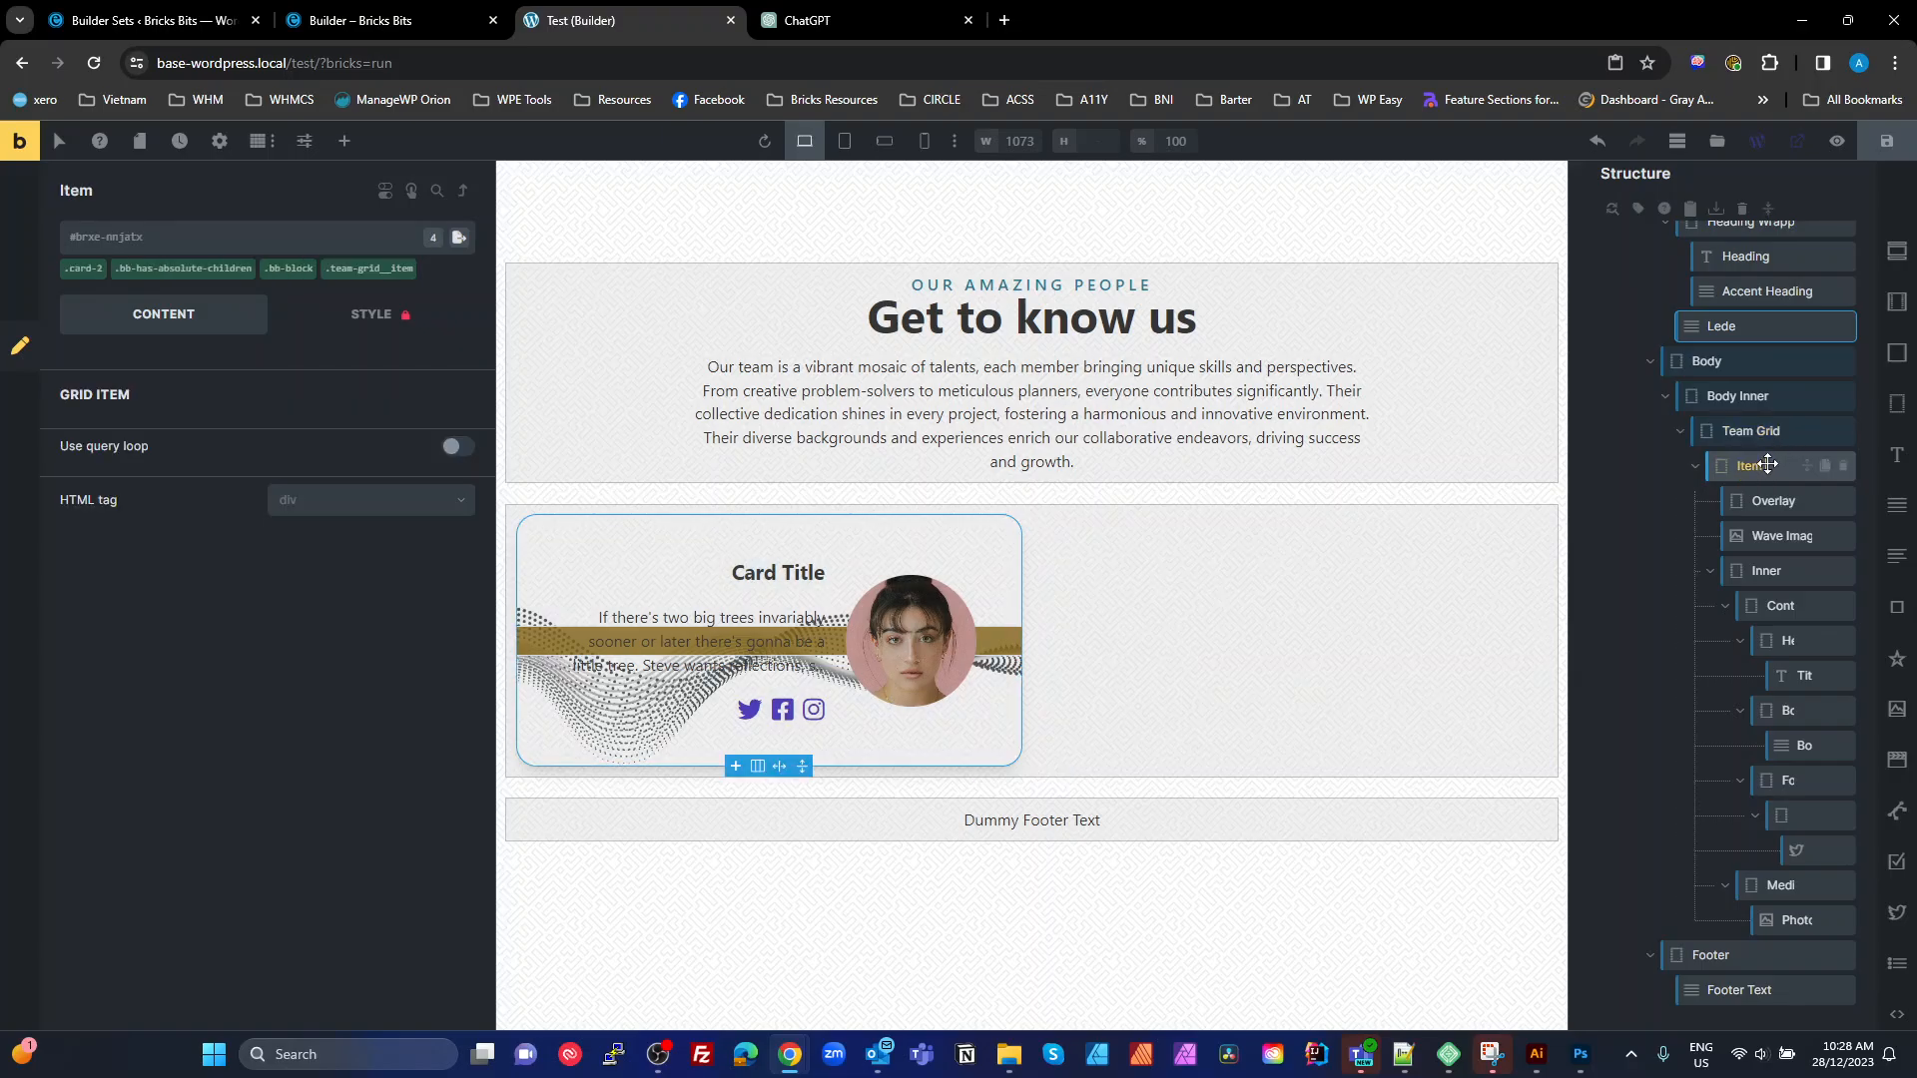
double_click(1753, 465)
text( (Card 2))
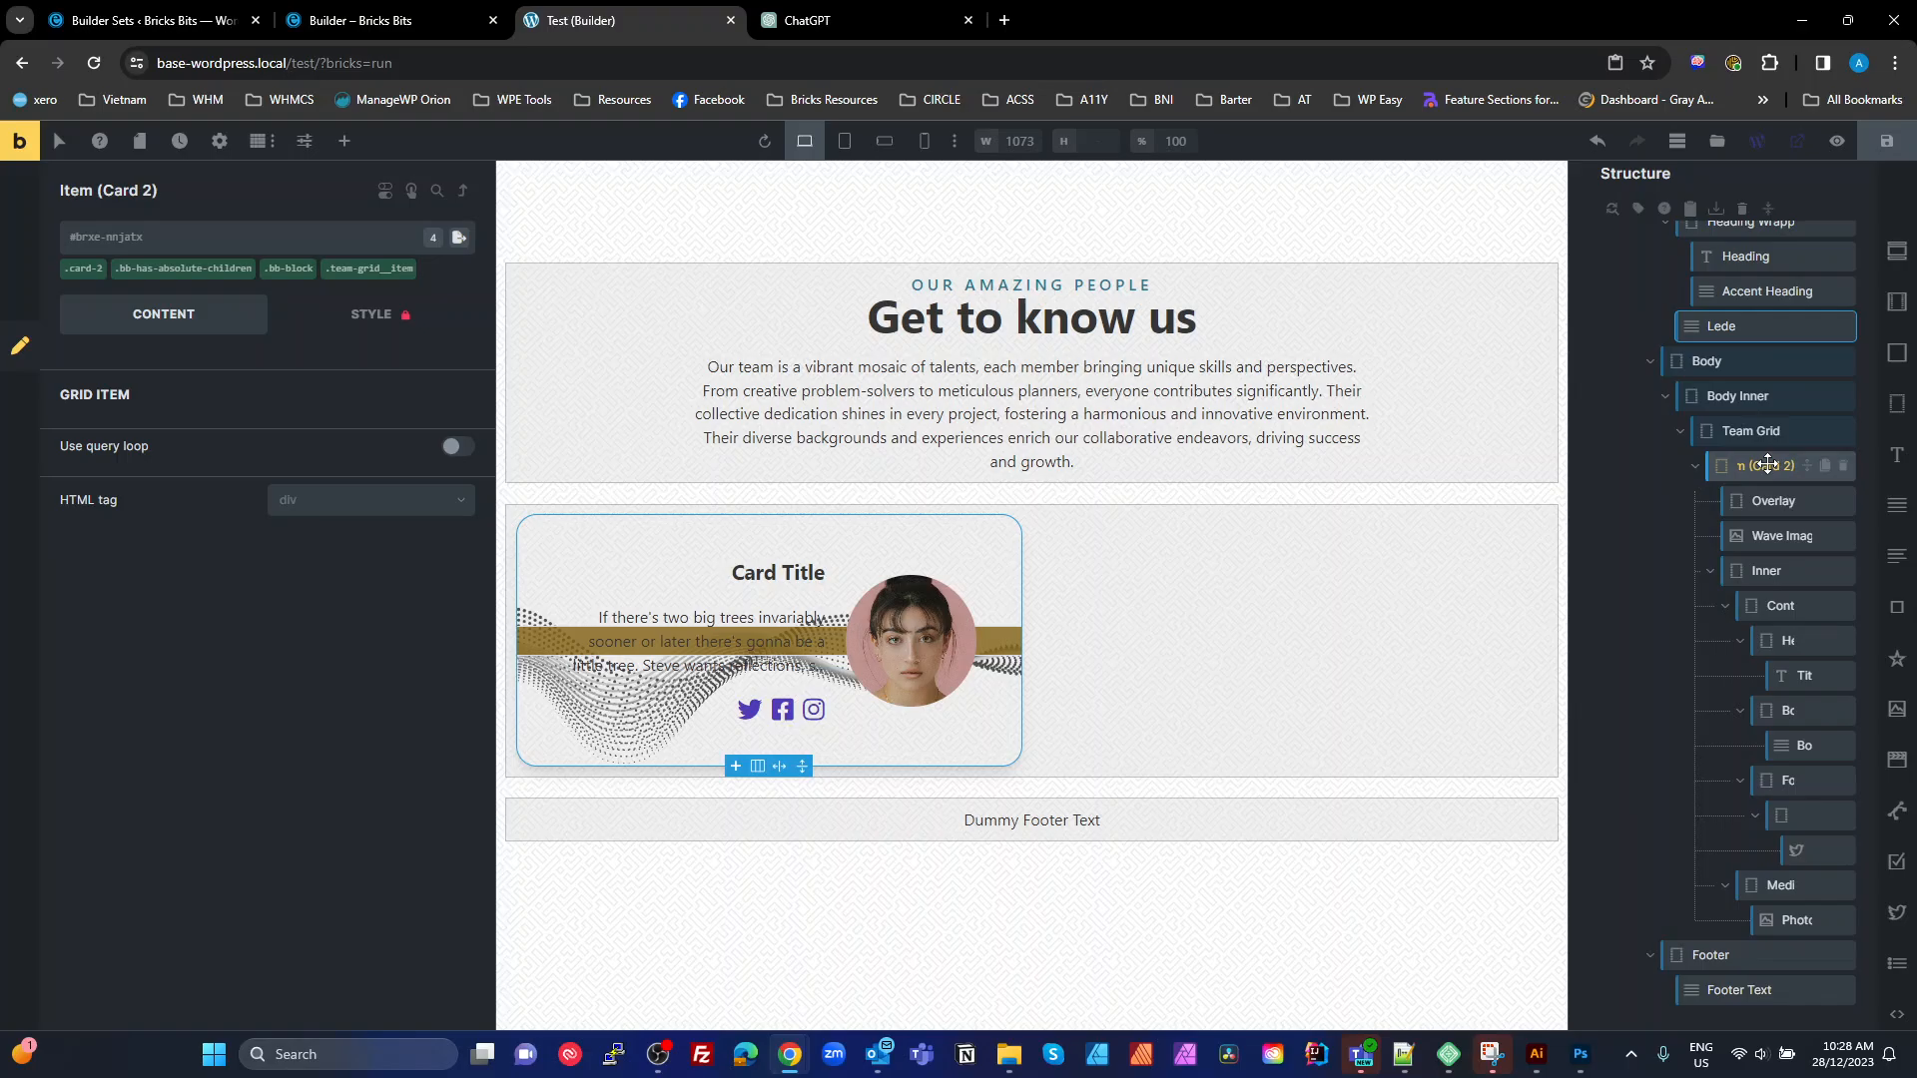
mouse_move(83, 286)
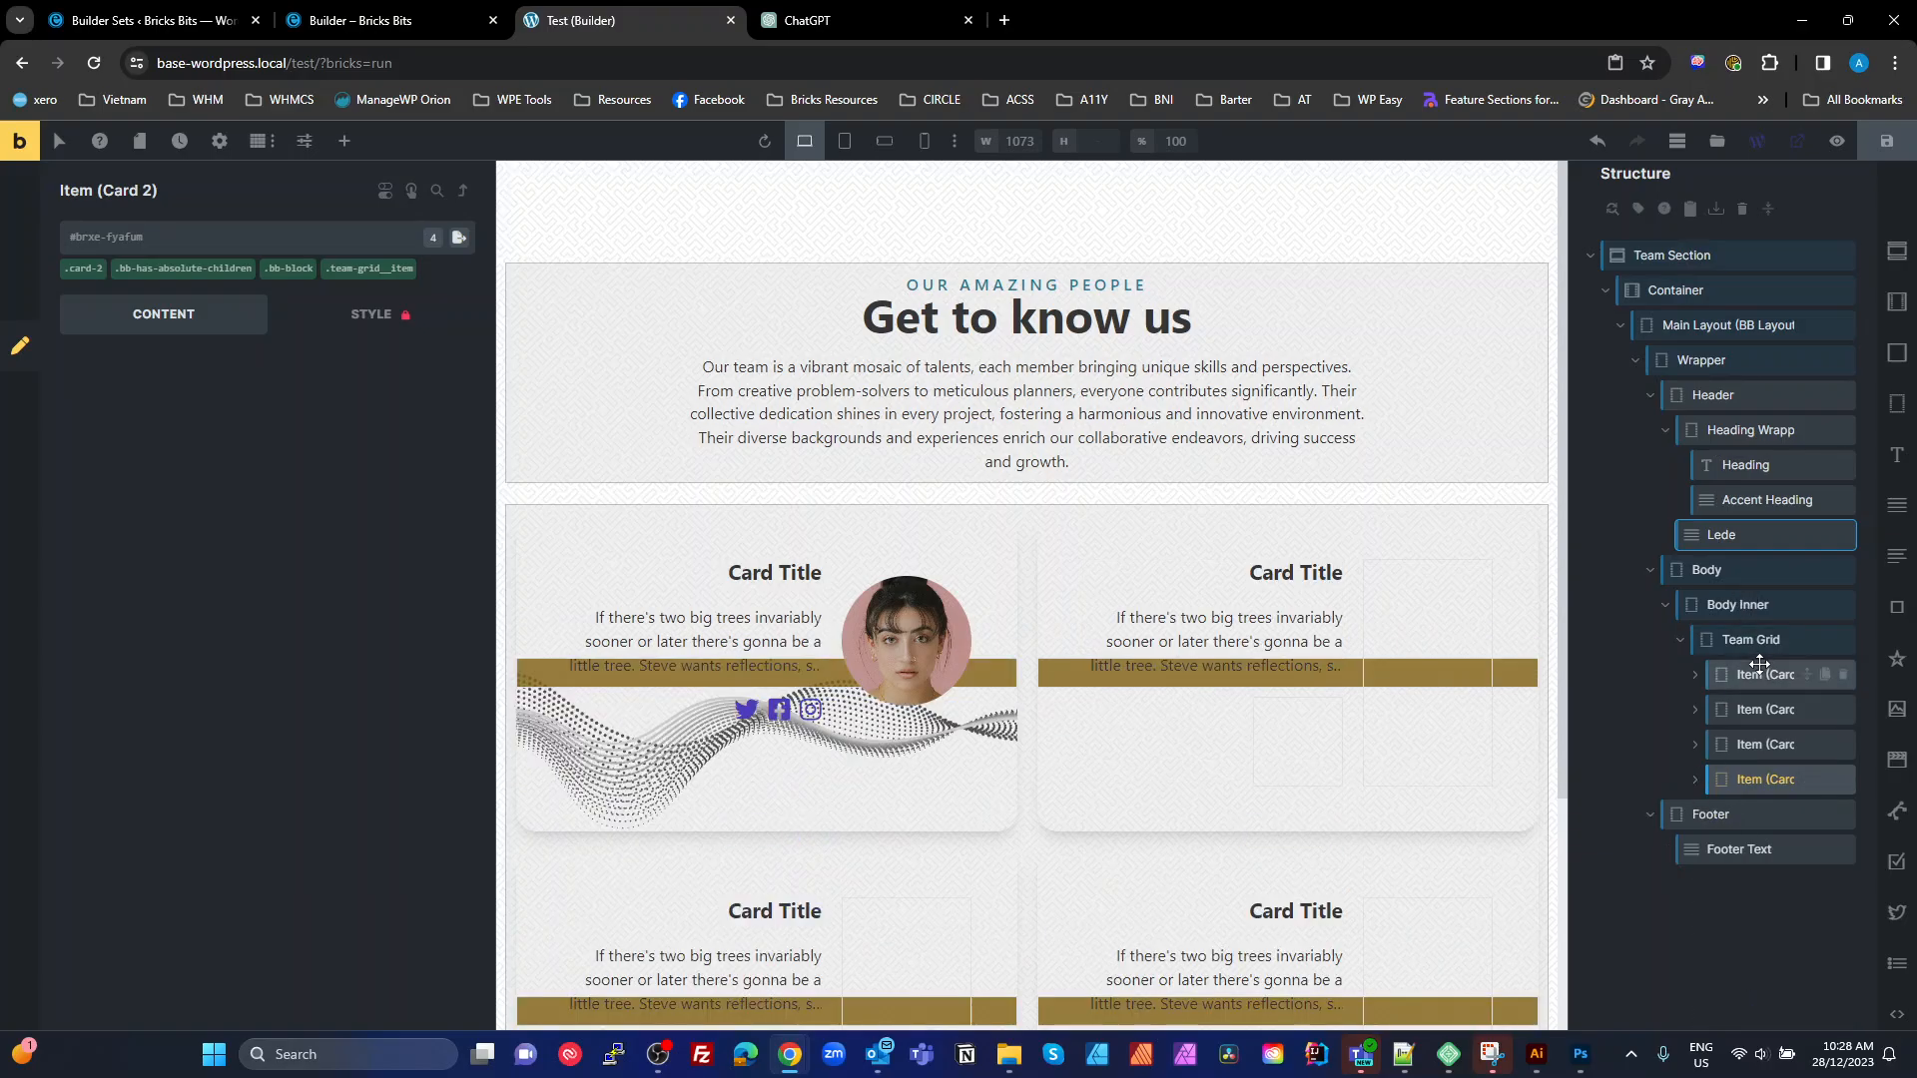
On the .team-grid class, set the Team Grid's HTML tag to ul
click(1751, 638)
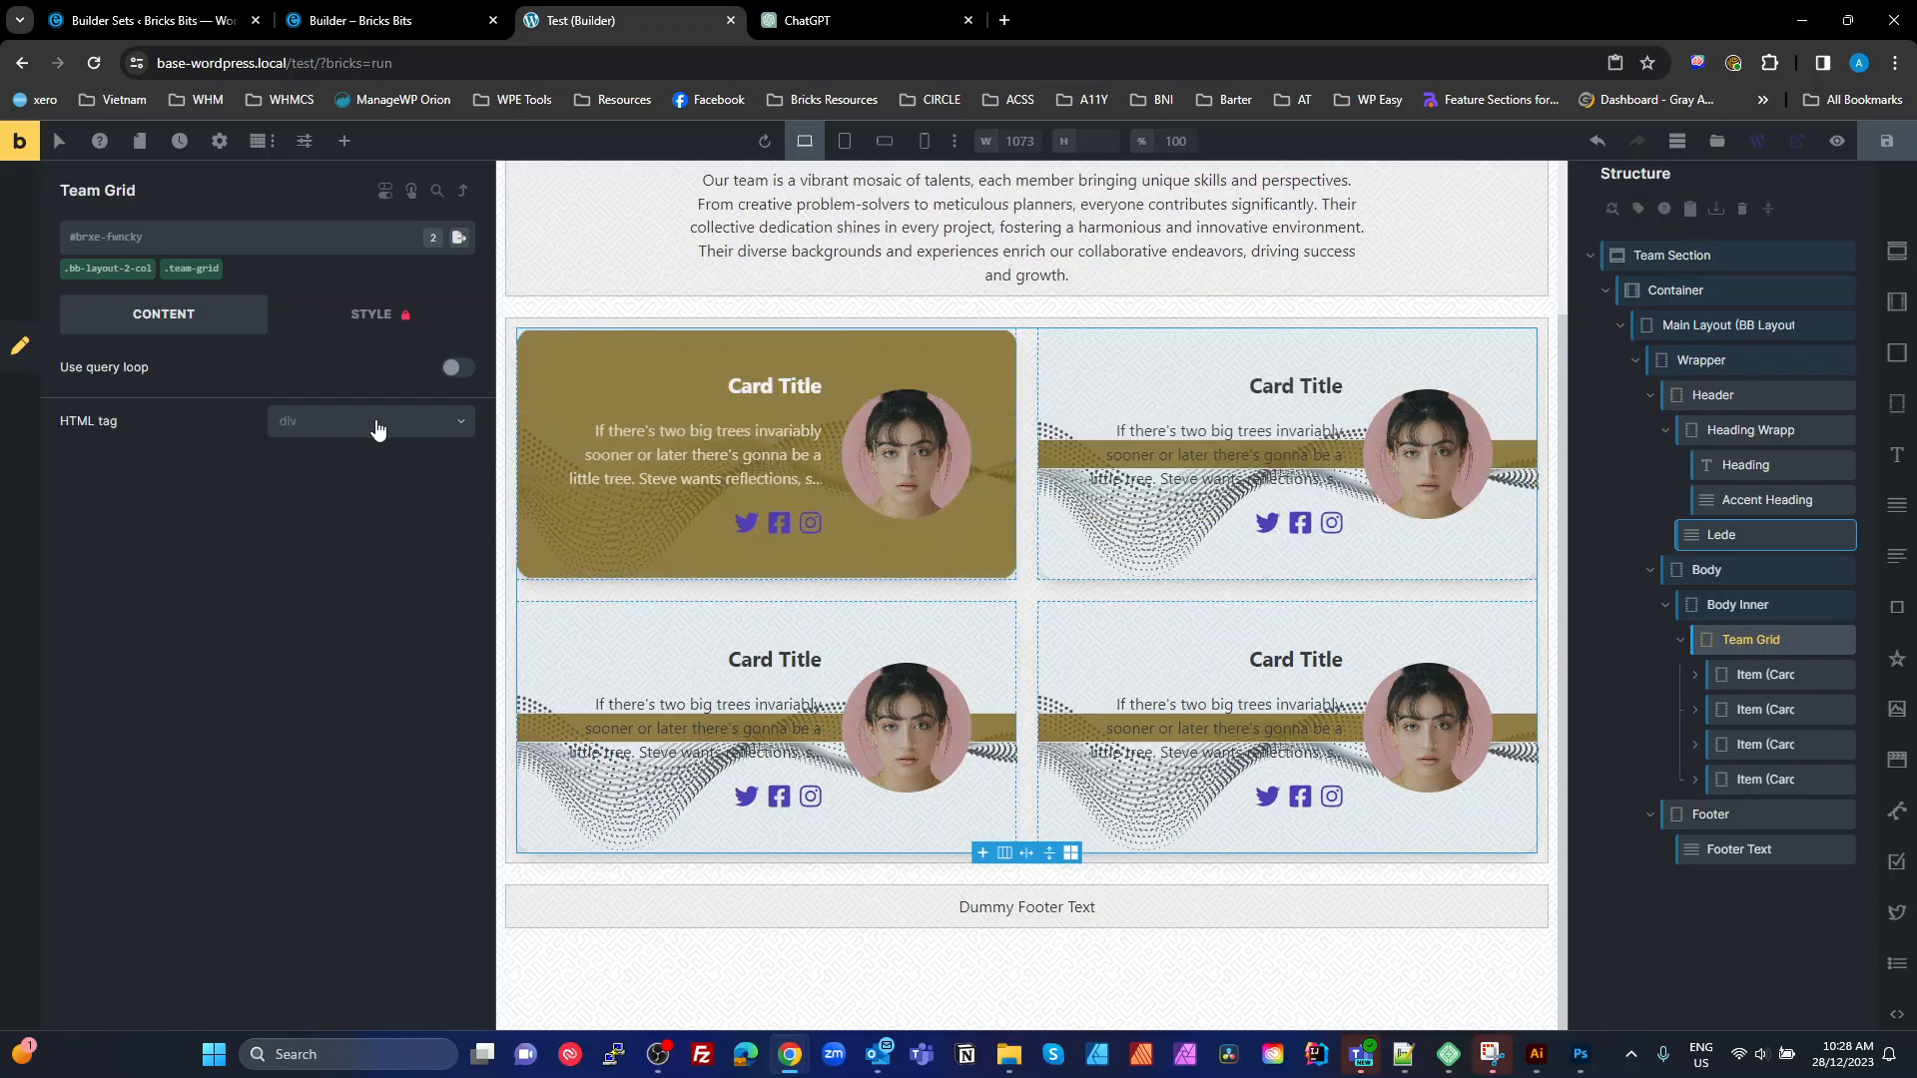
click(191, 270)
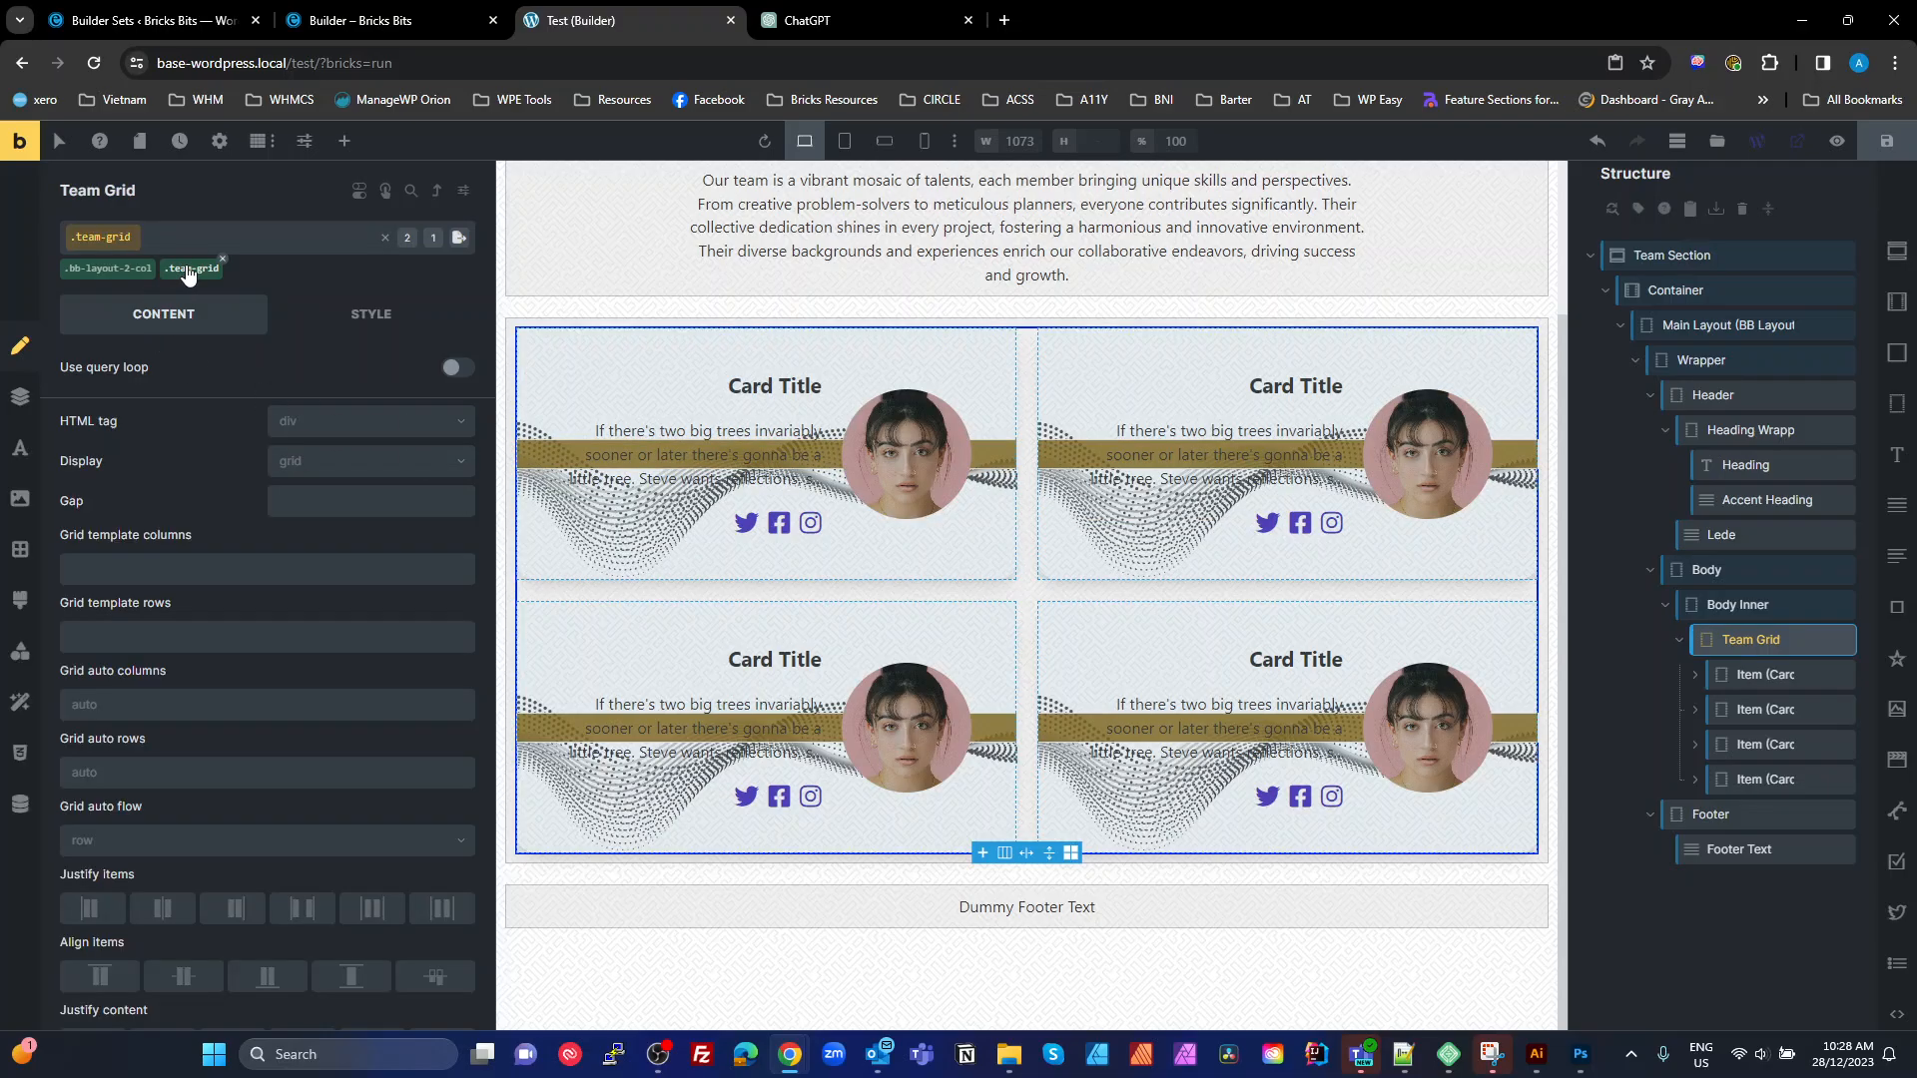
click(367, 421)
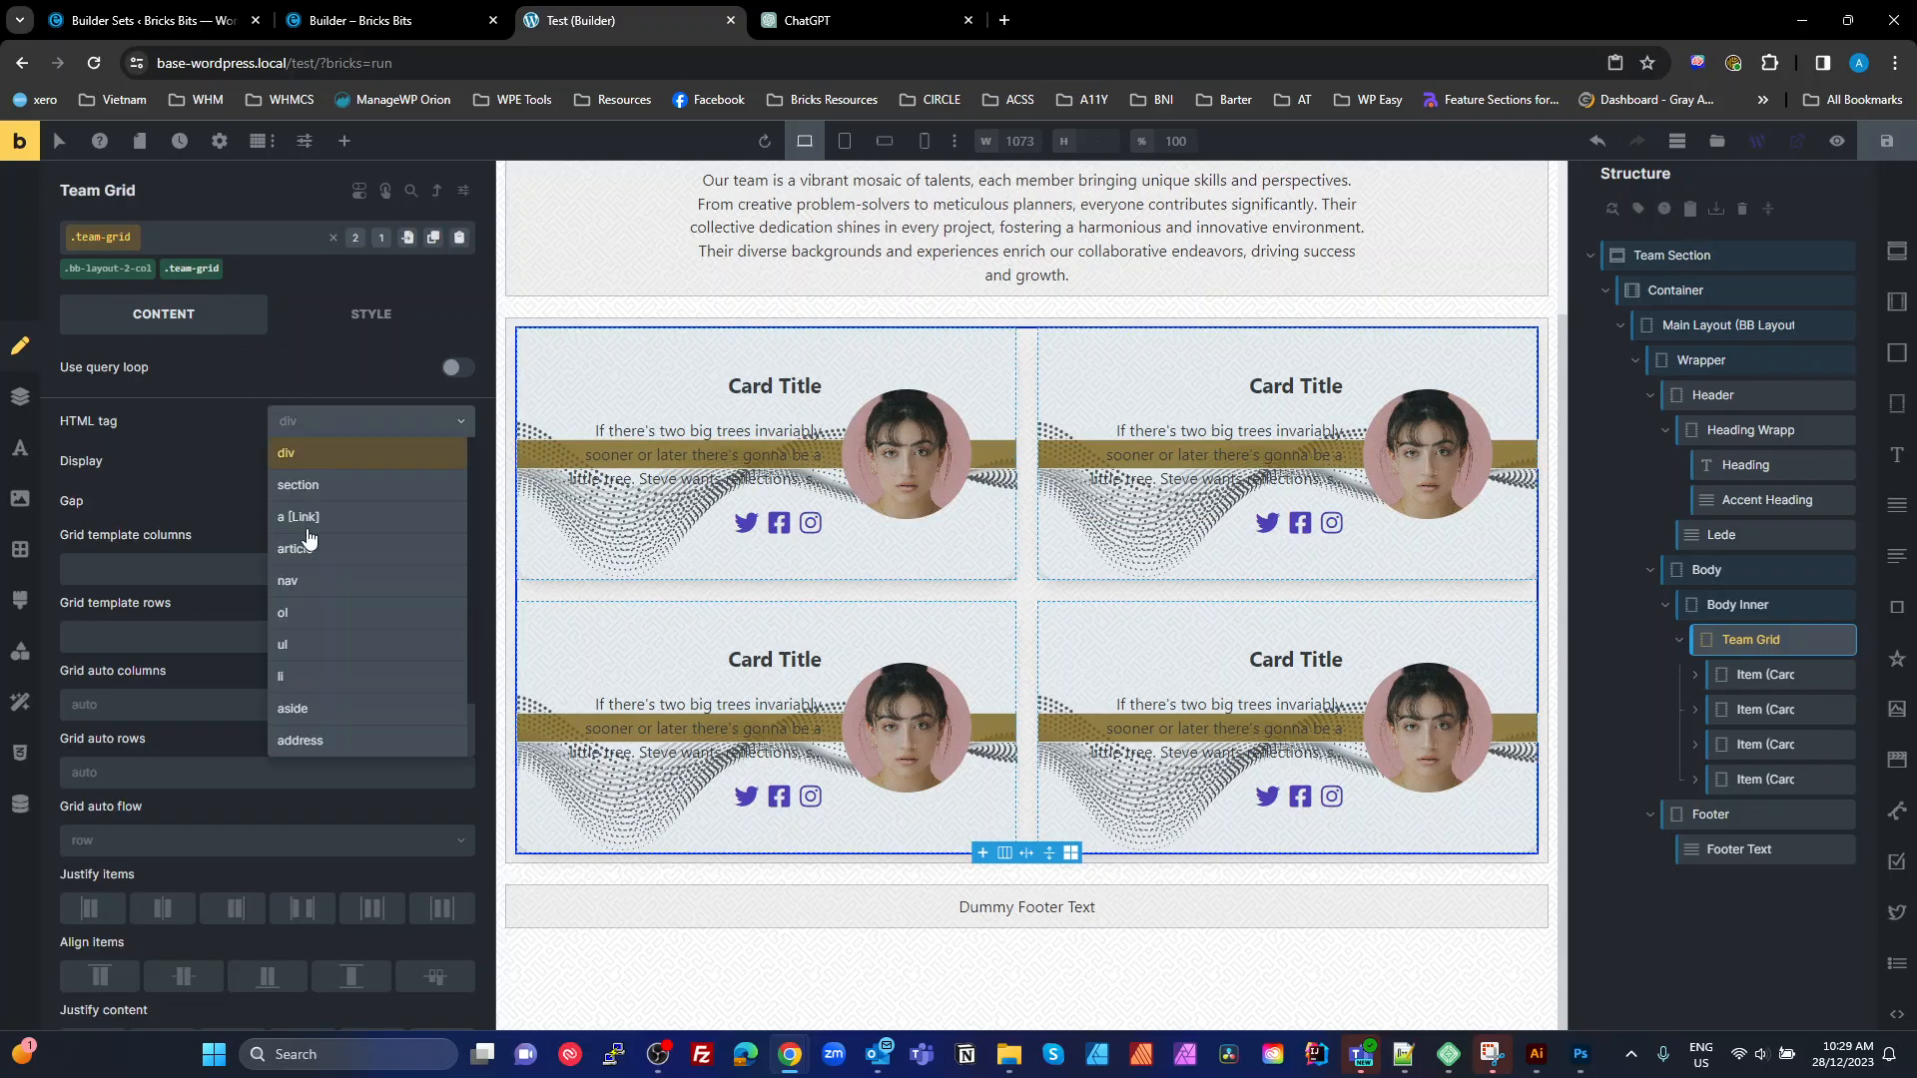
click(284, 645)
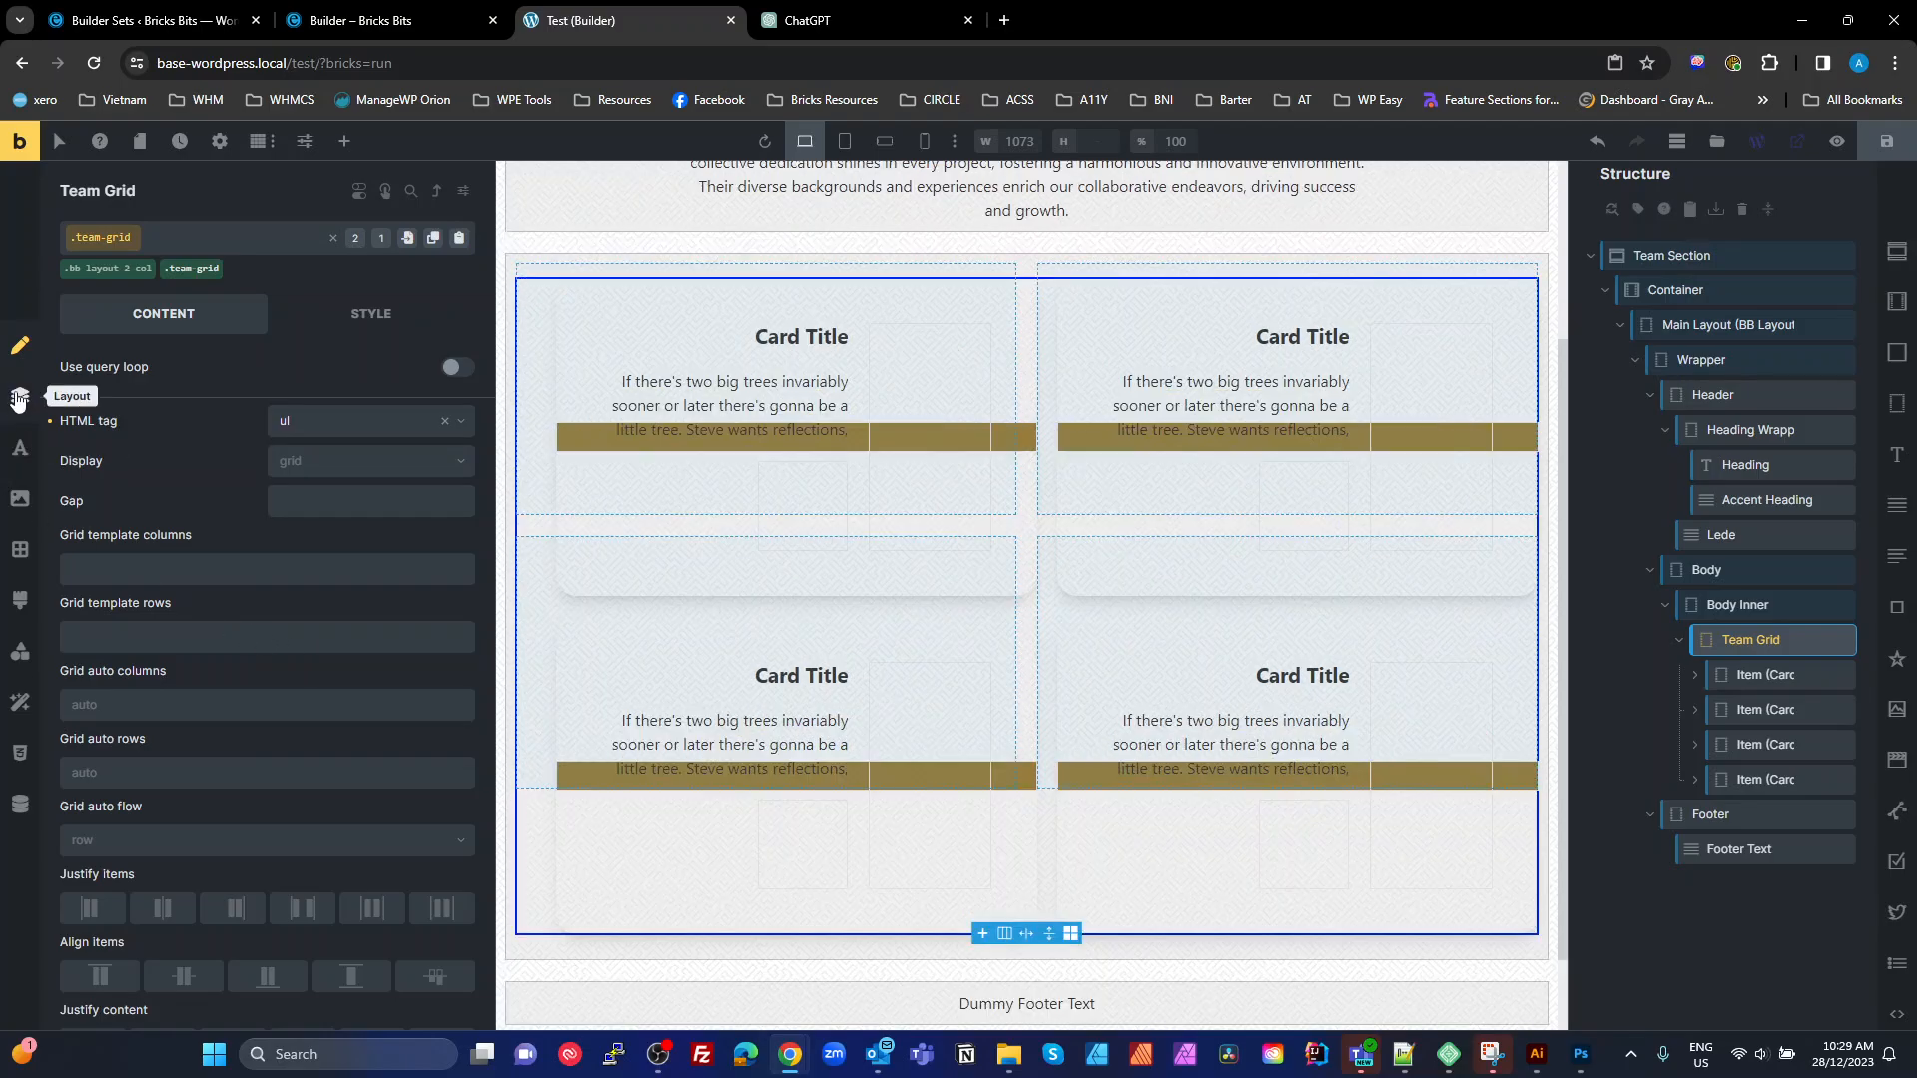
Set the team-grid class margin and padding to 0 in its layout settings
click(371, 314)
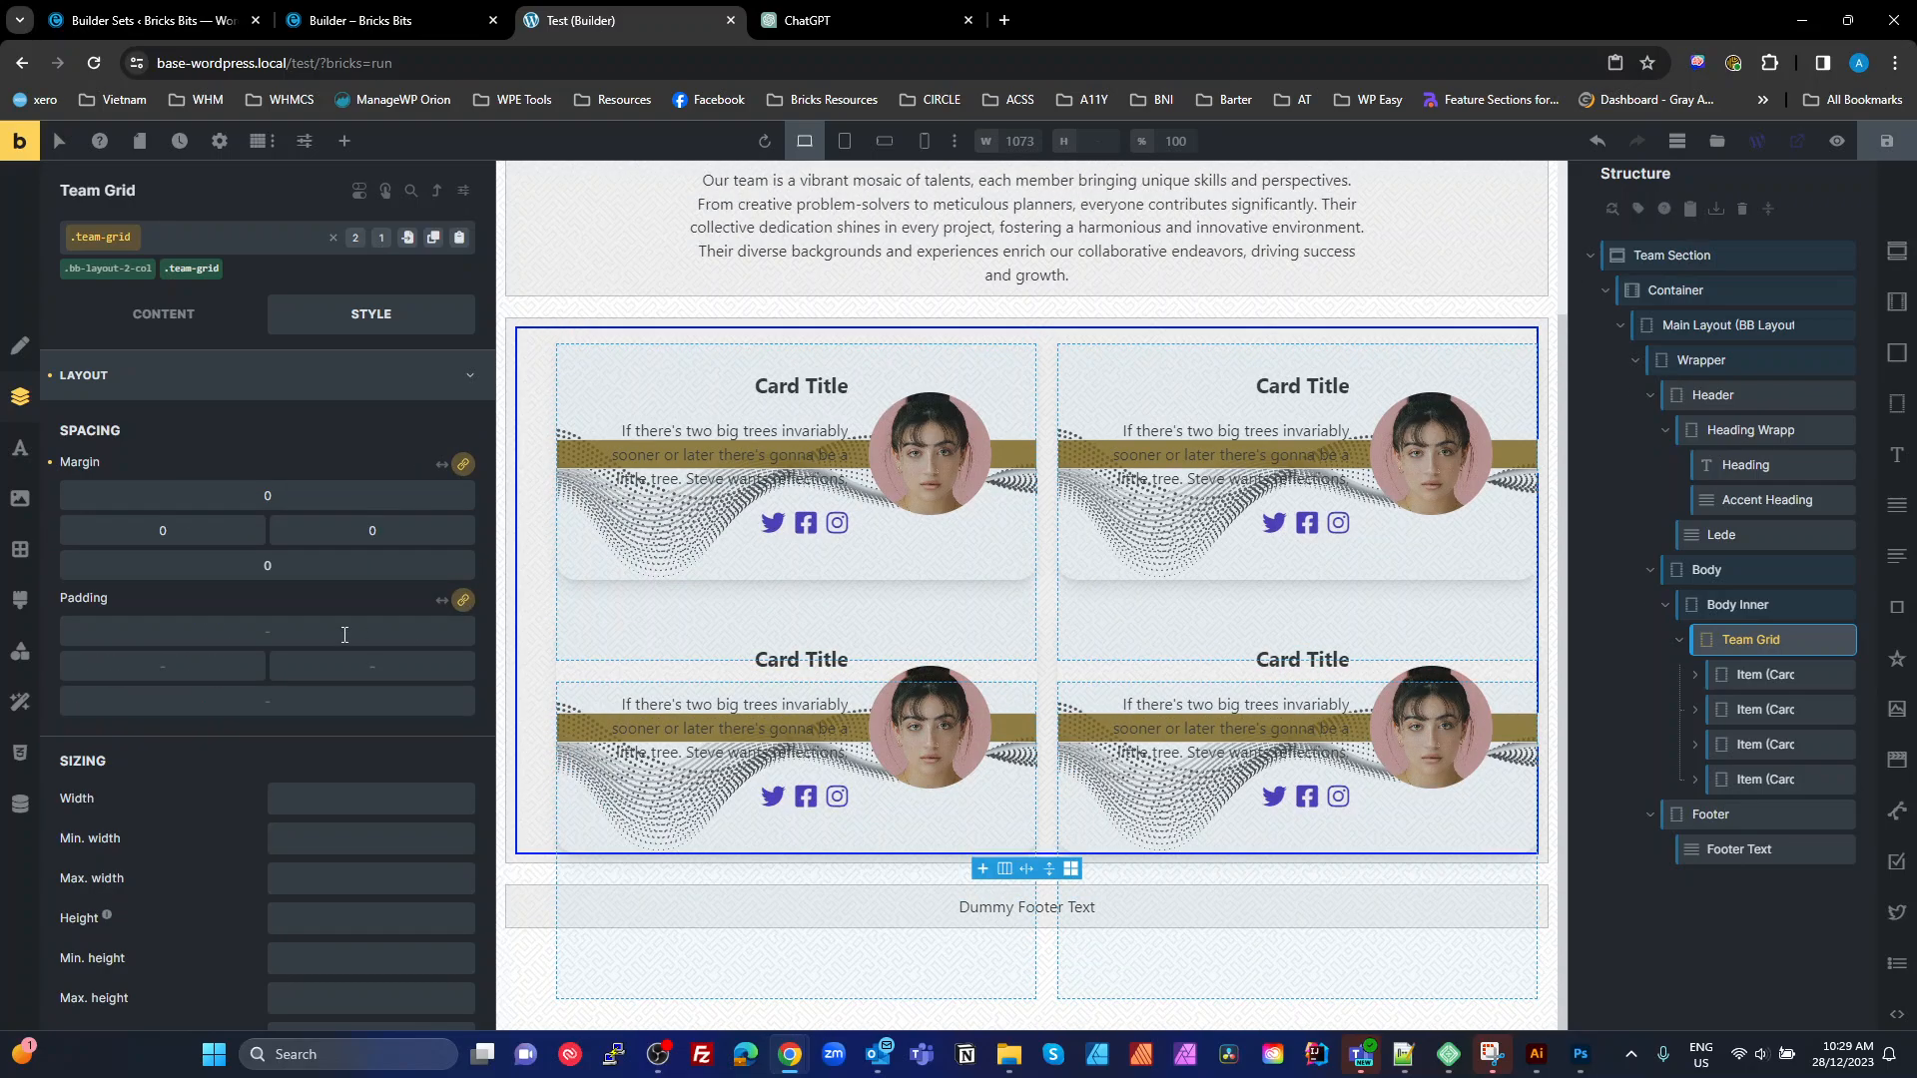
click(265, 631)
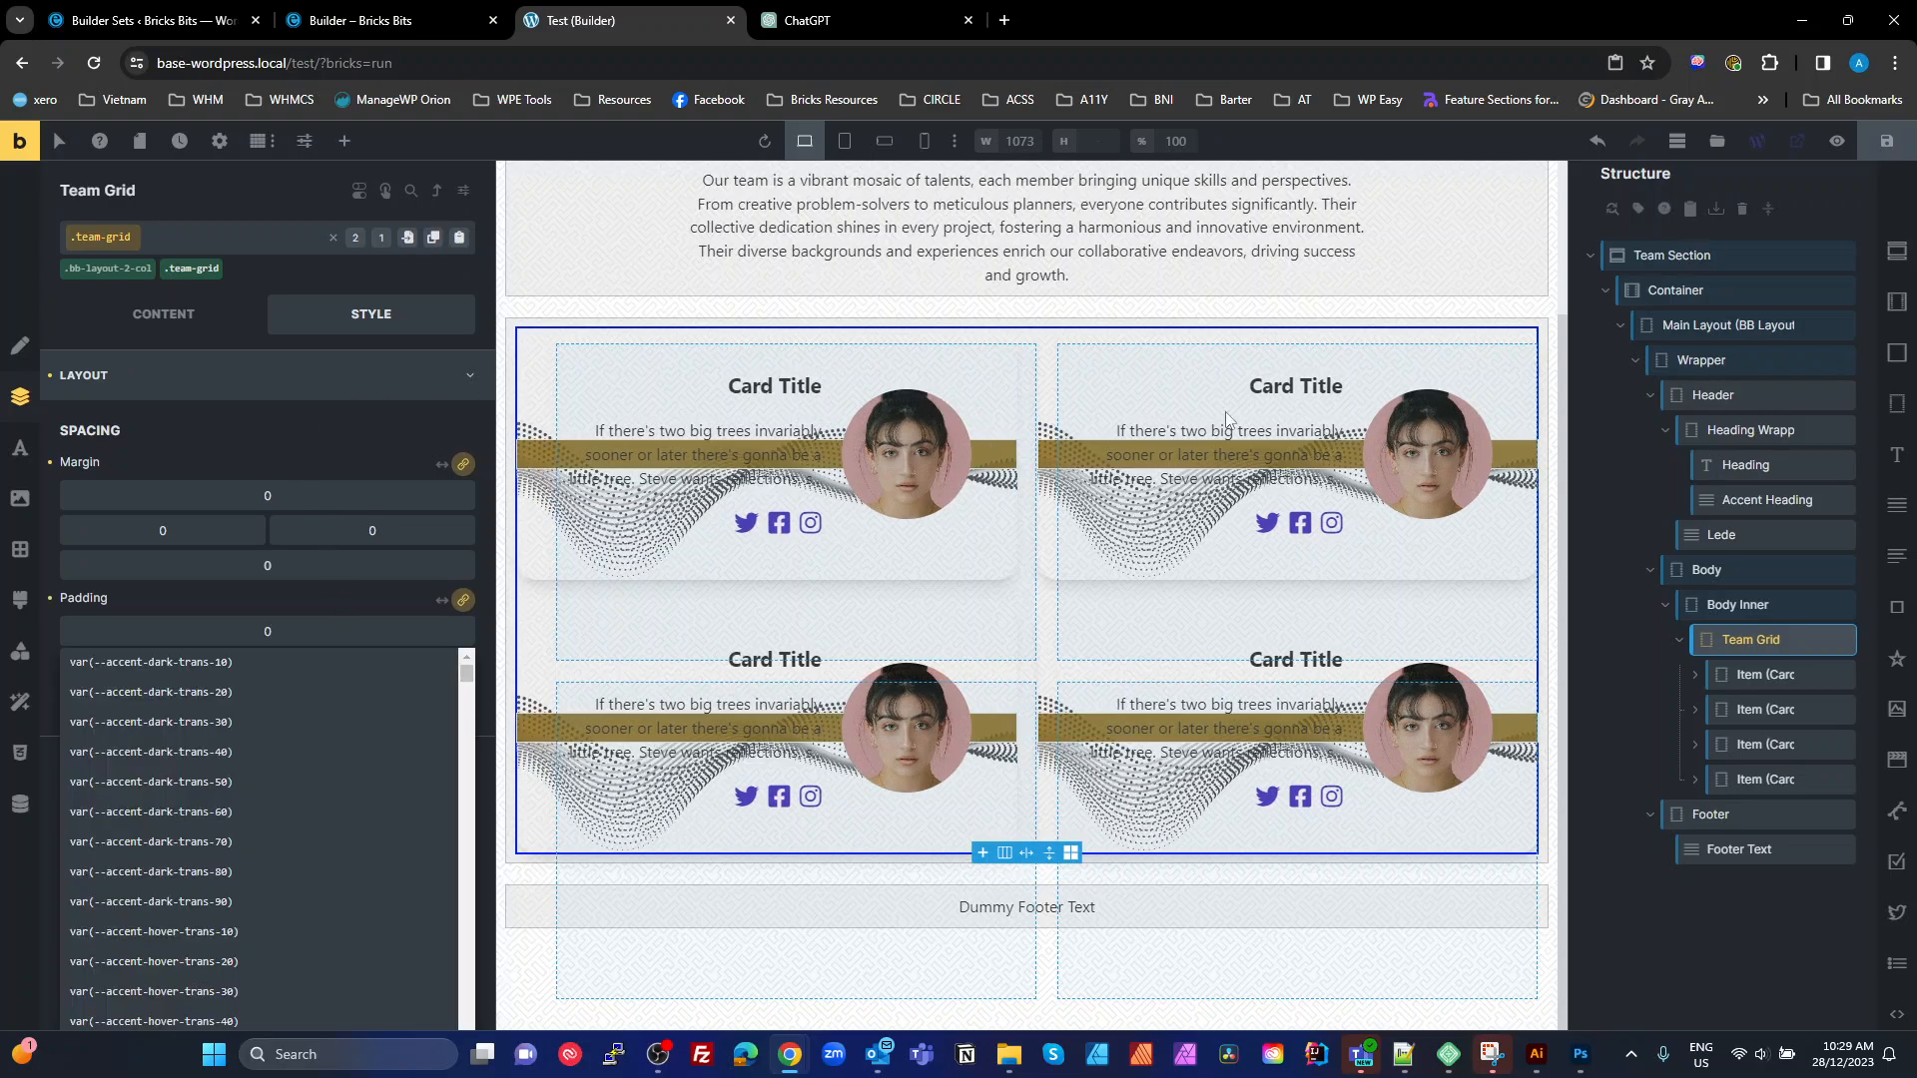
click(150, 783)
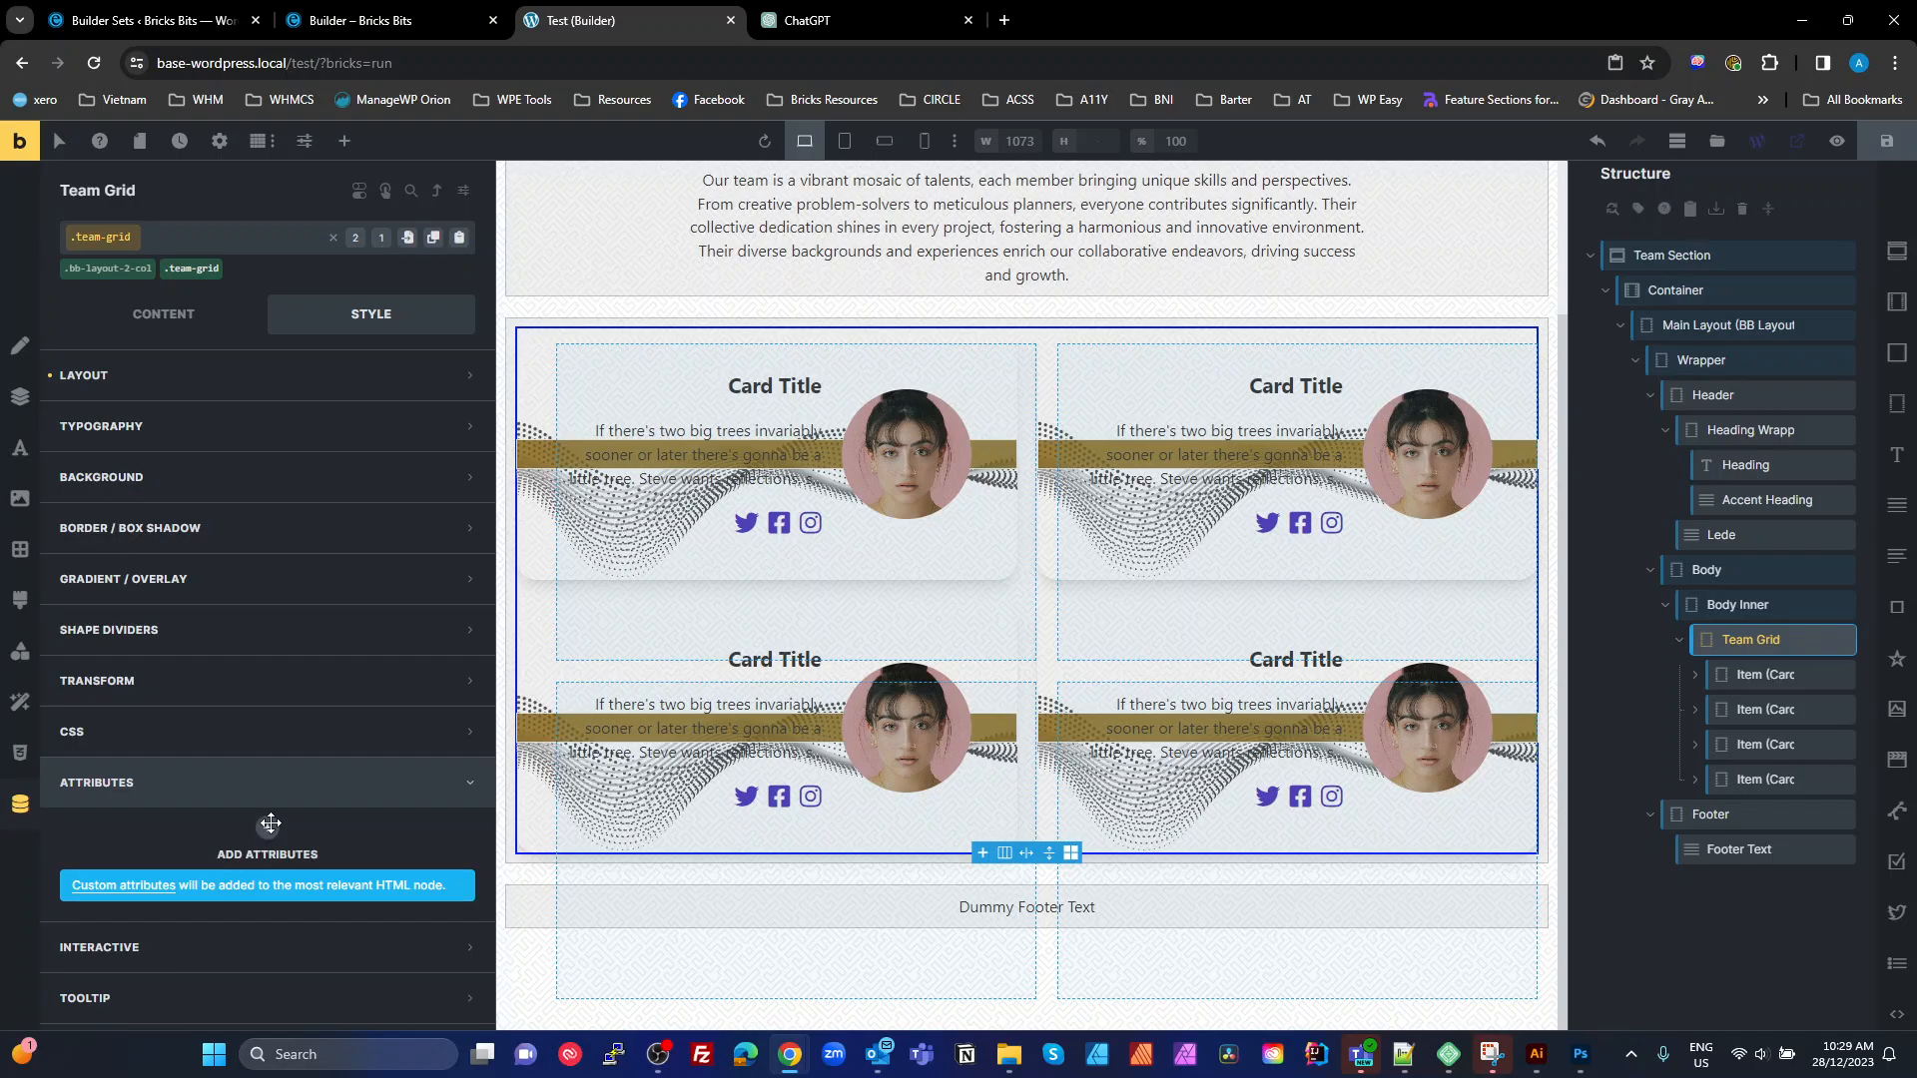
Add a custom attribute aria-label with value Our Team to the Team Grid
click(265, 853)
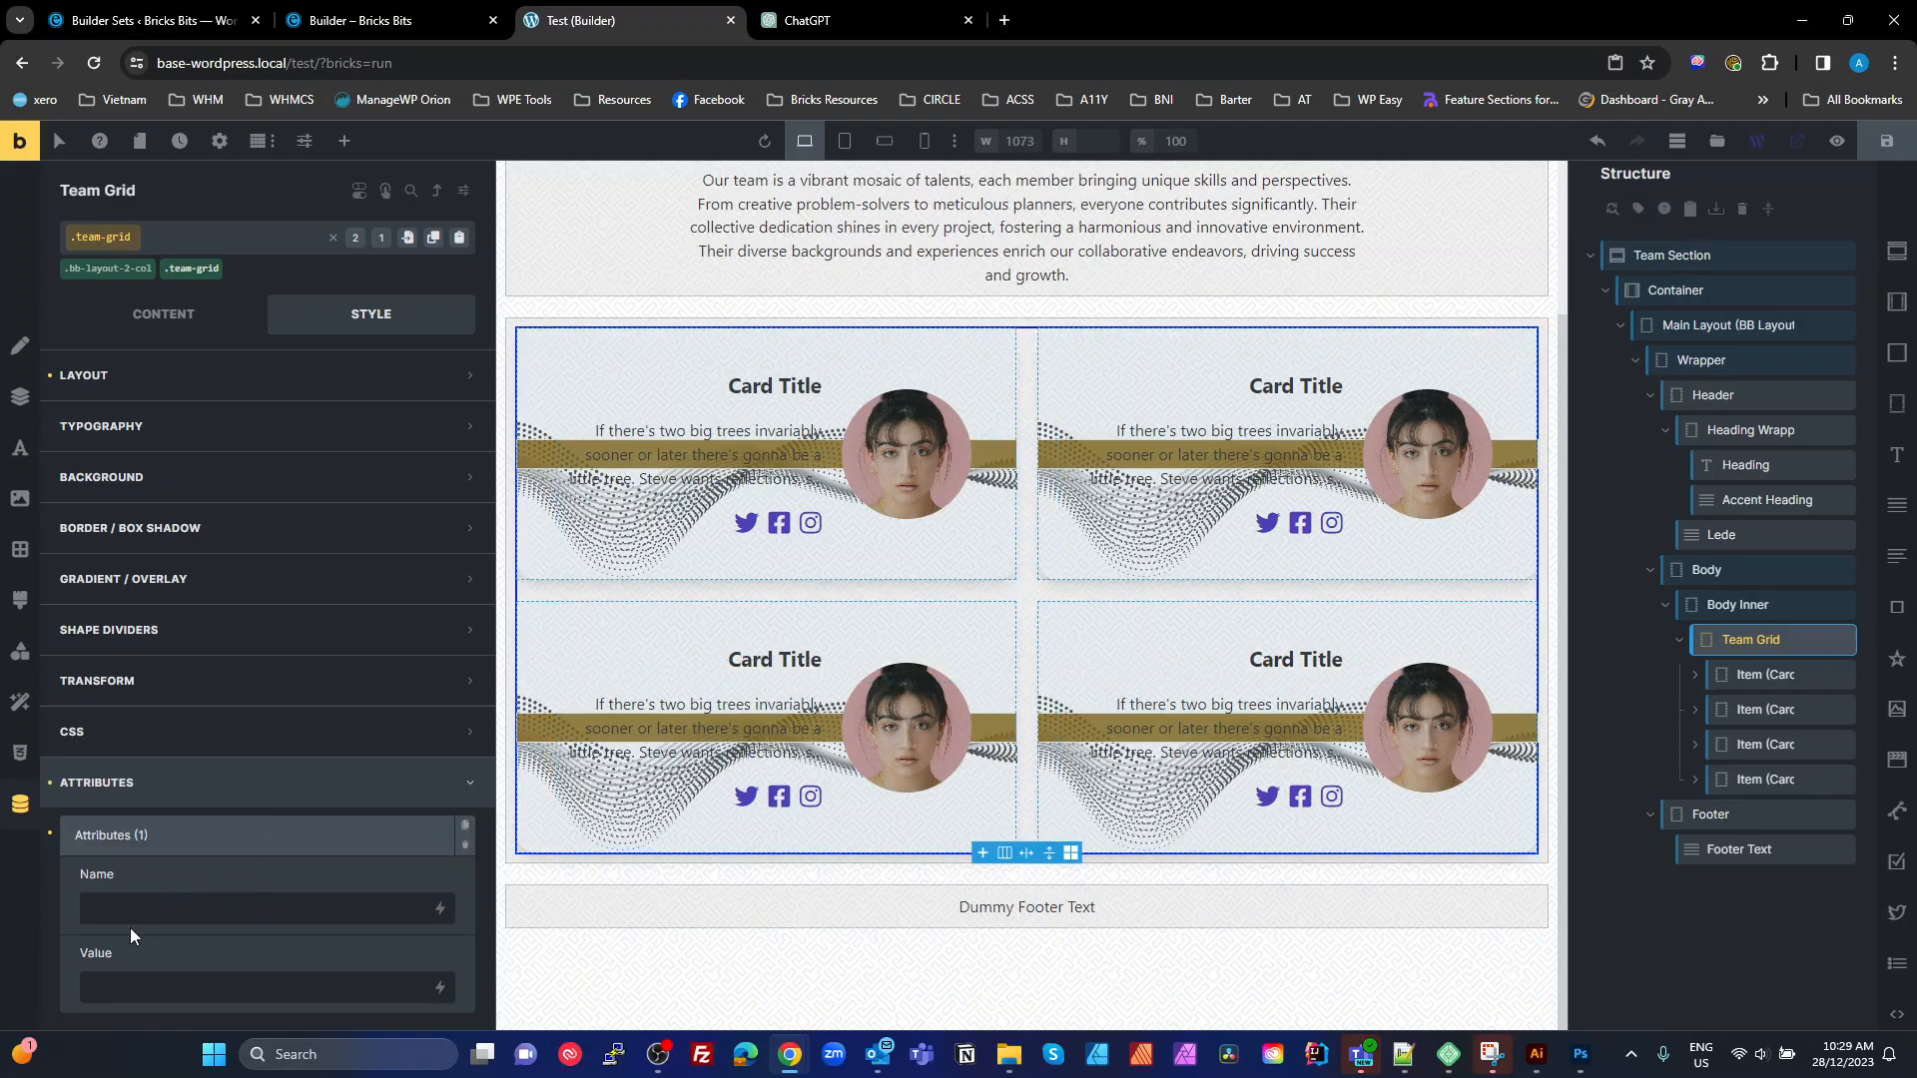
text(aria-label)
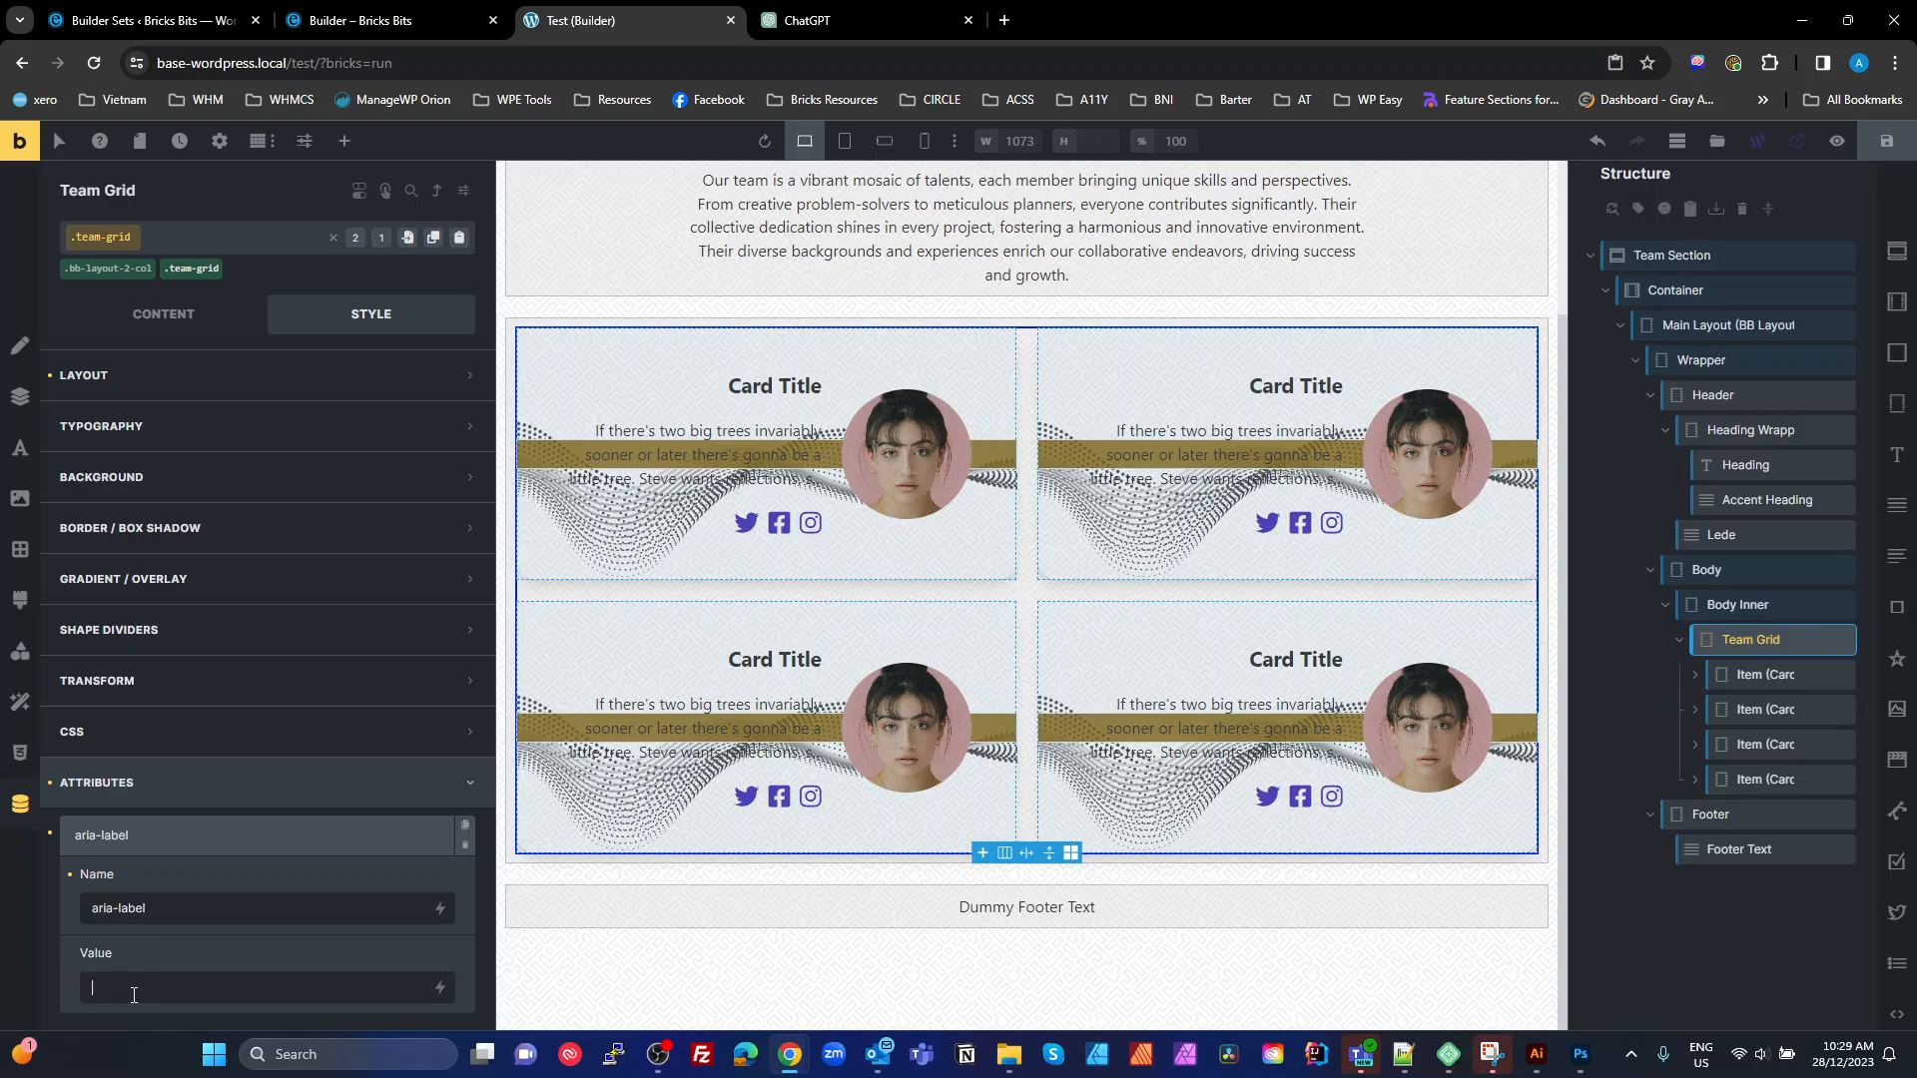
text(Our Tea)
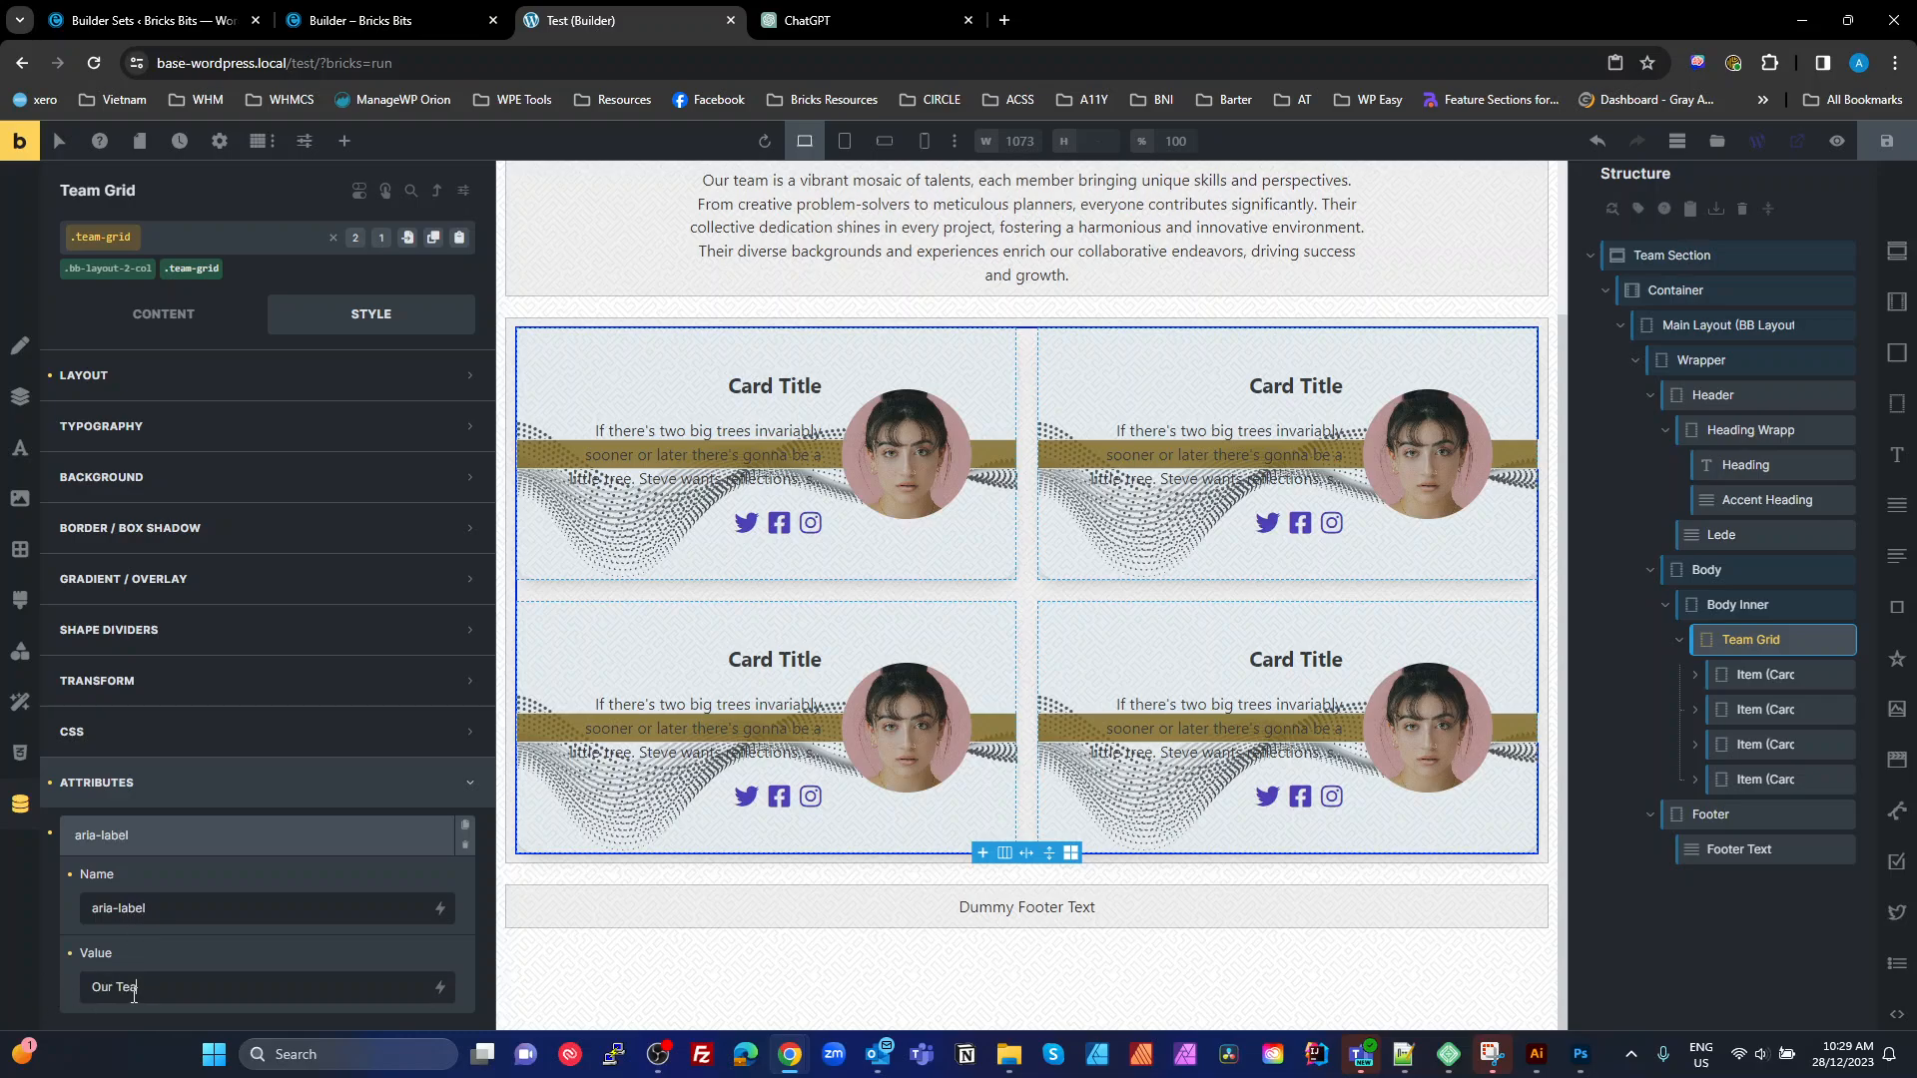
text(m)
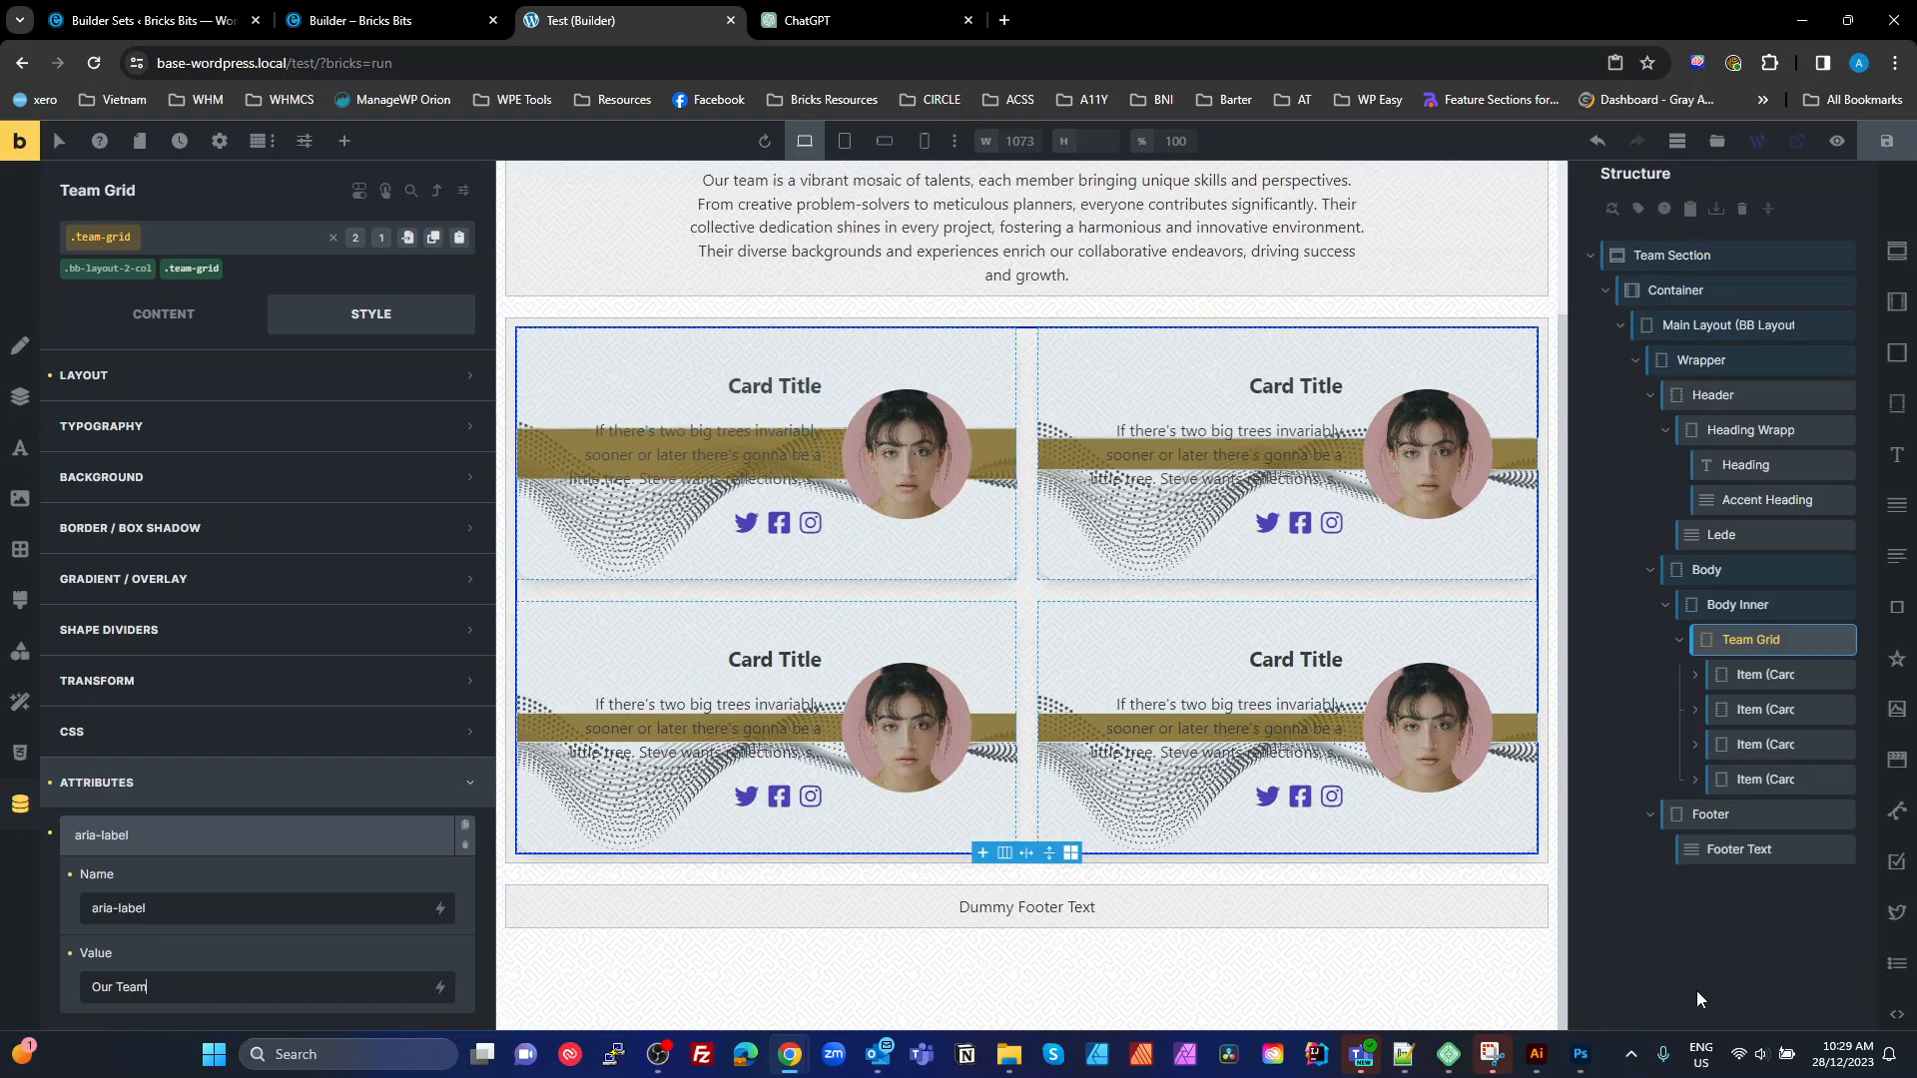
click(344, 140)
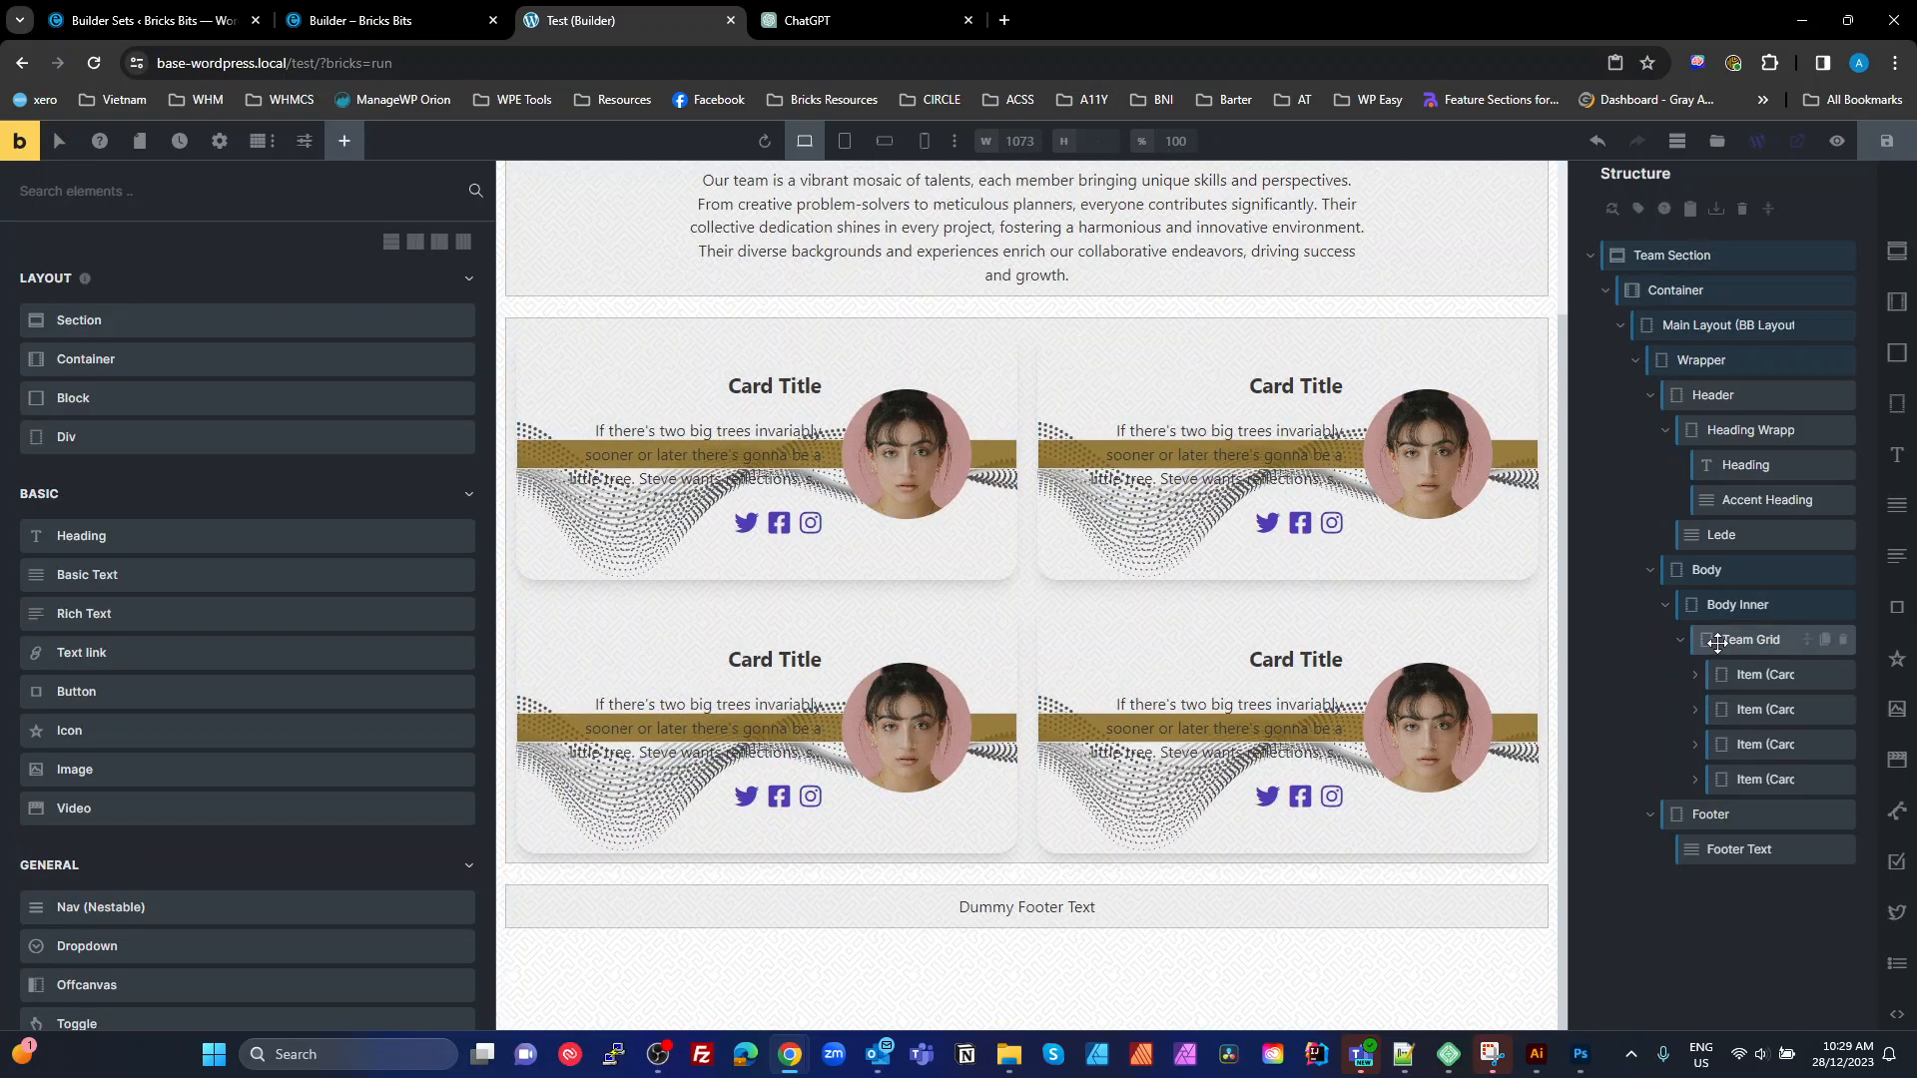
Set the .team-grid__item cards' HTML tag to li and review the four cards on the canvas
click(1763, 673)
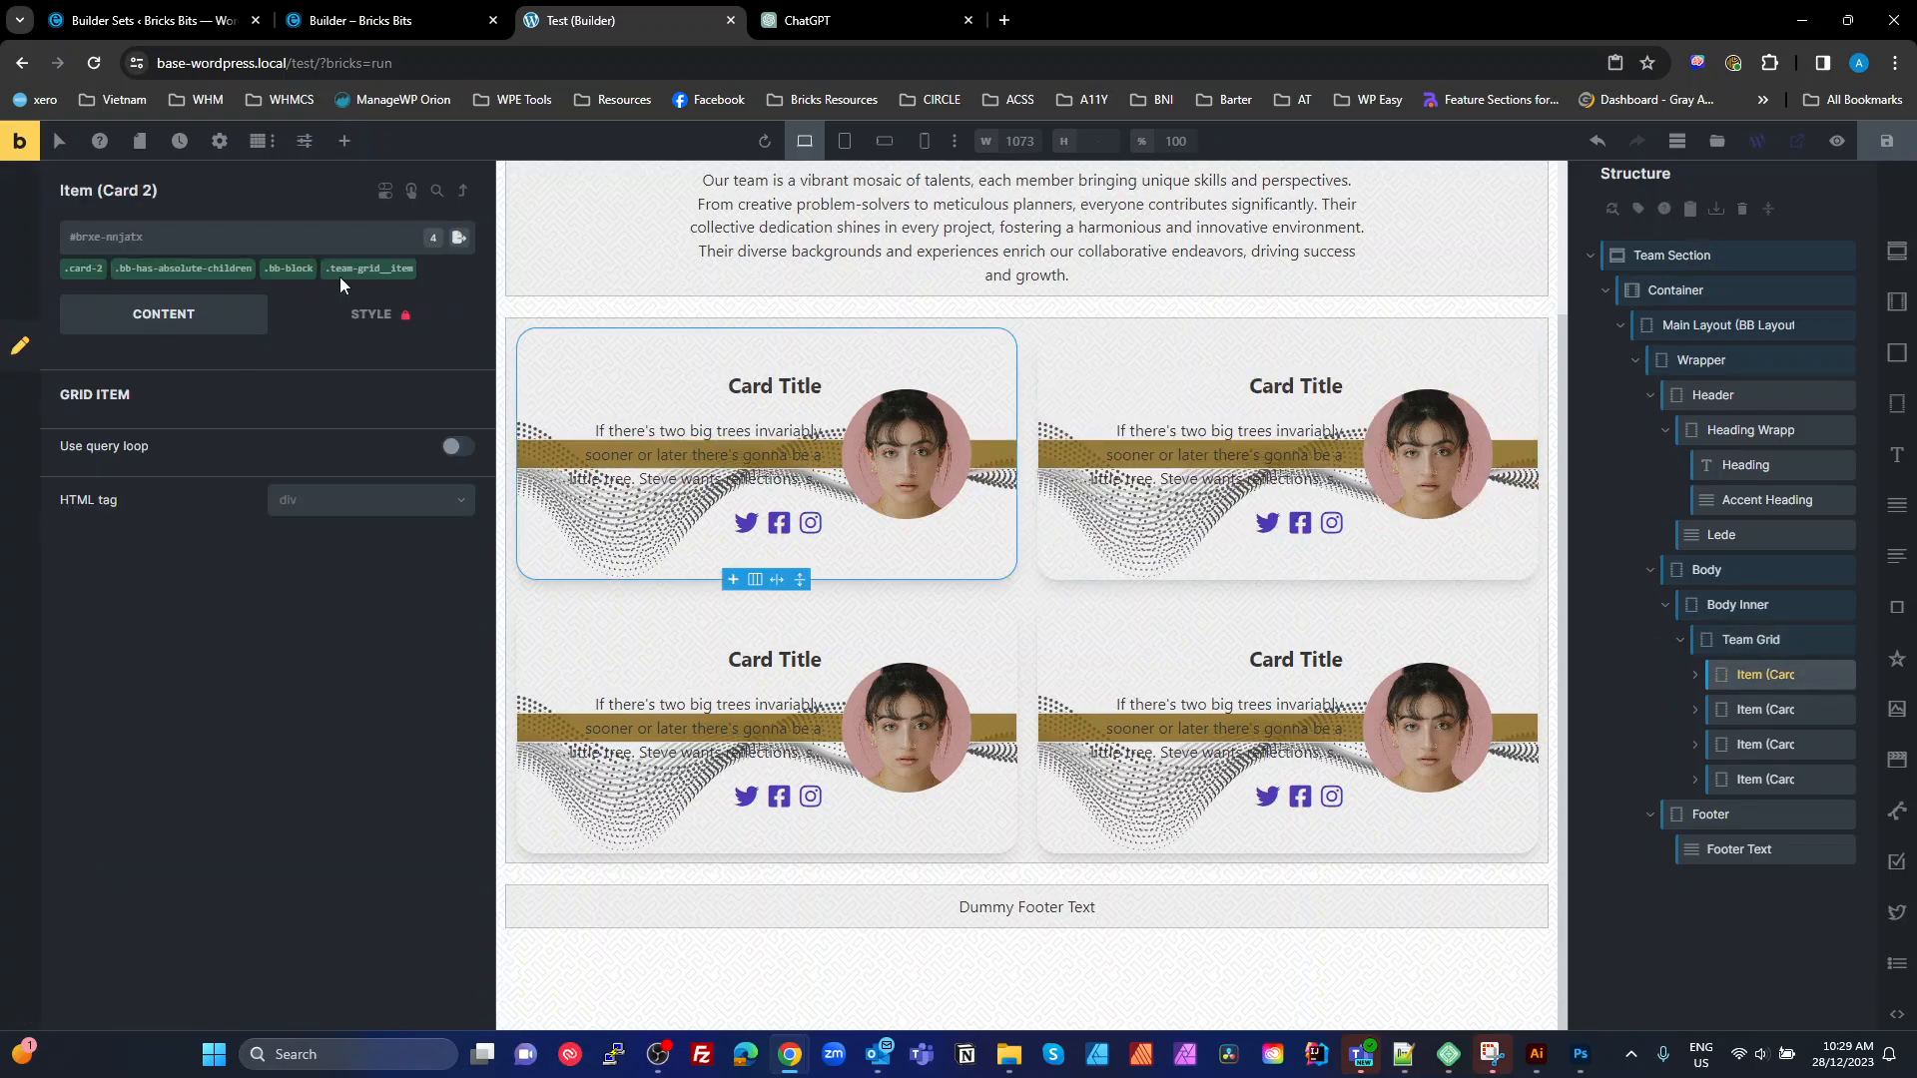
mouse_move(374, 270)
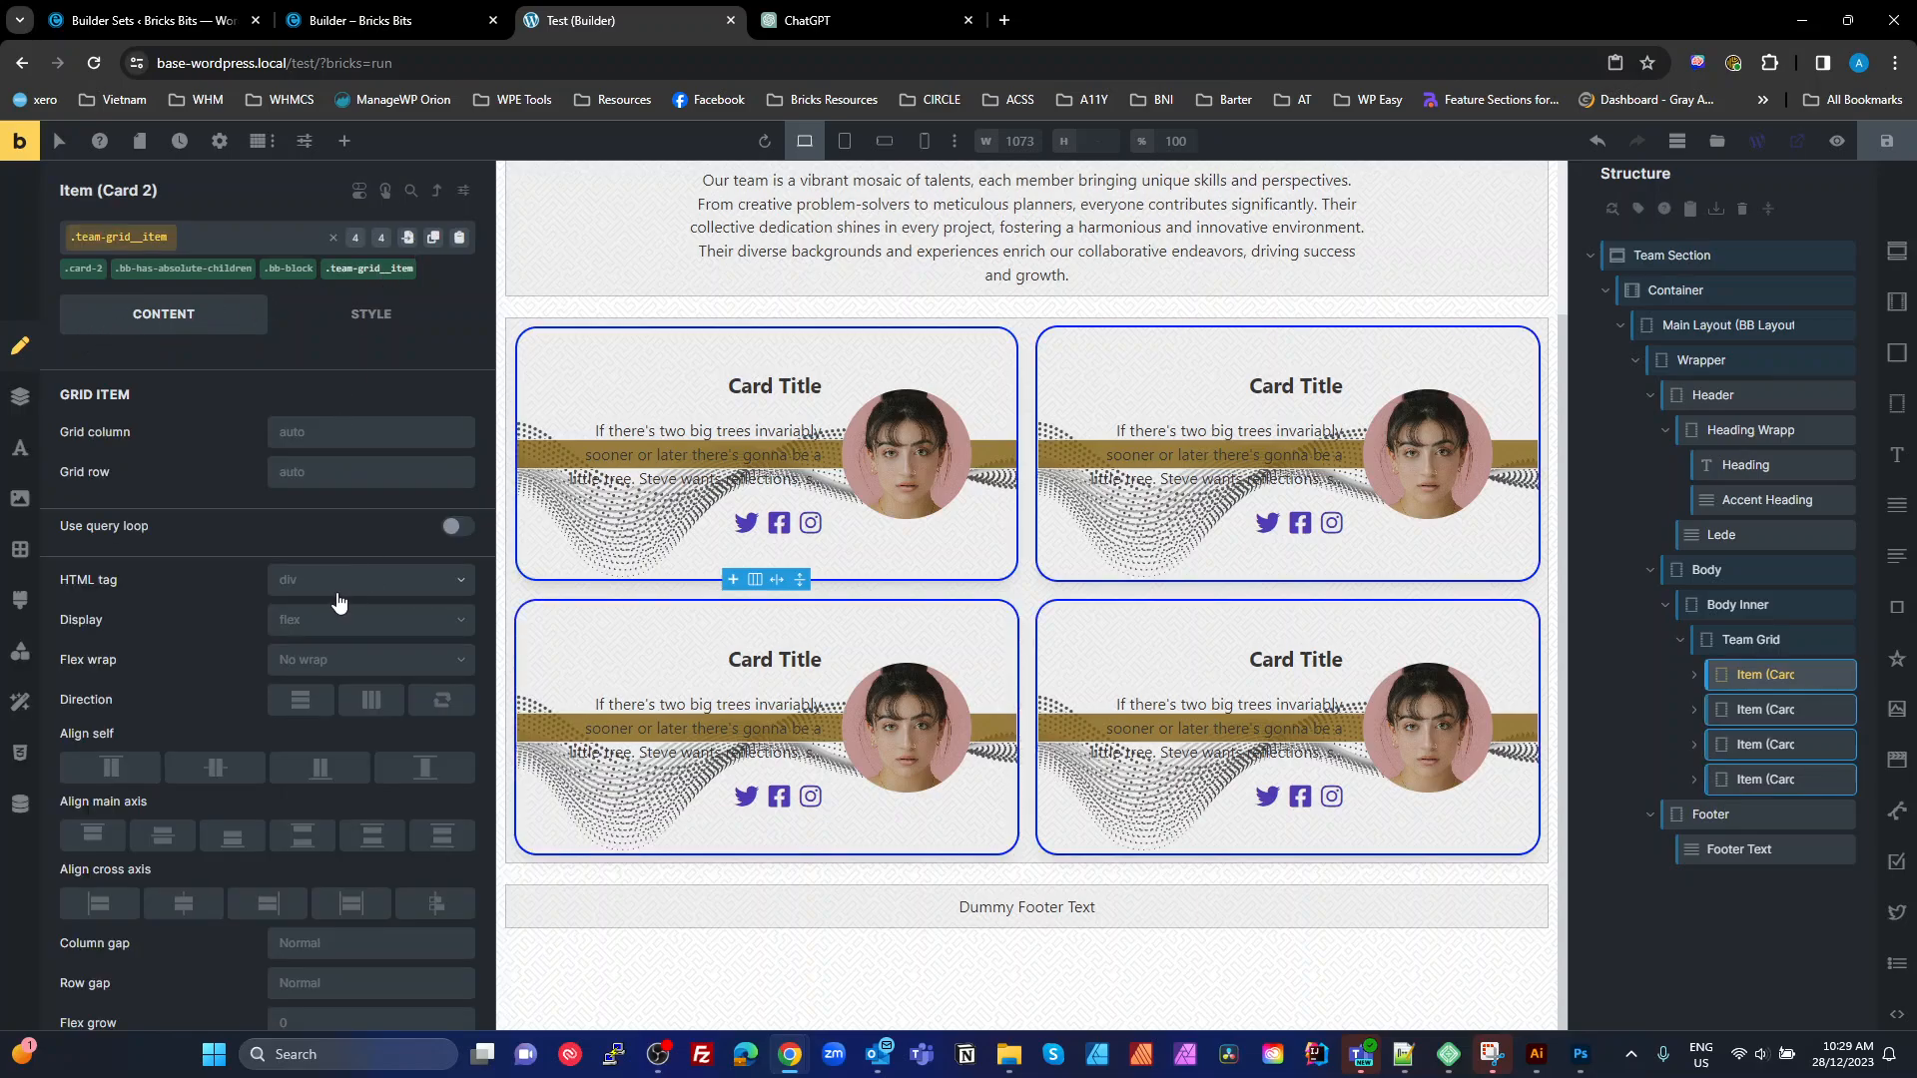
click(369, 579)
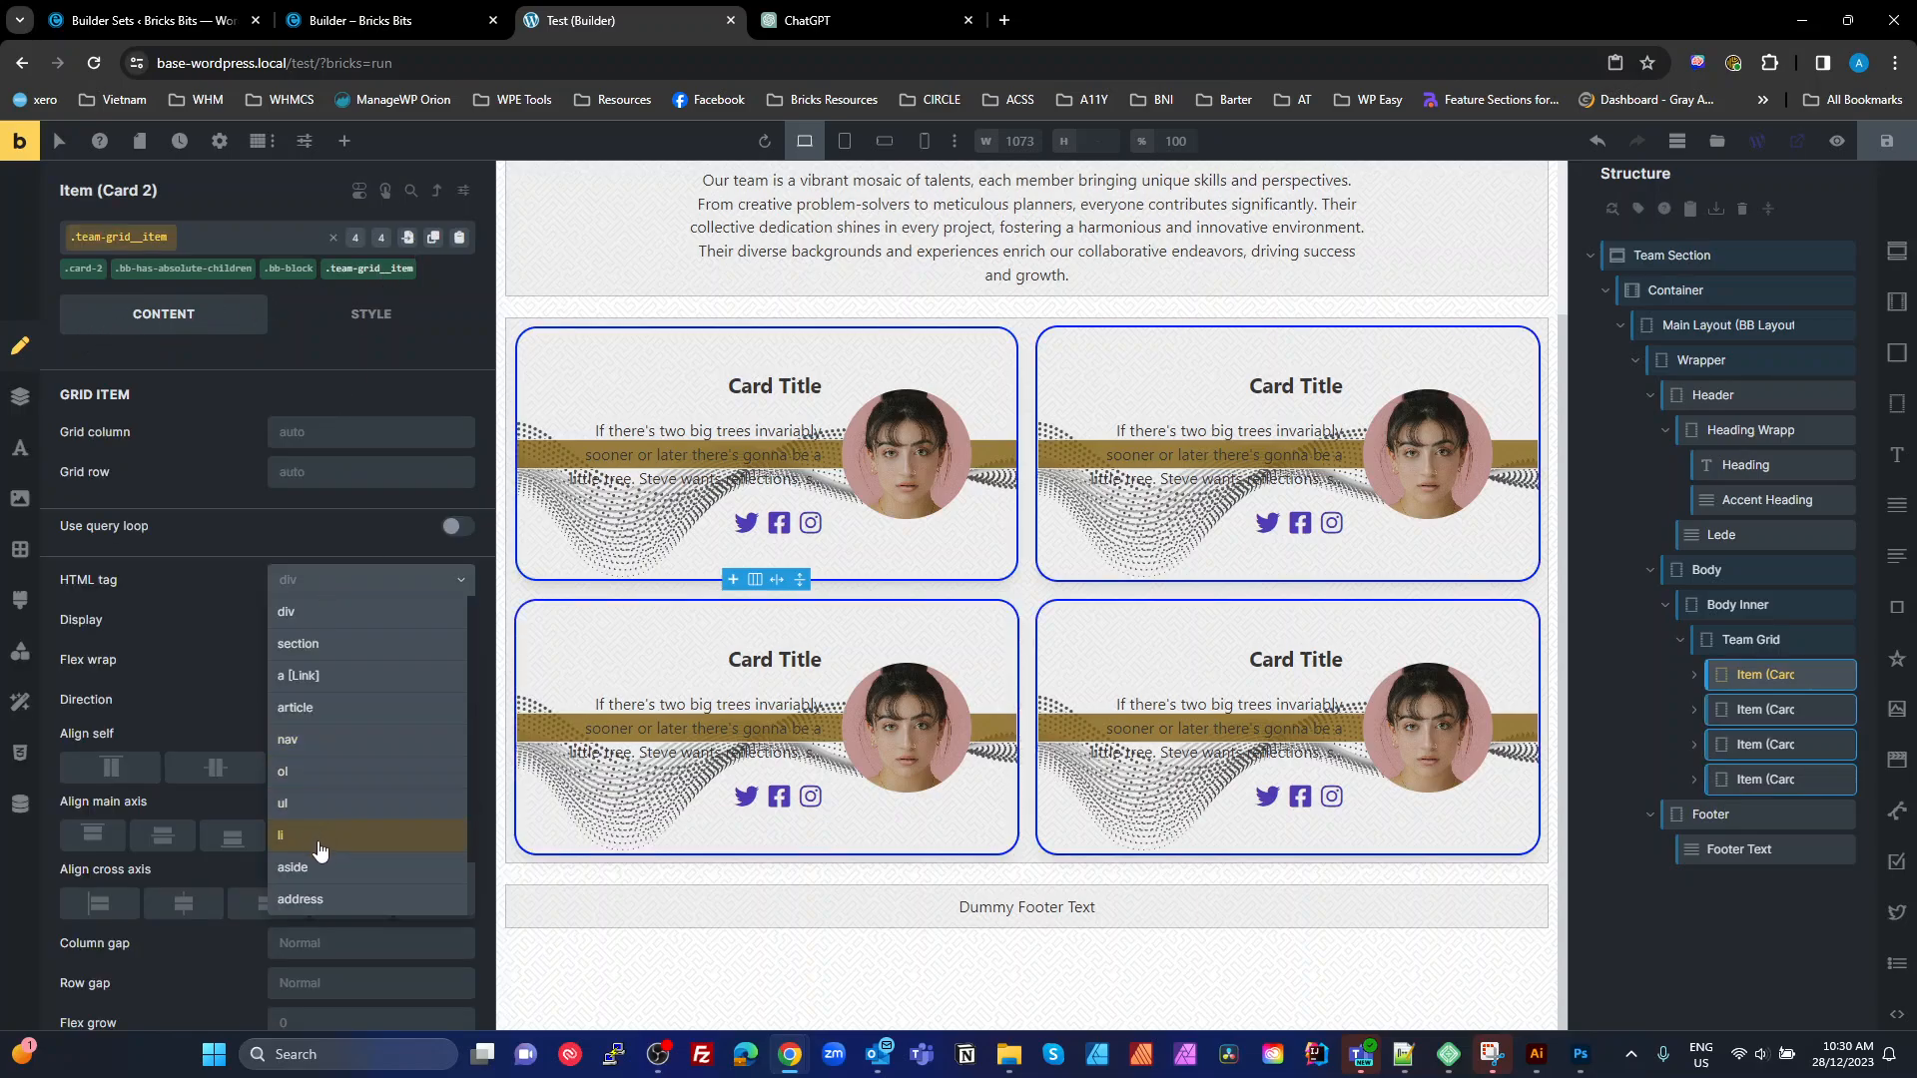
click(281, 835)
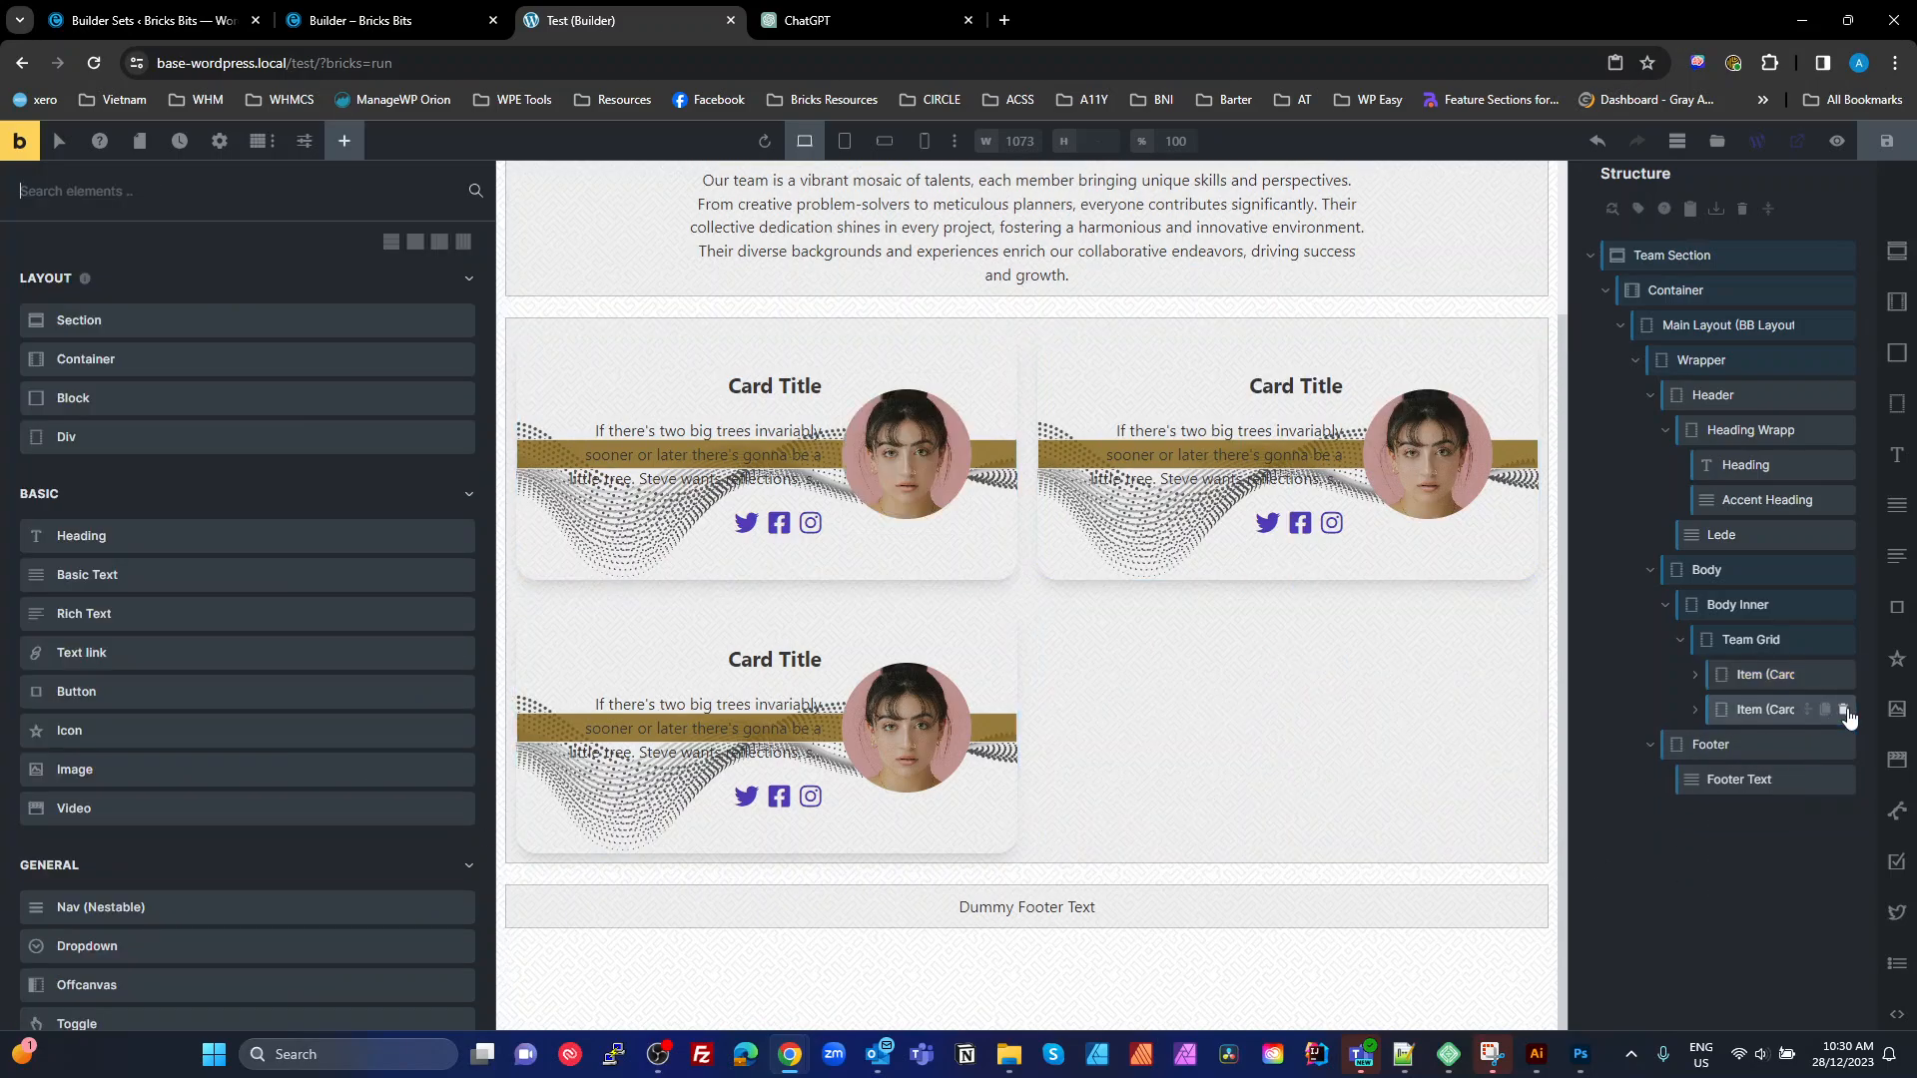
click(1845, 709)
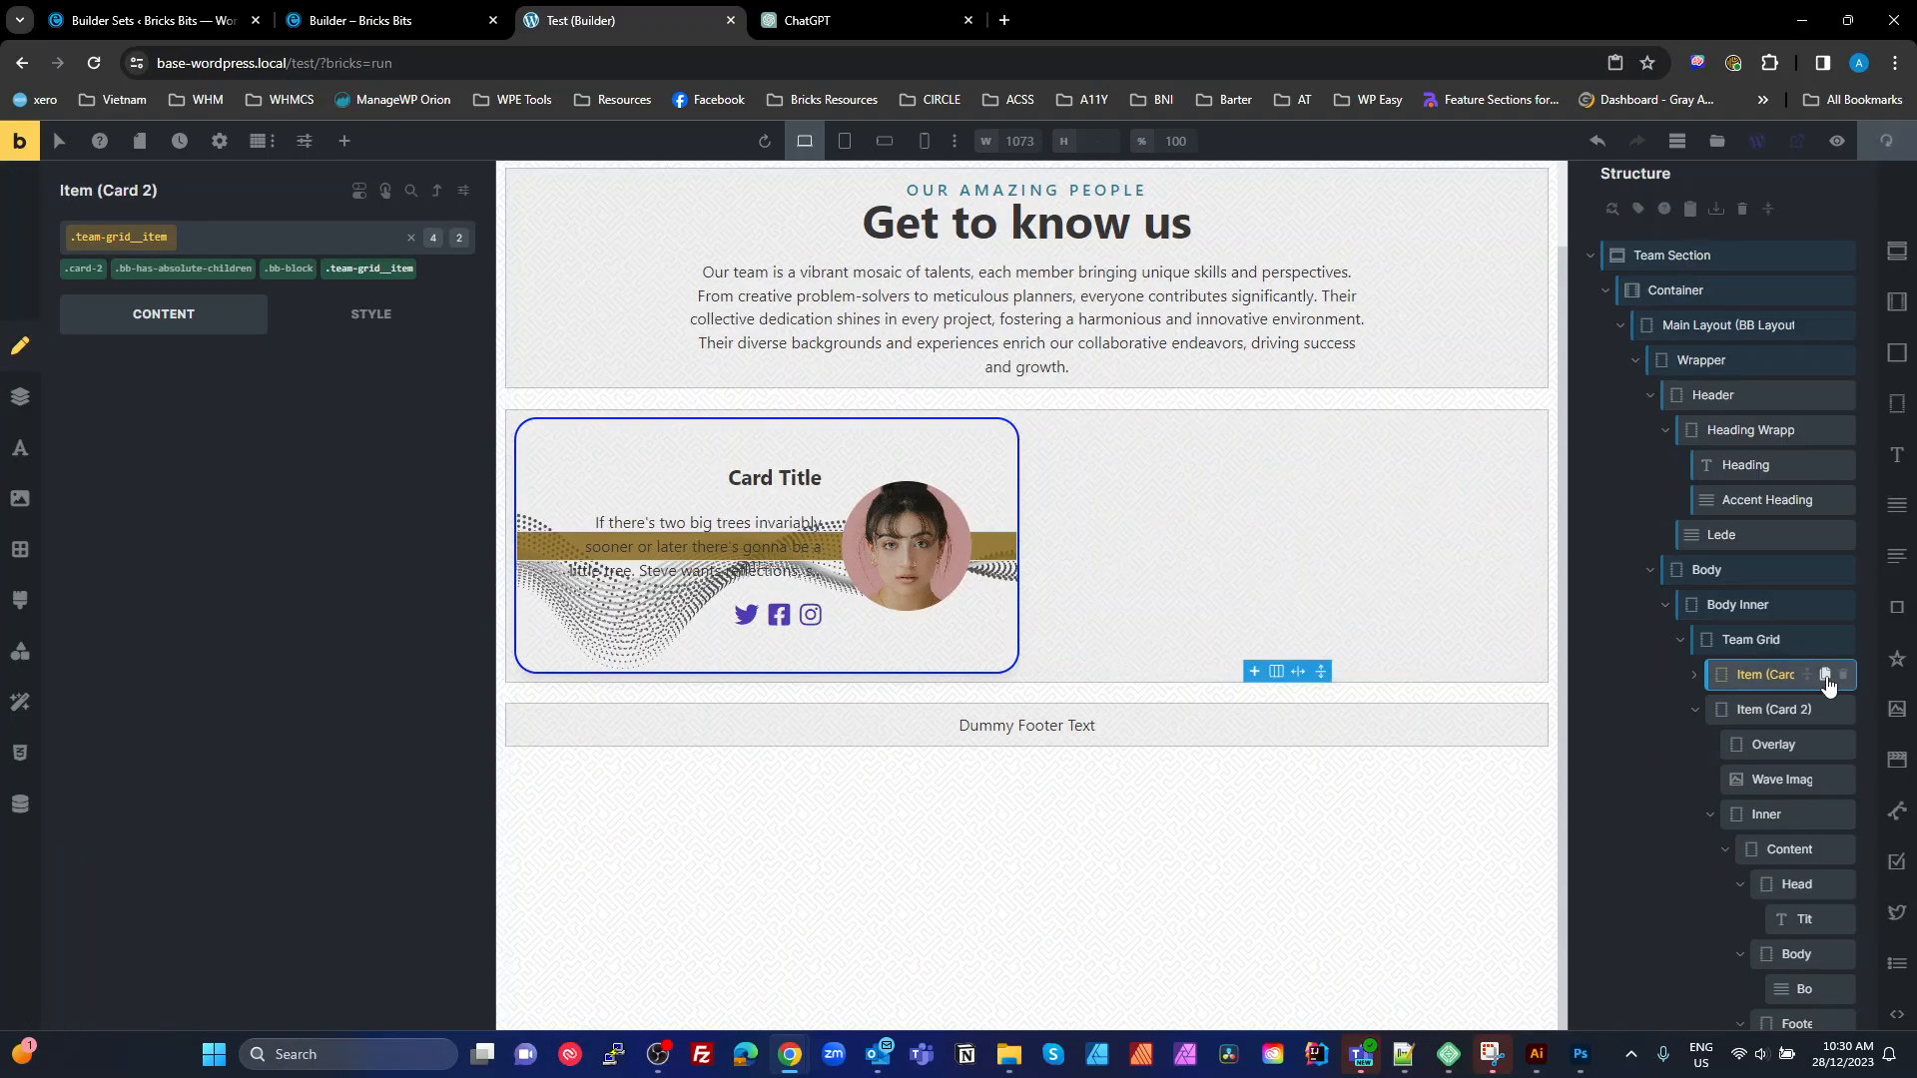
click(1765, 673)
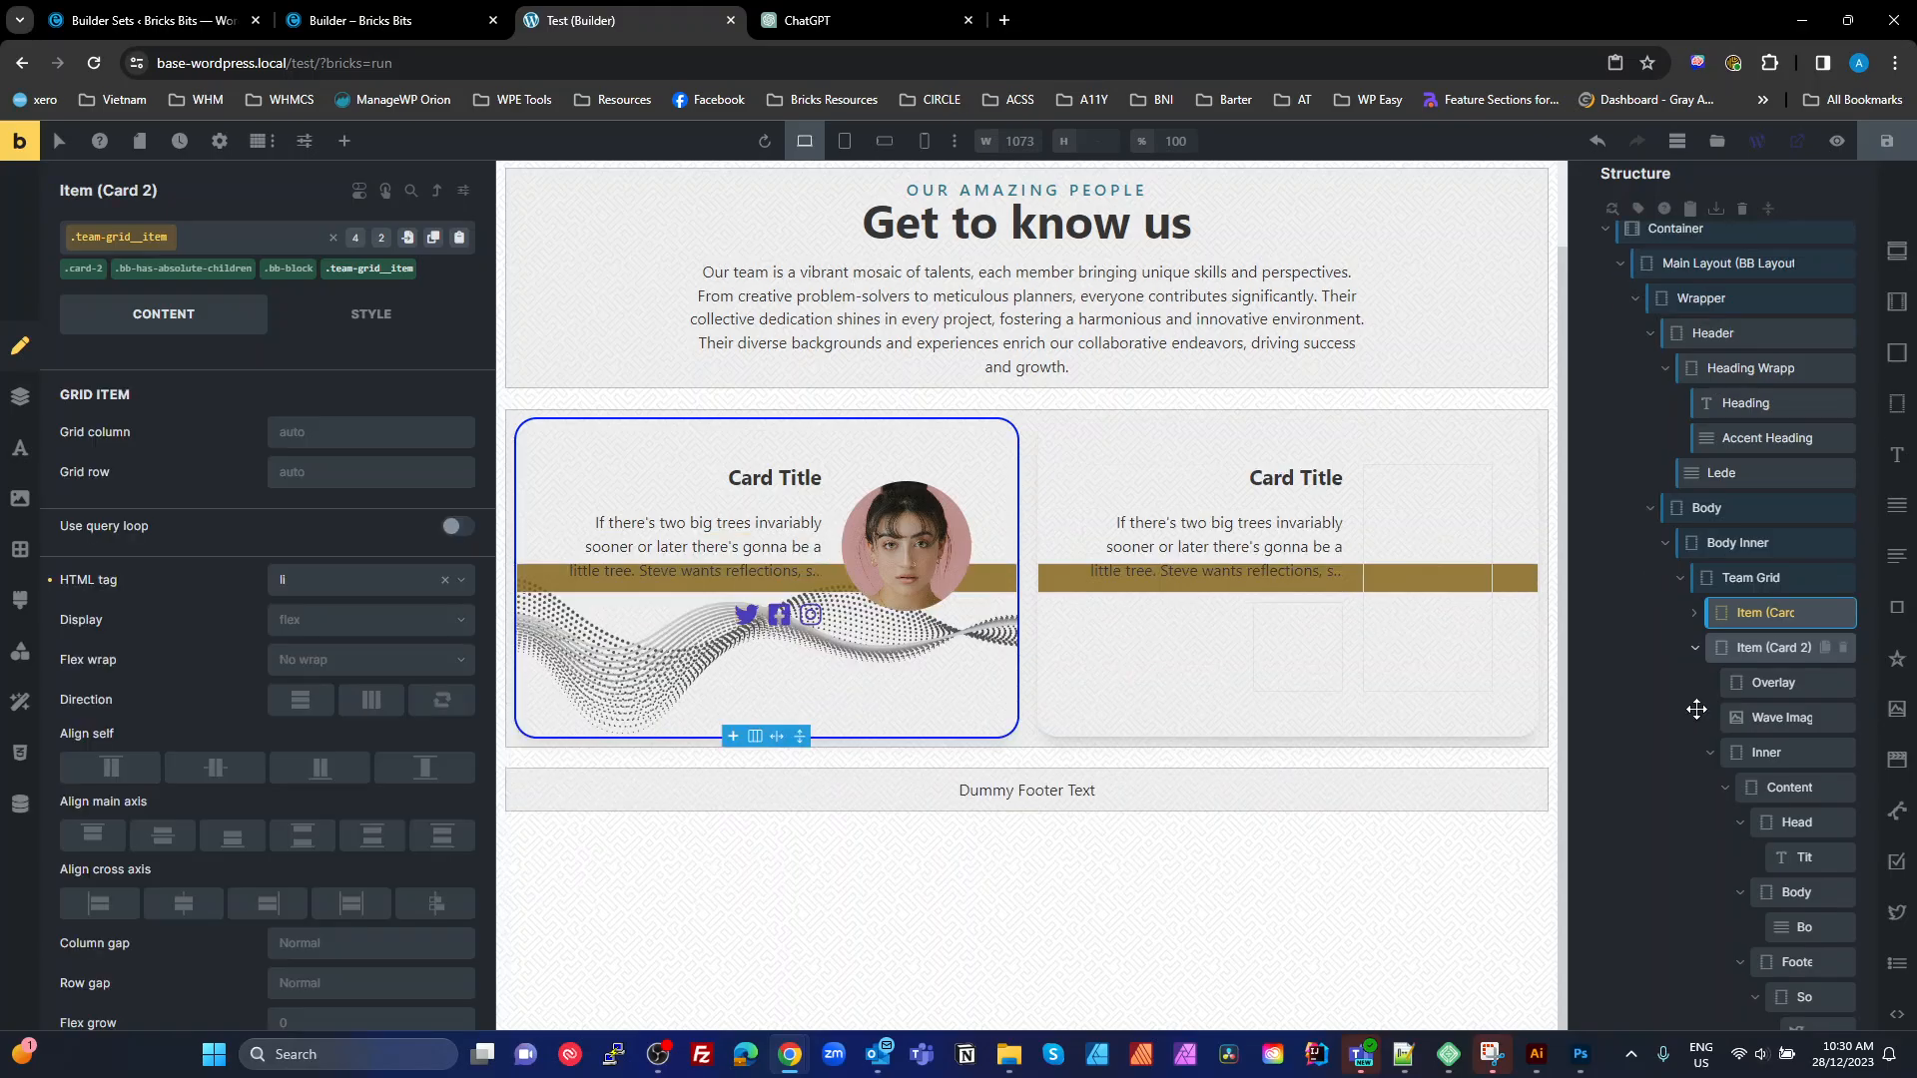
scroll(down, 3)
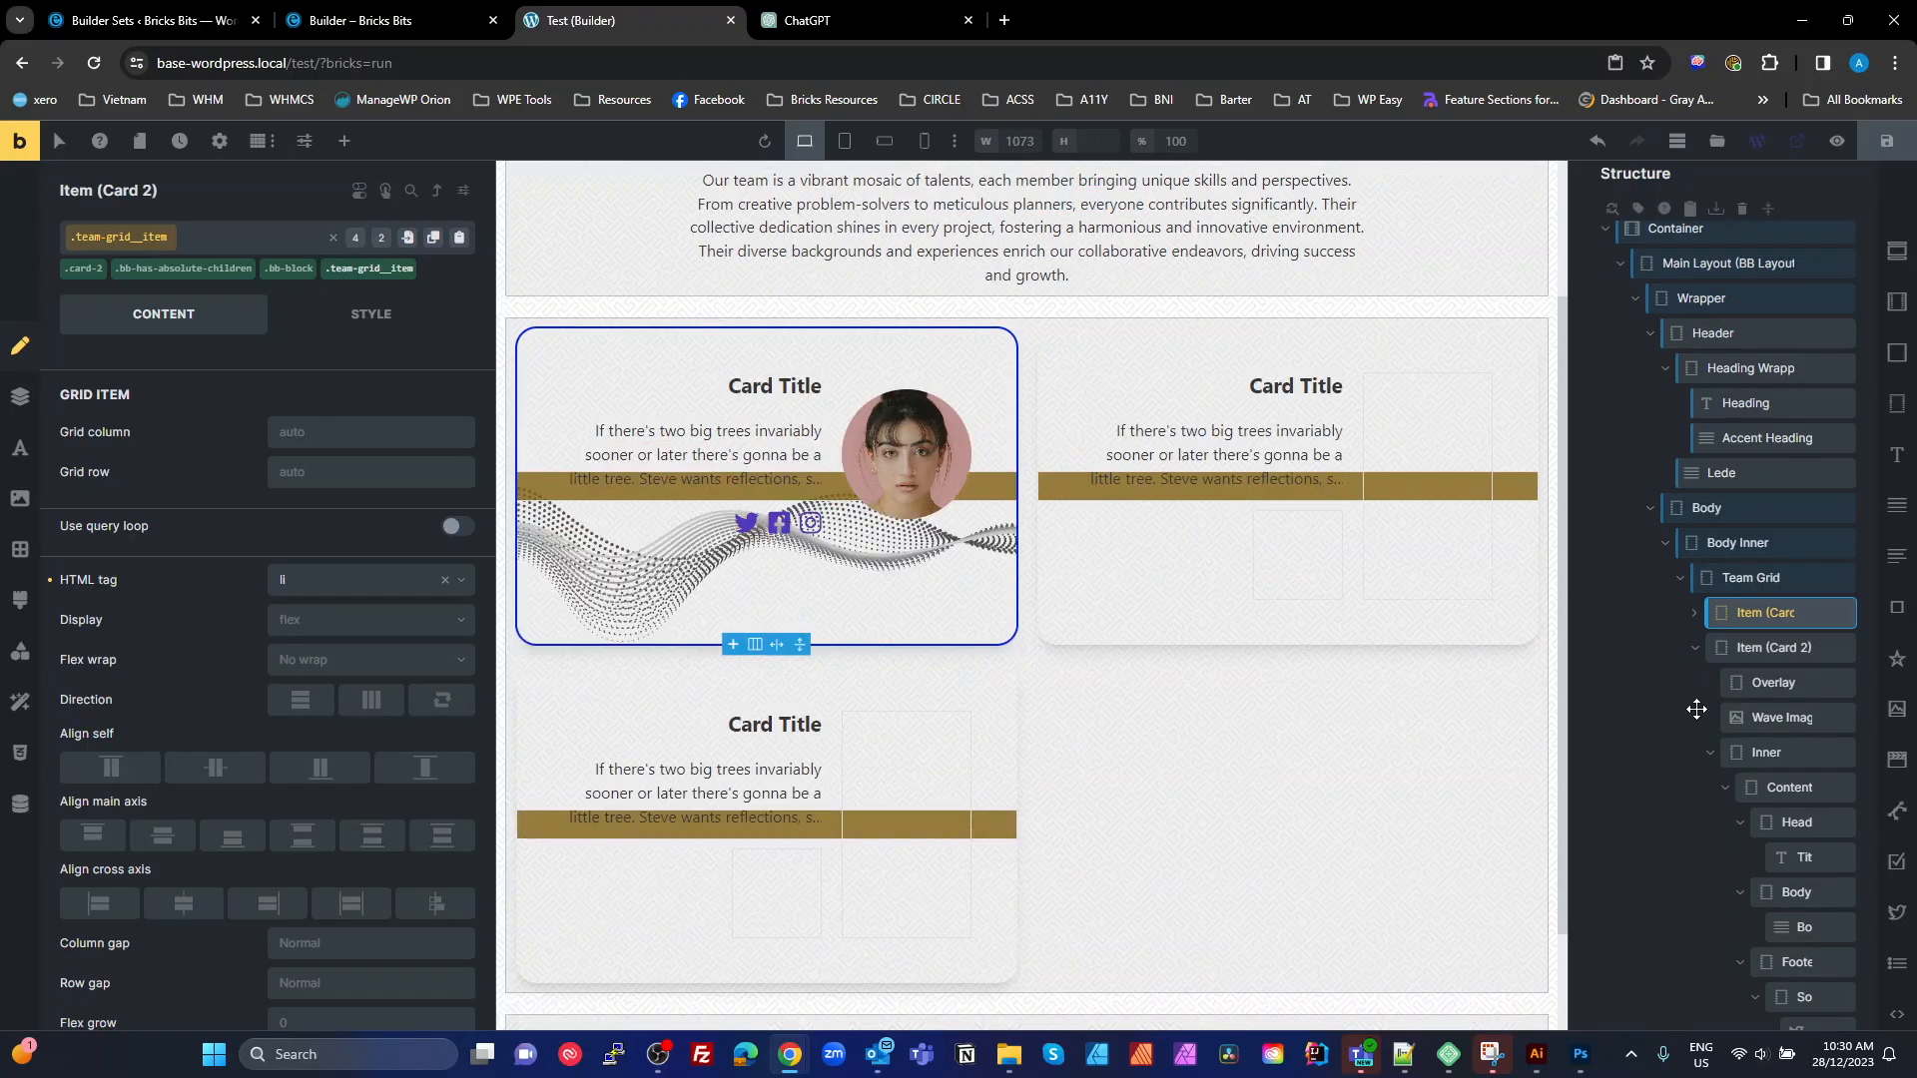
scroll(down, 3)
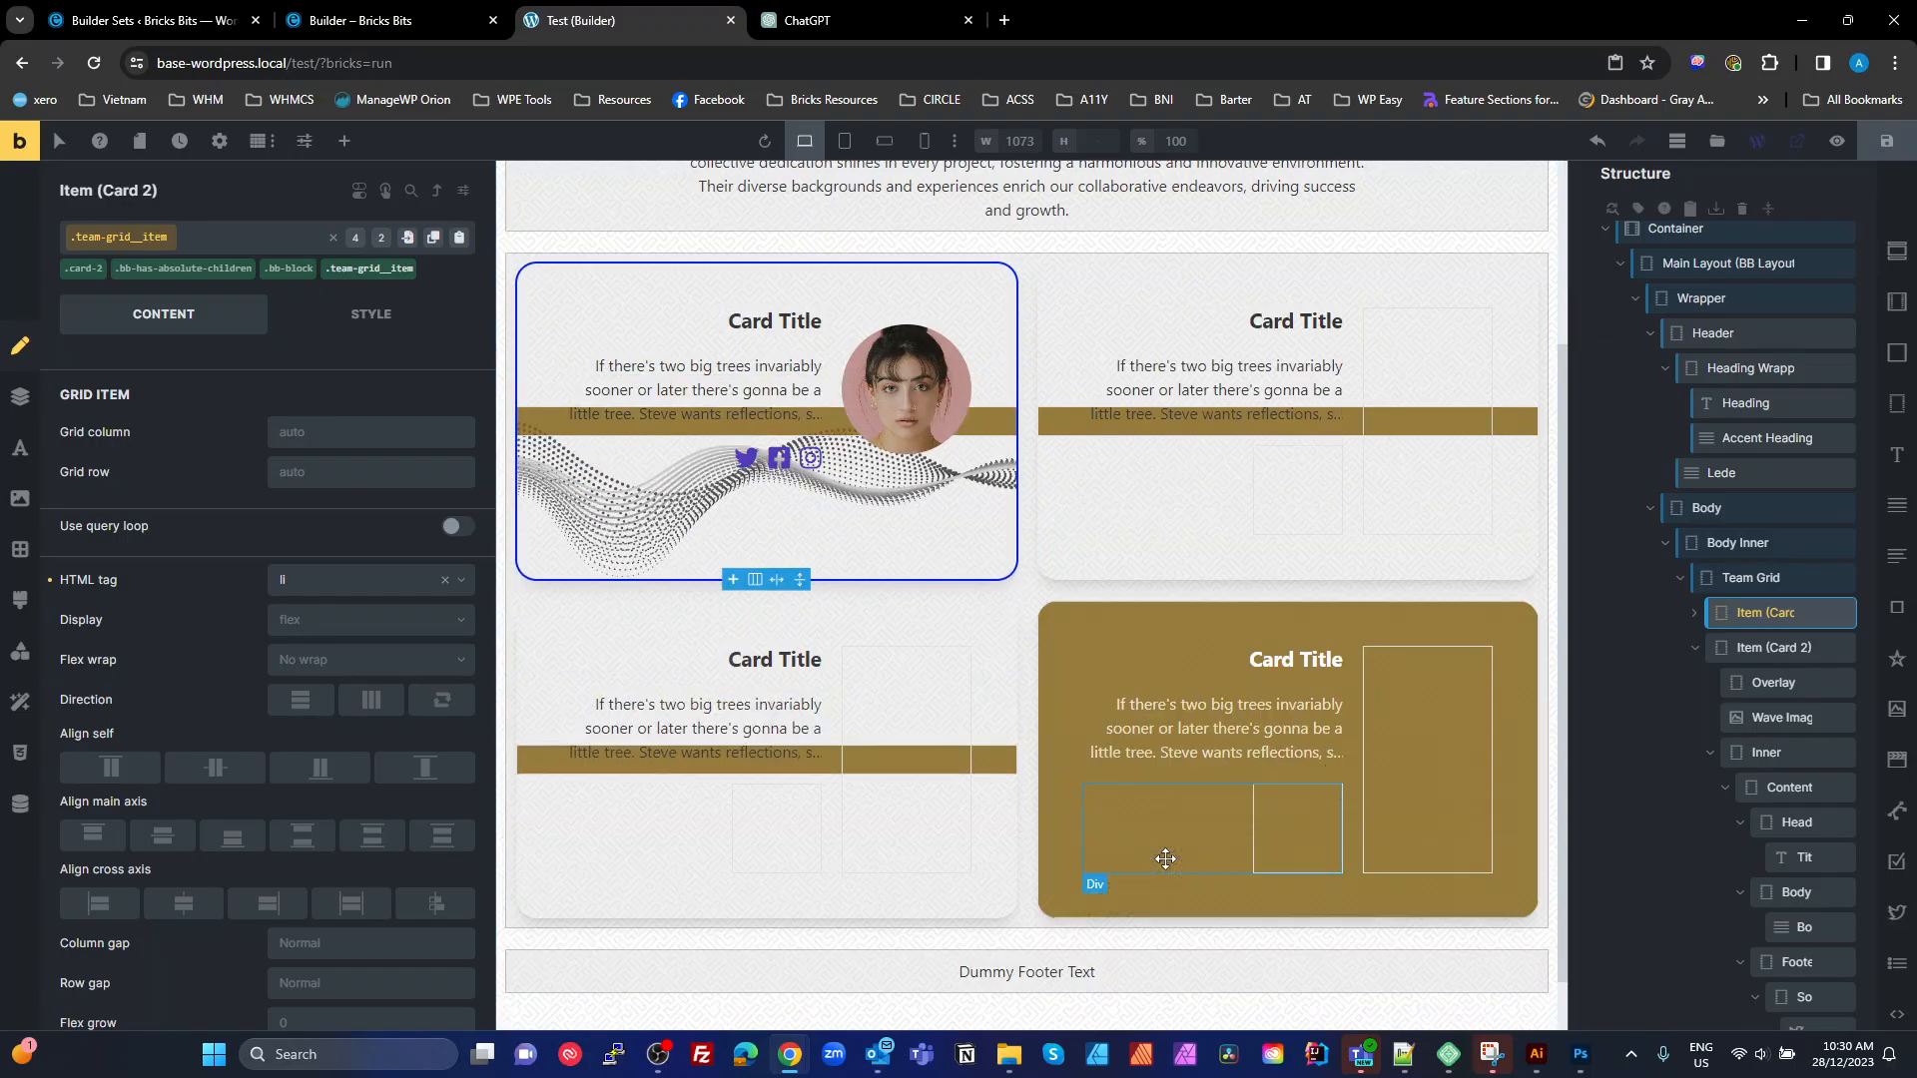
scroll(up, 3)
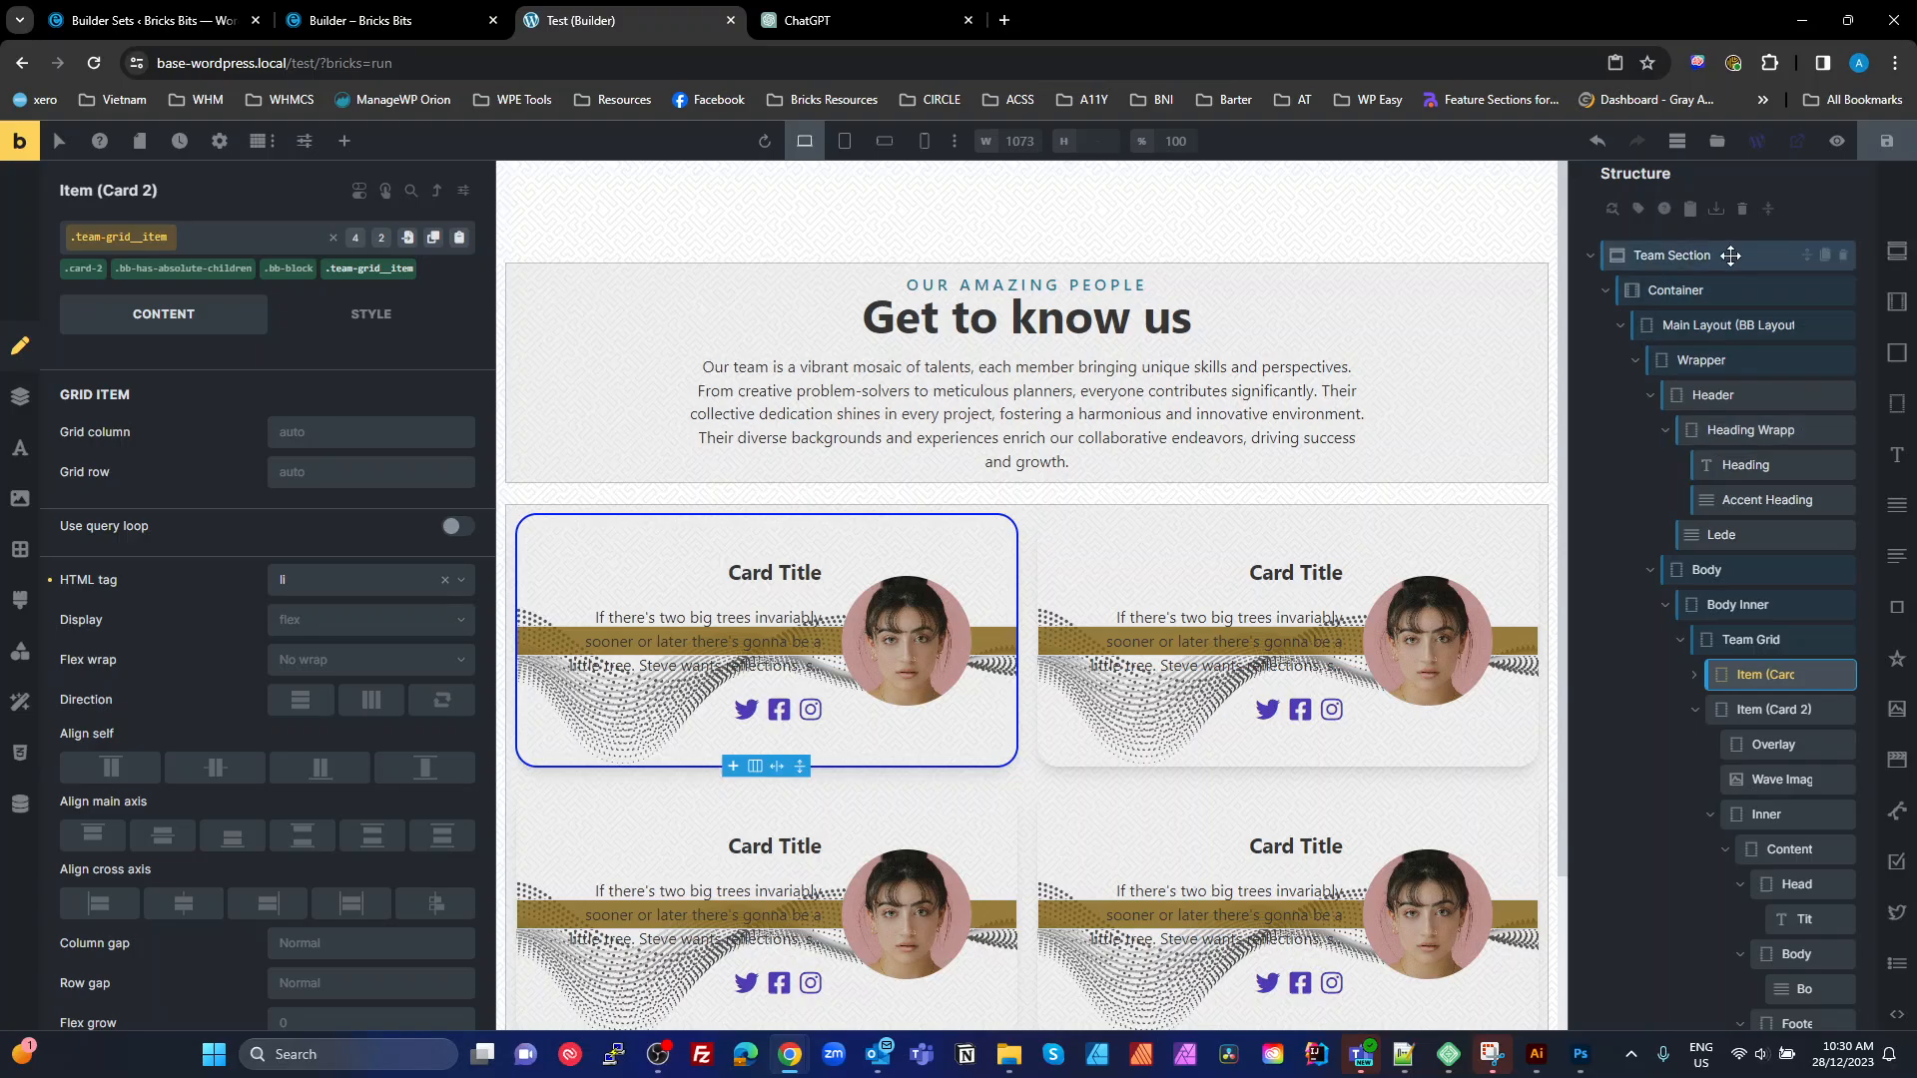
Bulk-delete the 'wireframe' classes in Class Manager, removing them from elements, and save the post
right_click(1667, 255)
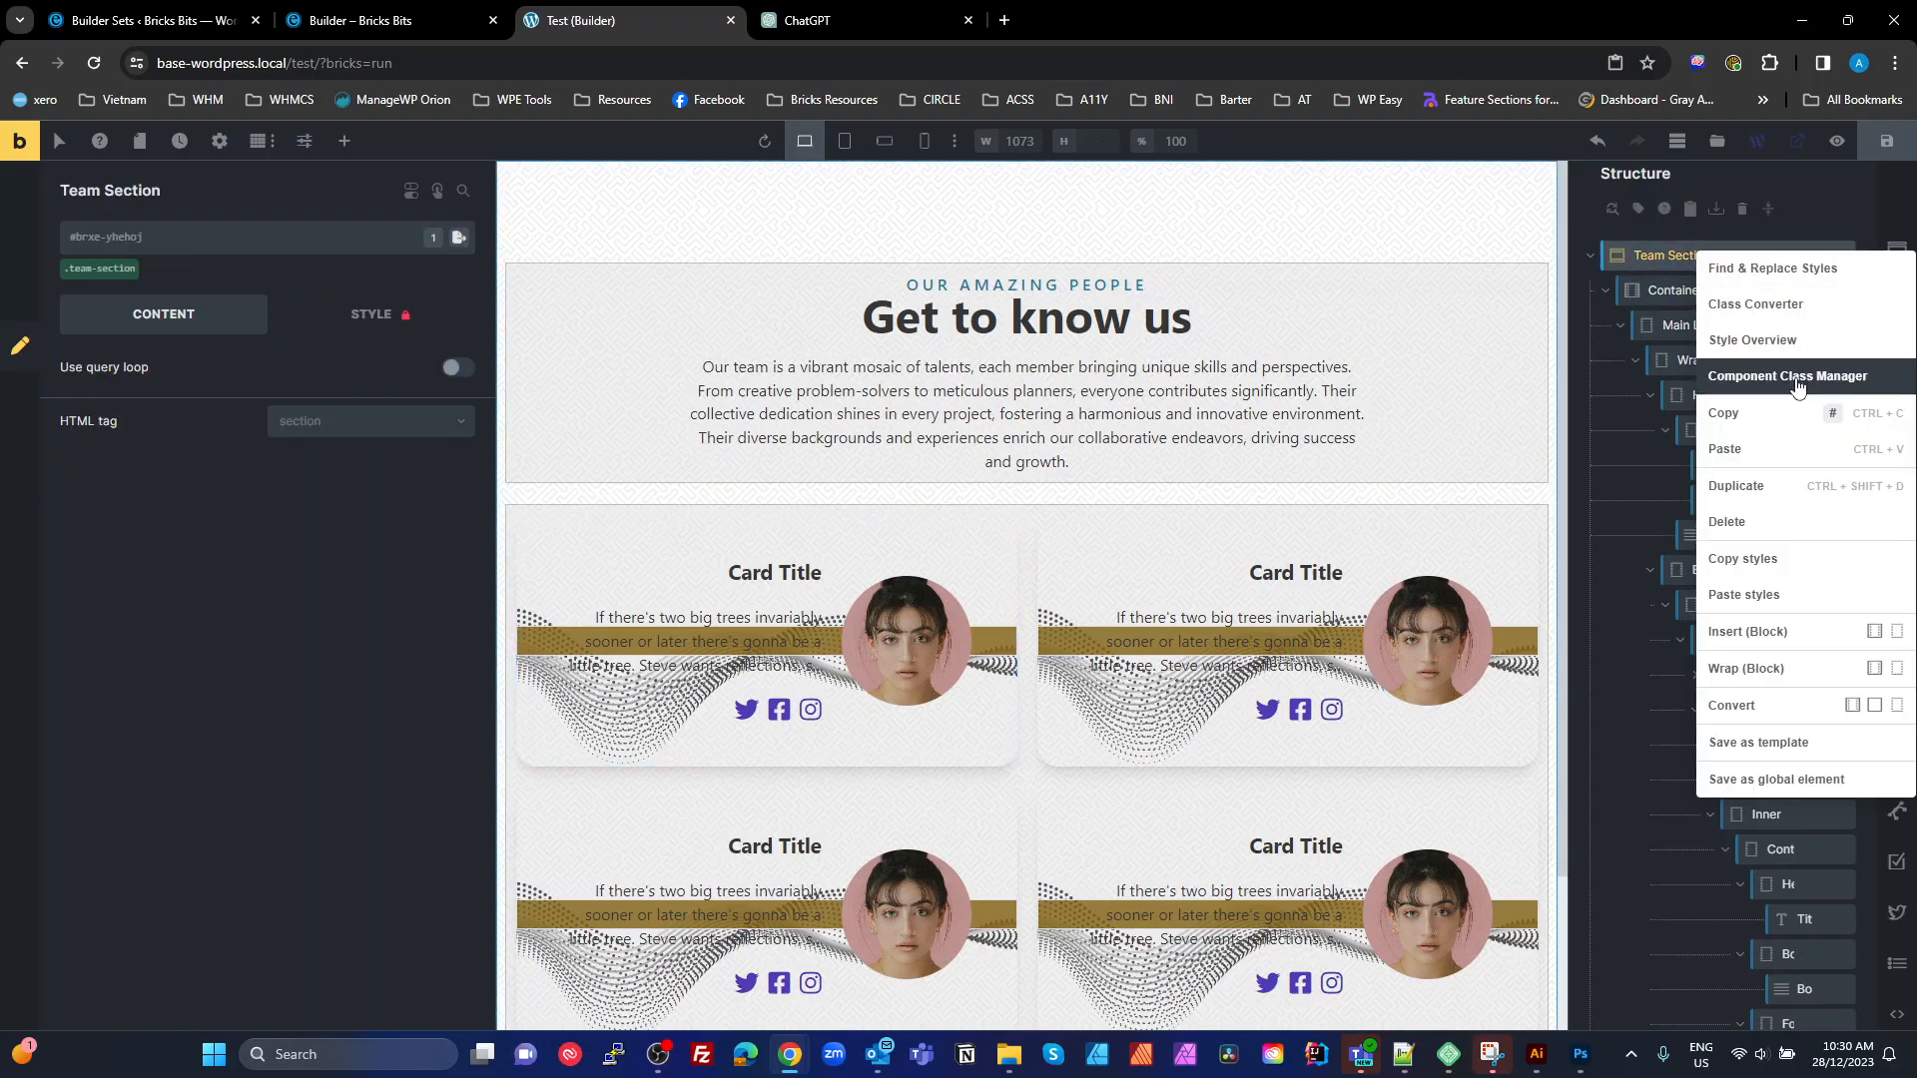
click(1789, 375)
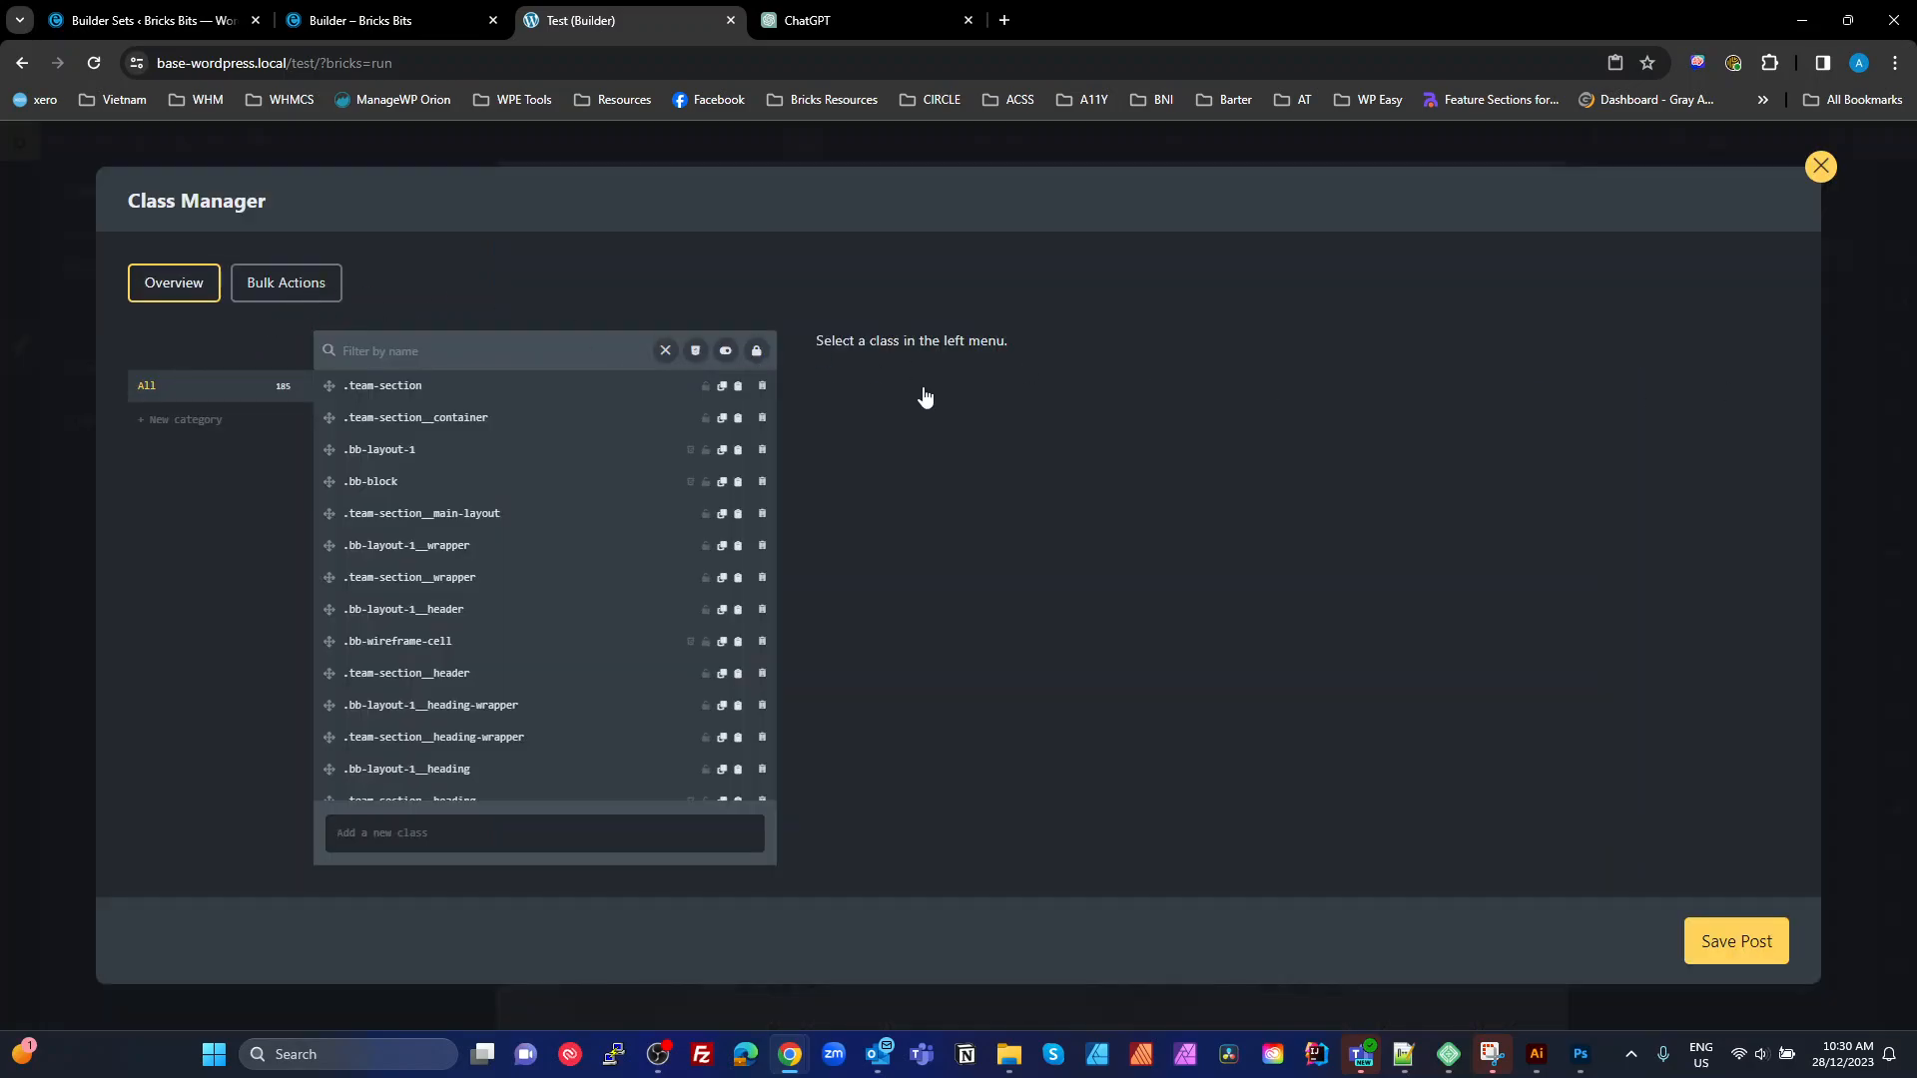
click(286, 282)
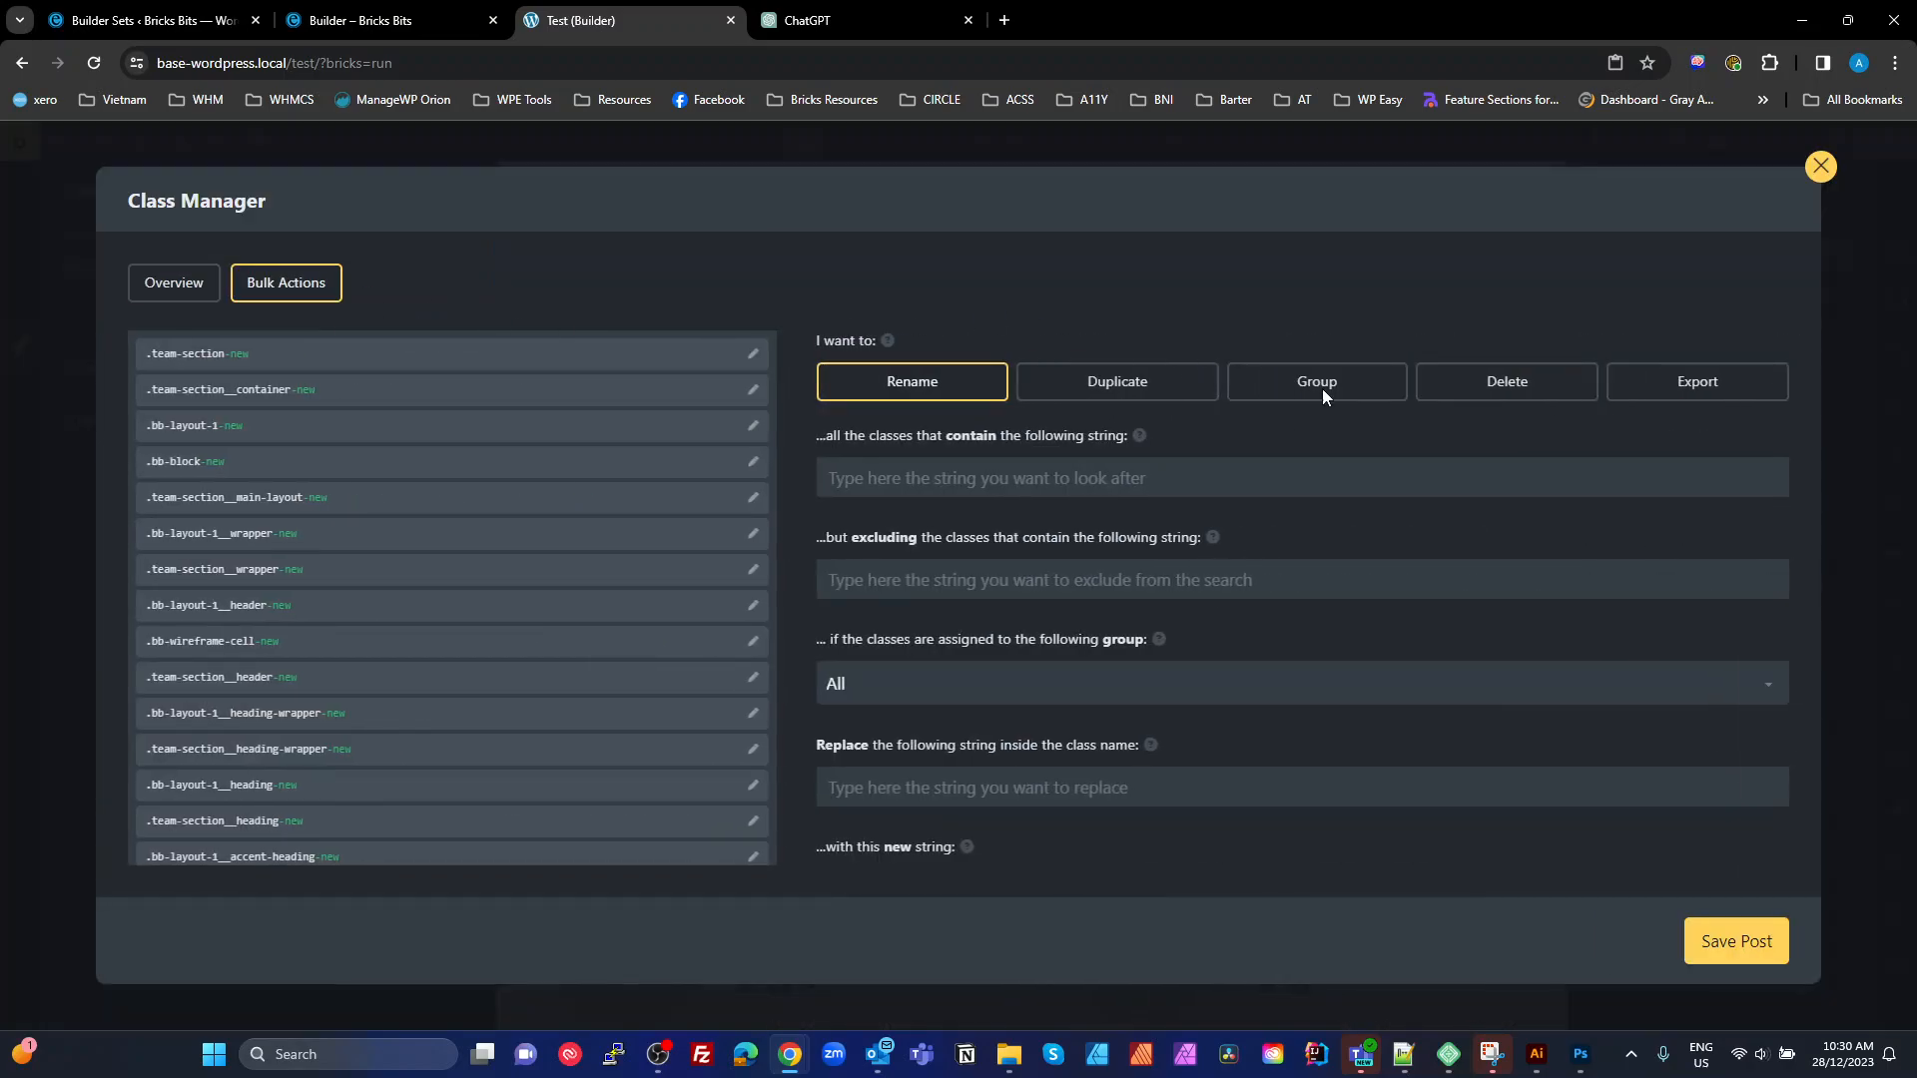
click(1505, 381)
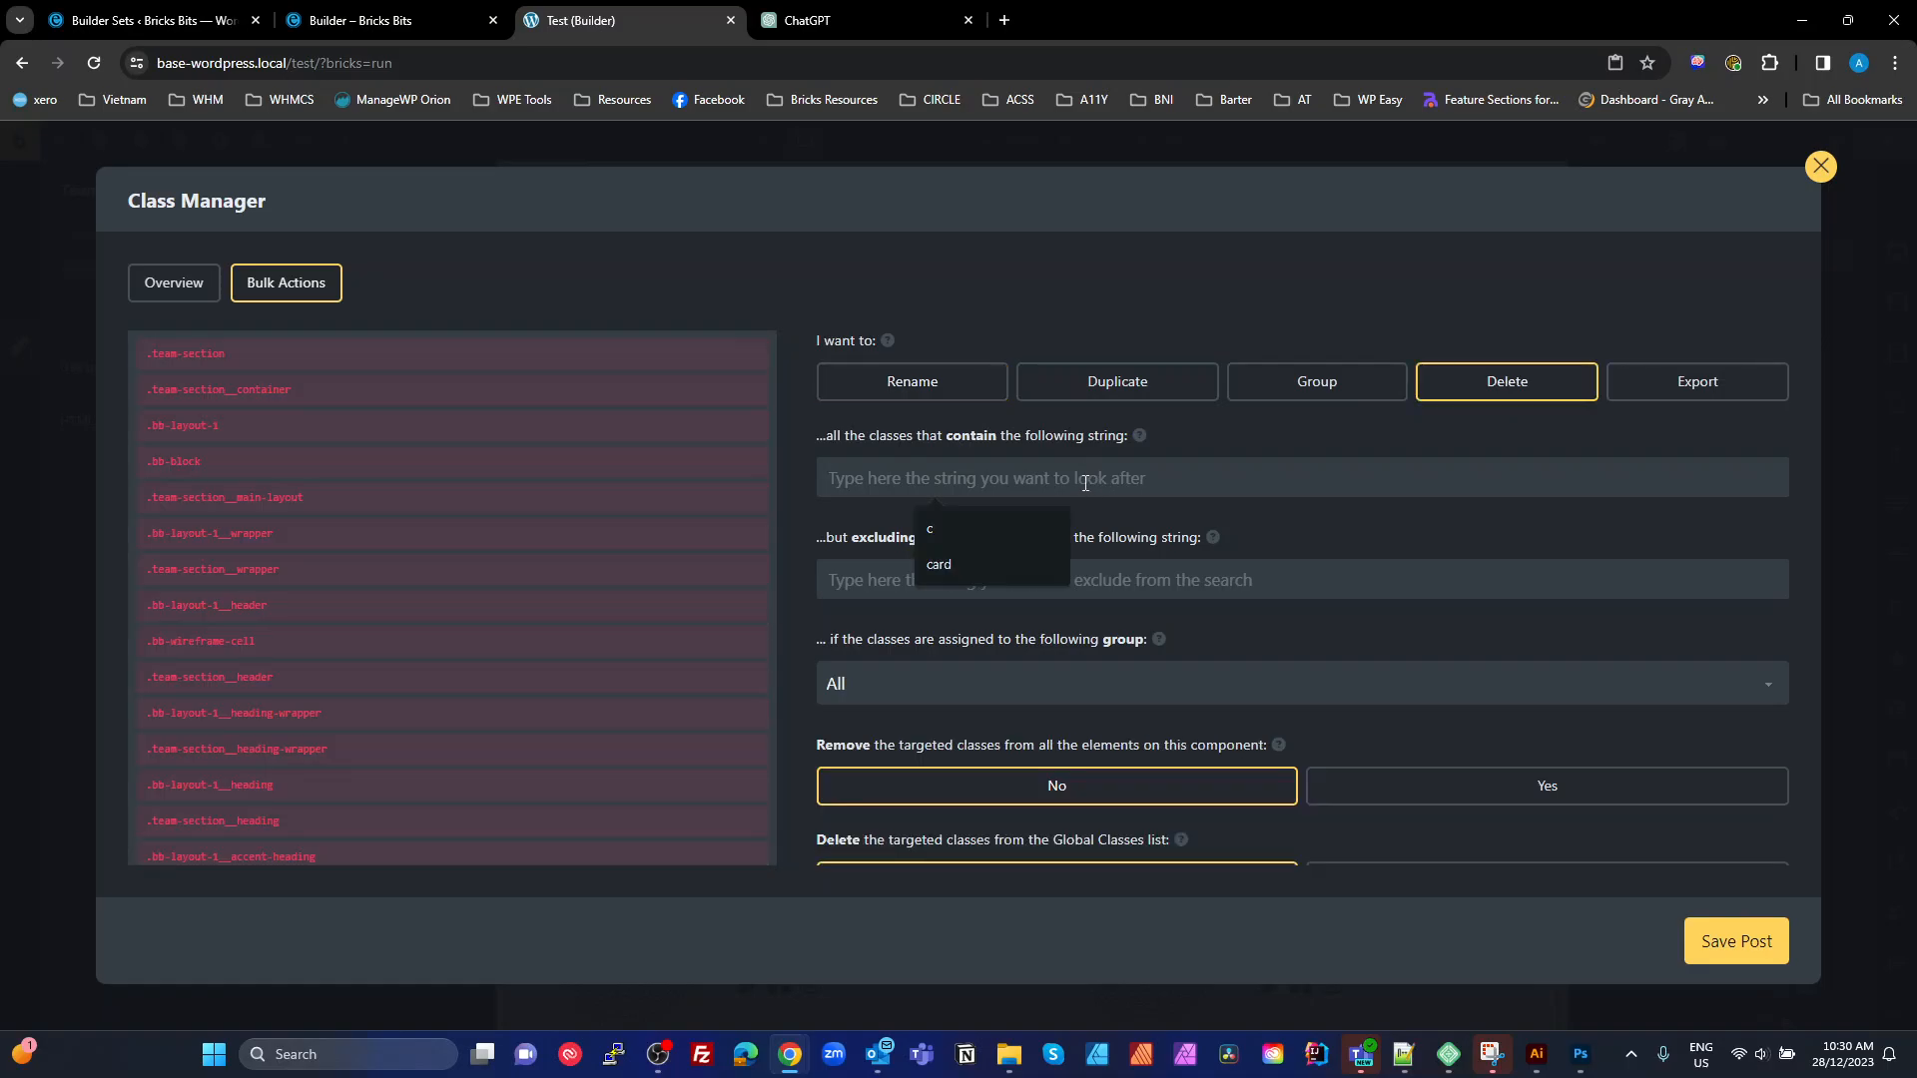
text(wireframe)
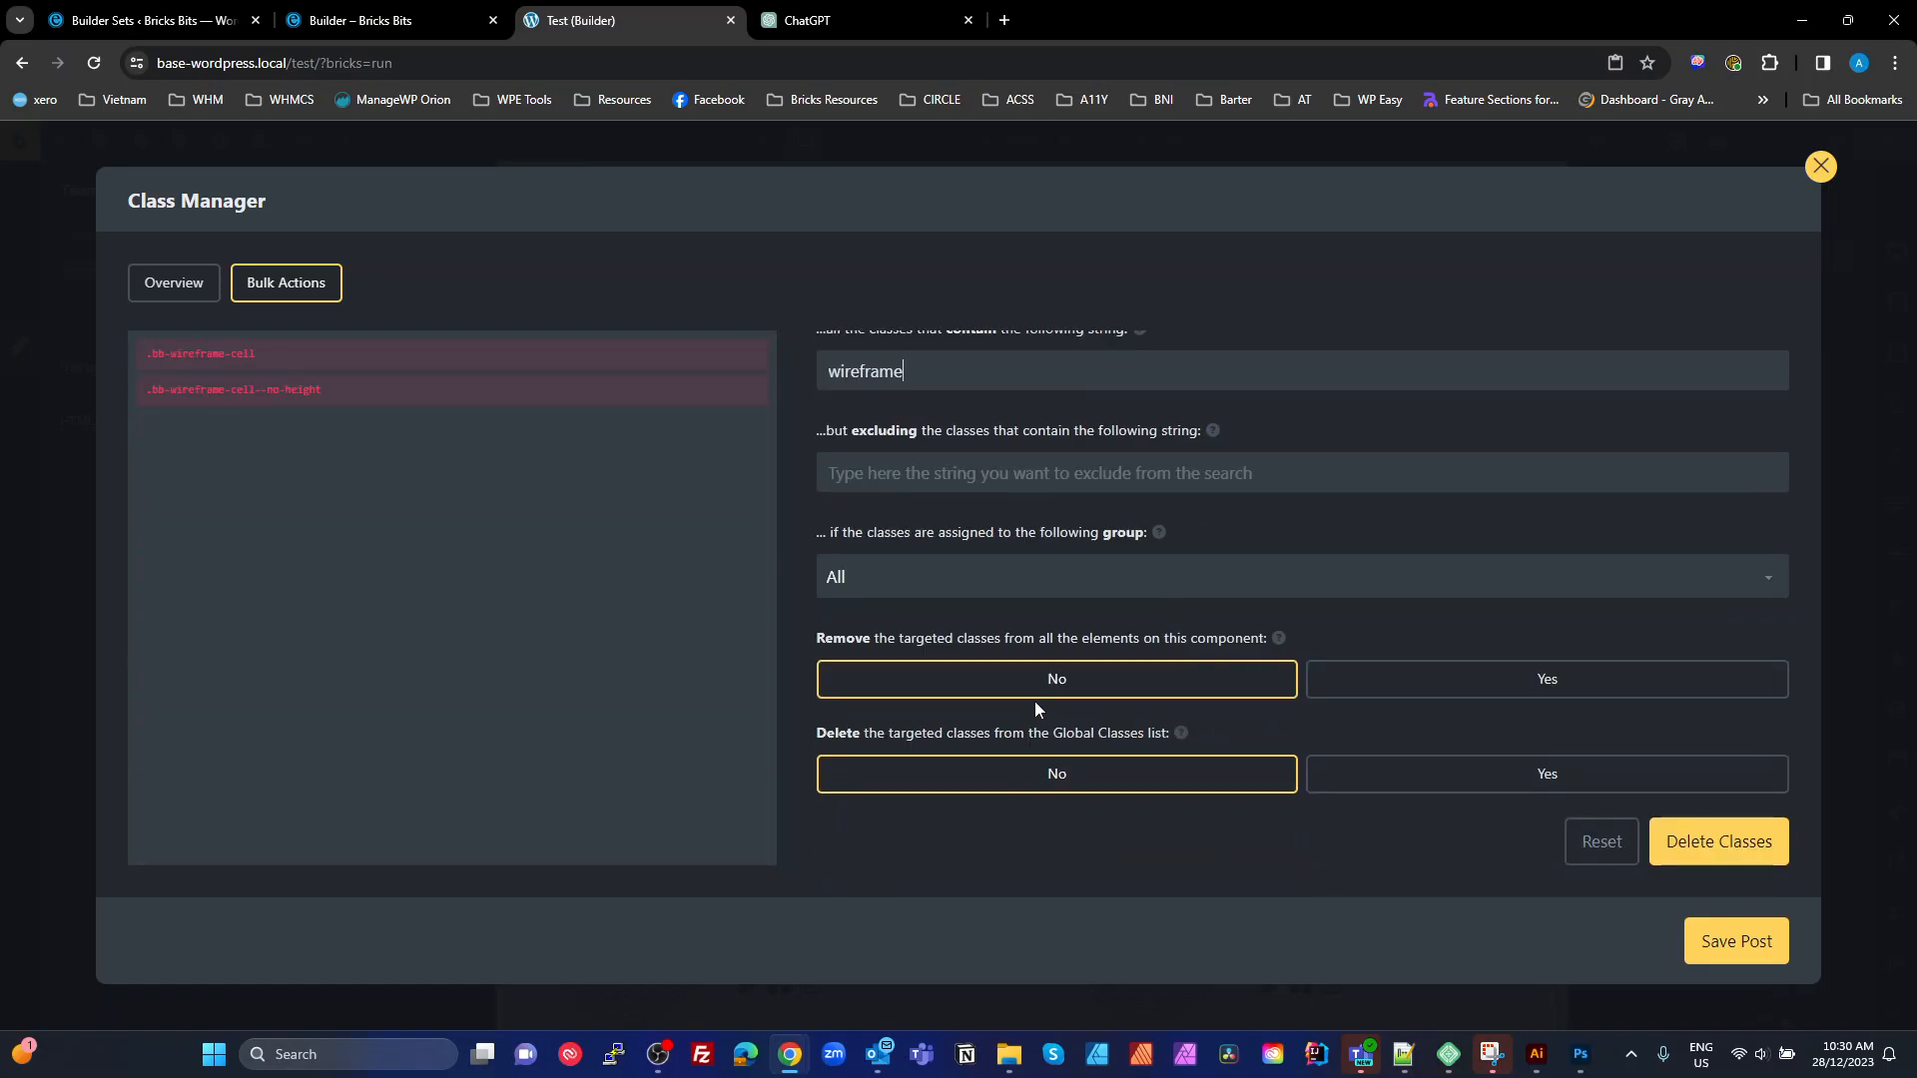
click(1546, 679)
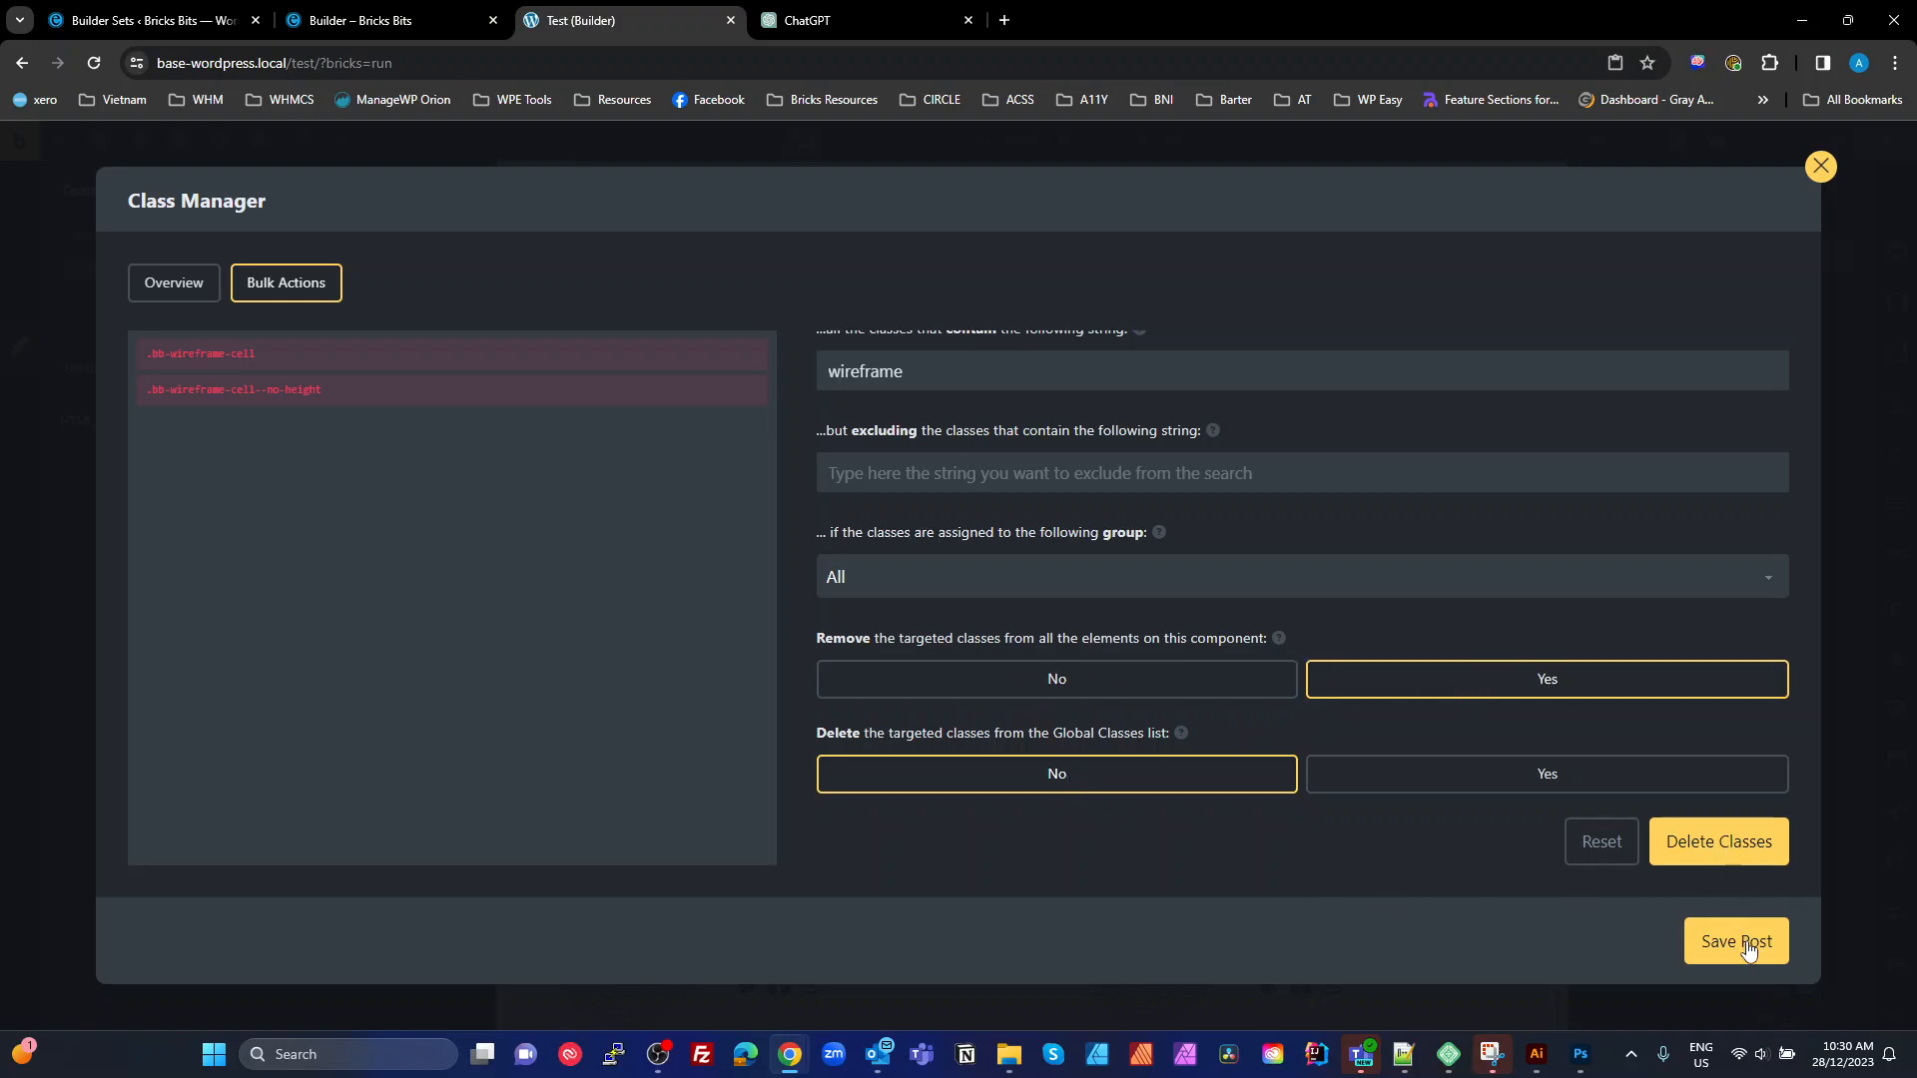
click(1715, 841)
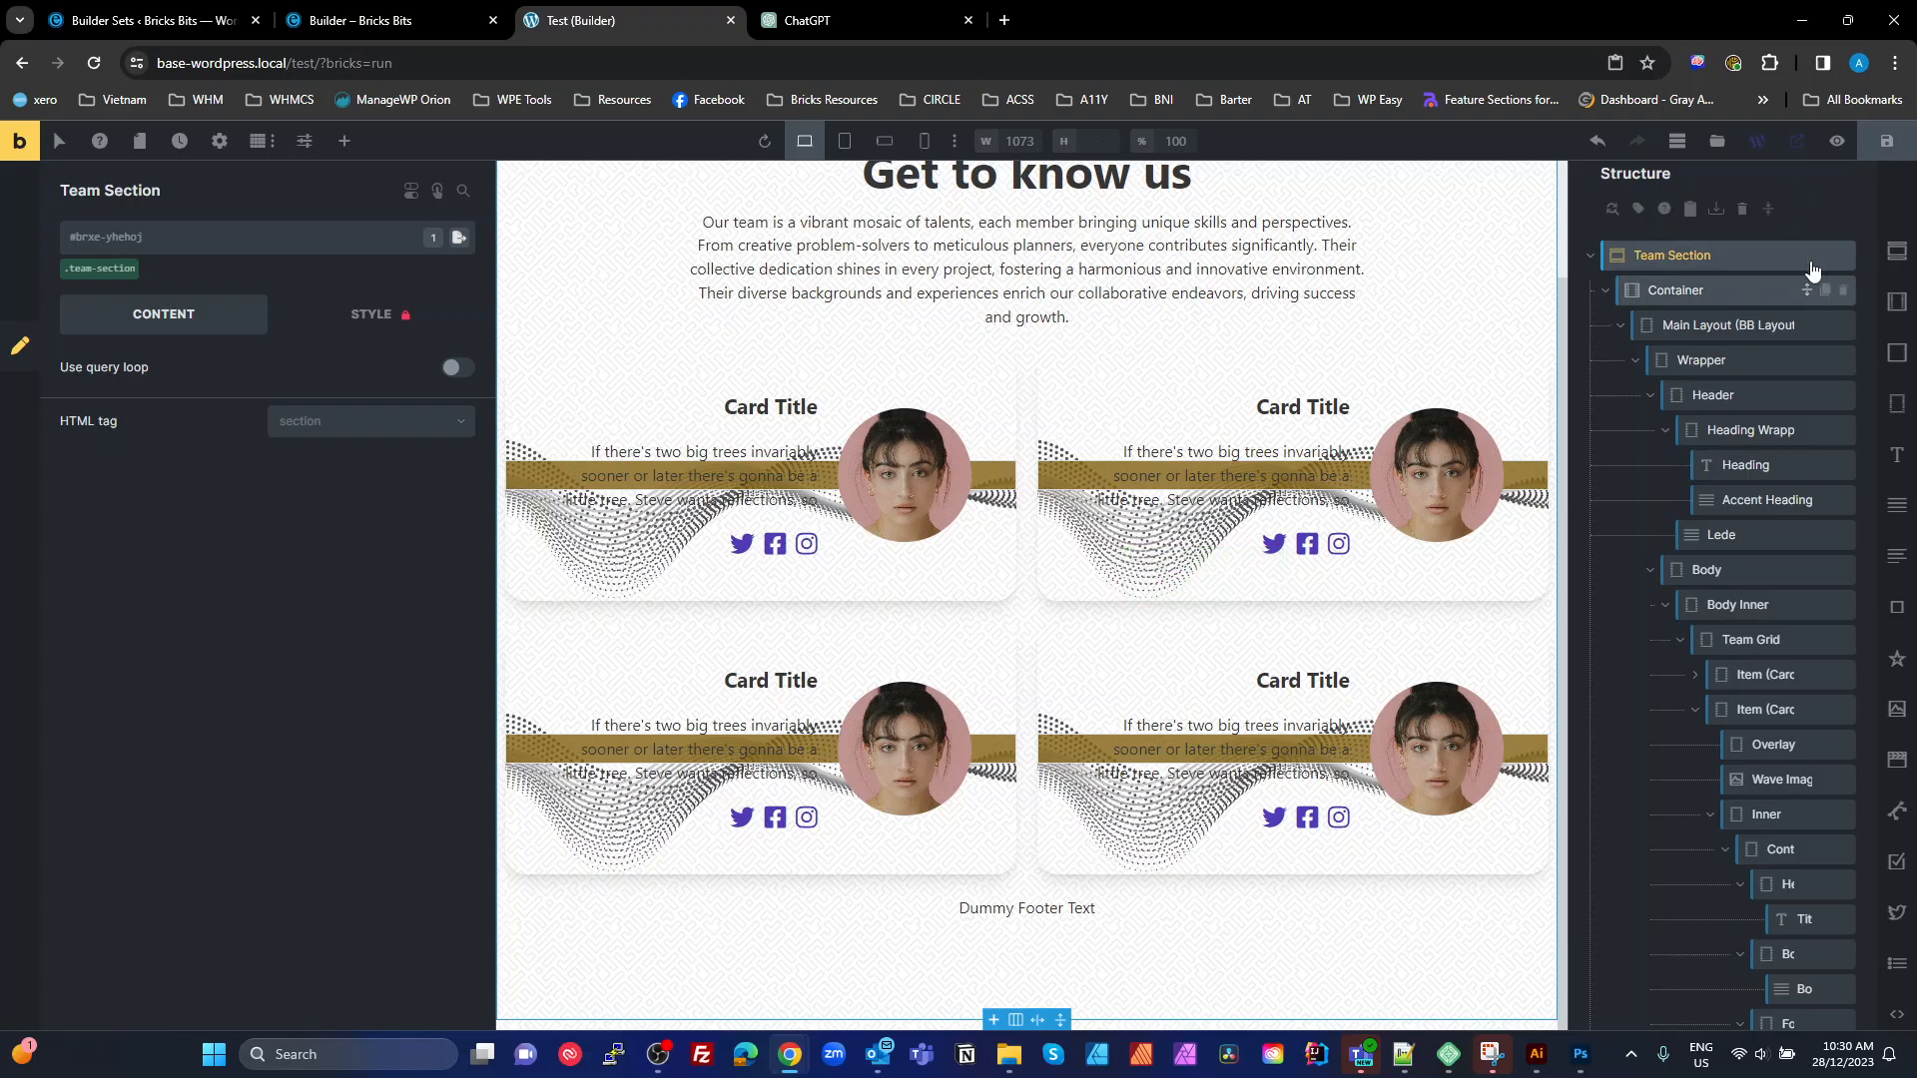
Check the team cards in a live preview tab, then return to the builder
click(863, 20)
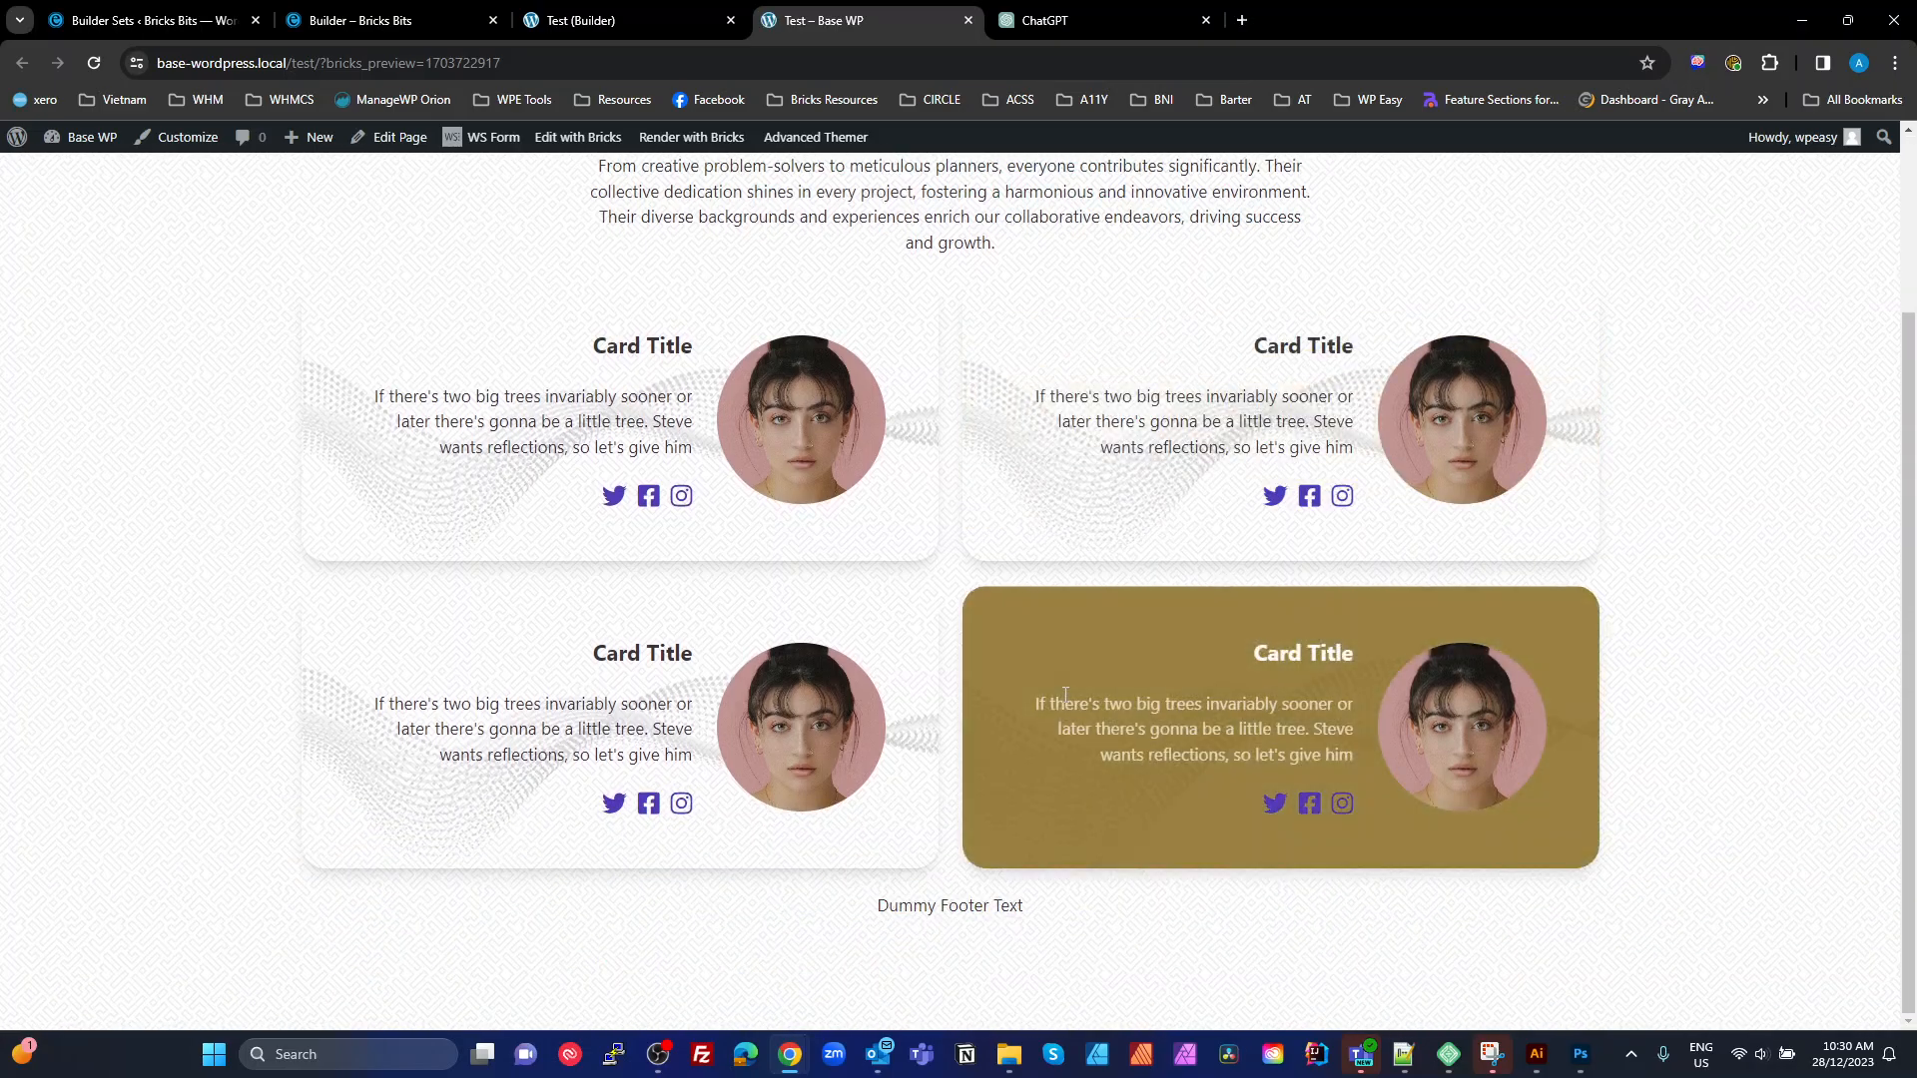
scroll(up, 3)
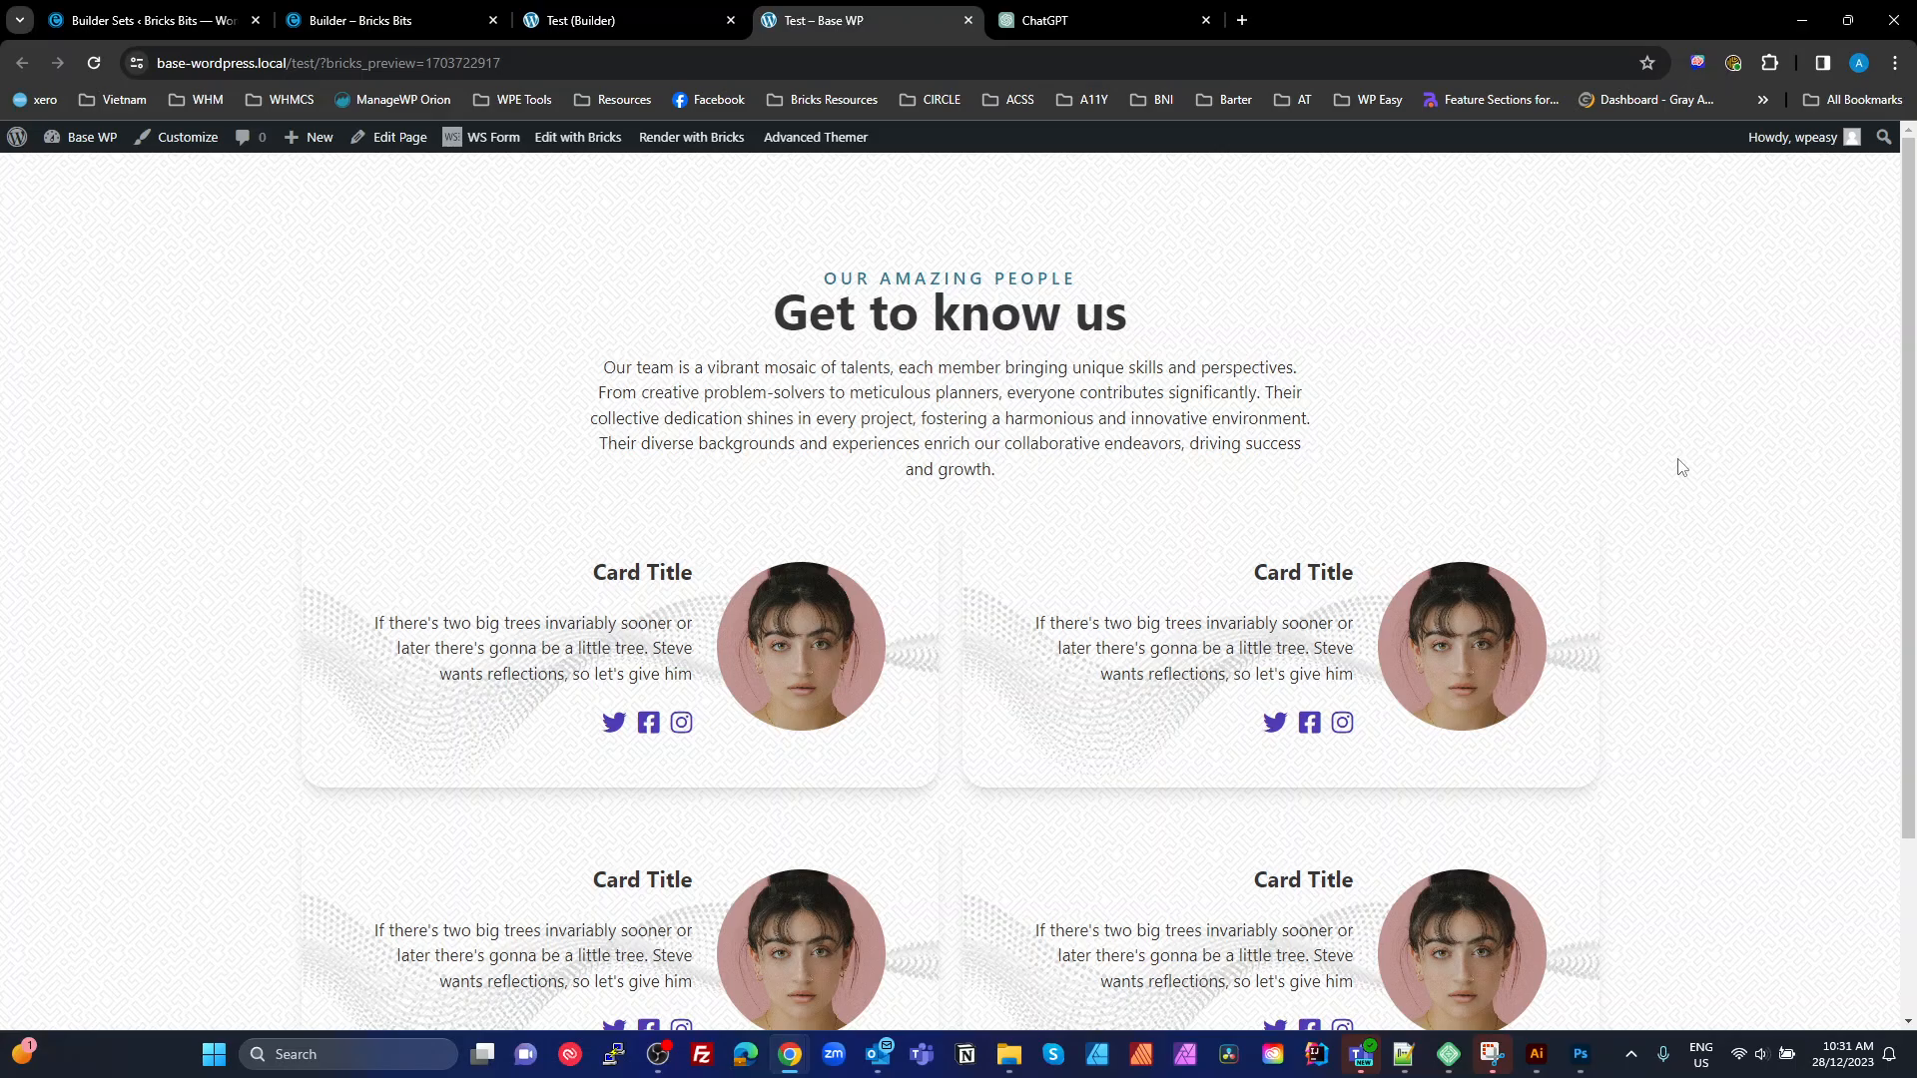
mouse_move(277, 582)
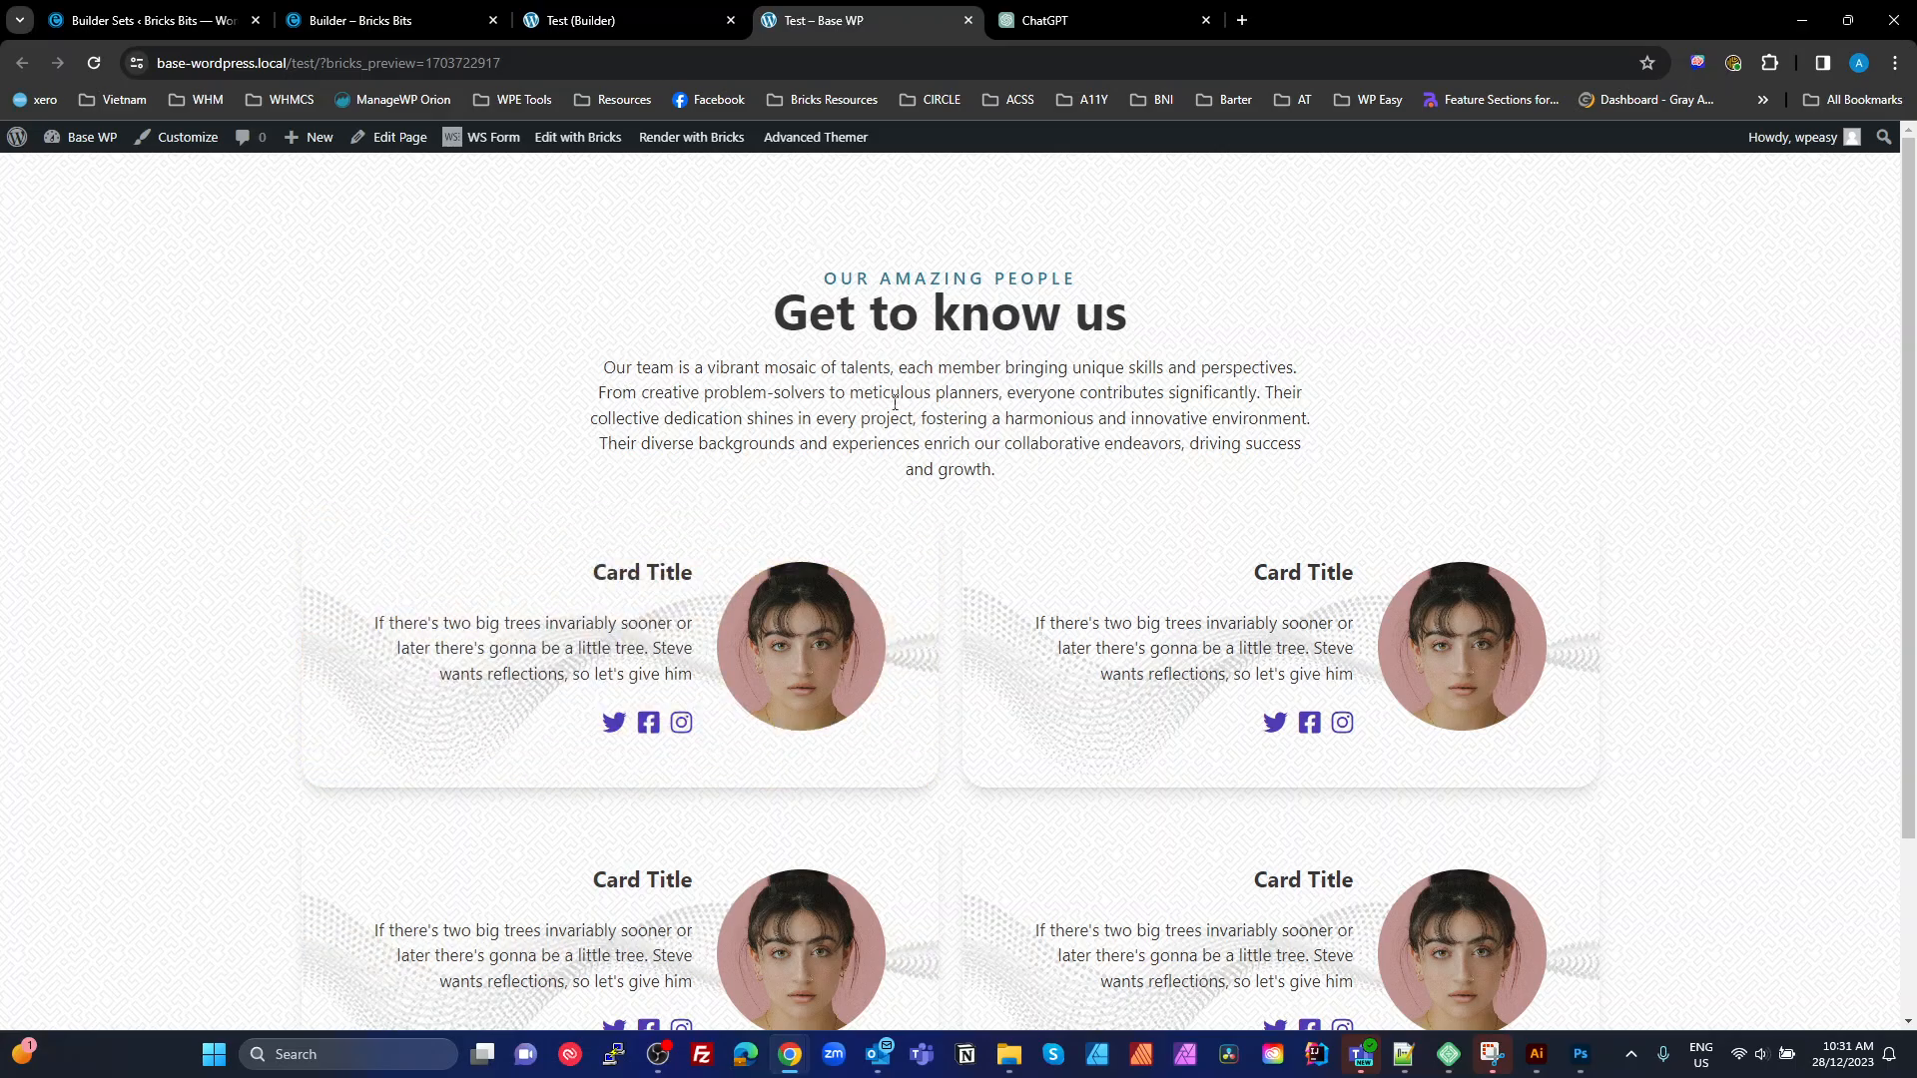
scroll(down, 3)
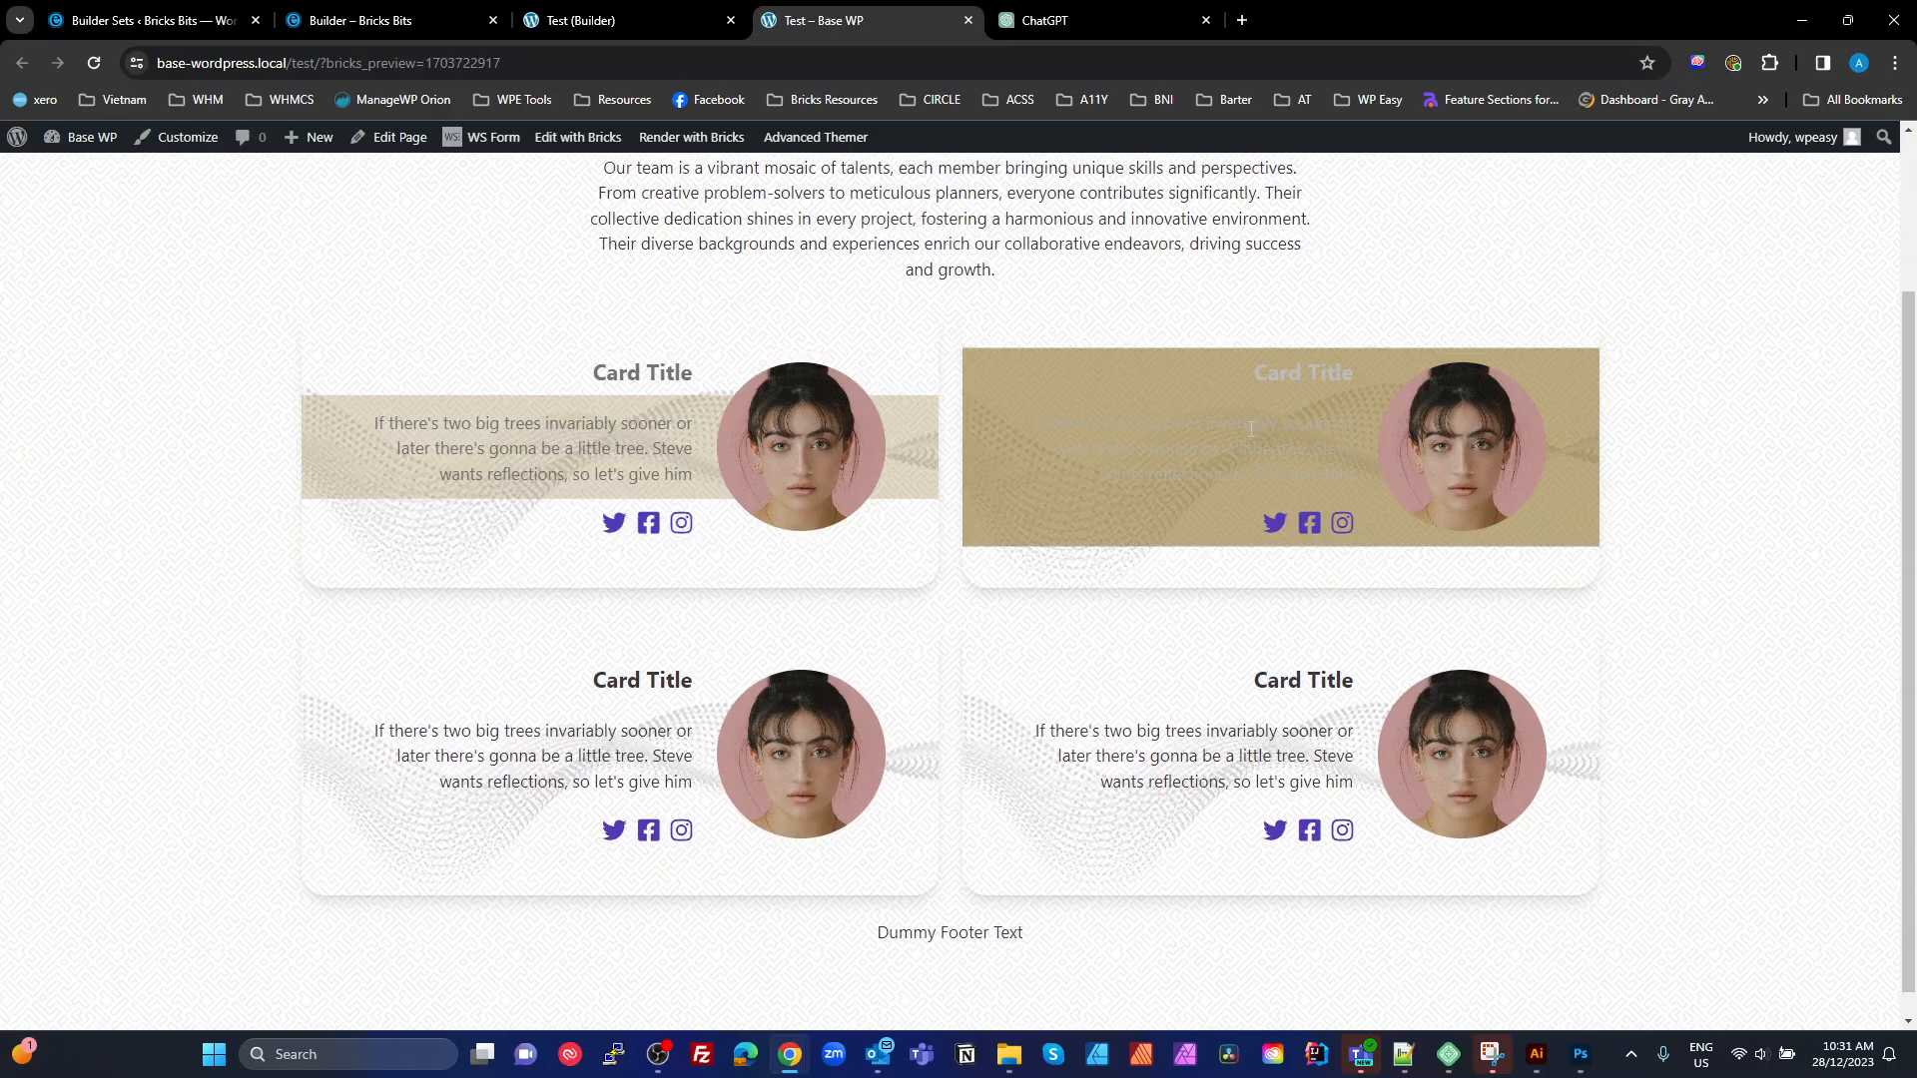
mouse_move(1162, 575)
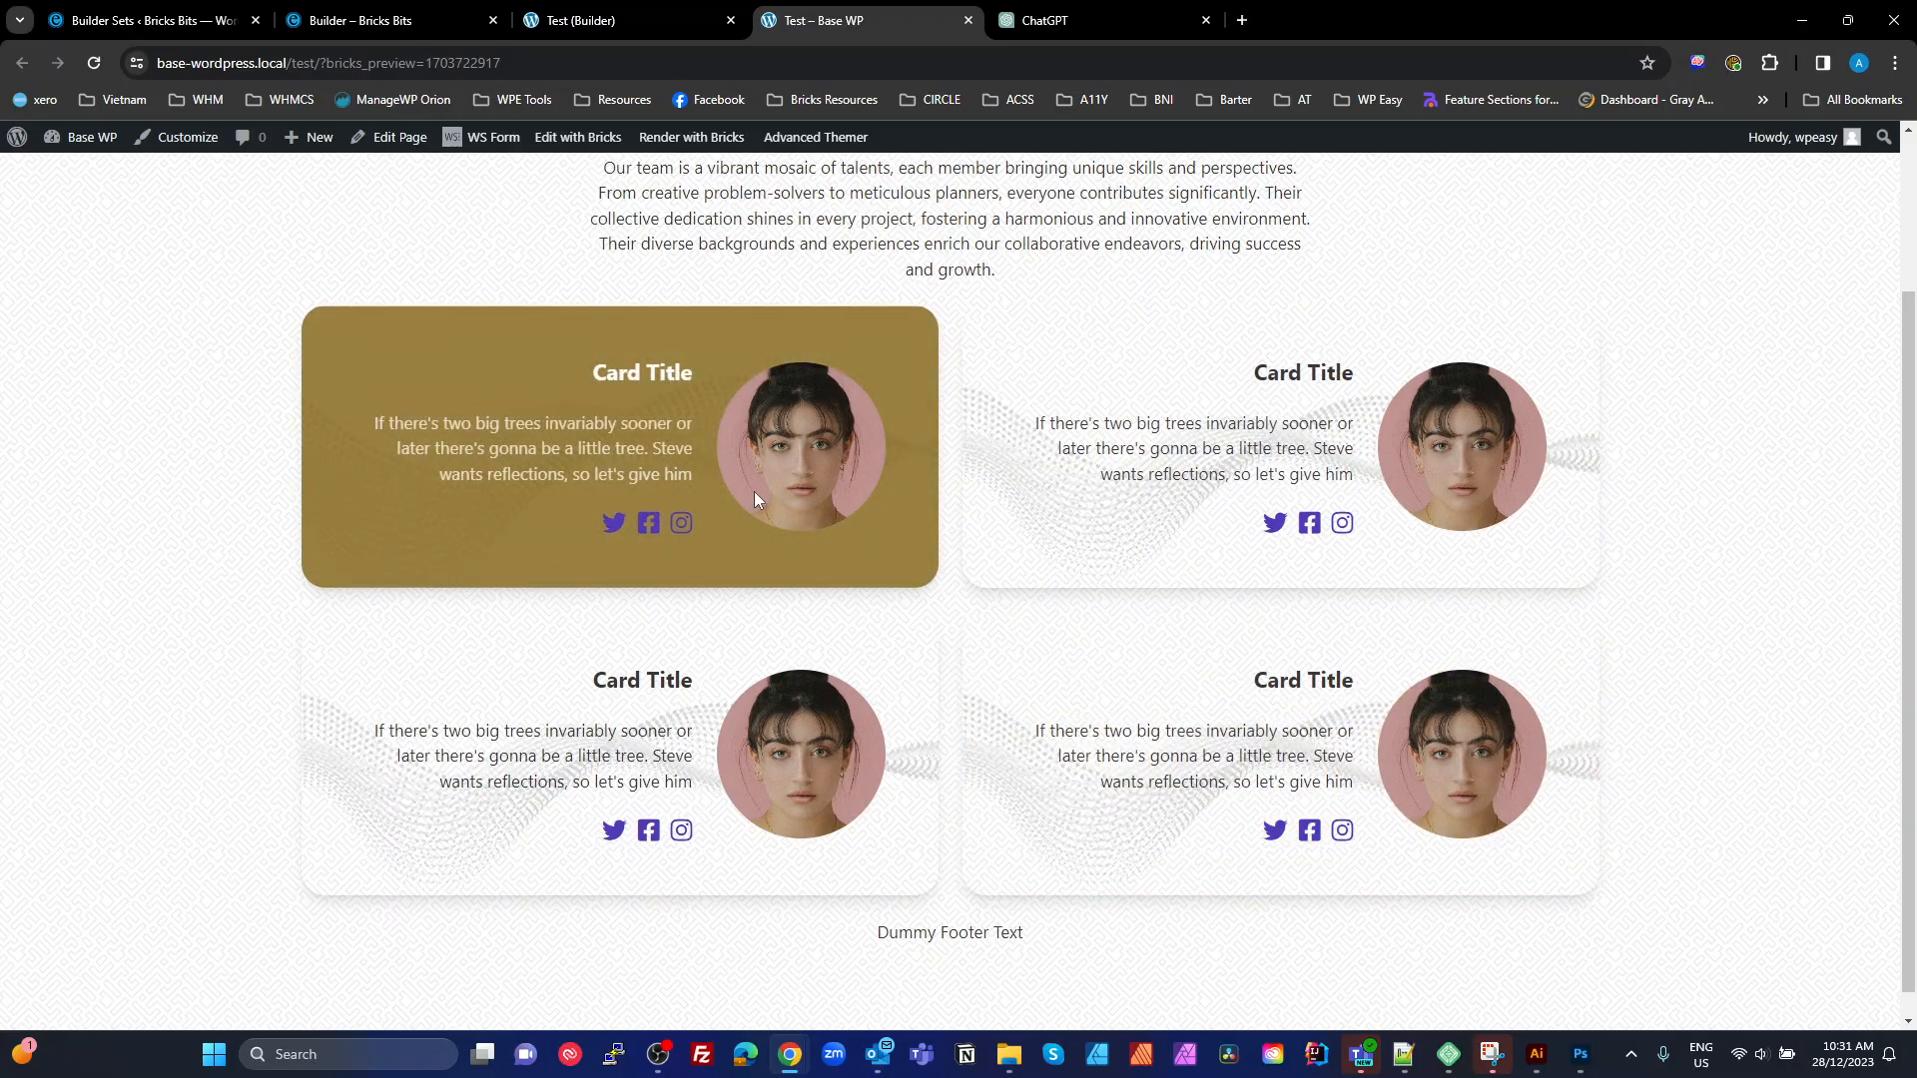
click(623, 20)
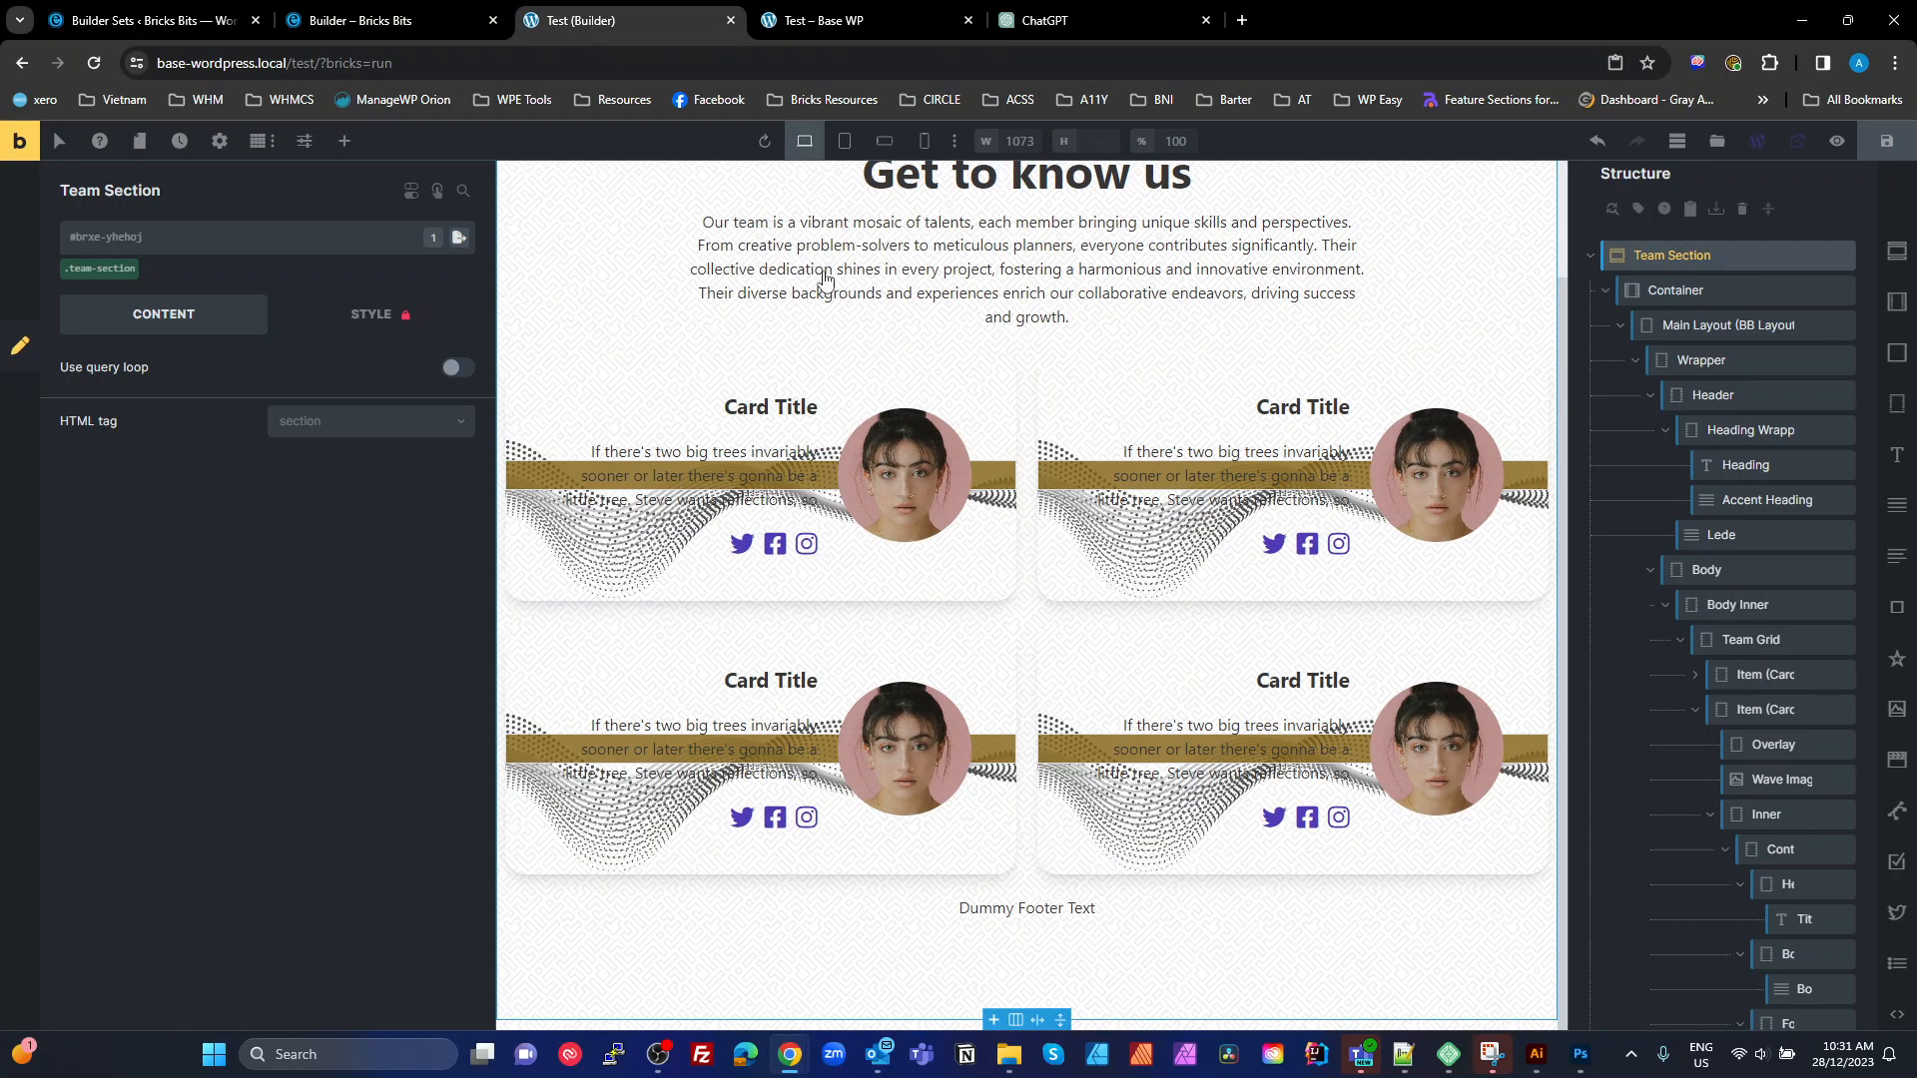
Select the card items, activate the .card-2 class and view its custom CSS rules
scroll(down, 3)
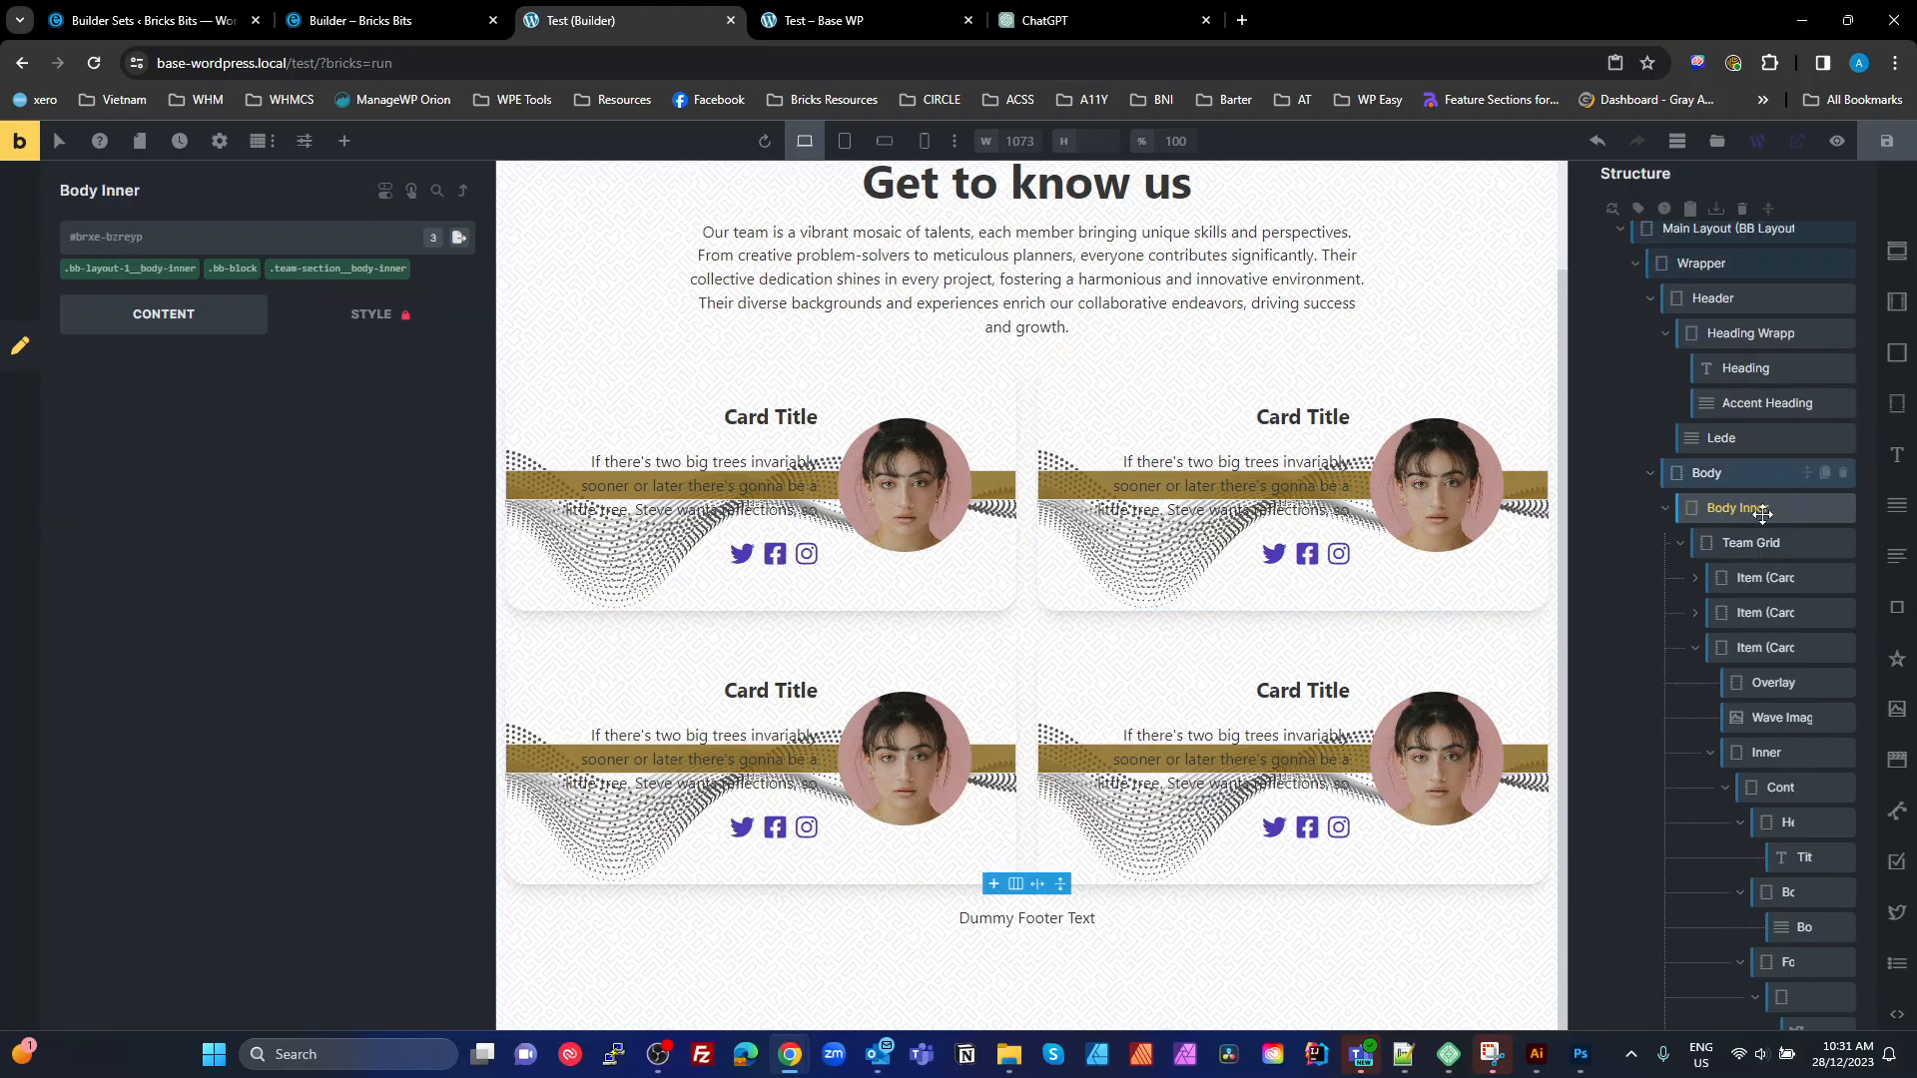
click(1735, 507)
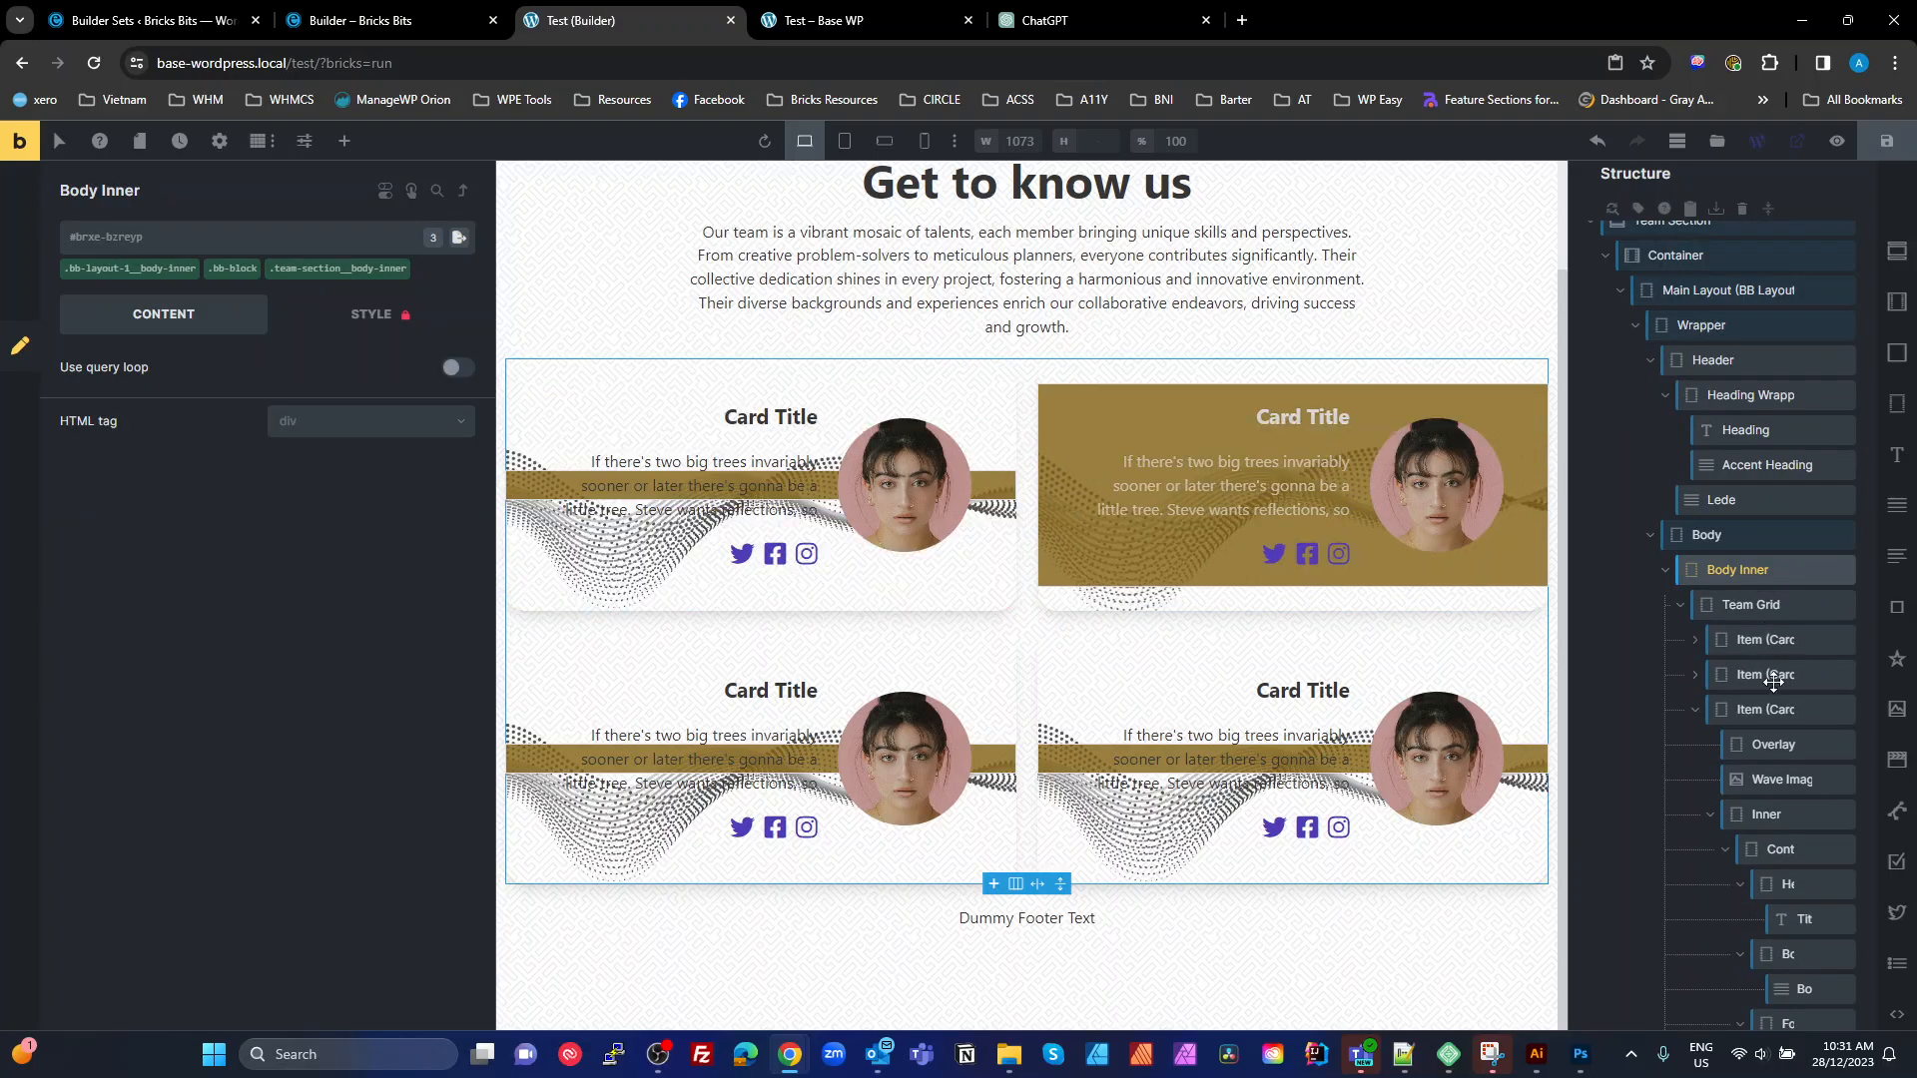
click(1773, 639)
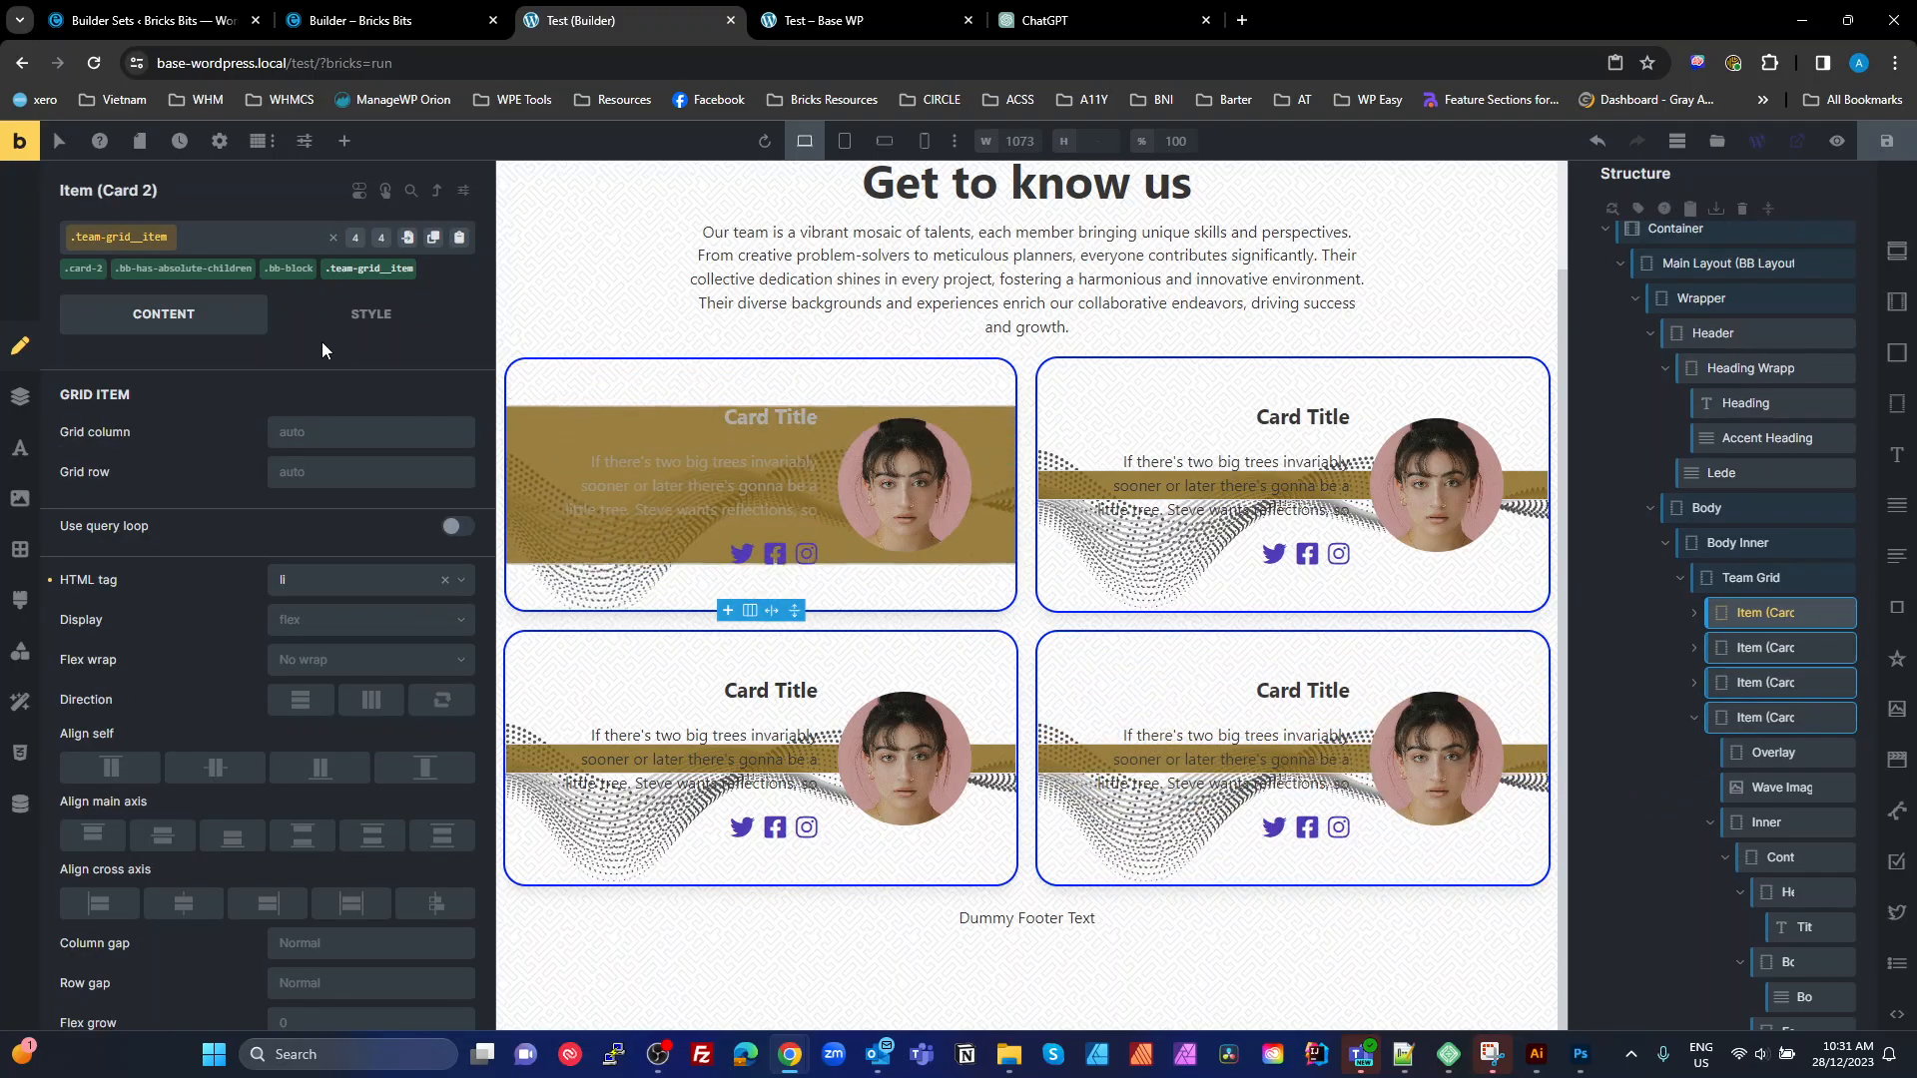
click(82, 267)
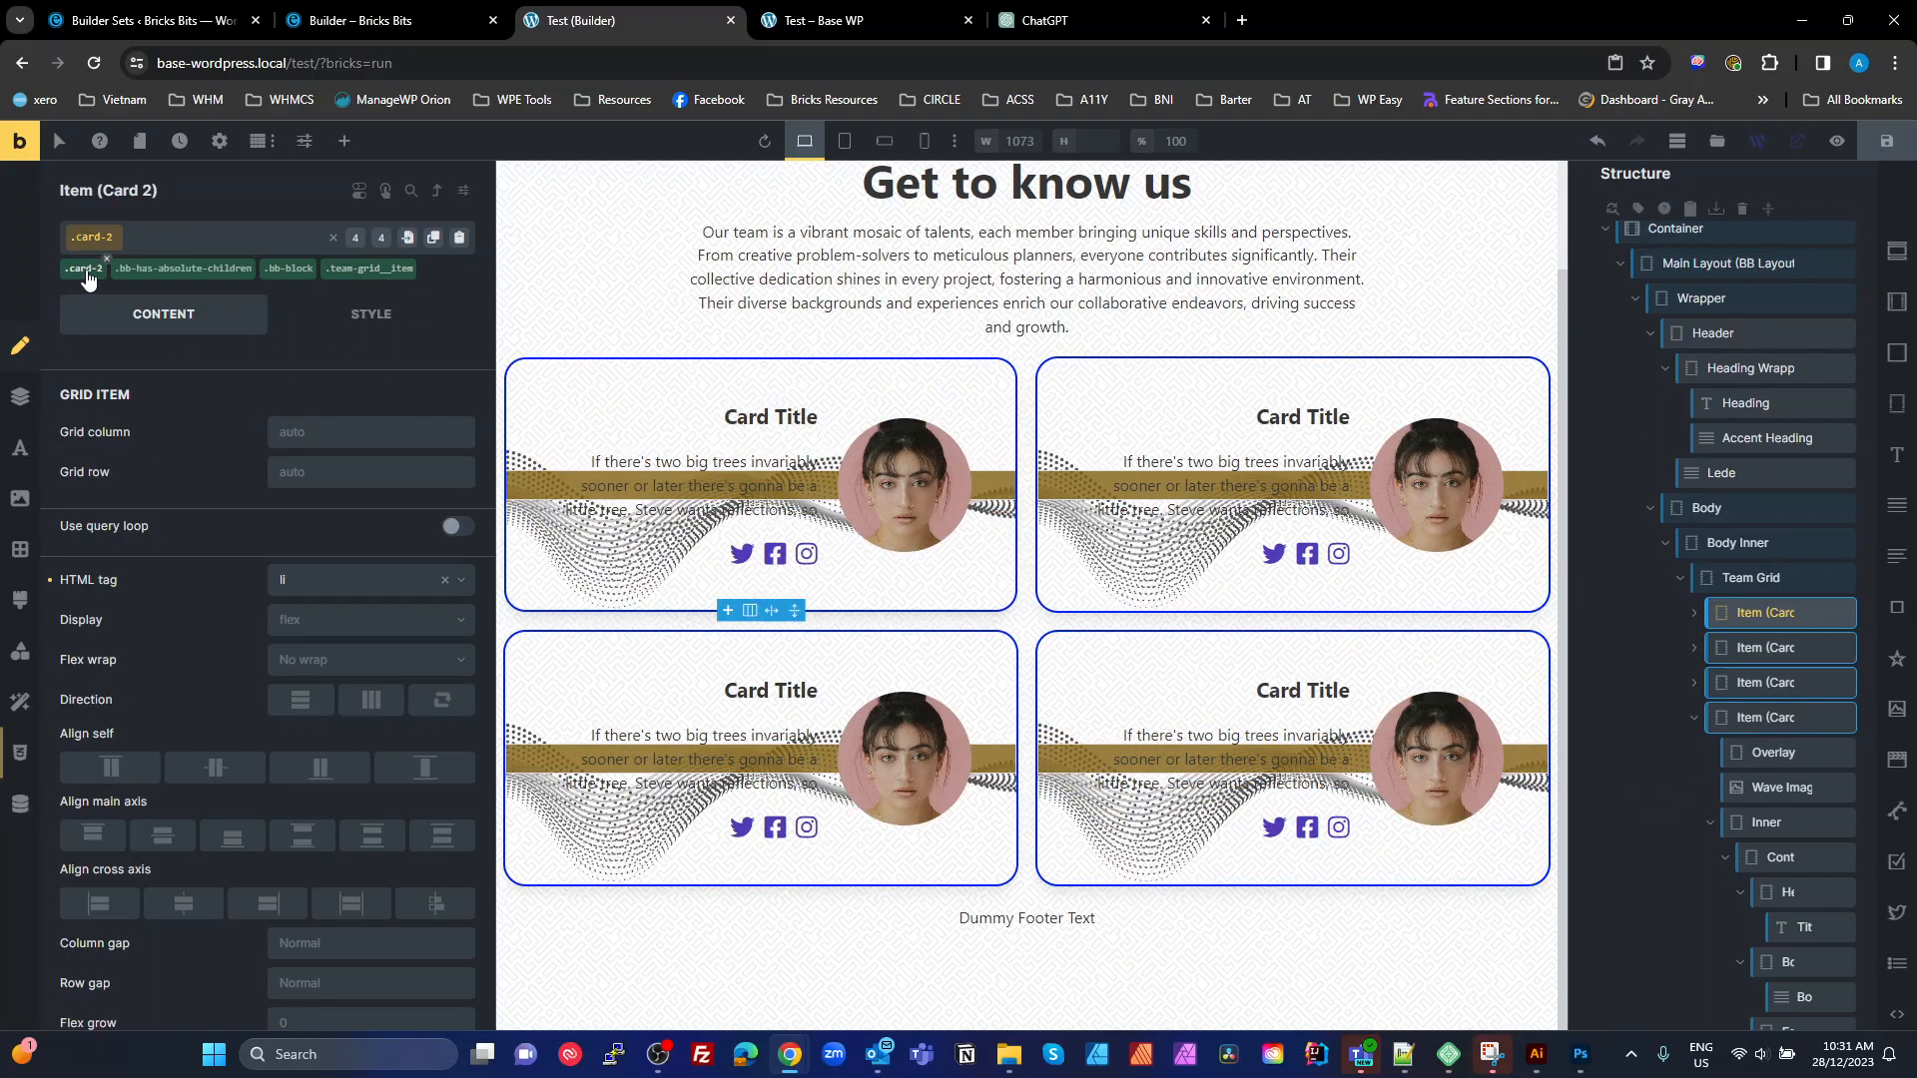
mouse_move(18, 753)
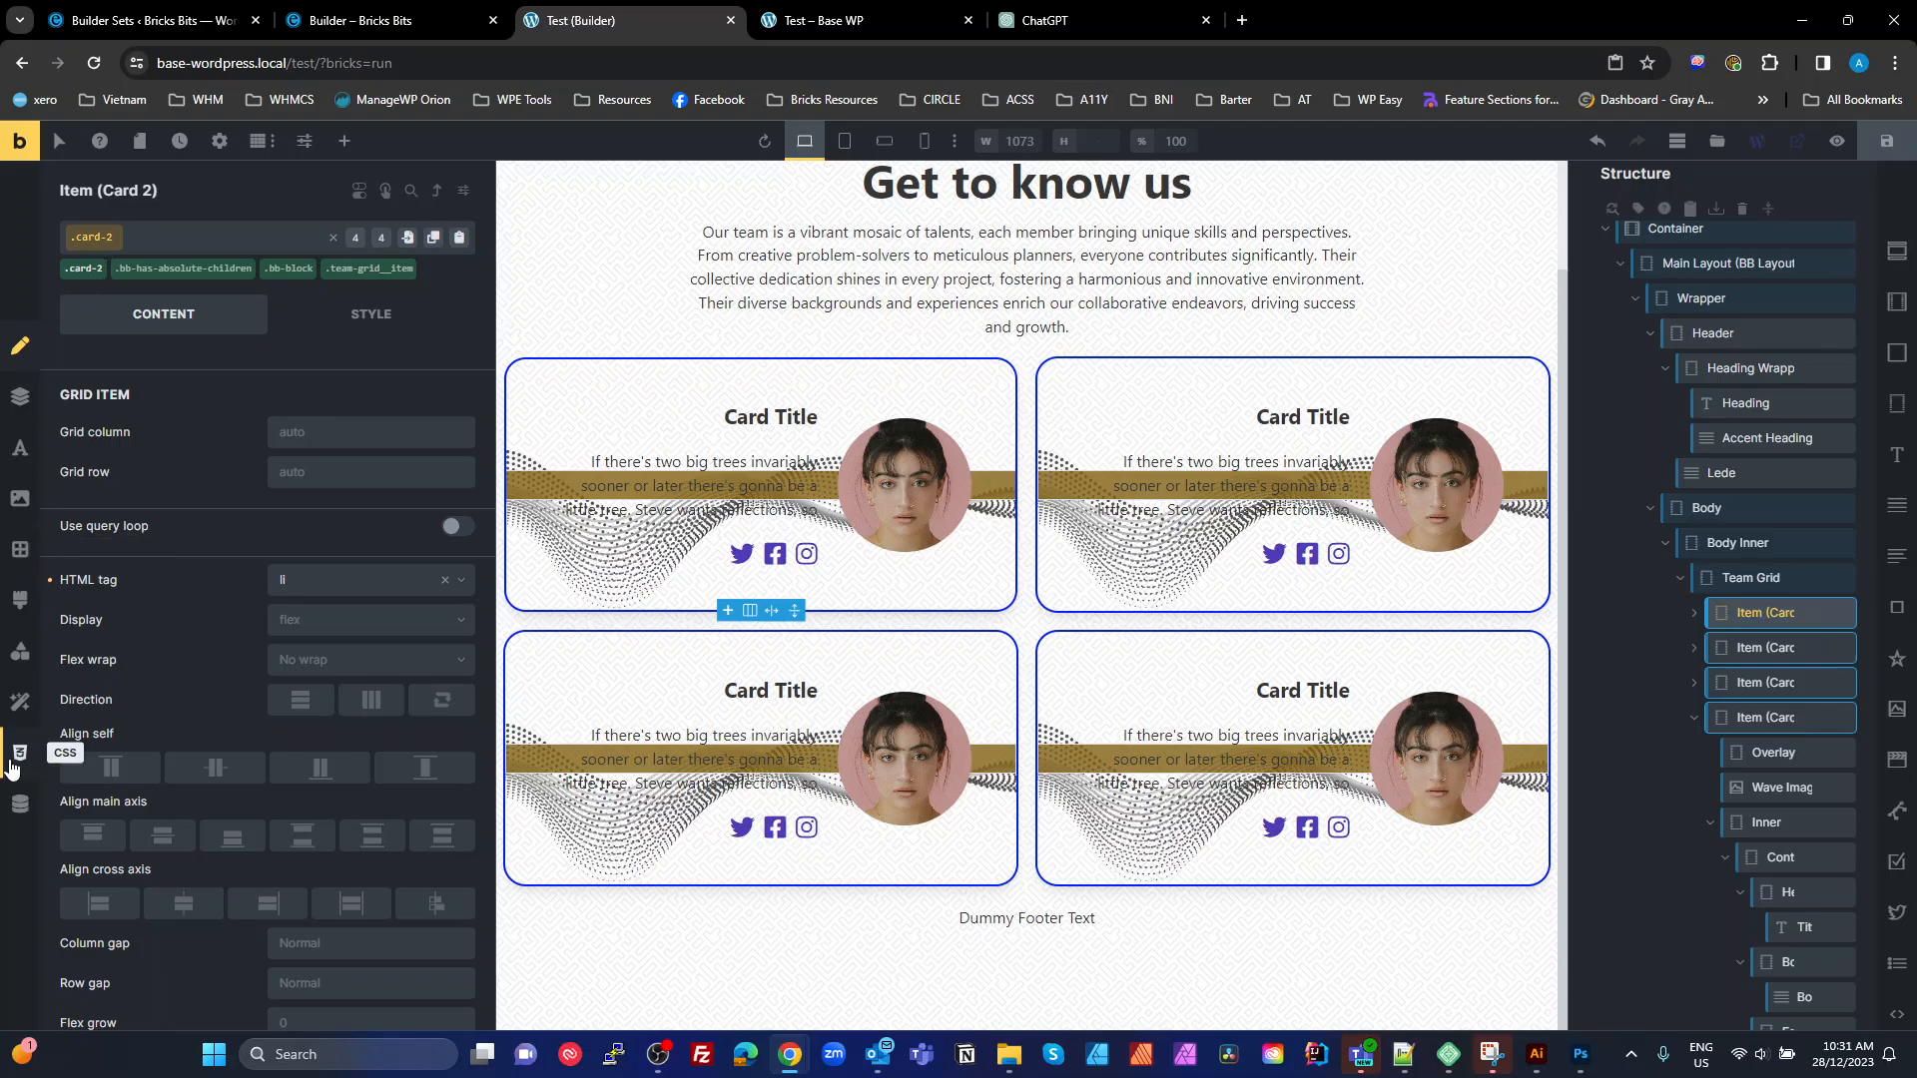
click(18, 753)
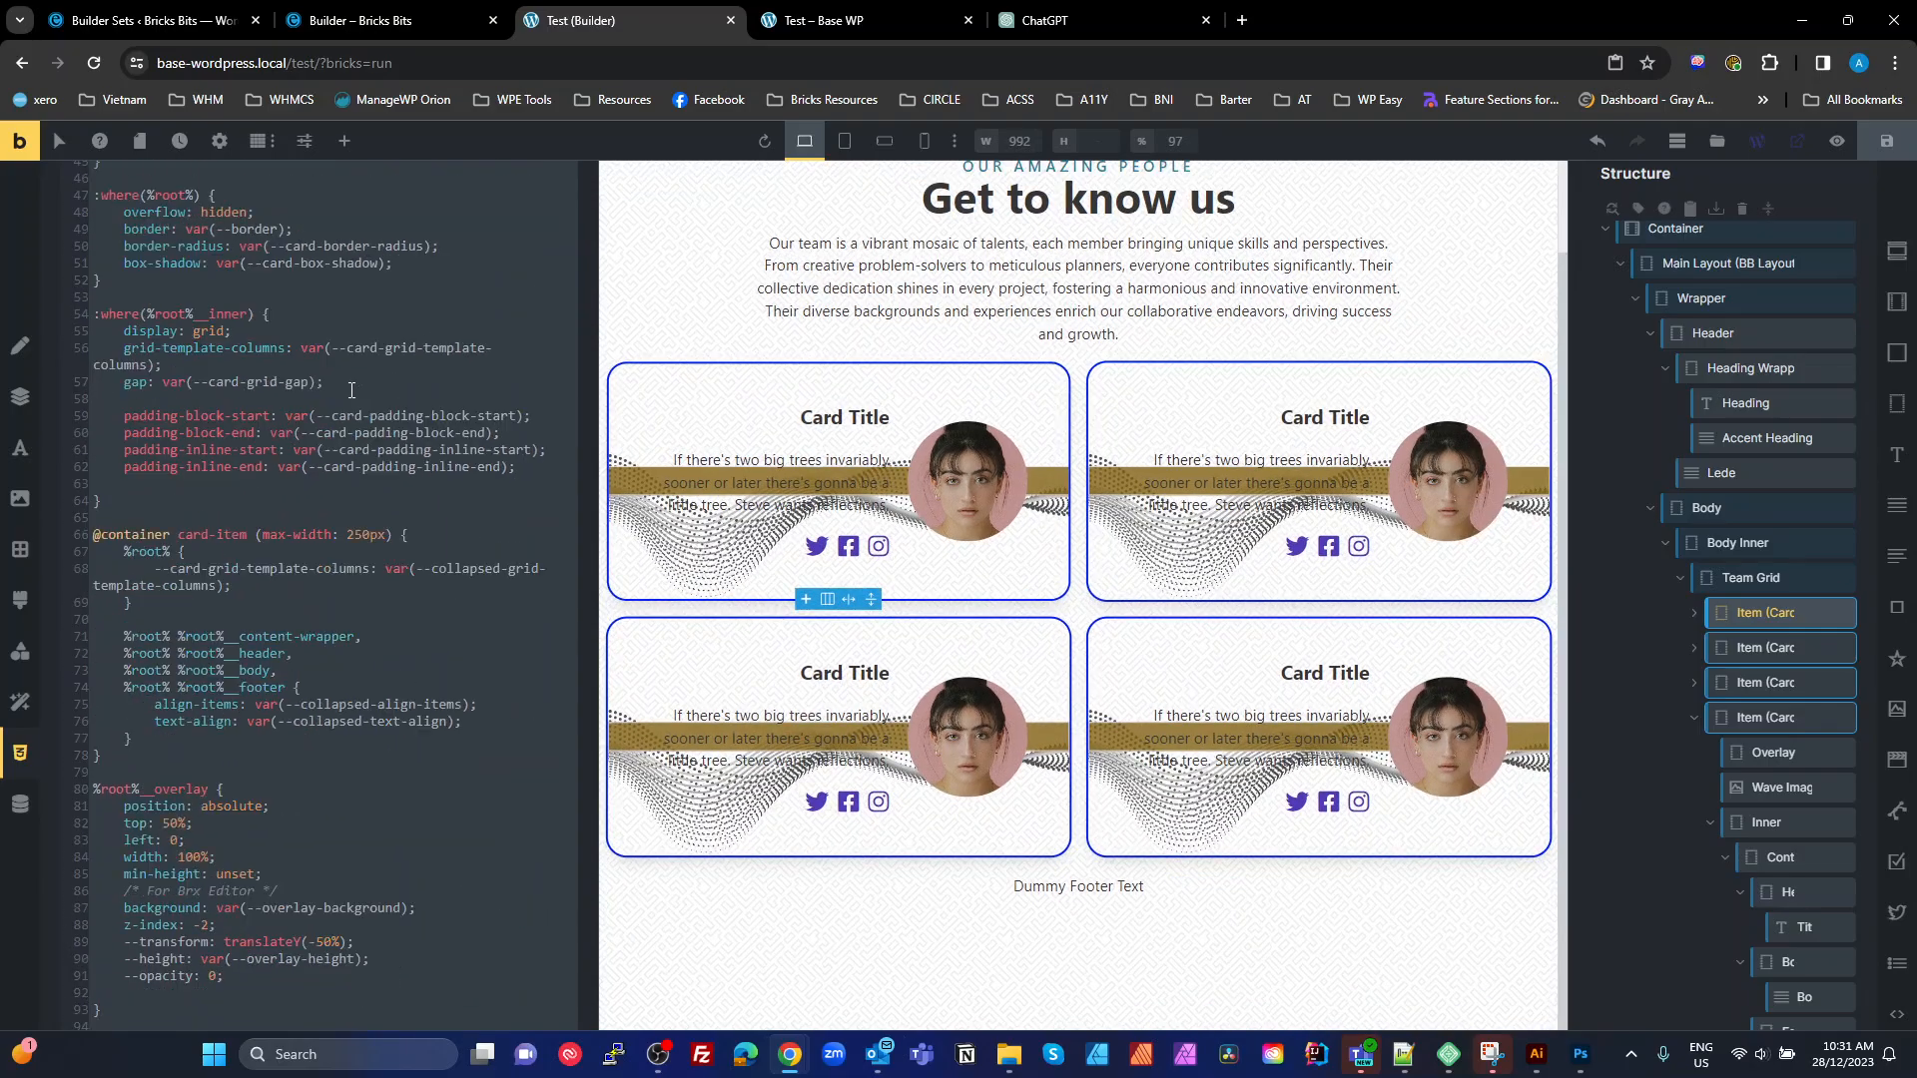
click(1766, 613)
text(card-2--neutr)
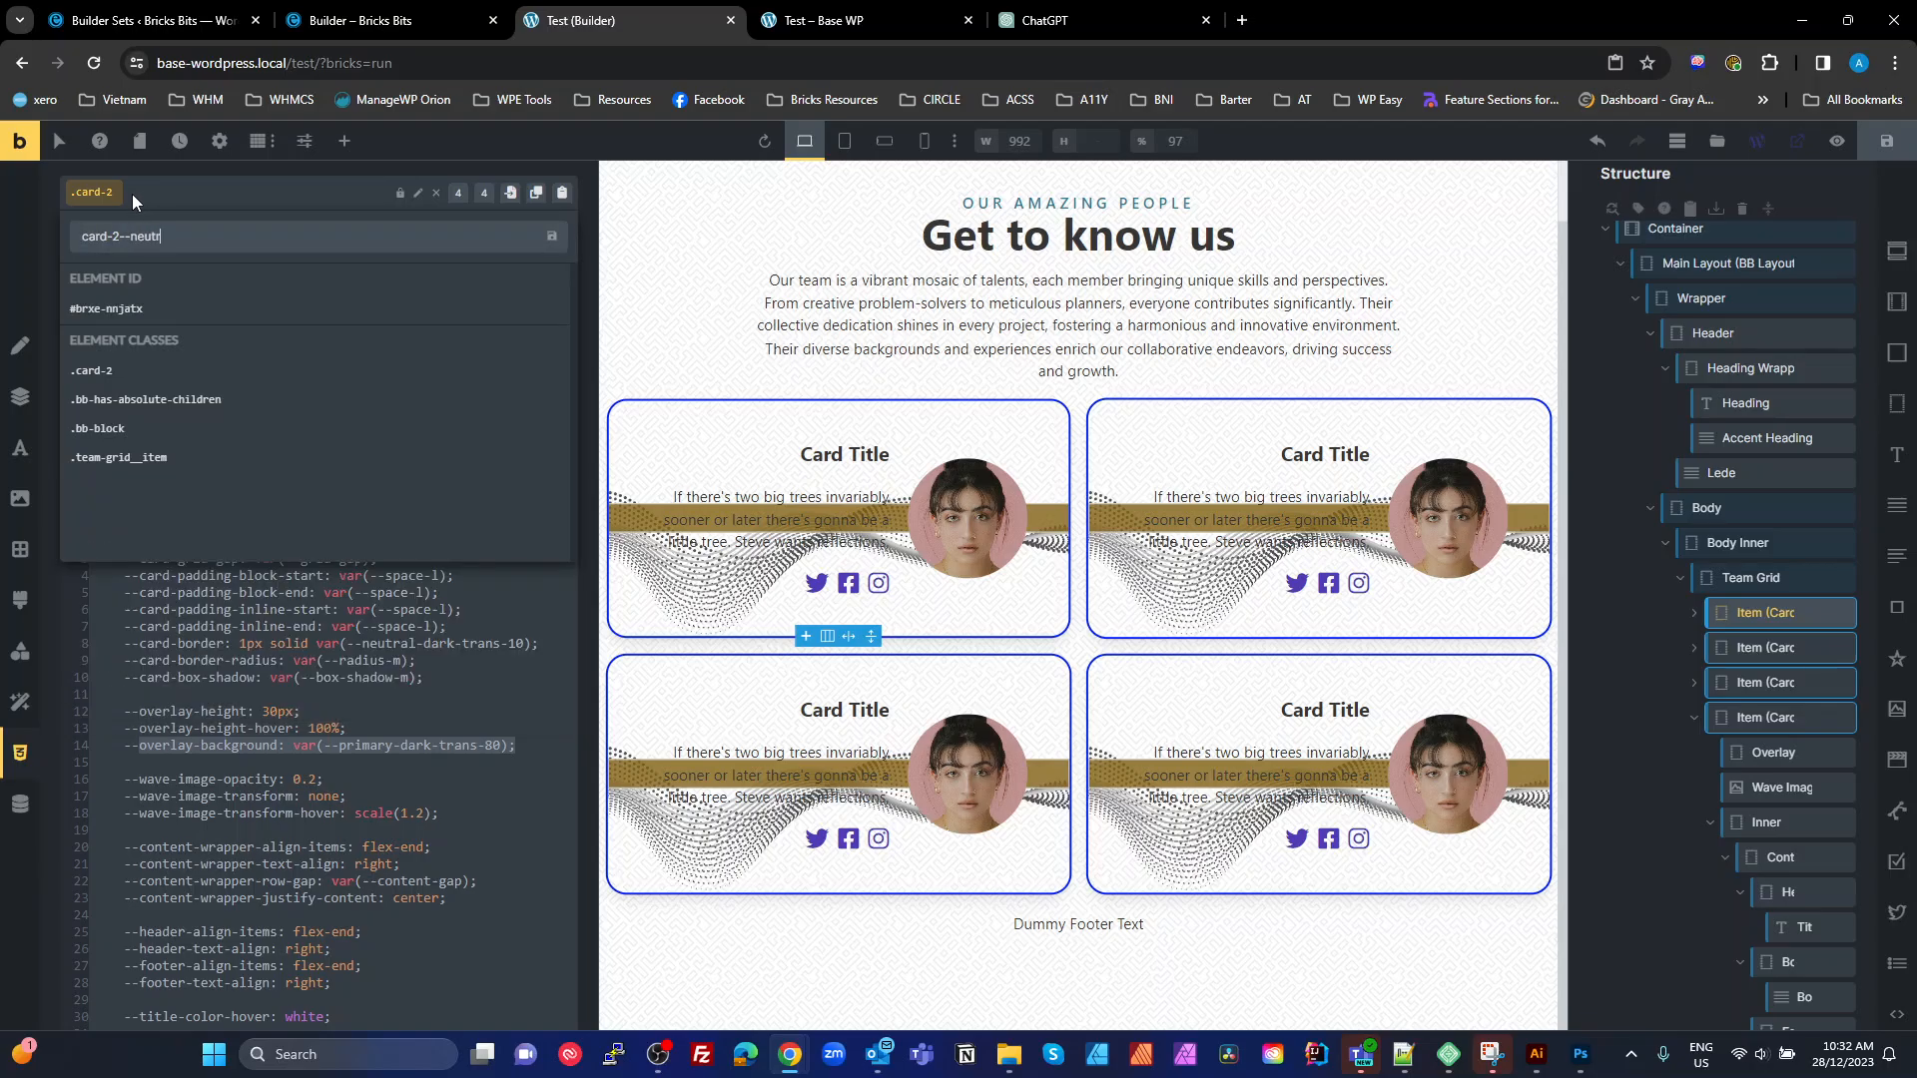
Create card-2--neutral and give it --overlay-background: var(--neutral-dark-trans-70) in custom CSS
key(Return)
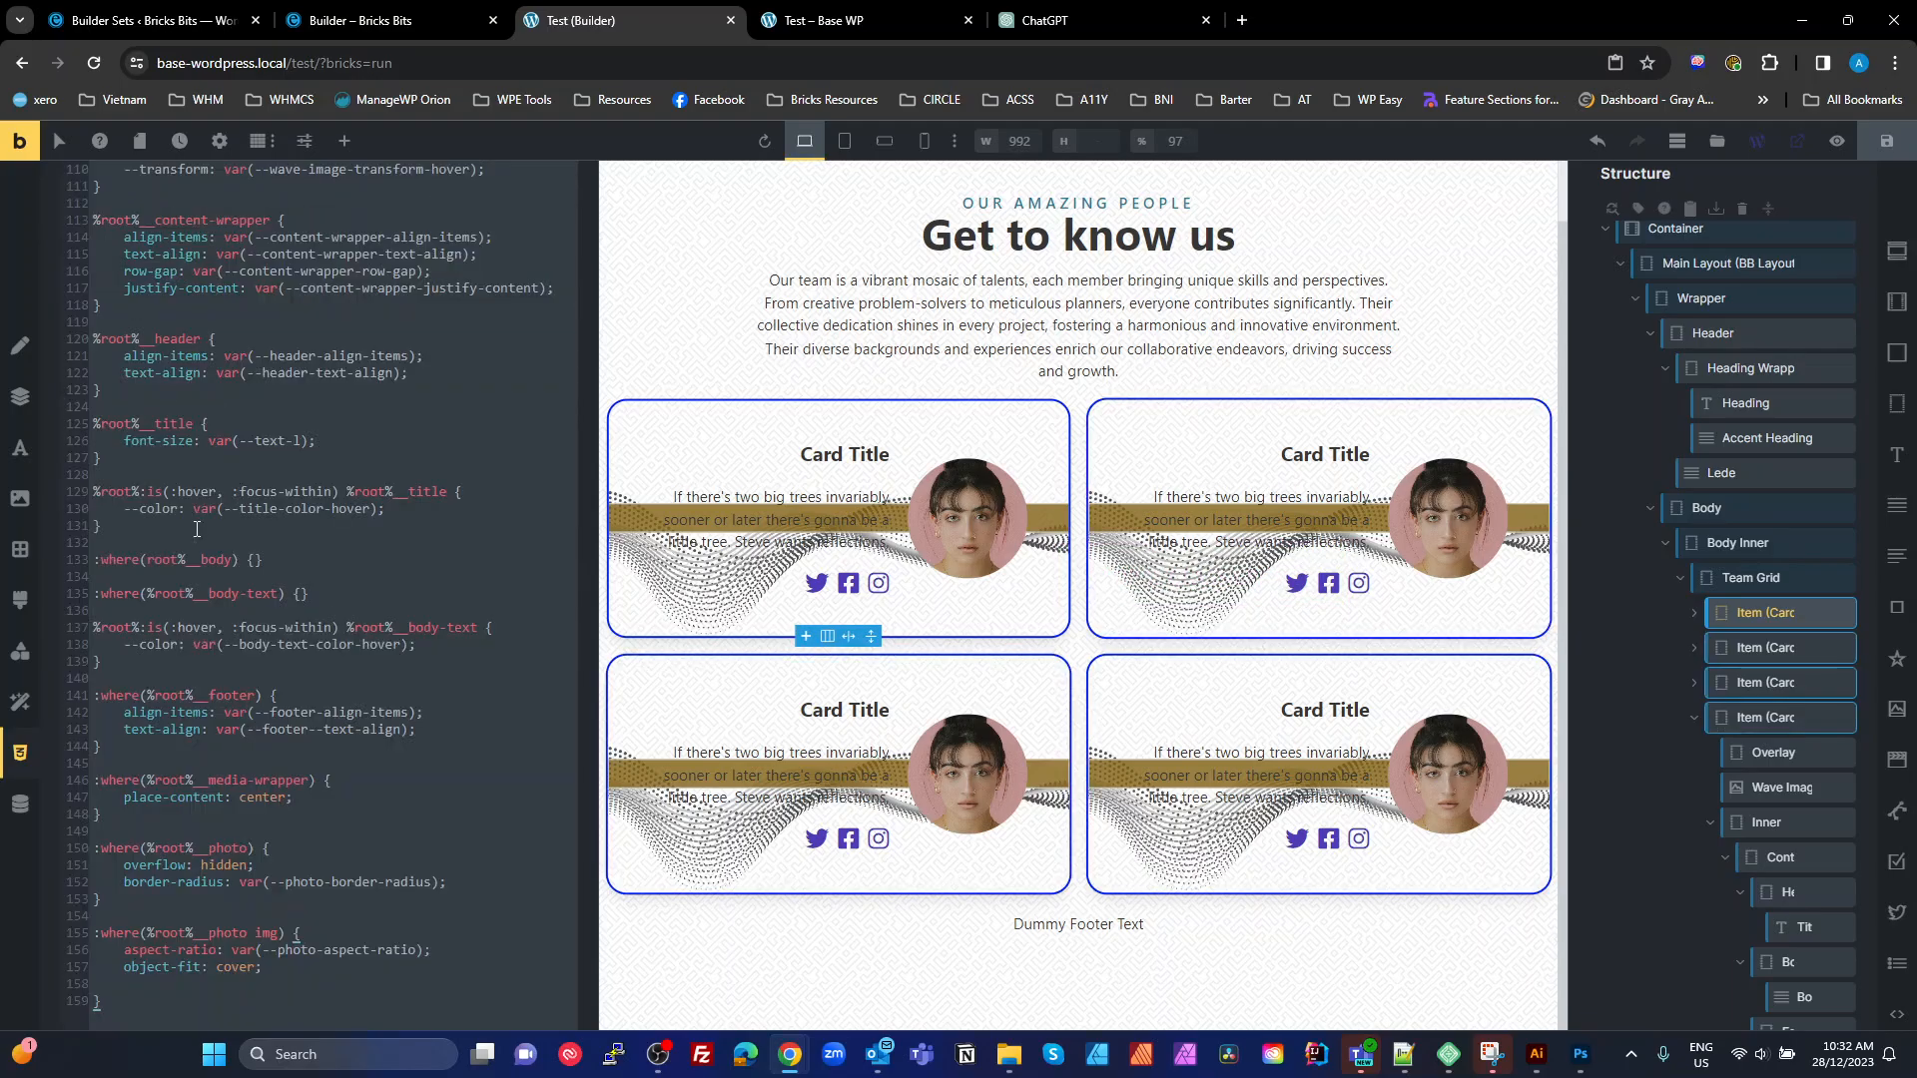
scroll(up, 3)
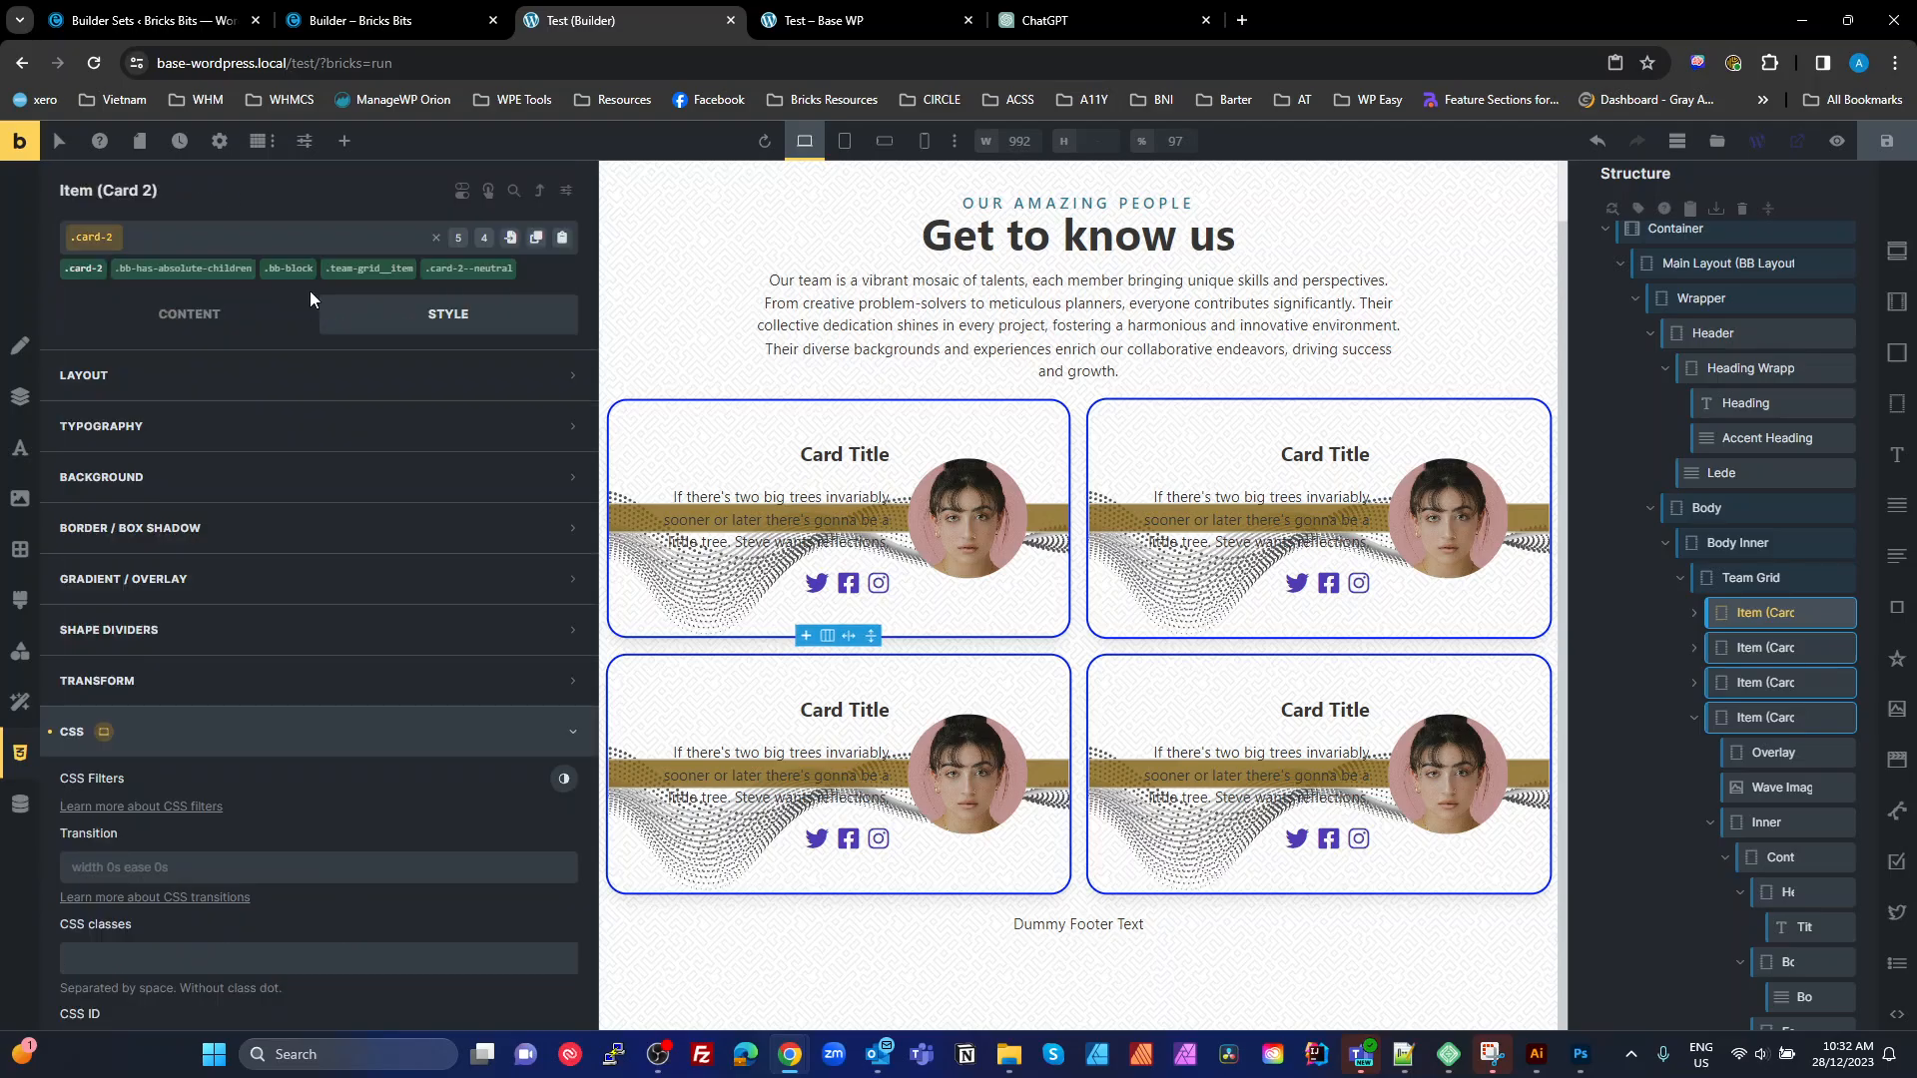
click(467, 267)
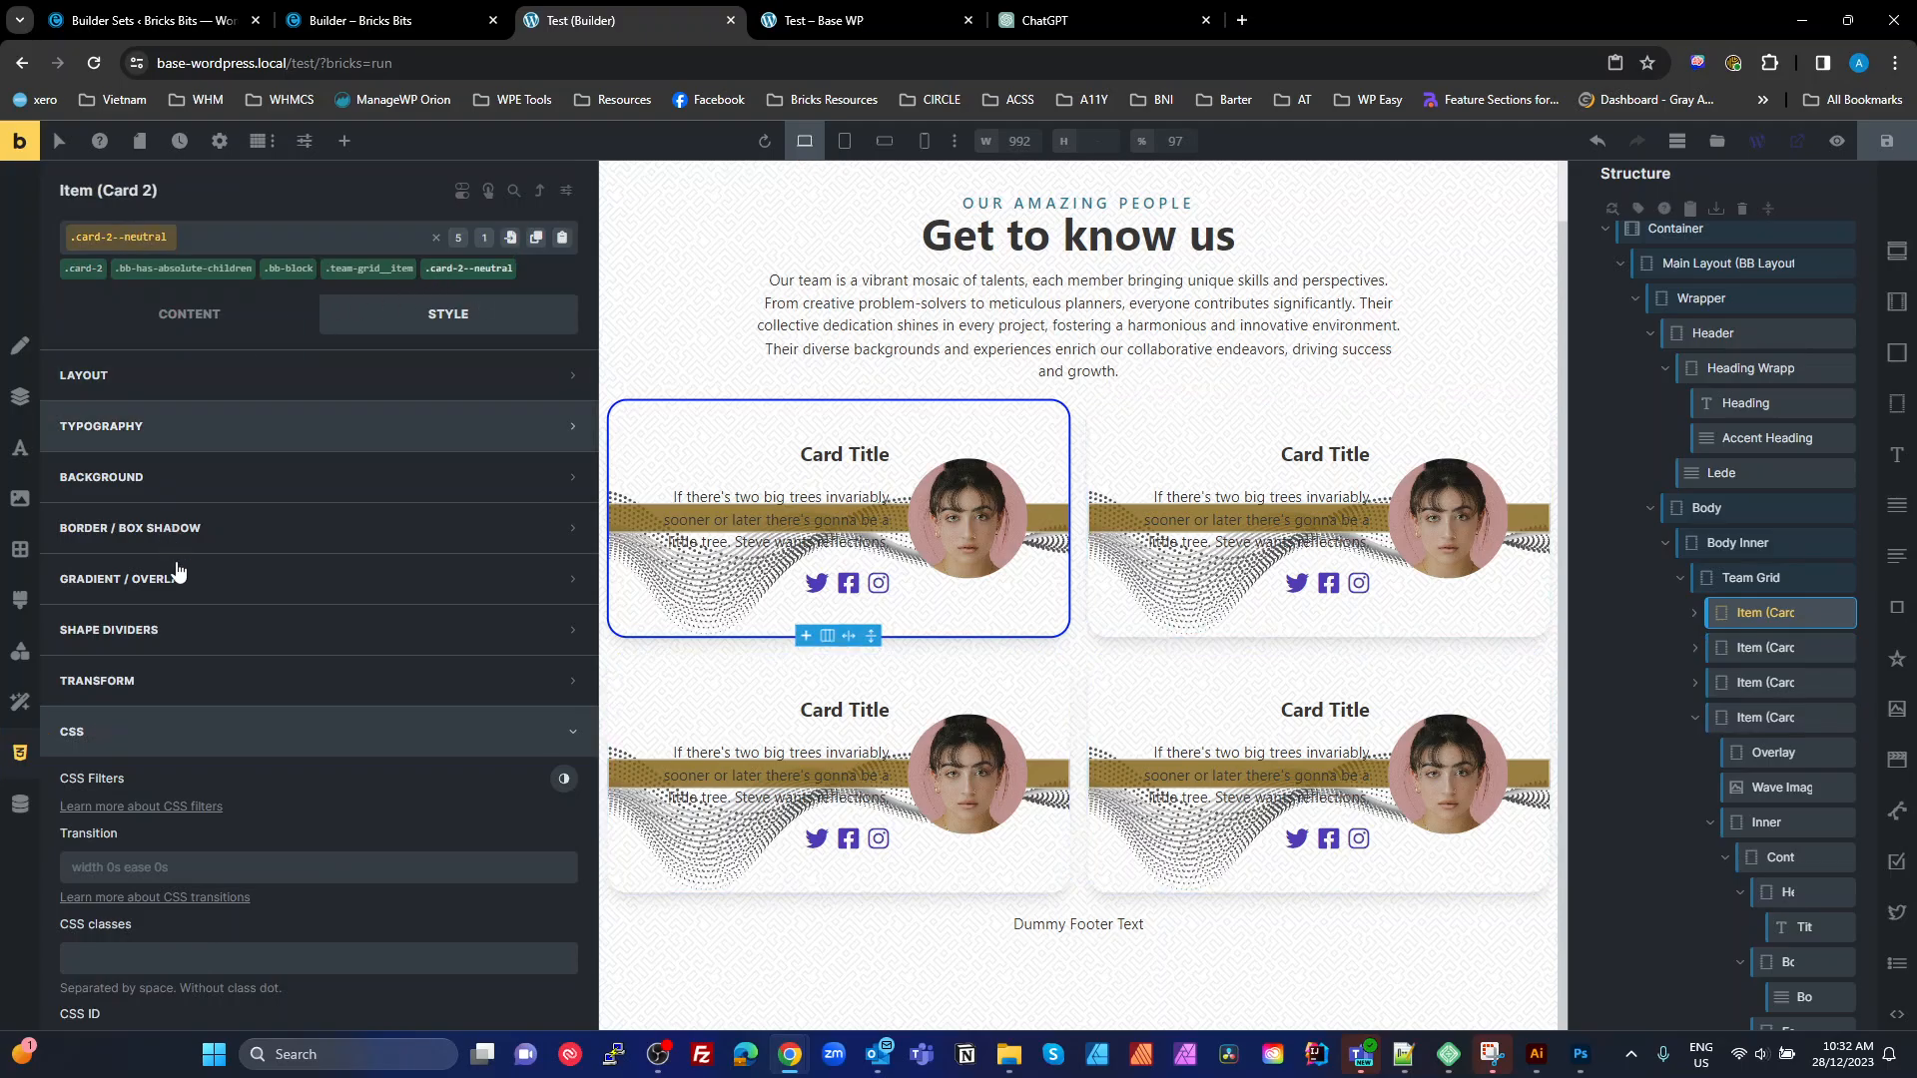
scroll(down, 3)
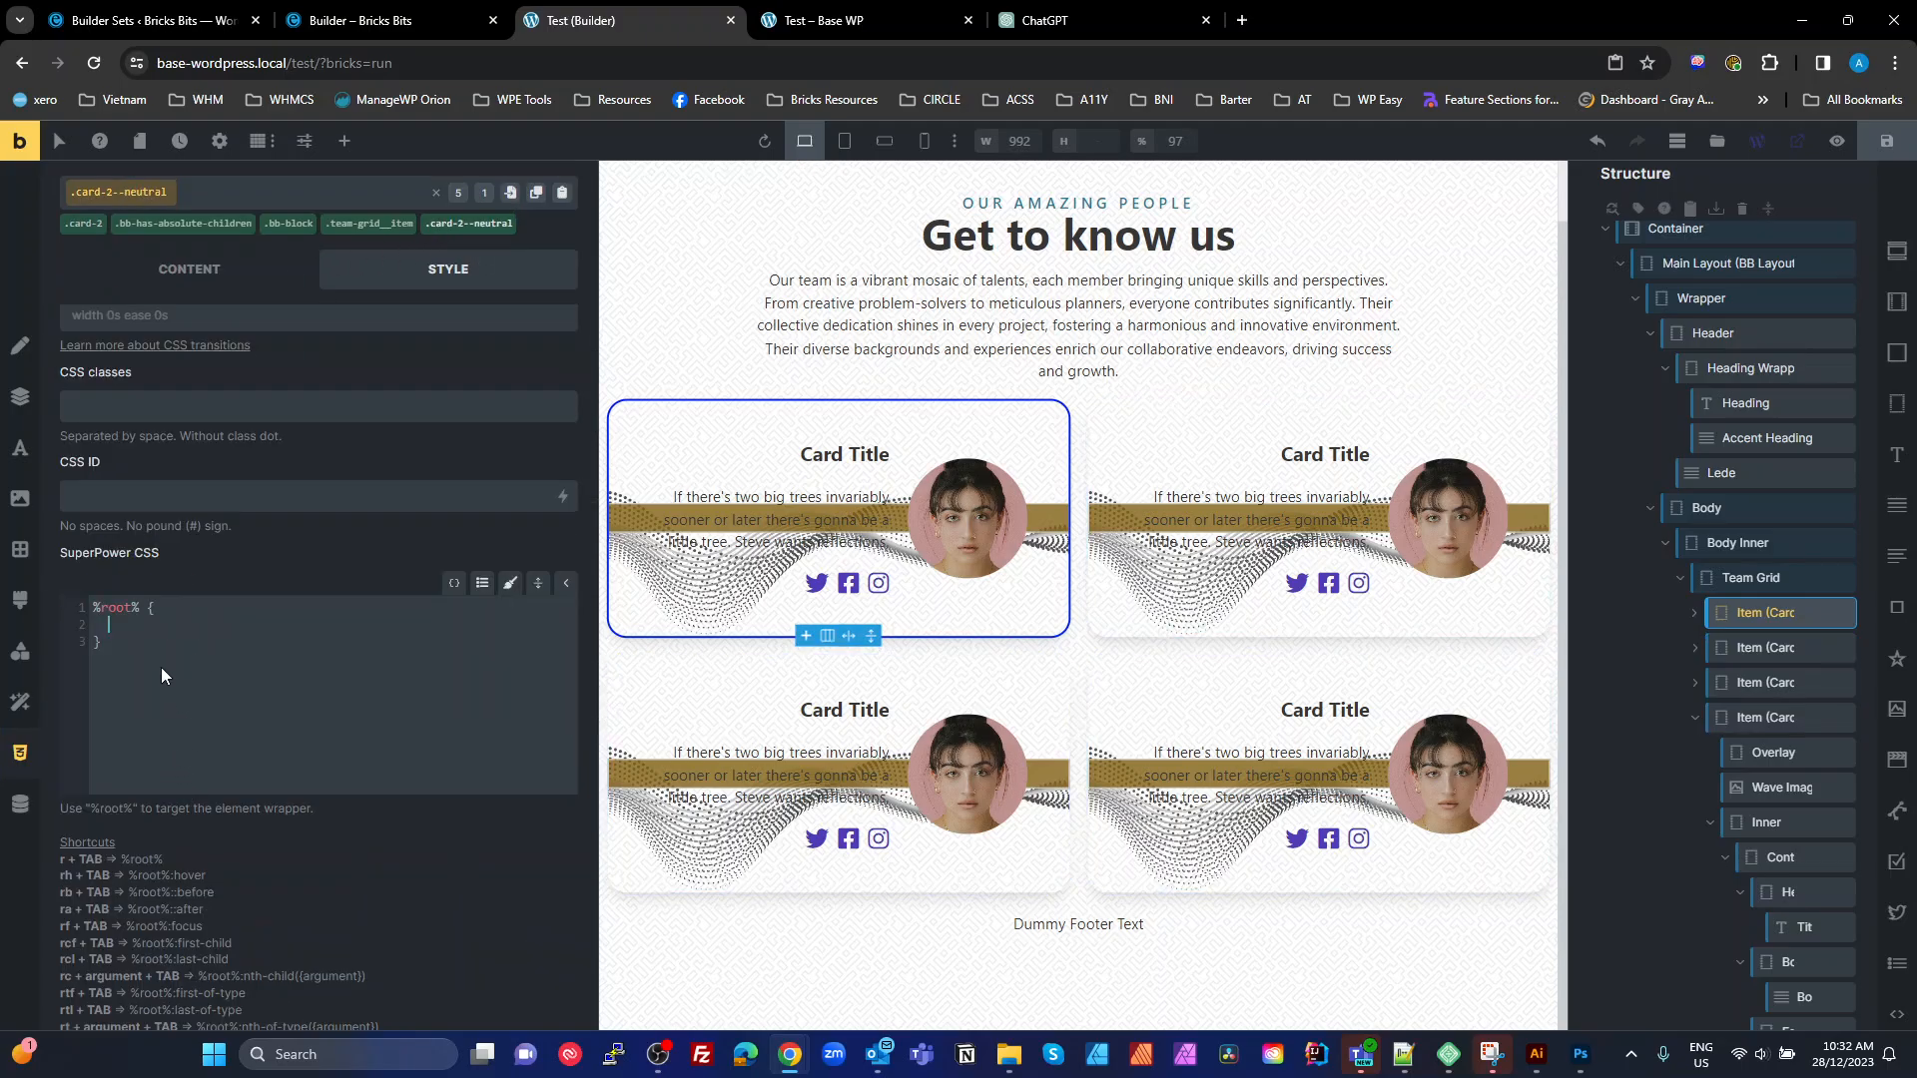
text(--overlay-background: var(--primary-dark-trans-80);)
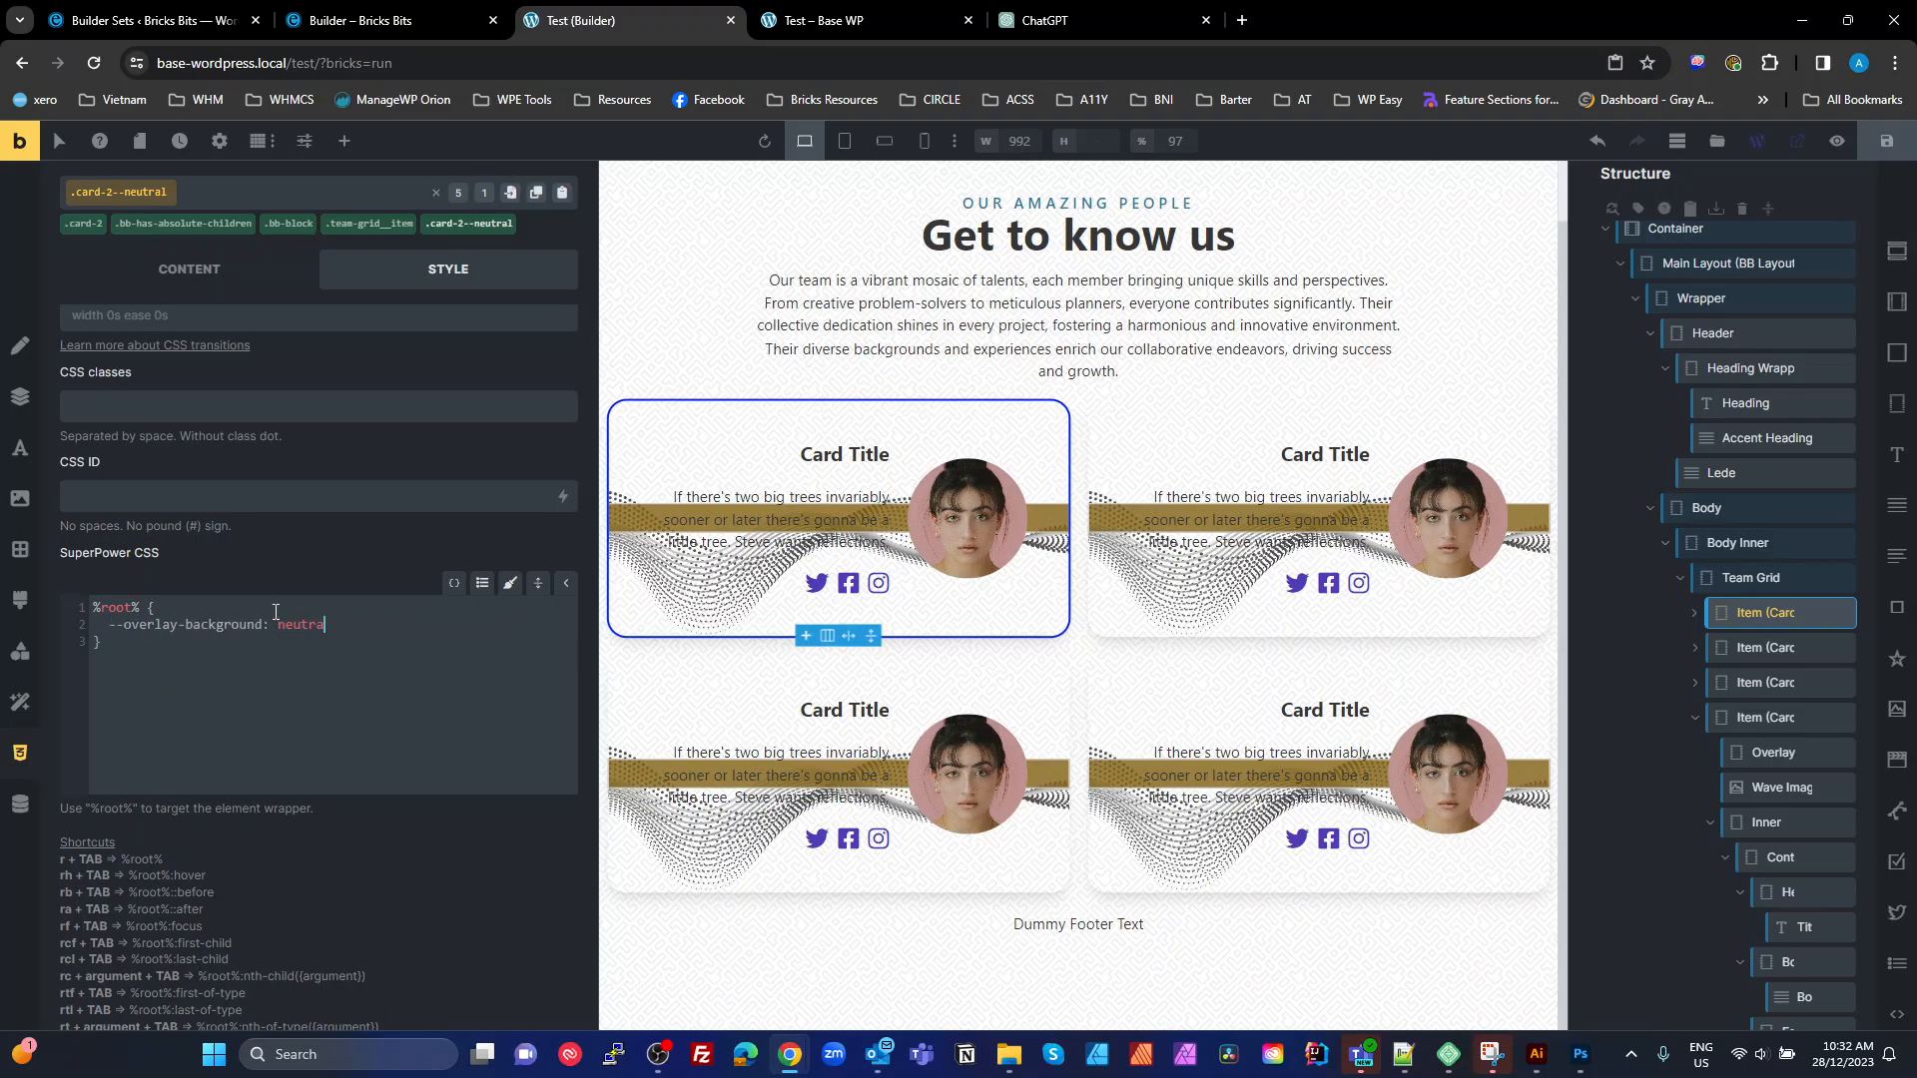
text(-)
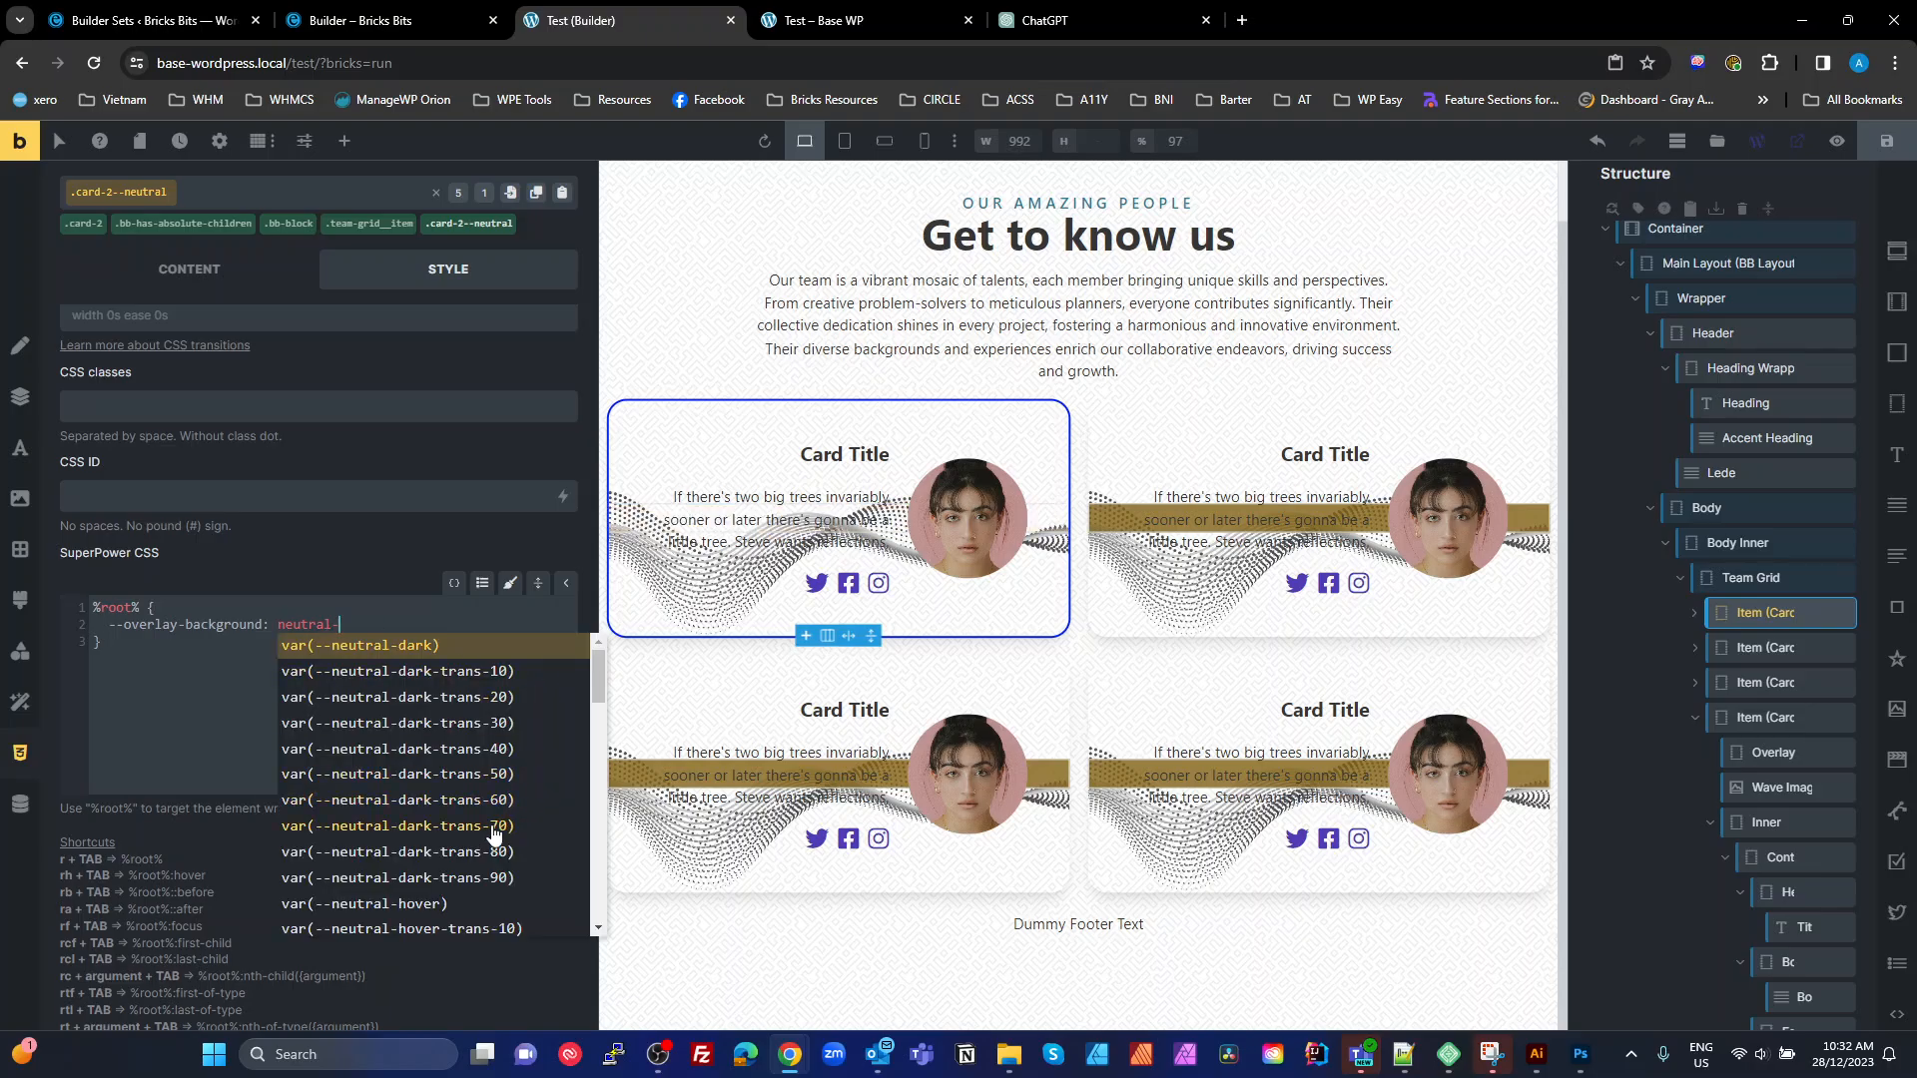
click(394, 825)
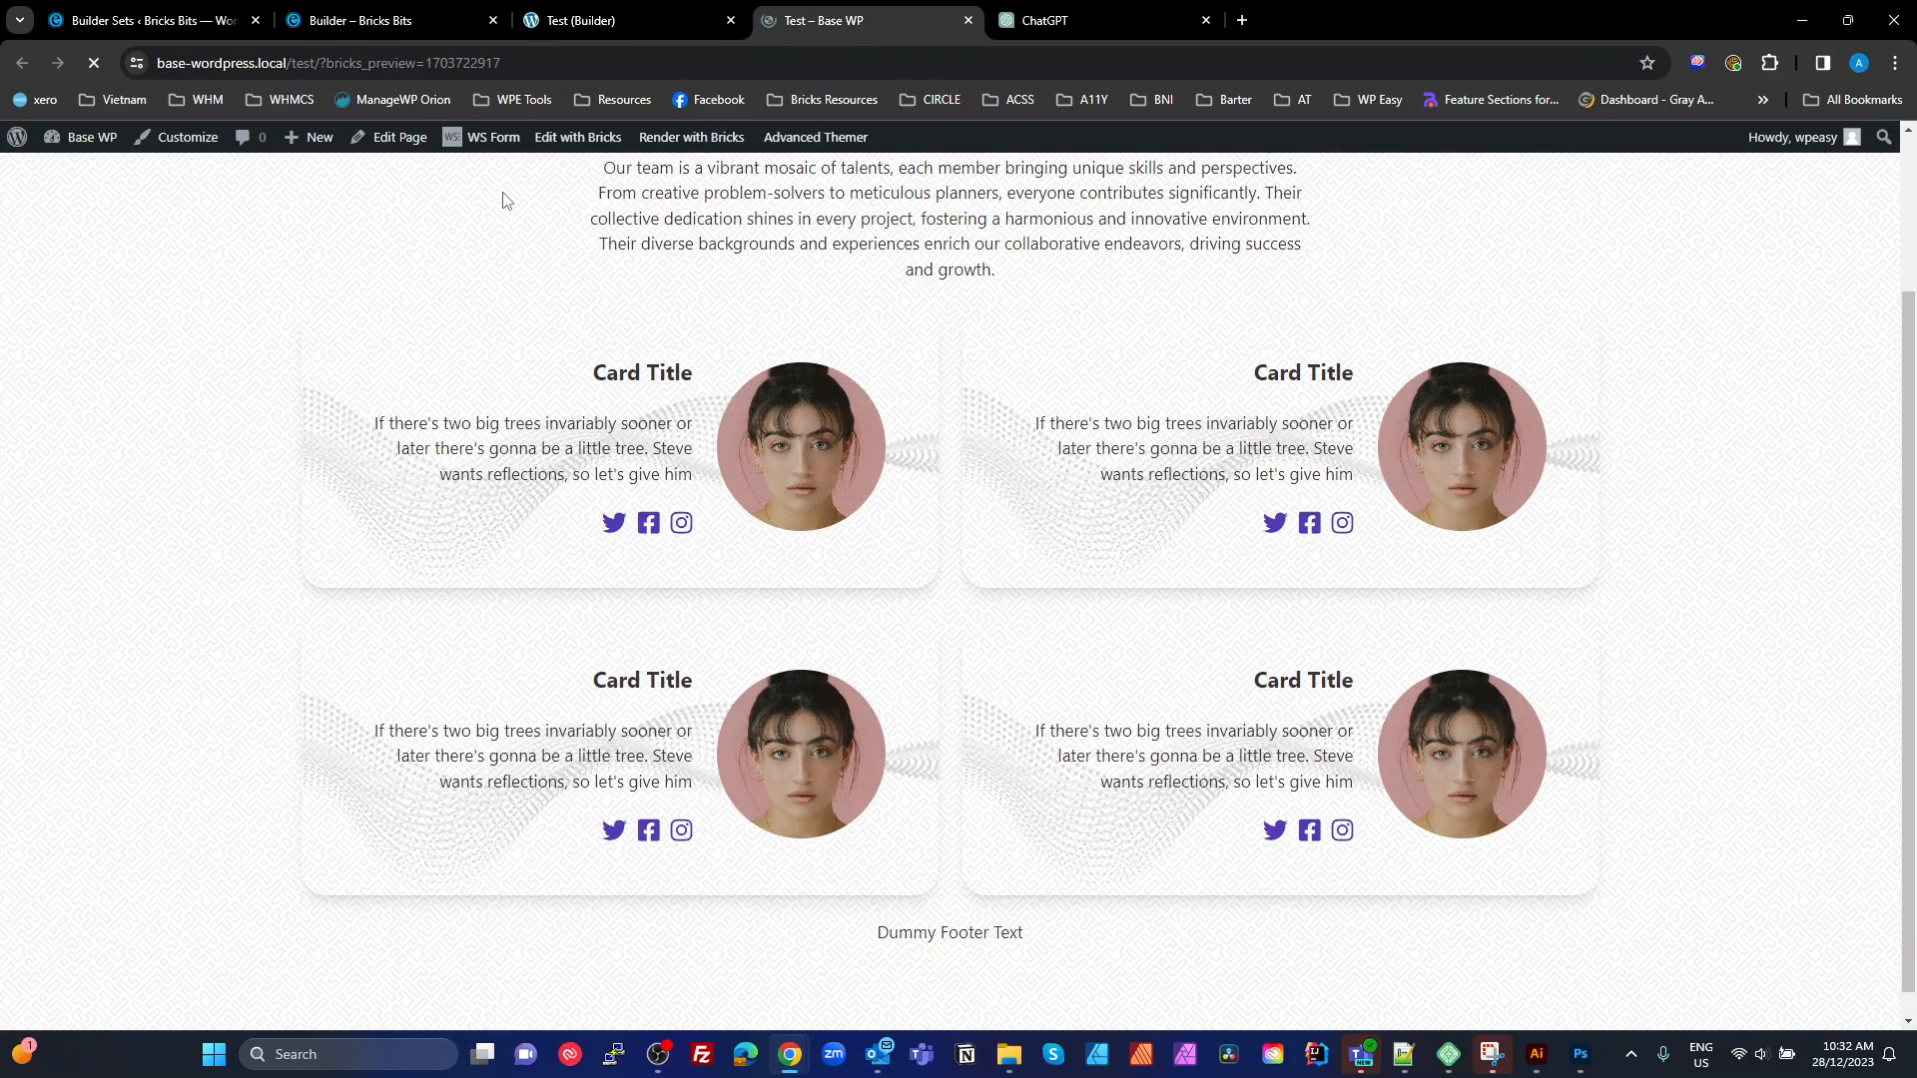
mouse_move(708, 443)
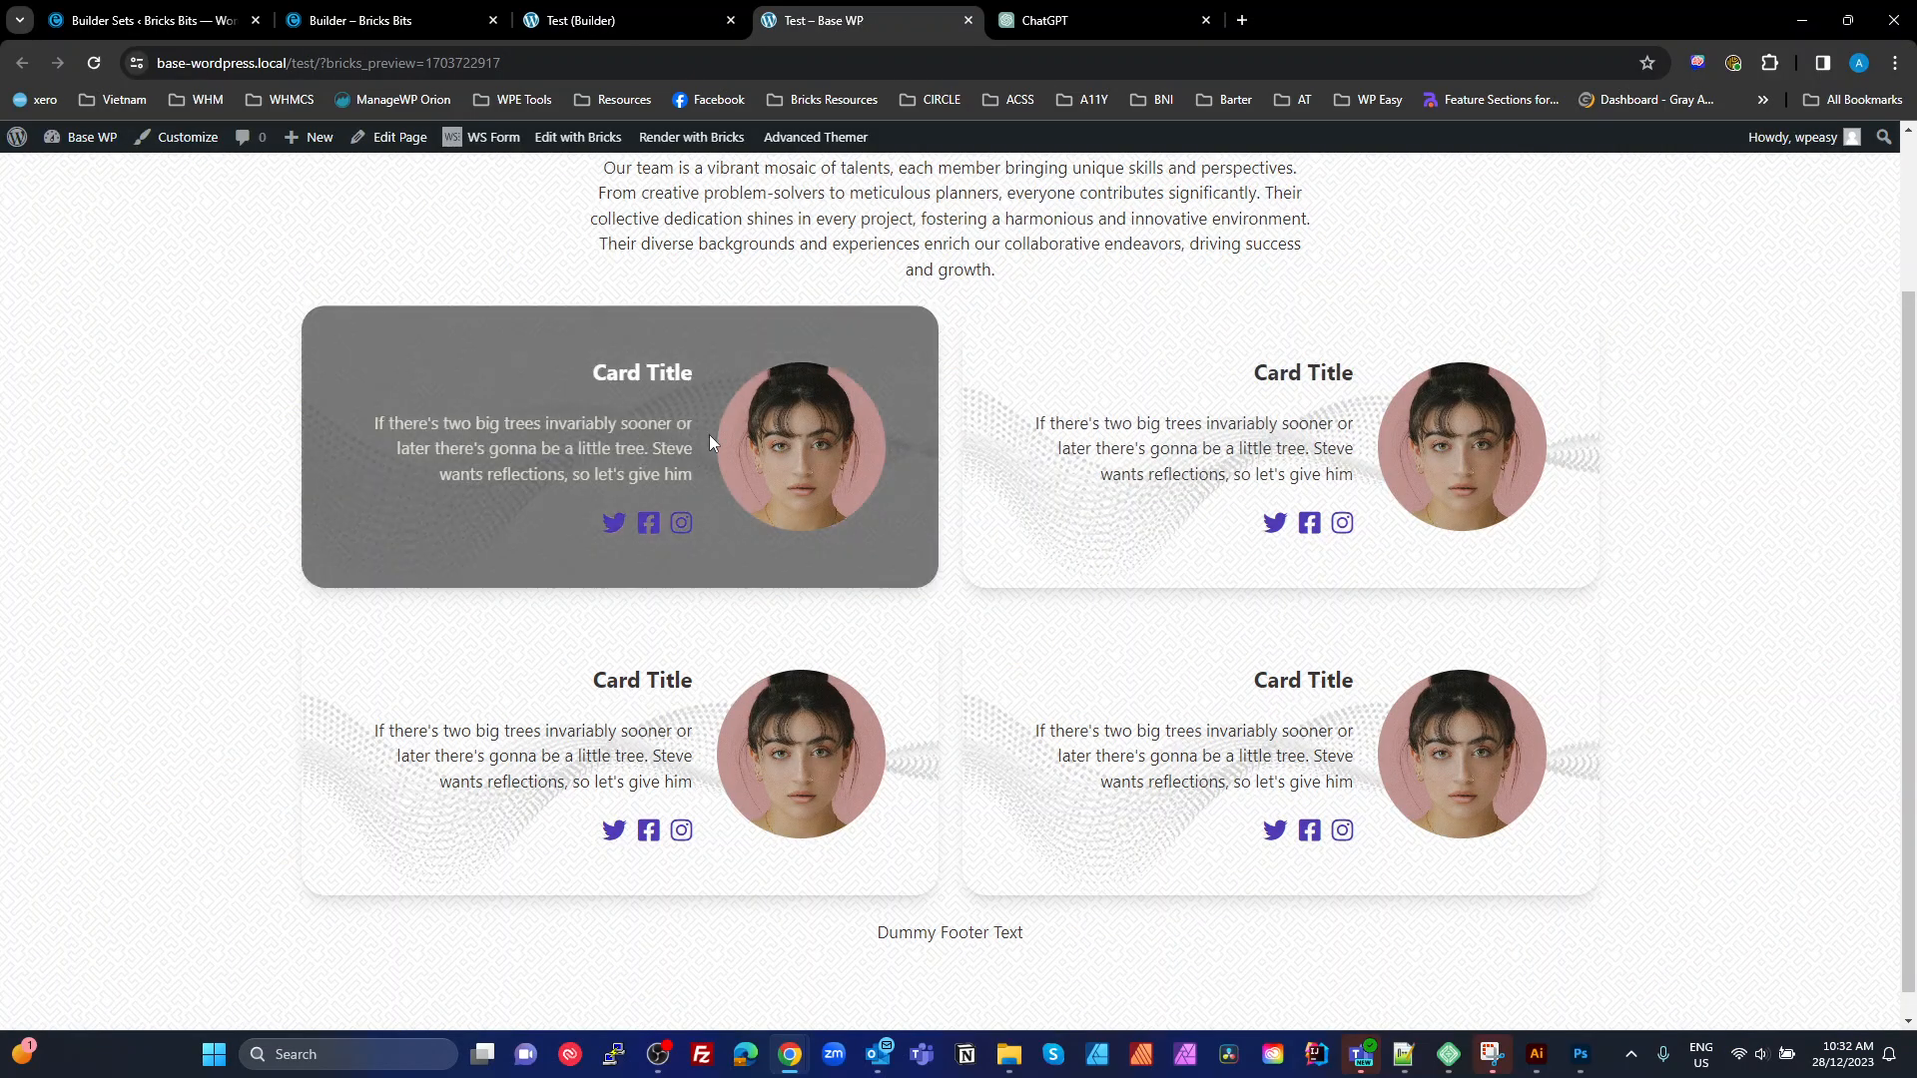
mouse_move(884, 559)
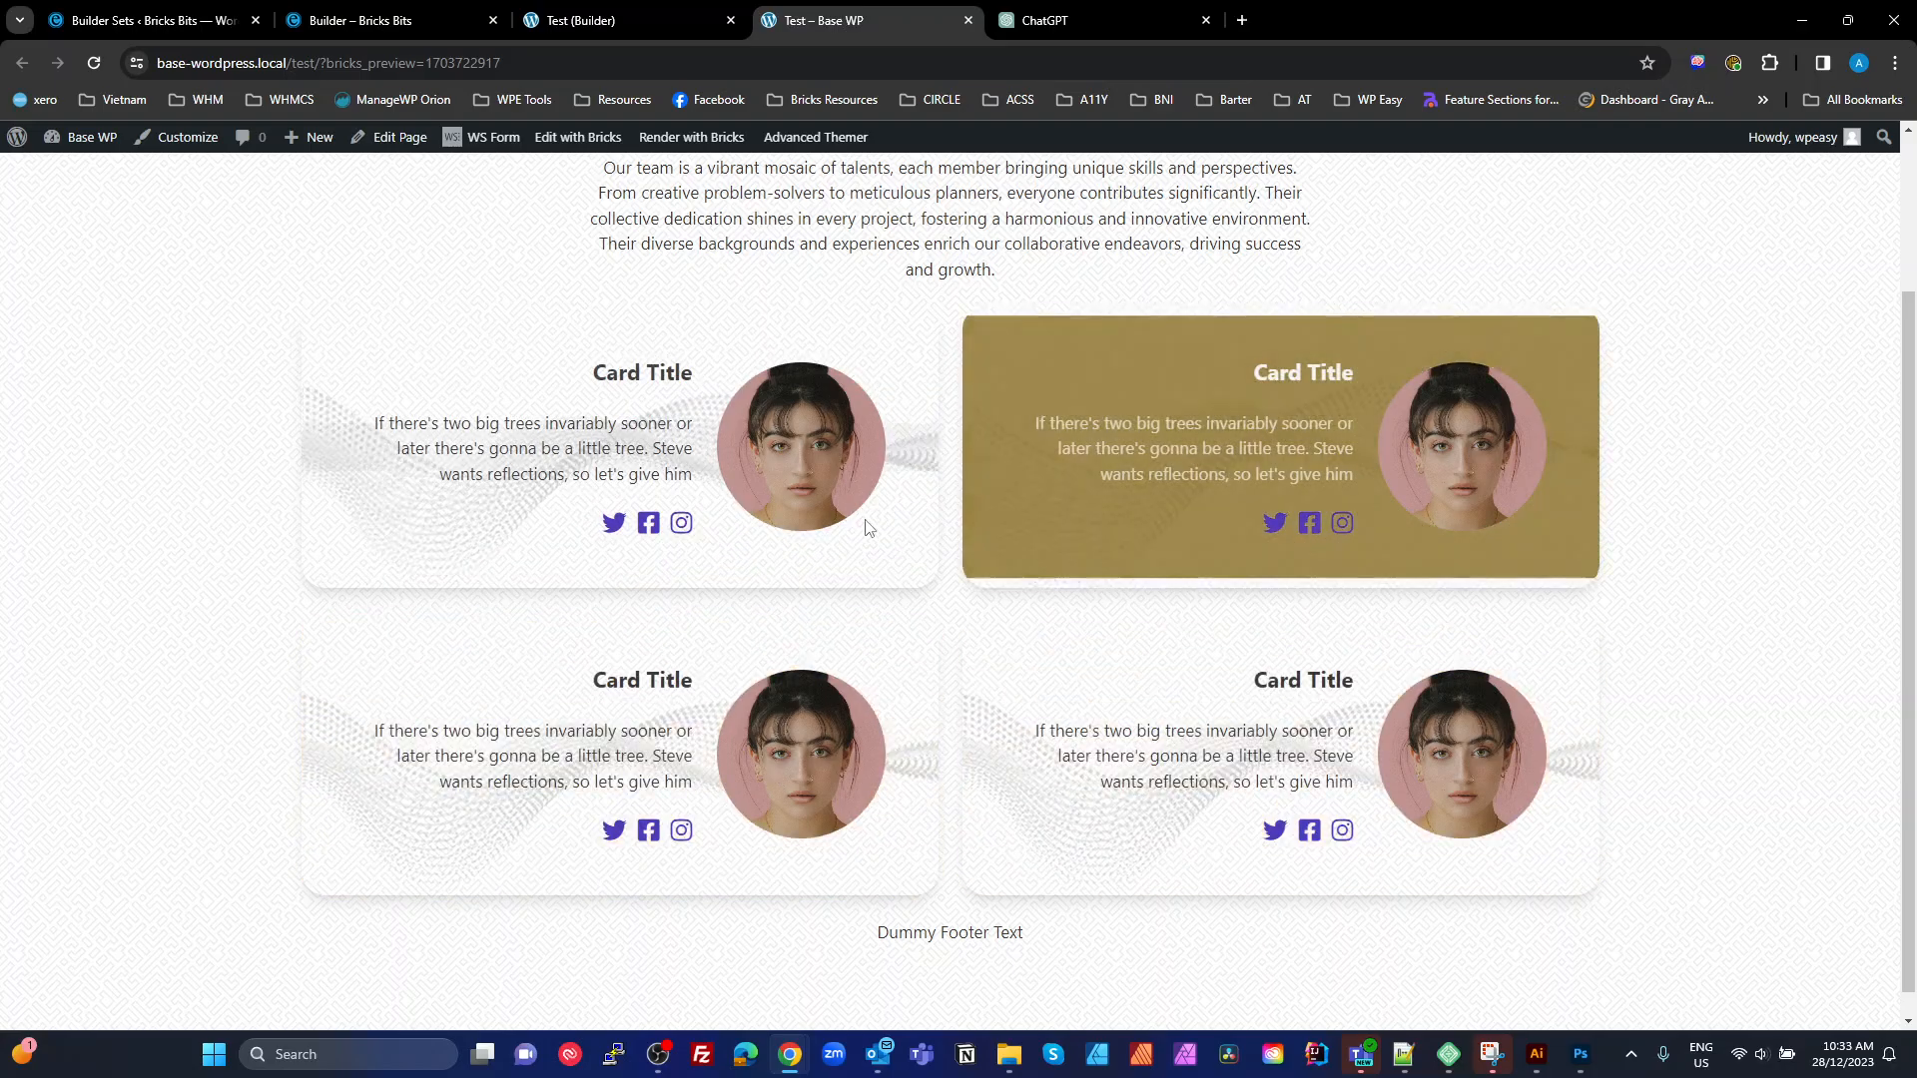
mouse_move(1010, 537)
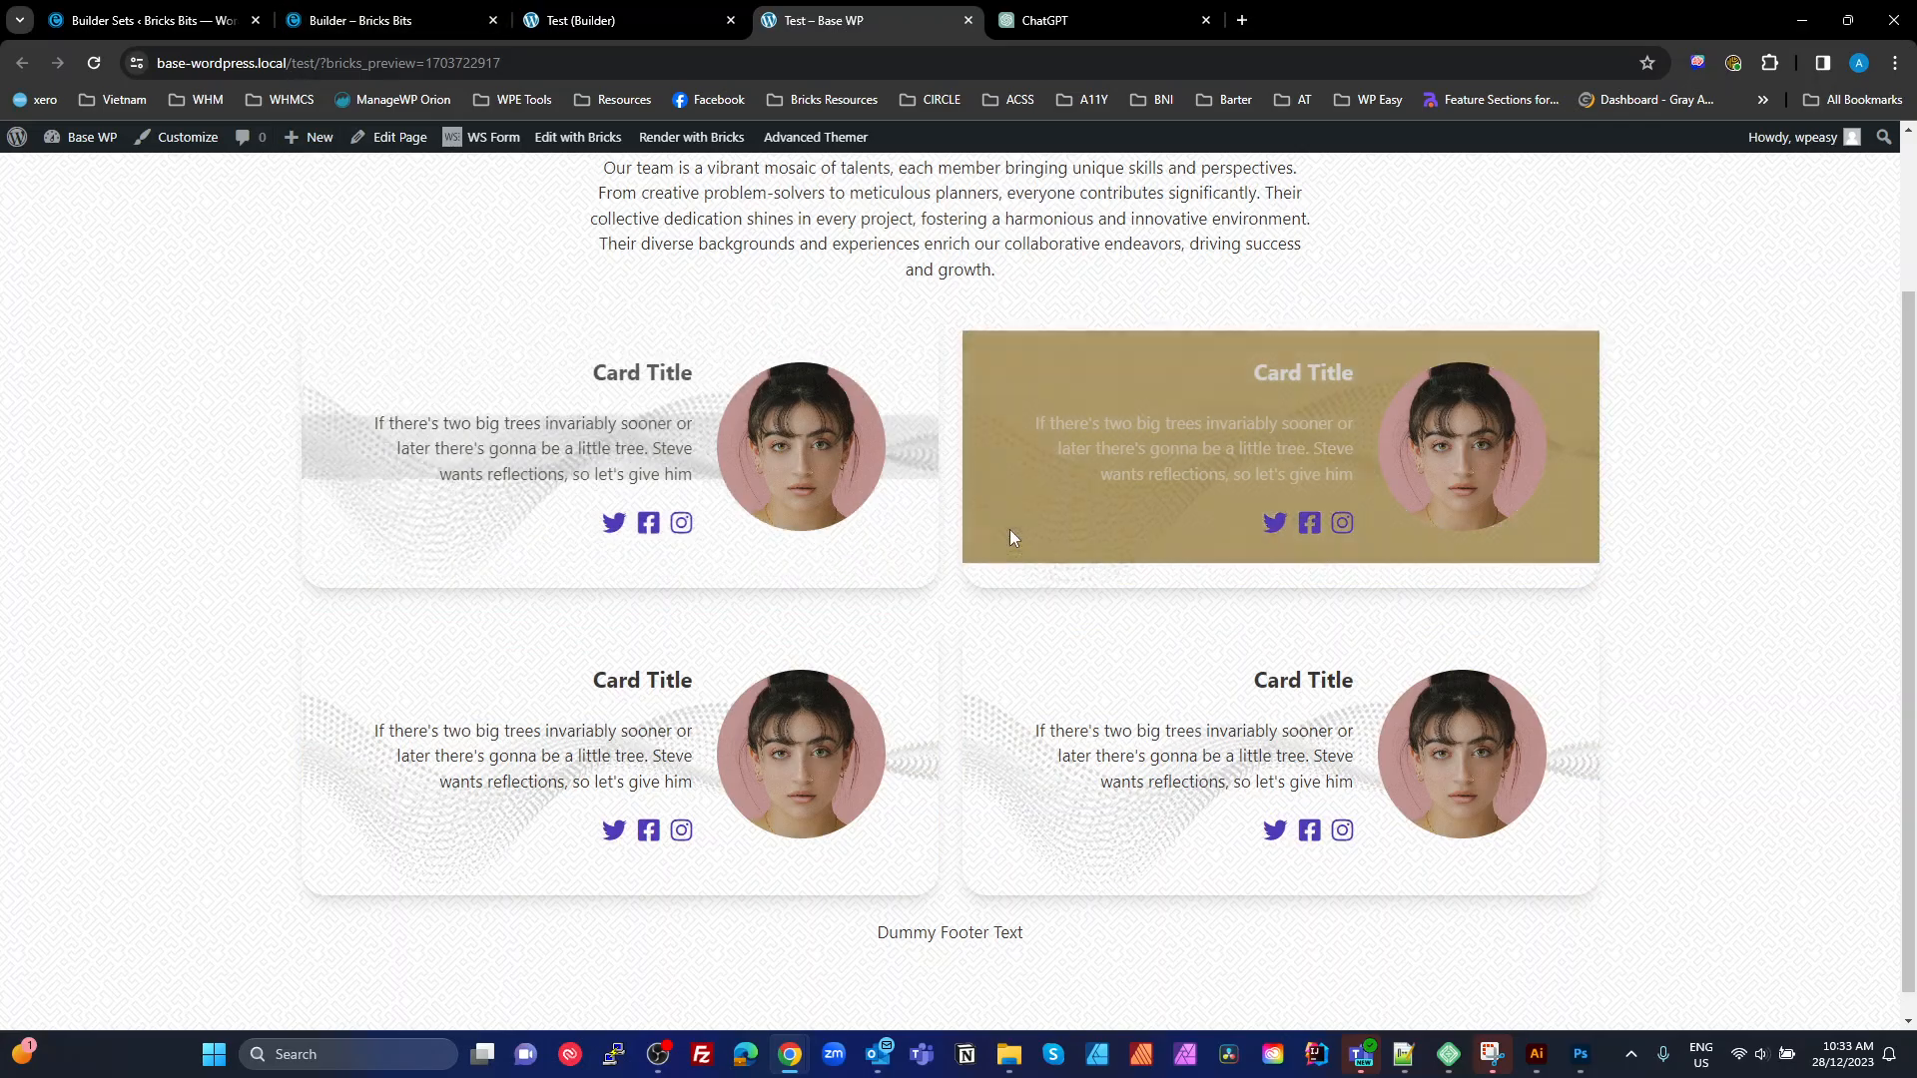
Return to the builder tab after checking the grey hover overlay in the preview
click(599, 20)
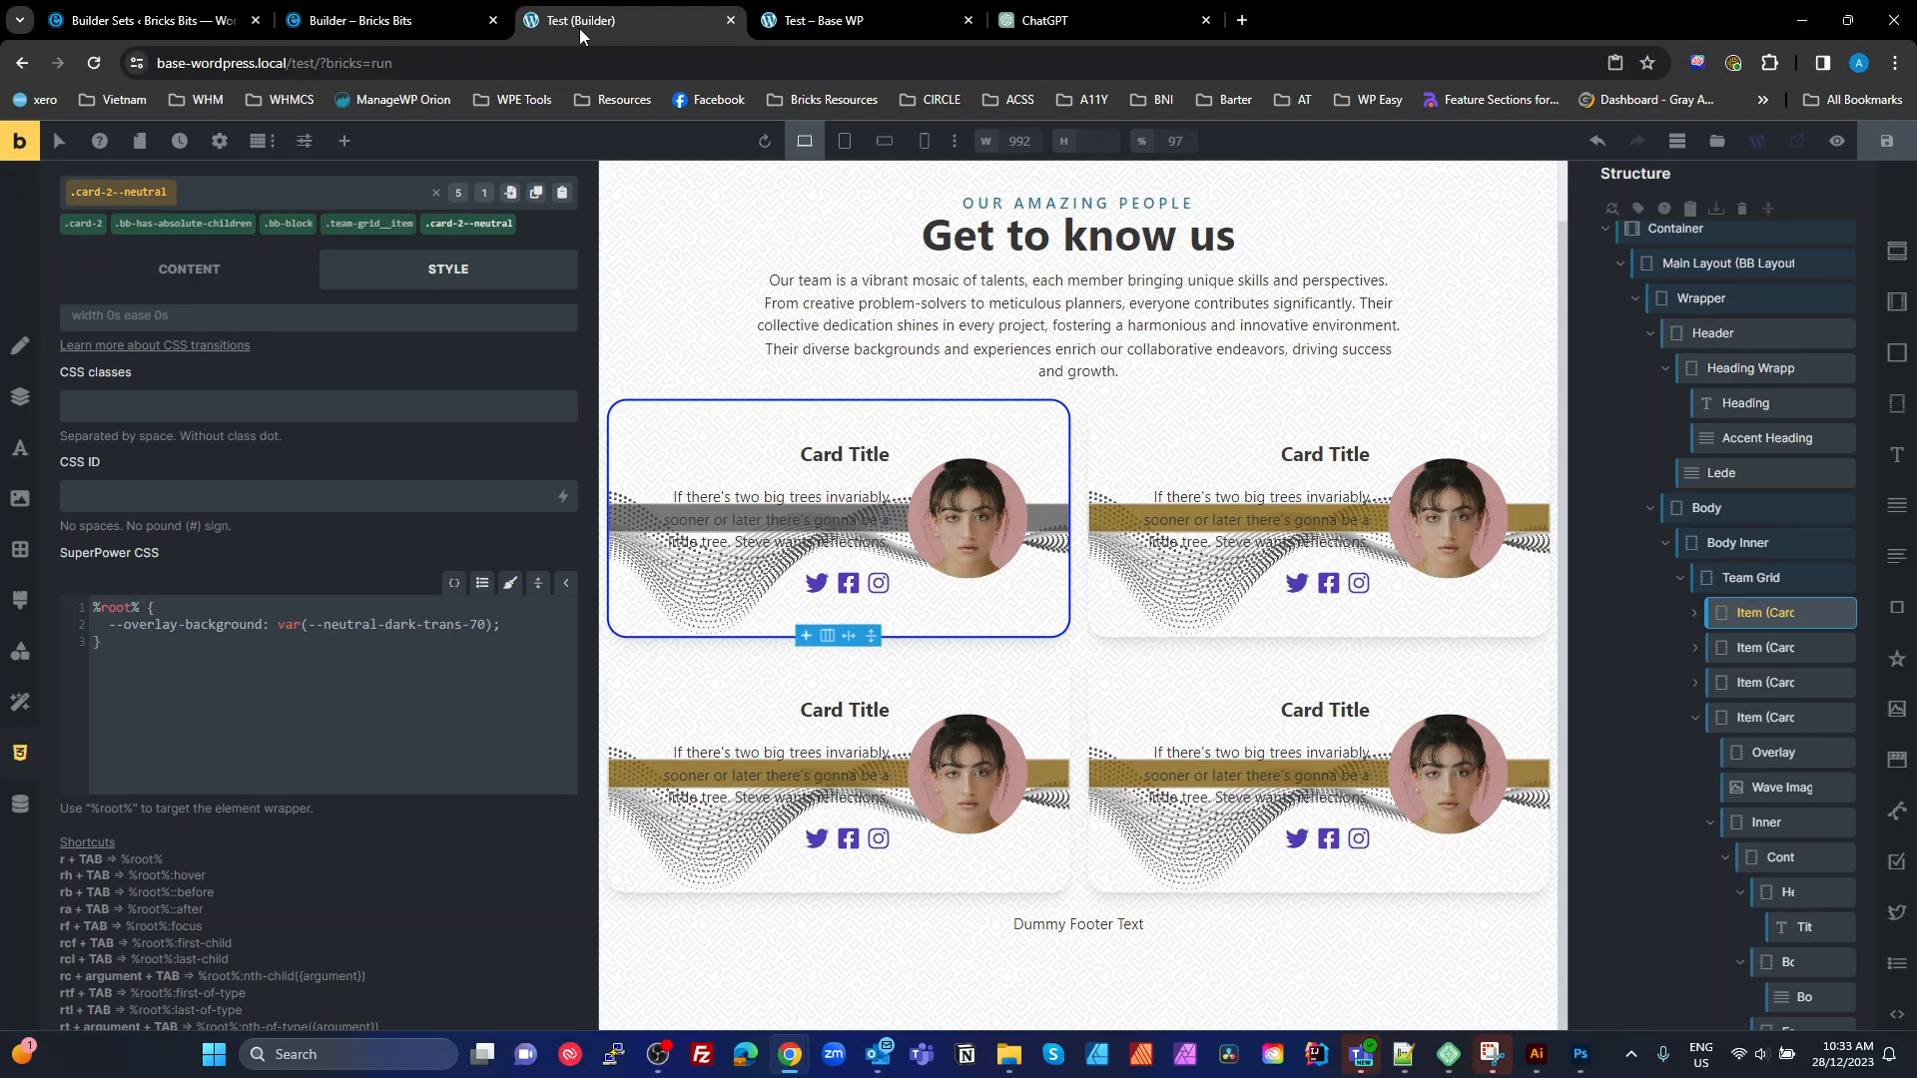
mouse_move(341, 583)
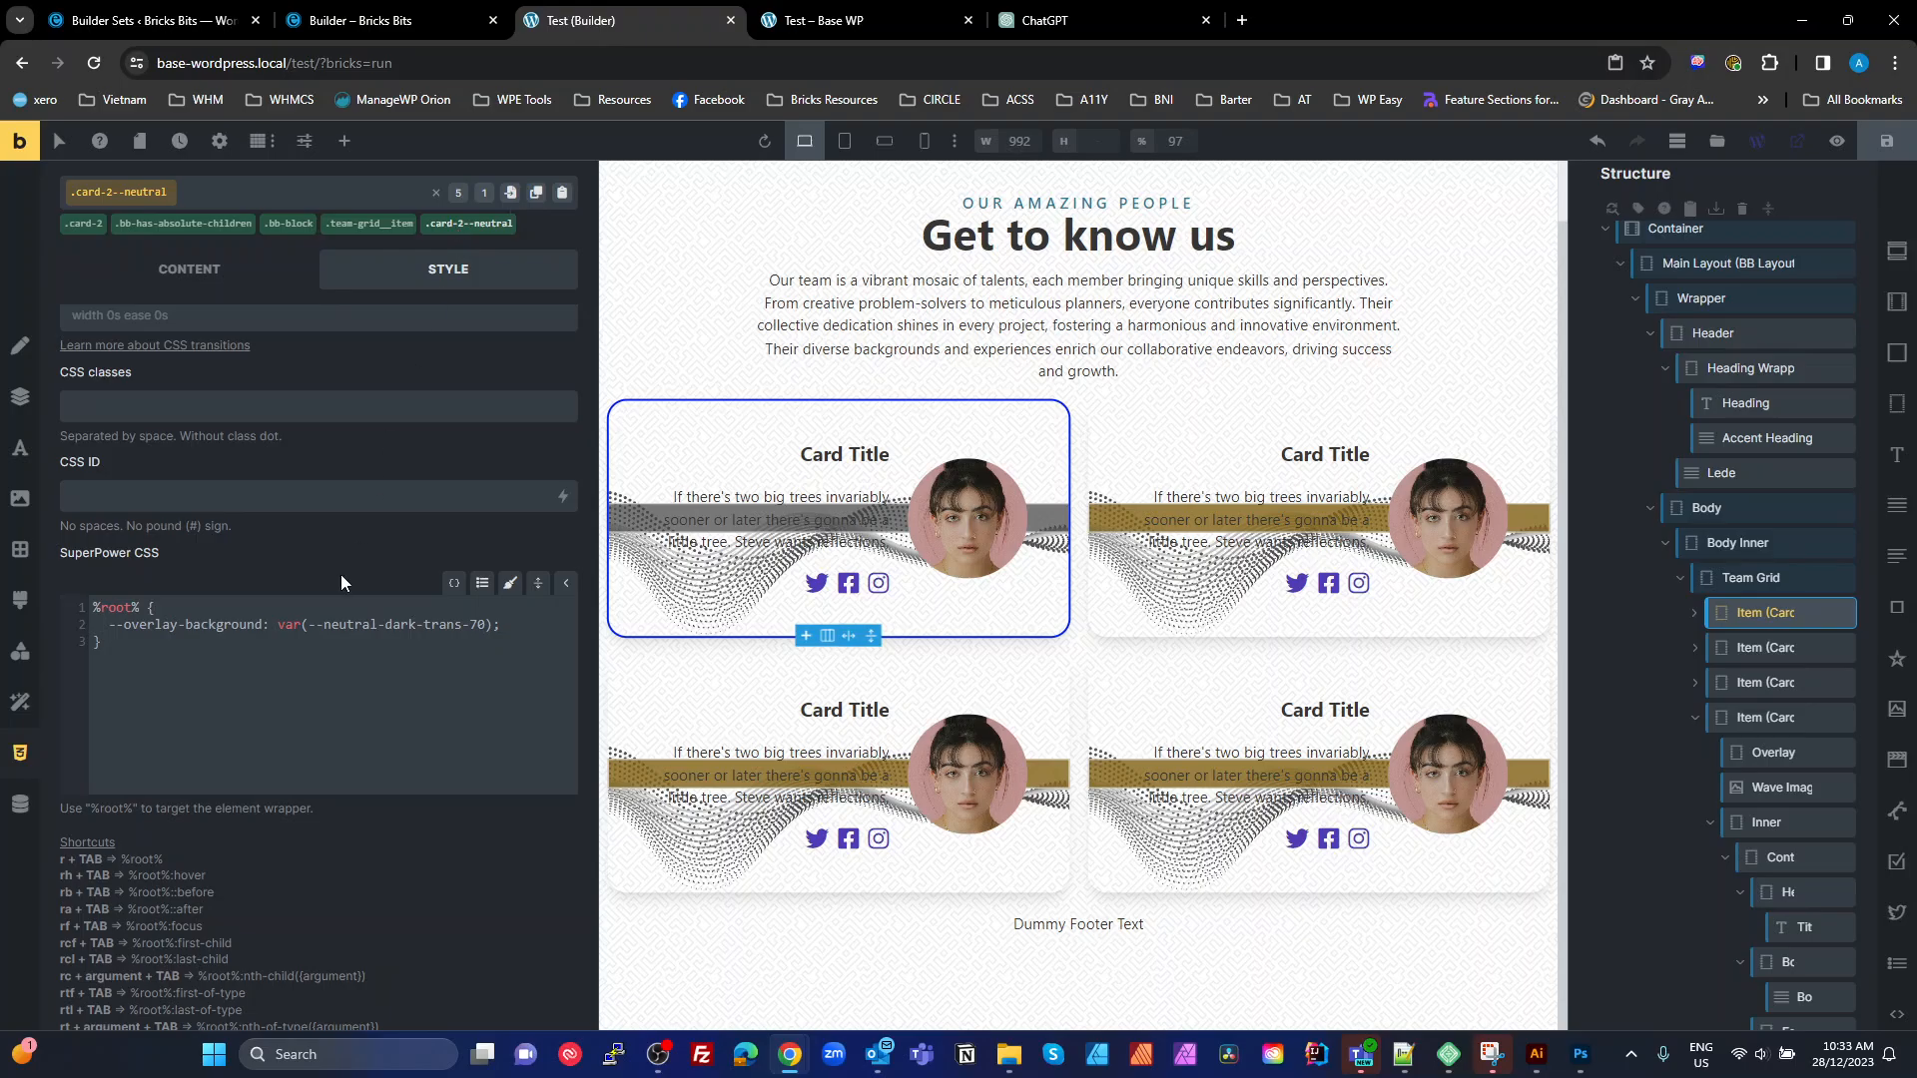
mouse_move(333, 695)
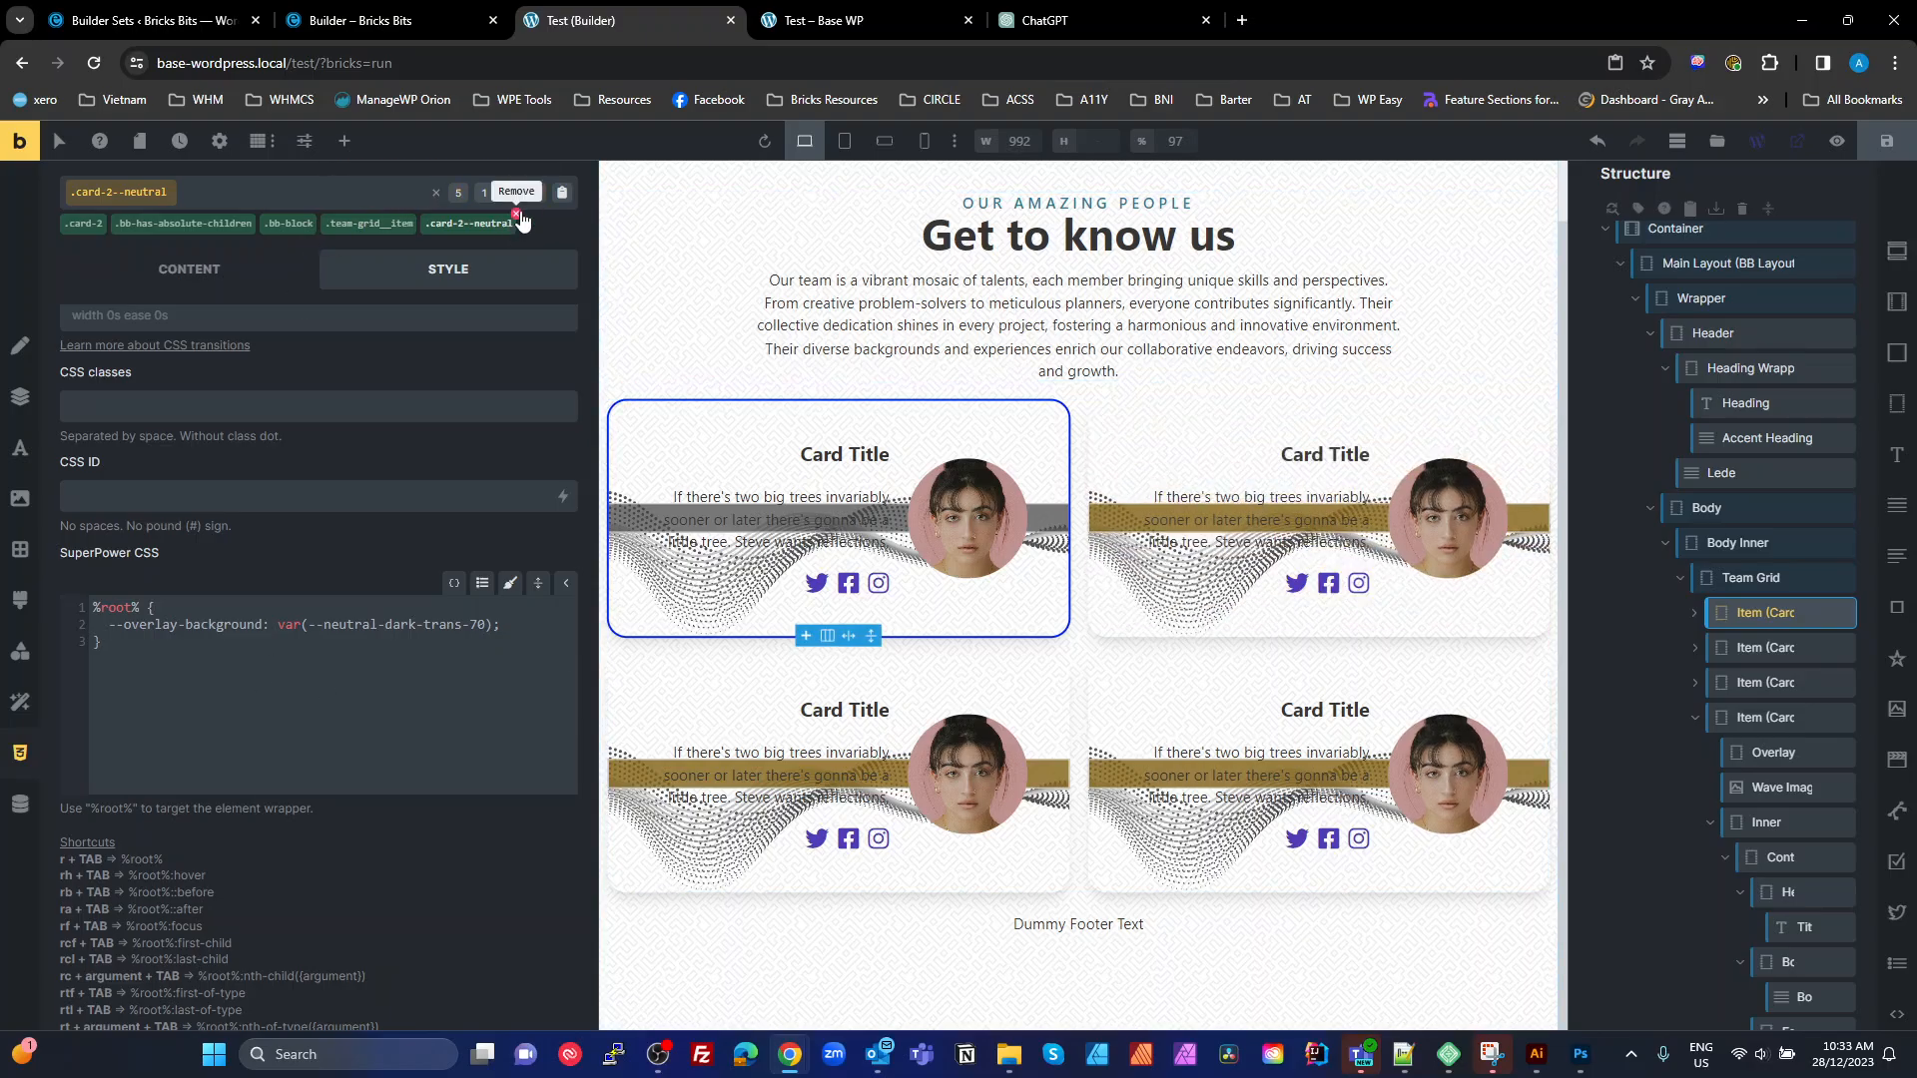
Remove the card-2--neutral class from the card and select the Team Grid
click(515, 192)
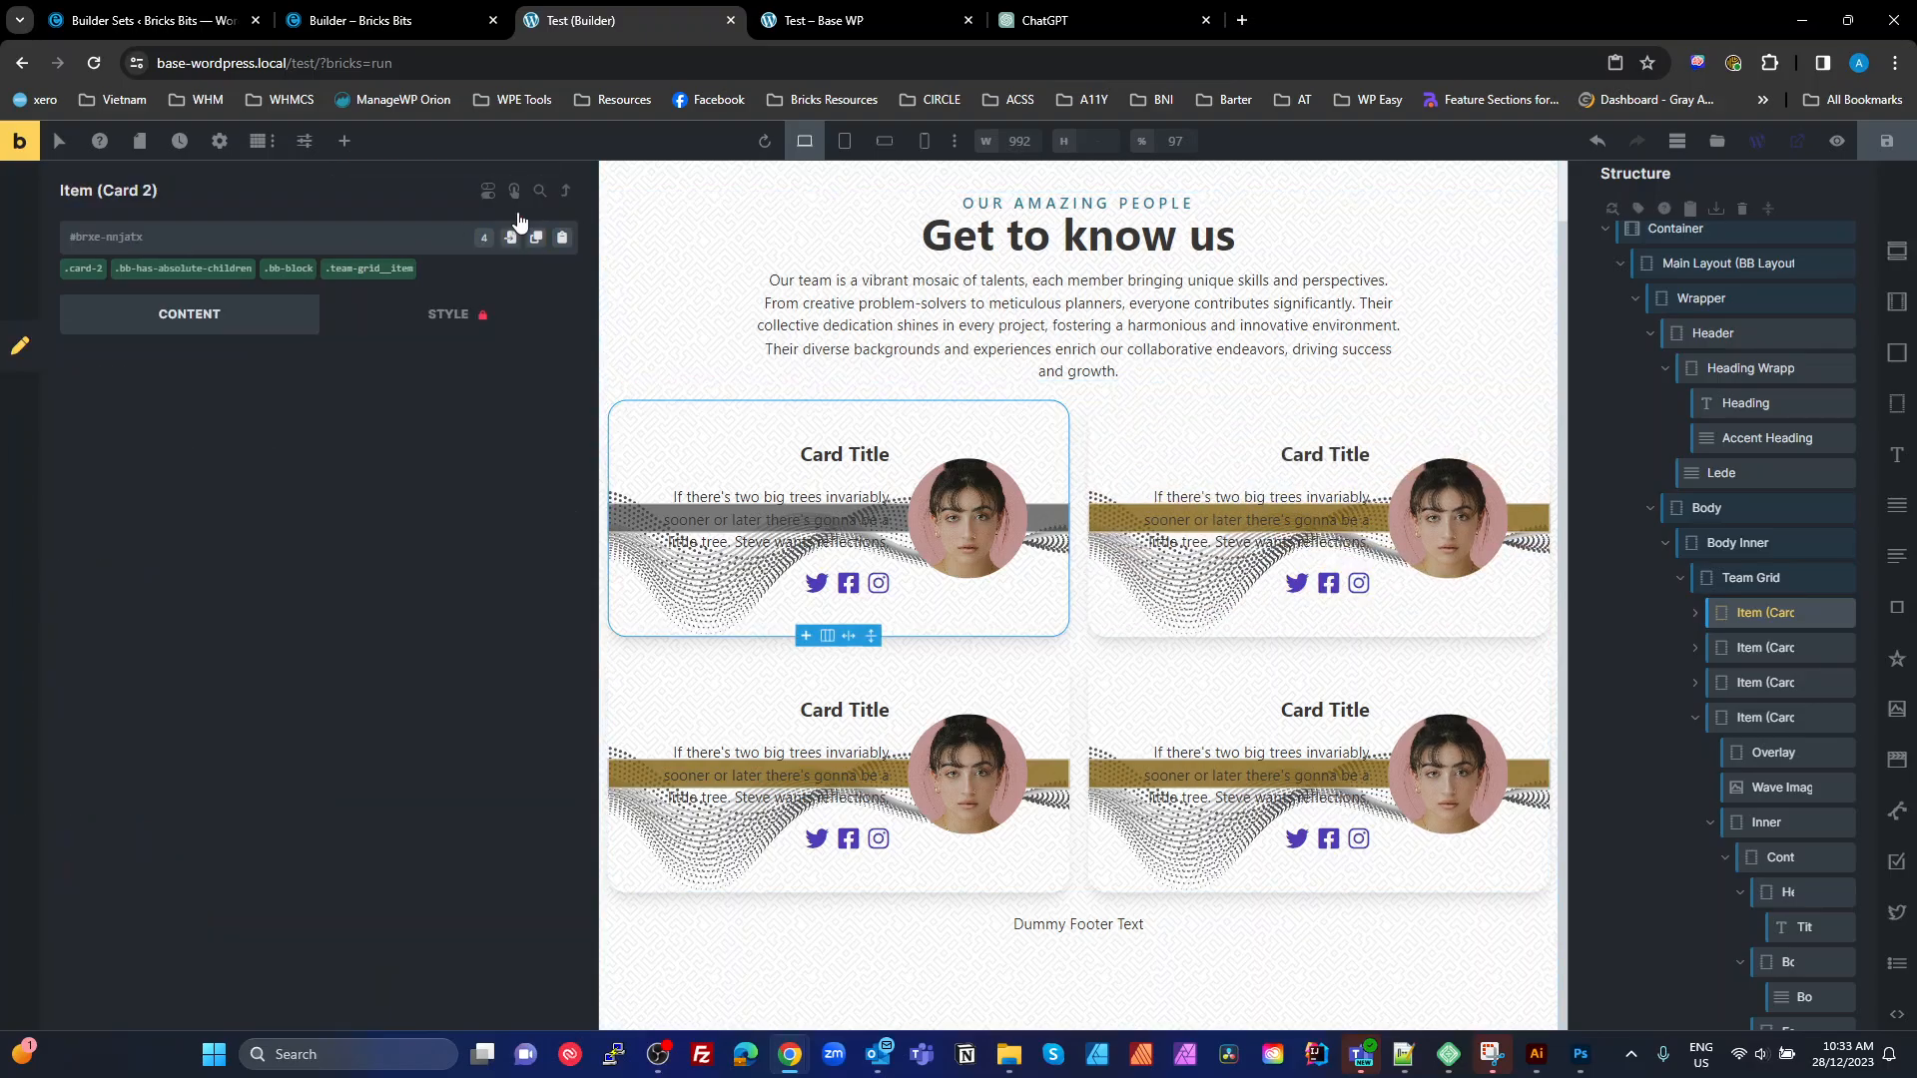
click(162, 314)
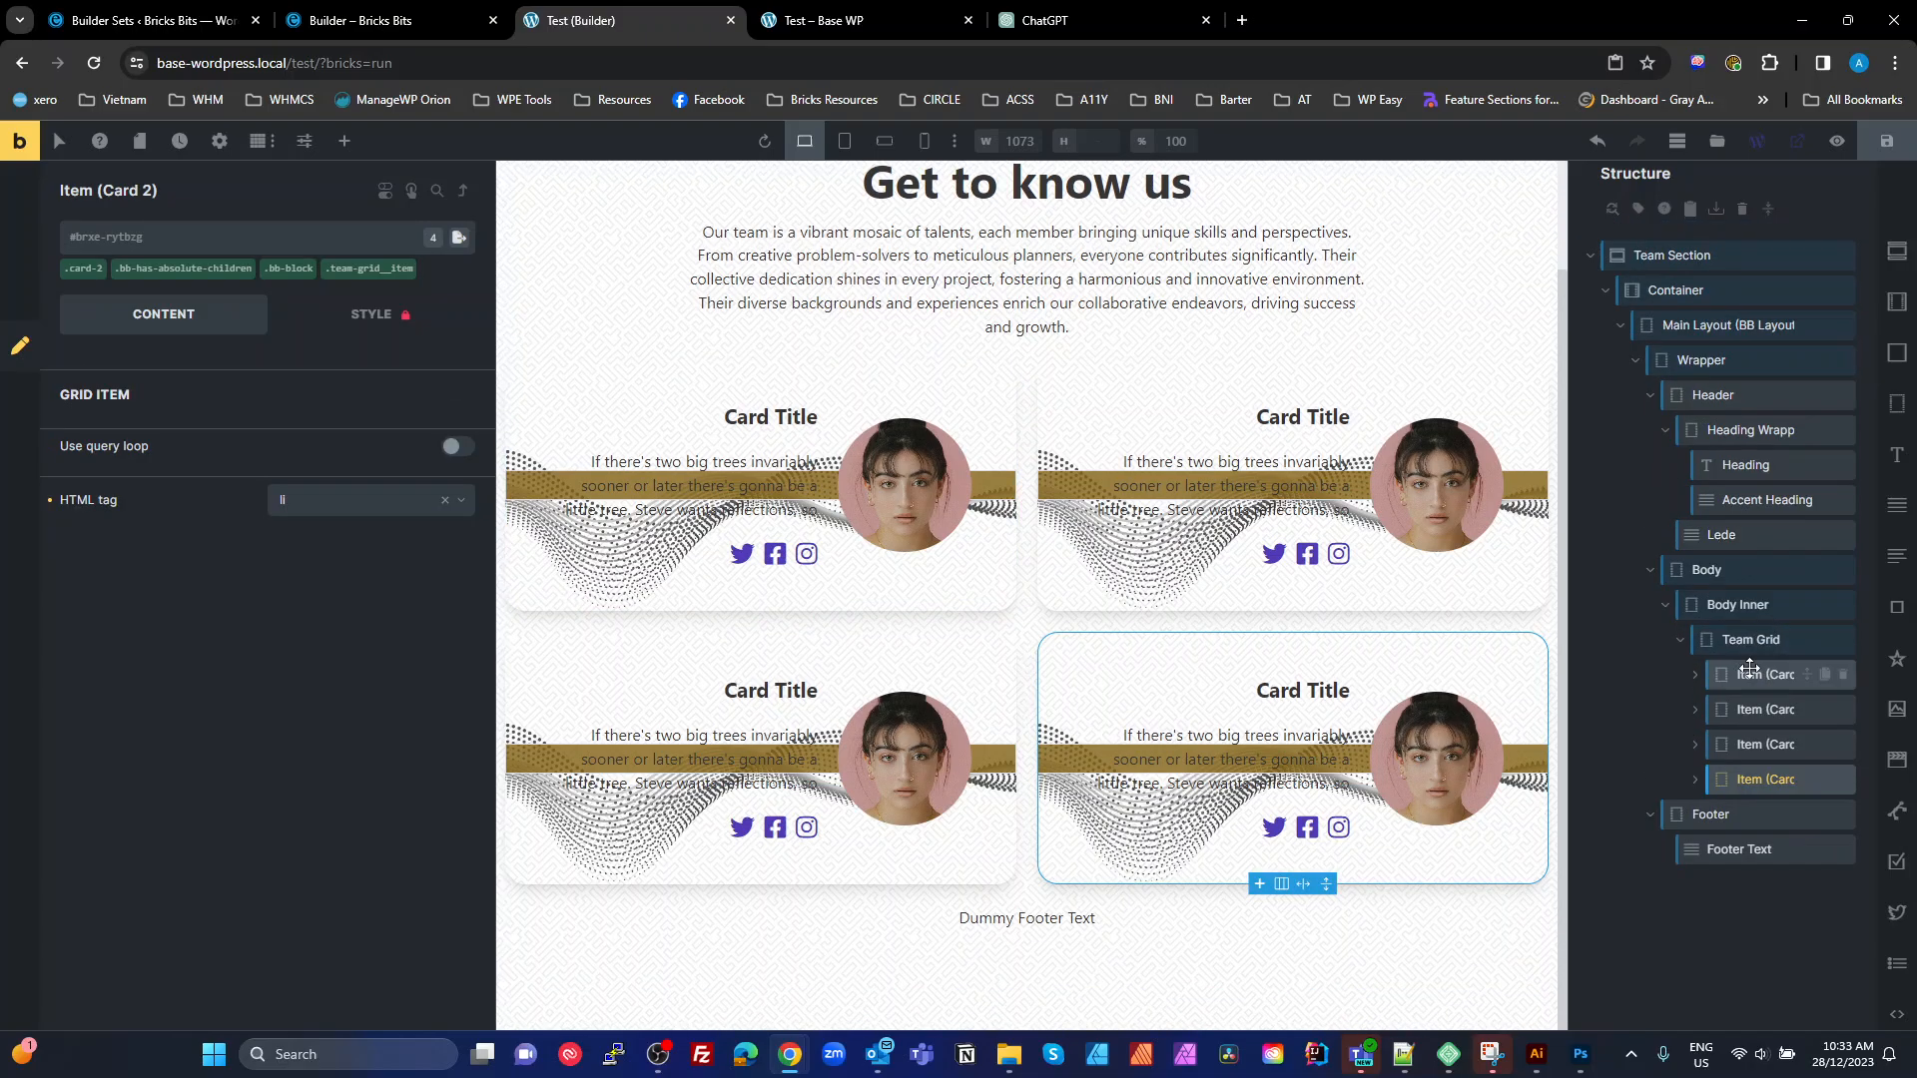
click(1751, 639)
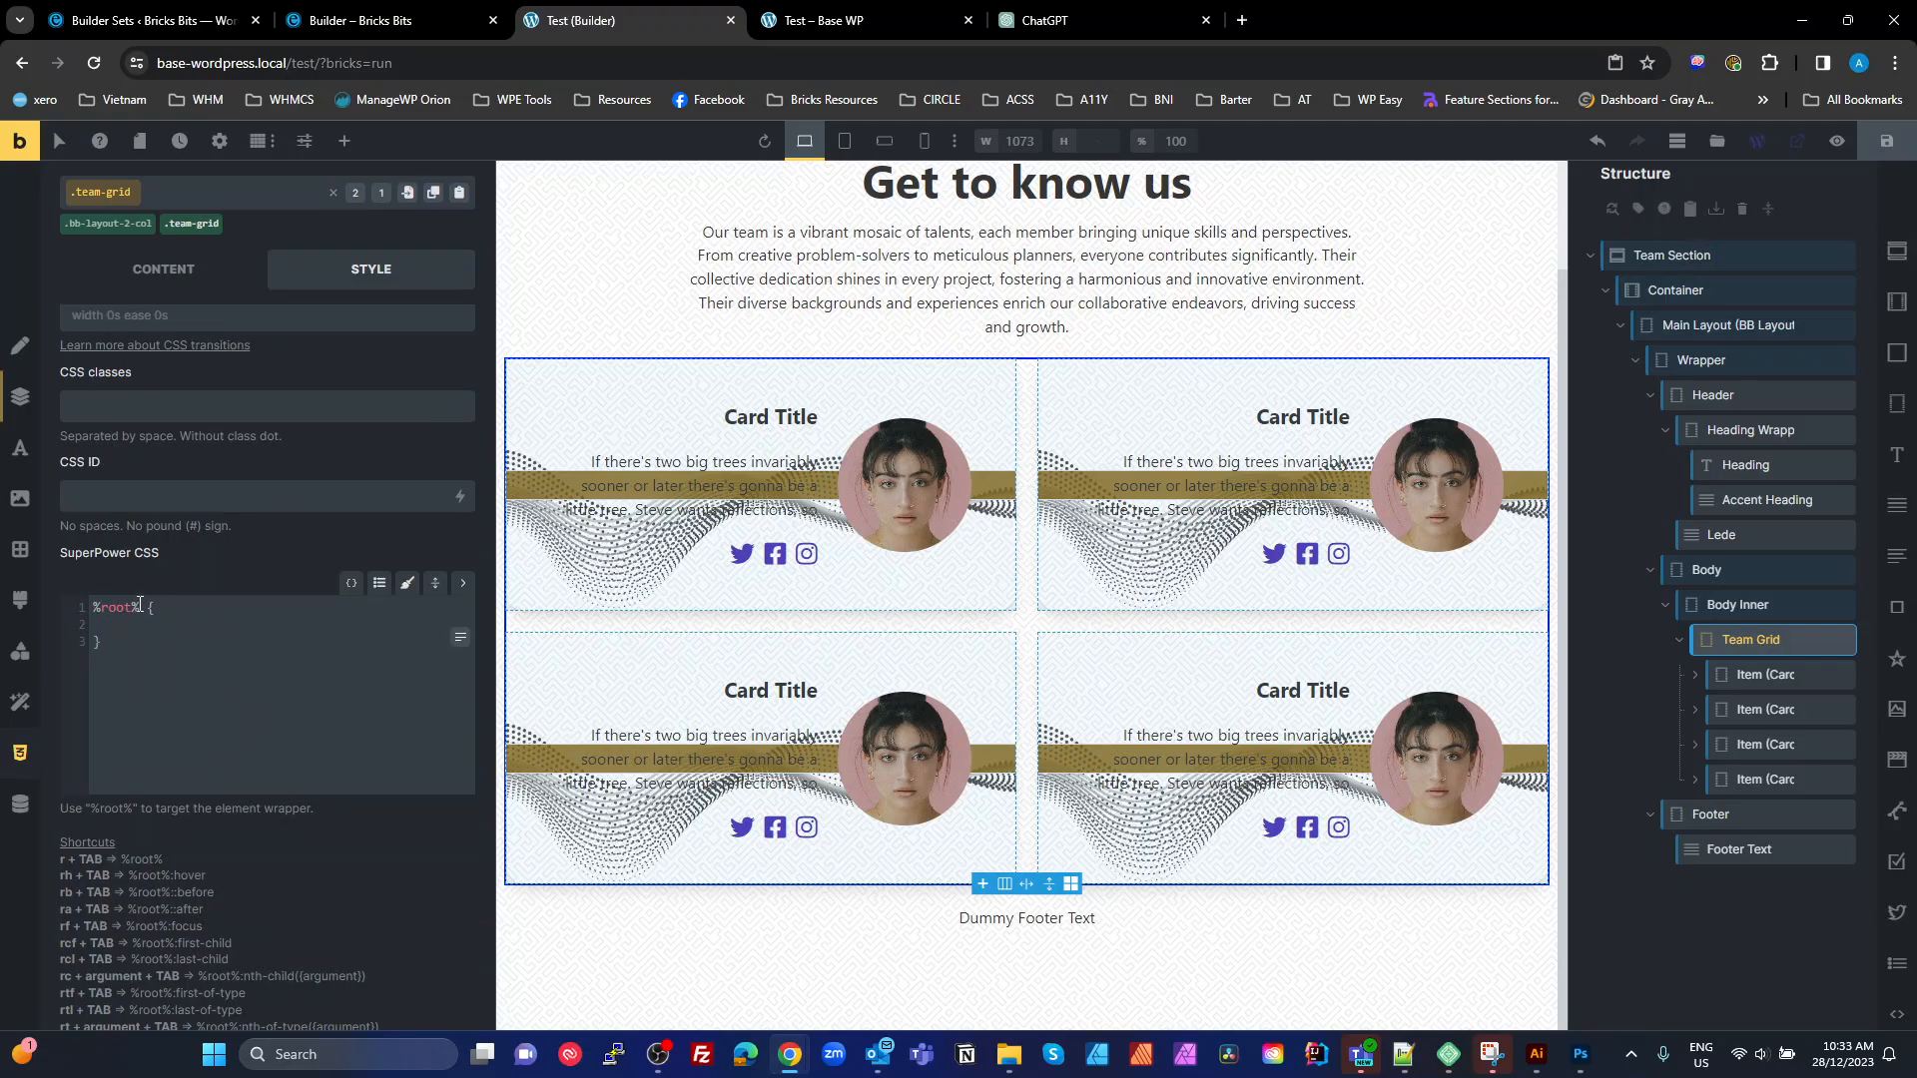
mouse_move(1749, 683)
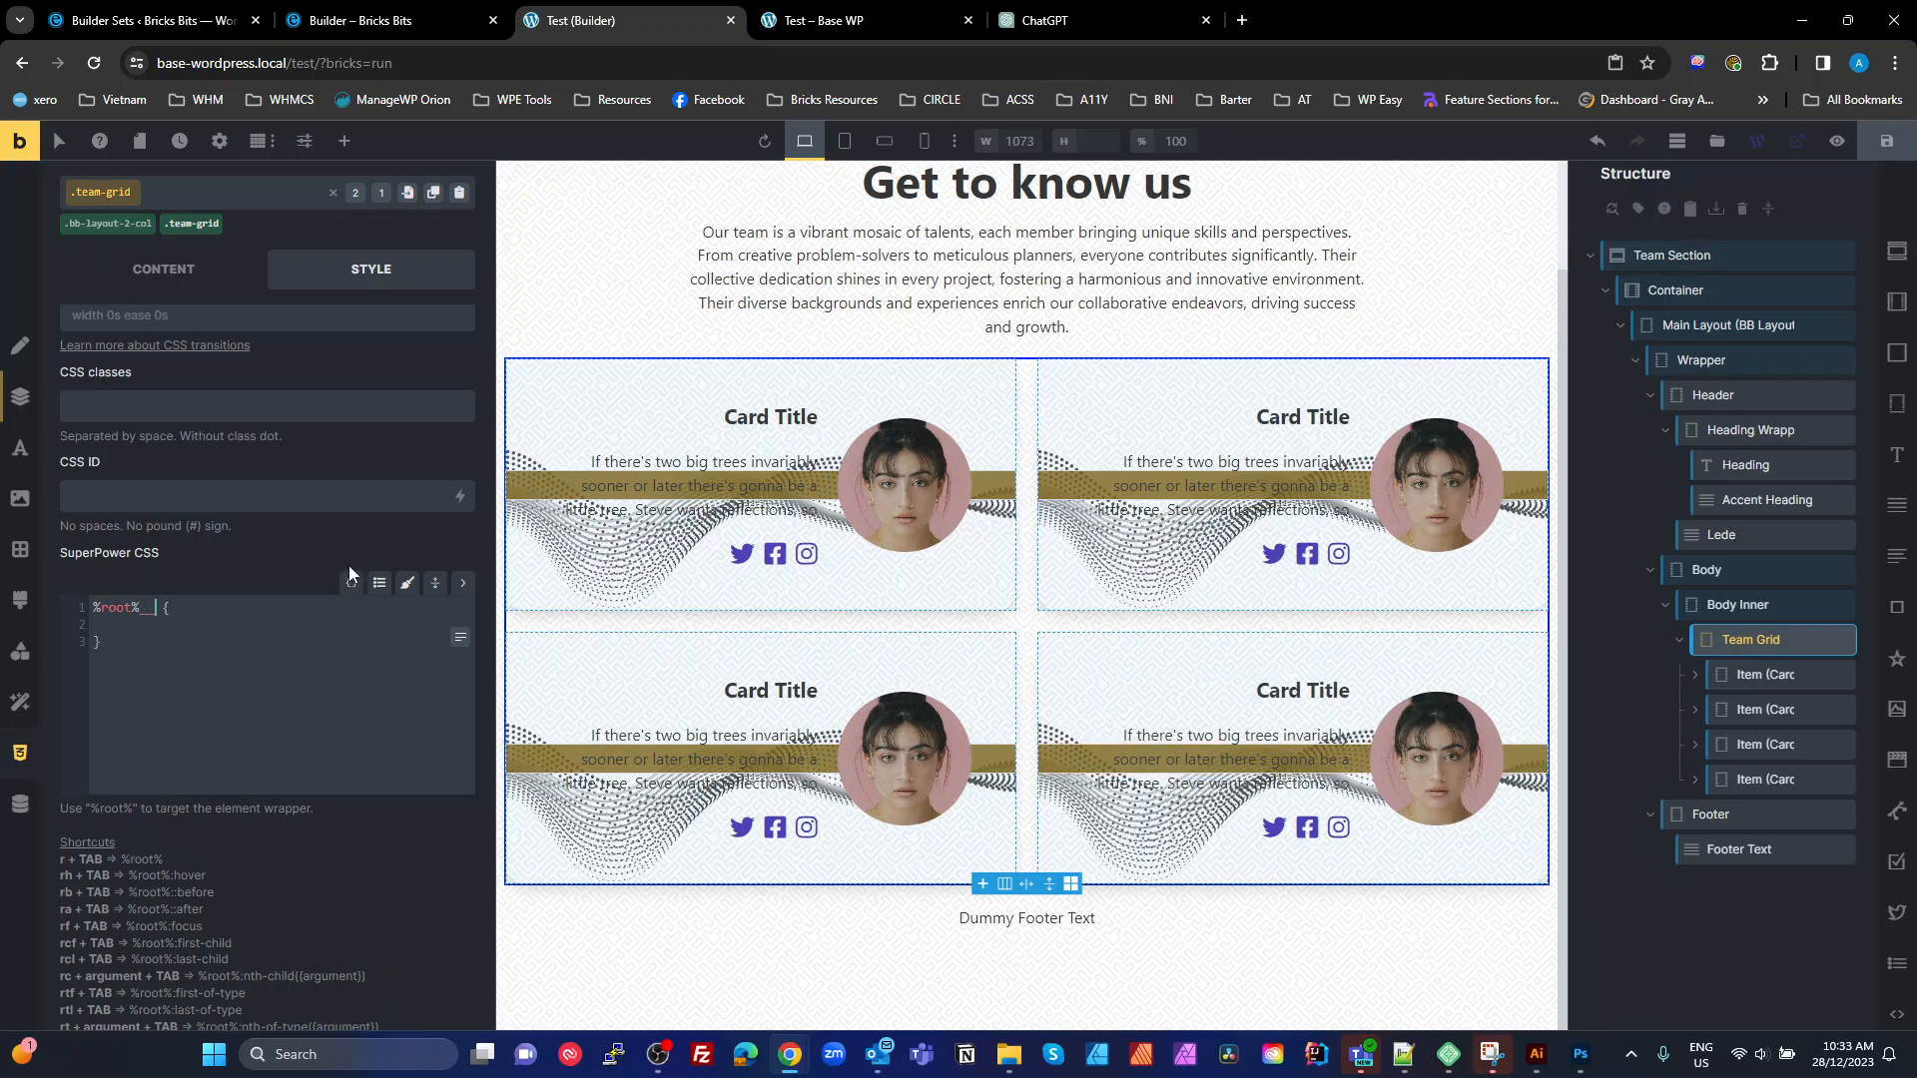
Add %root%__item:nth-child(even) CSS setting --overlay-background to a neutral dark transparent colour
text(__item)
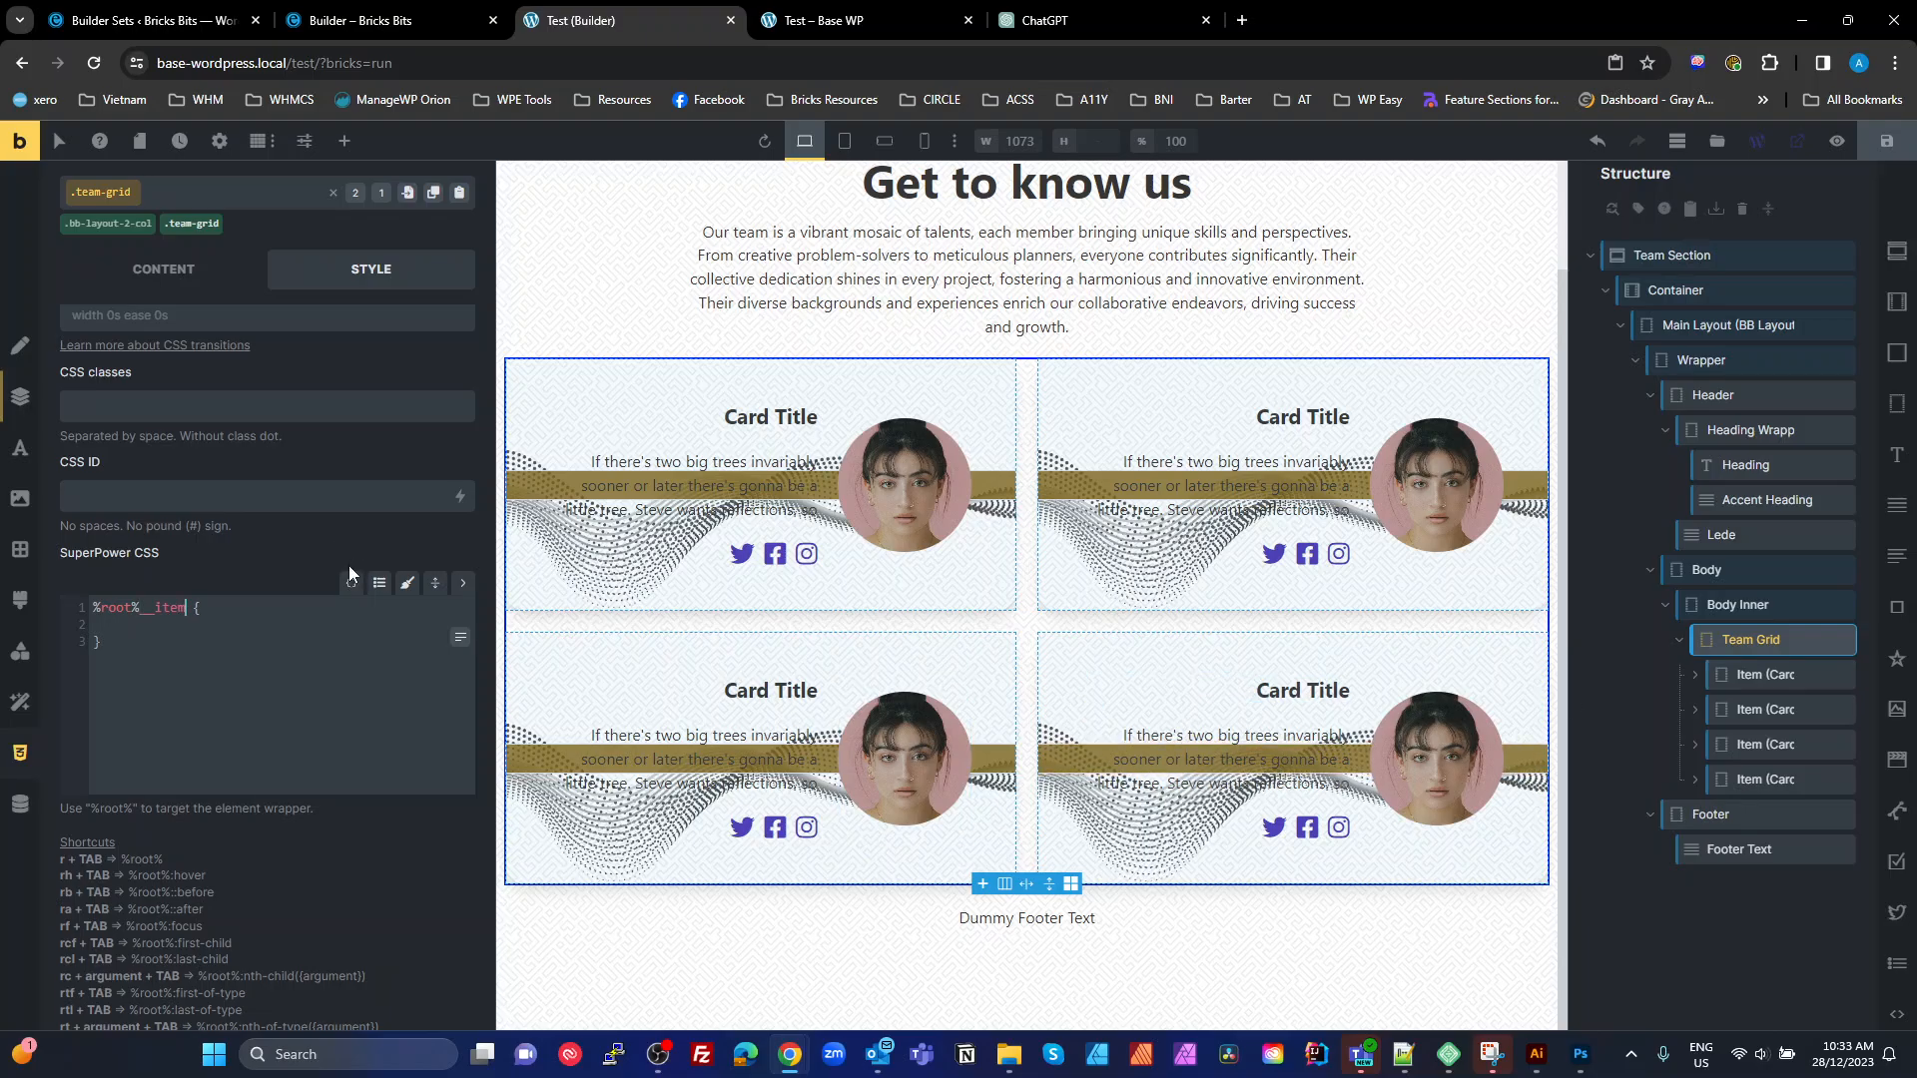
text(:nth-c)
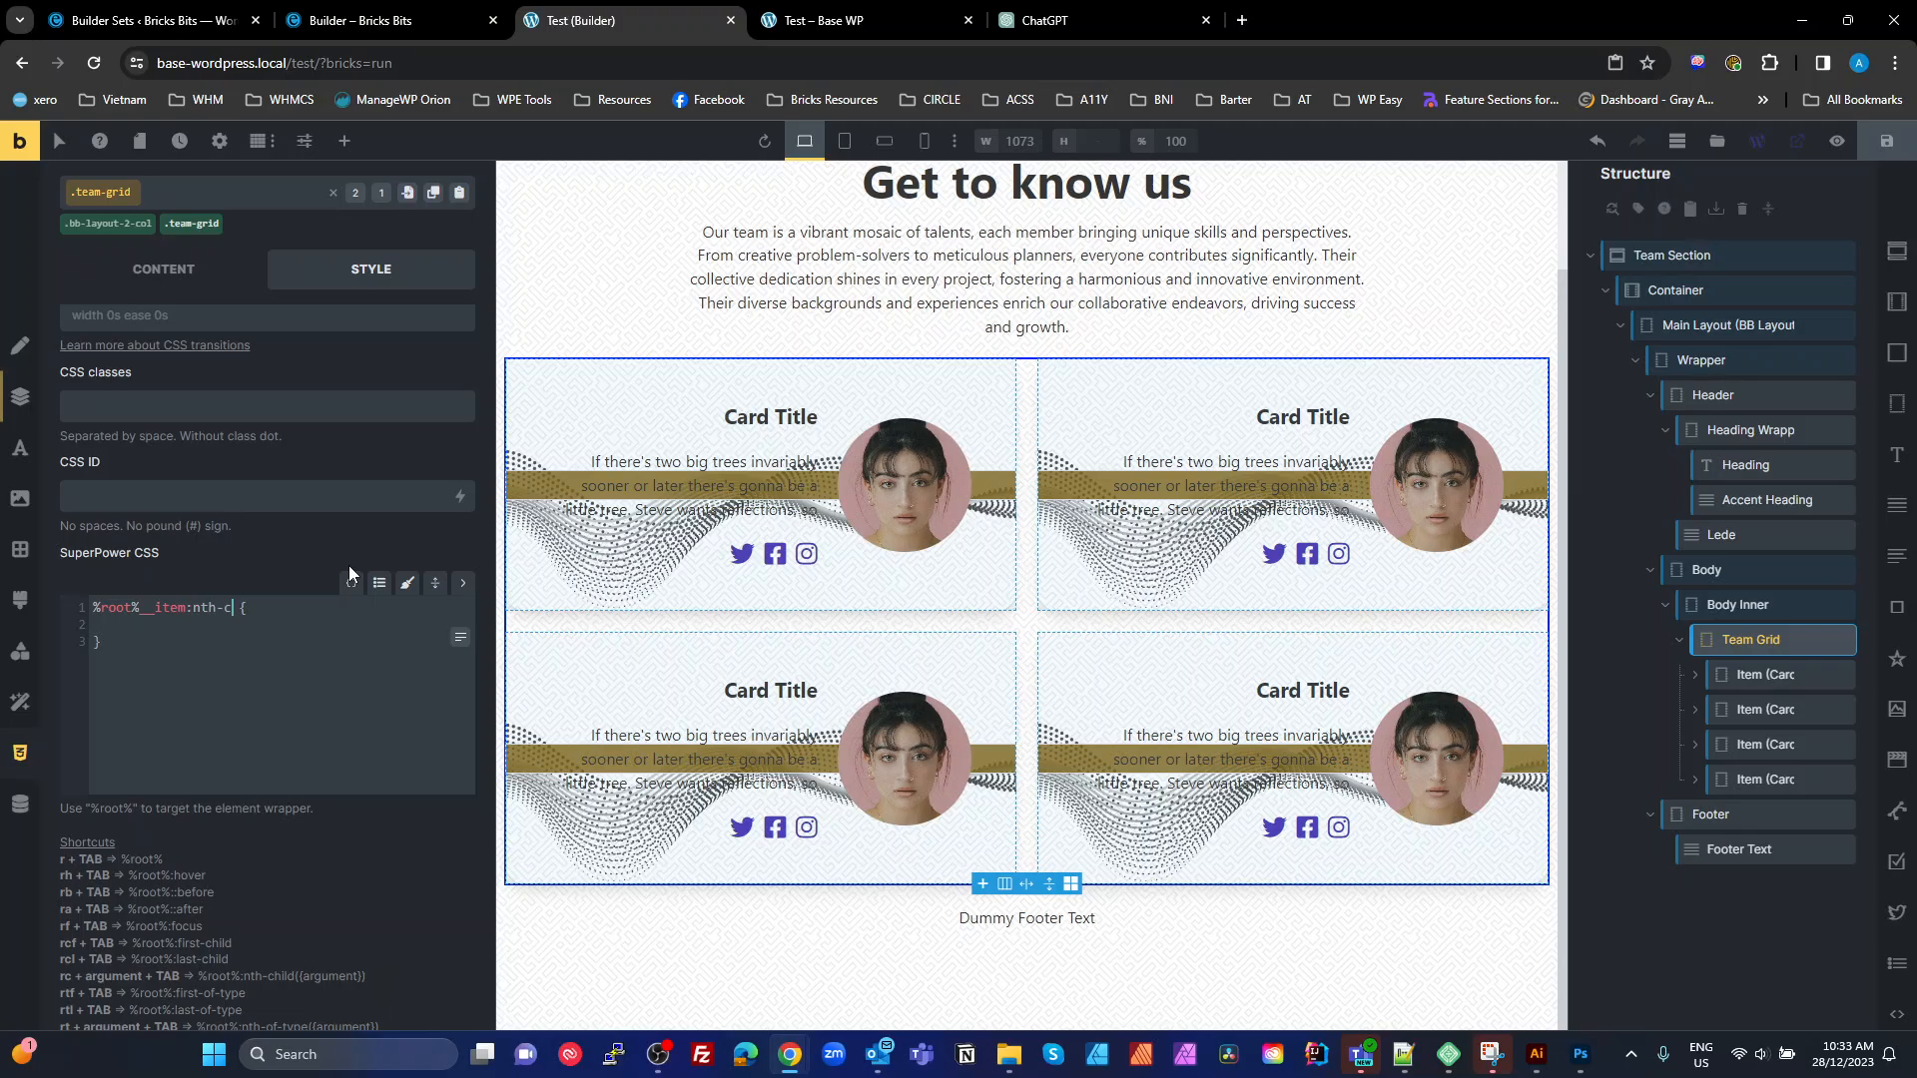
text(hild())
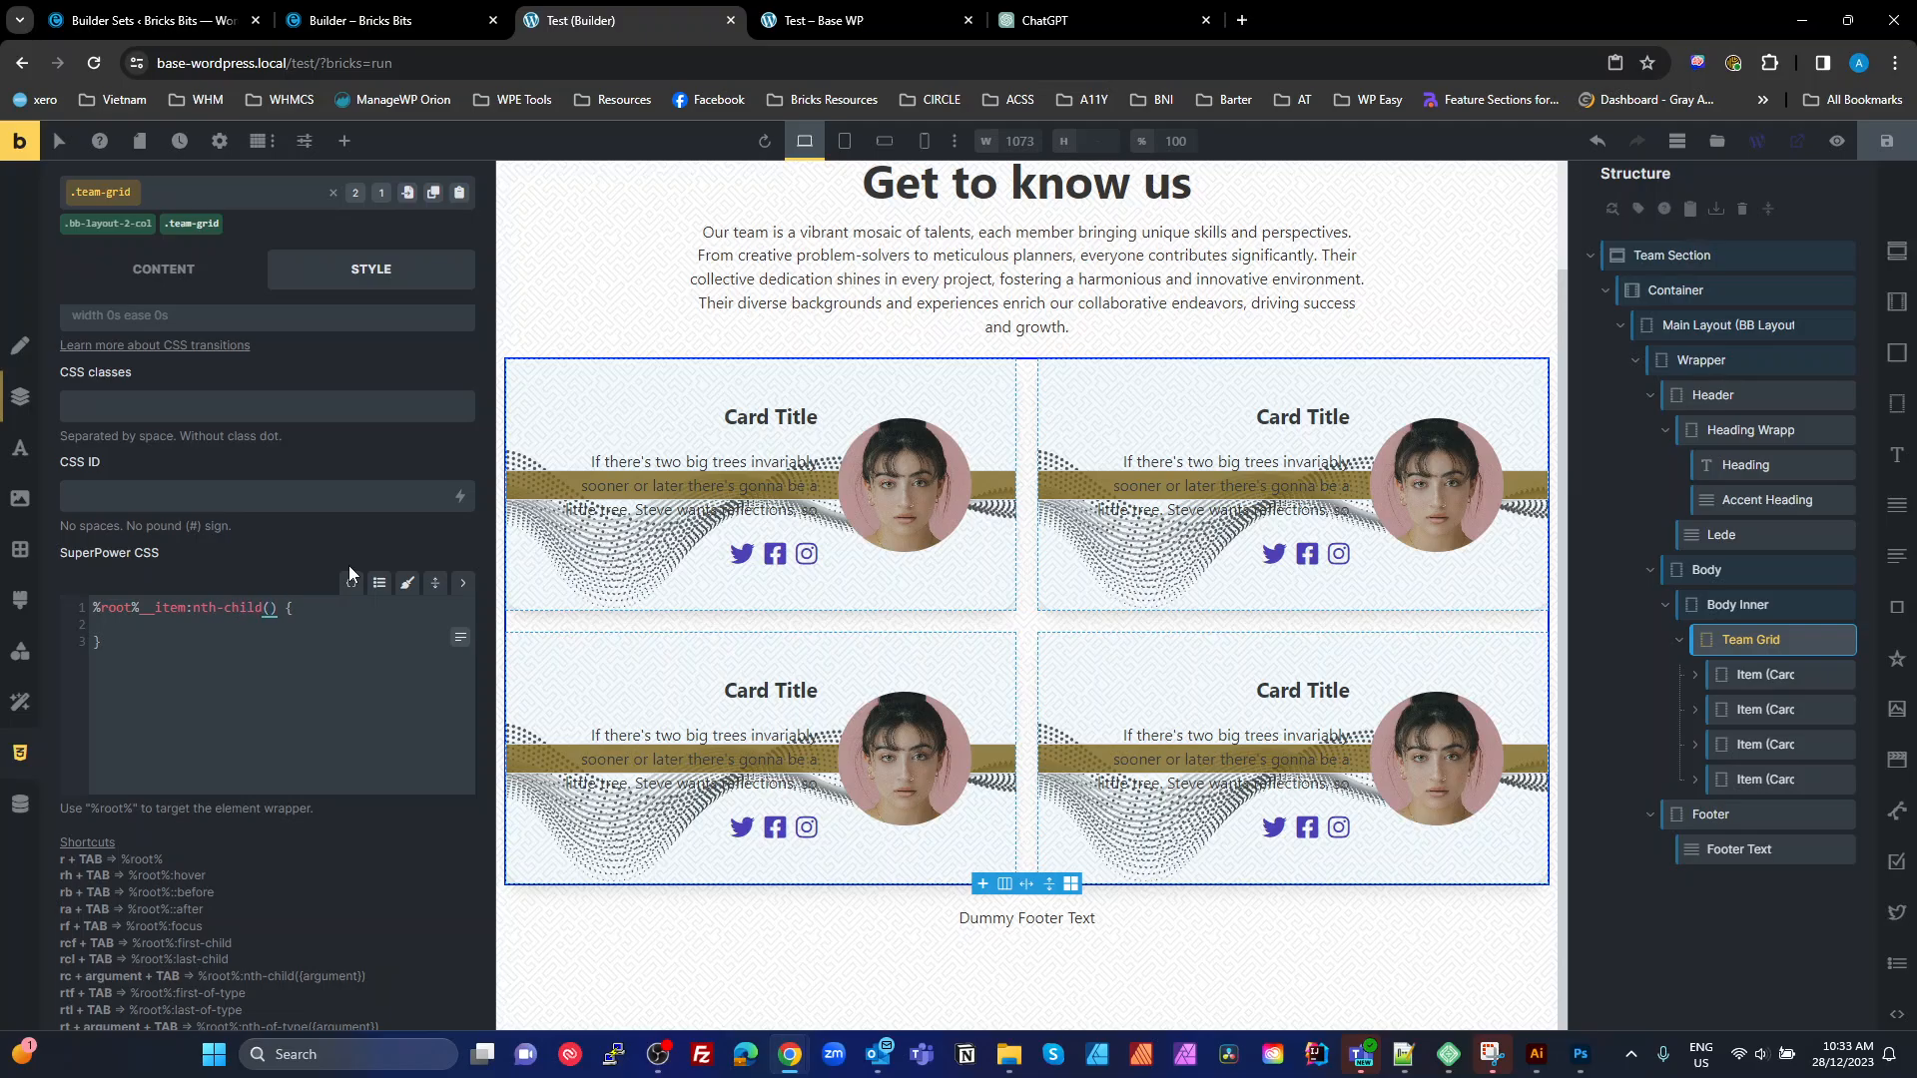
text(even)
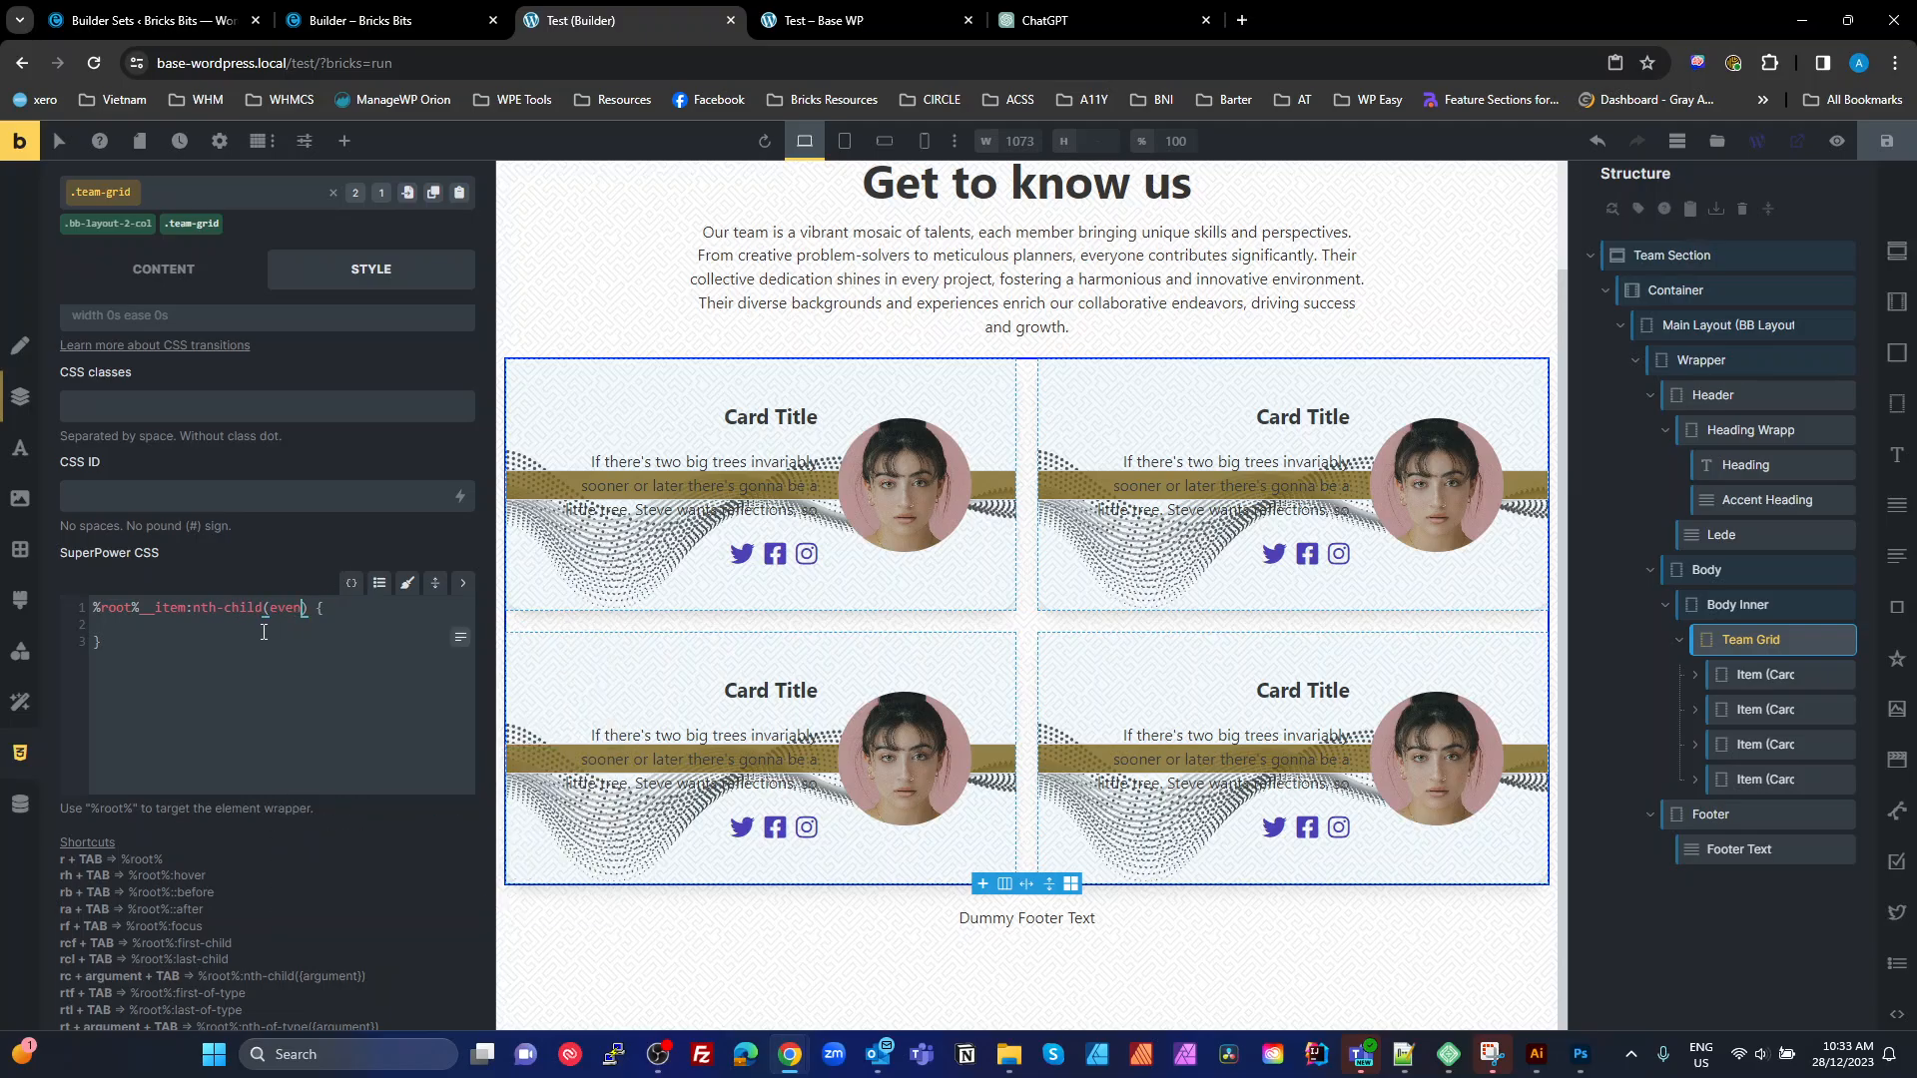
text(--overlay-background: var(--primary-dark-trans-80);)
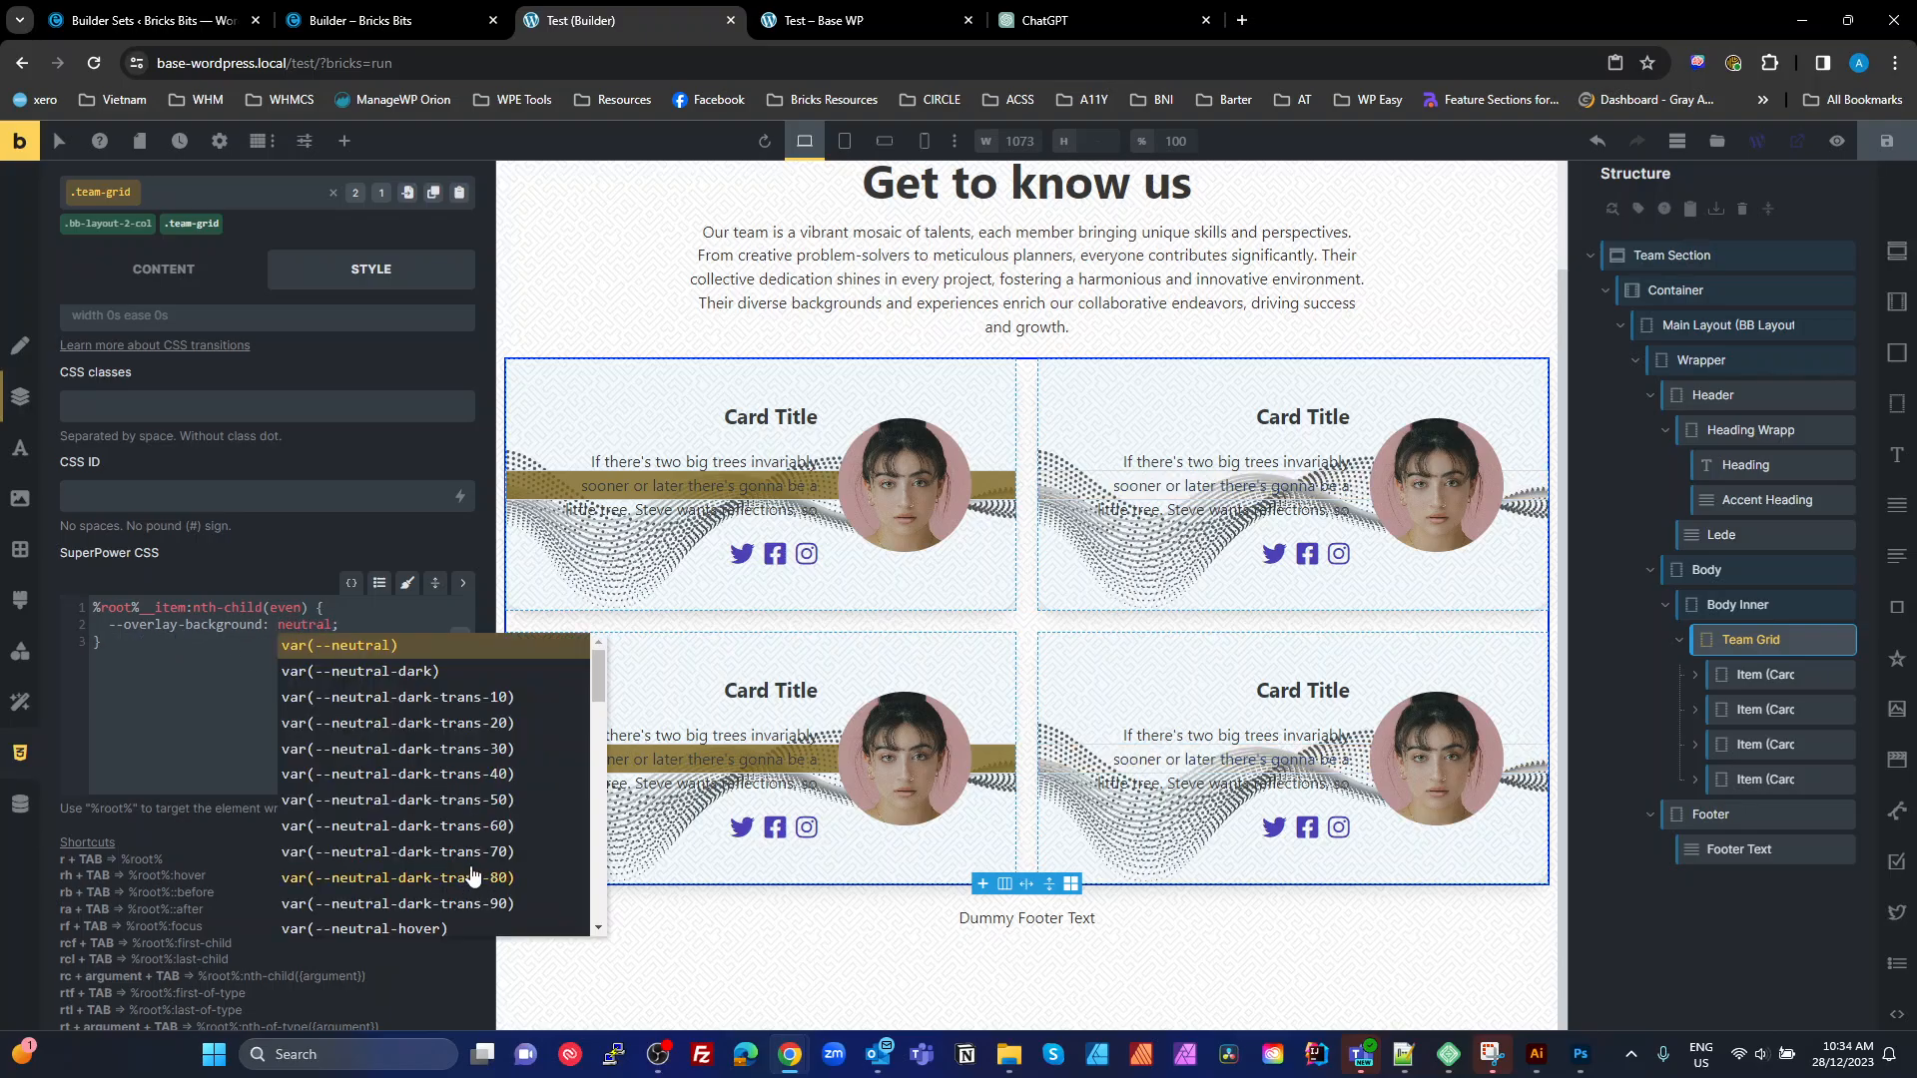
click(392, 853)
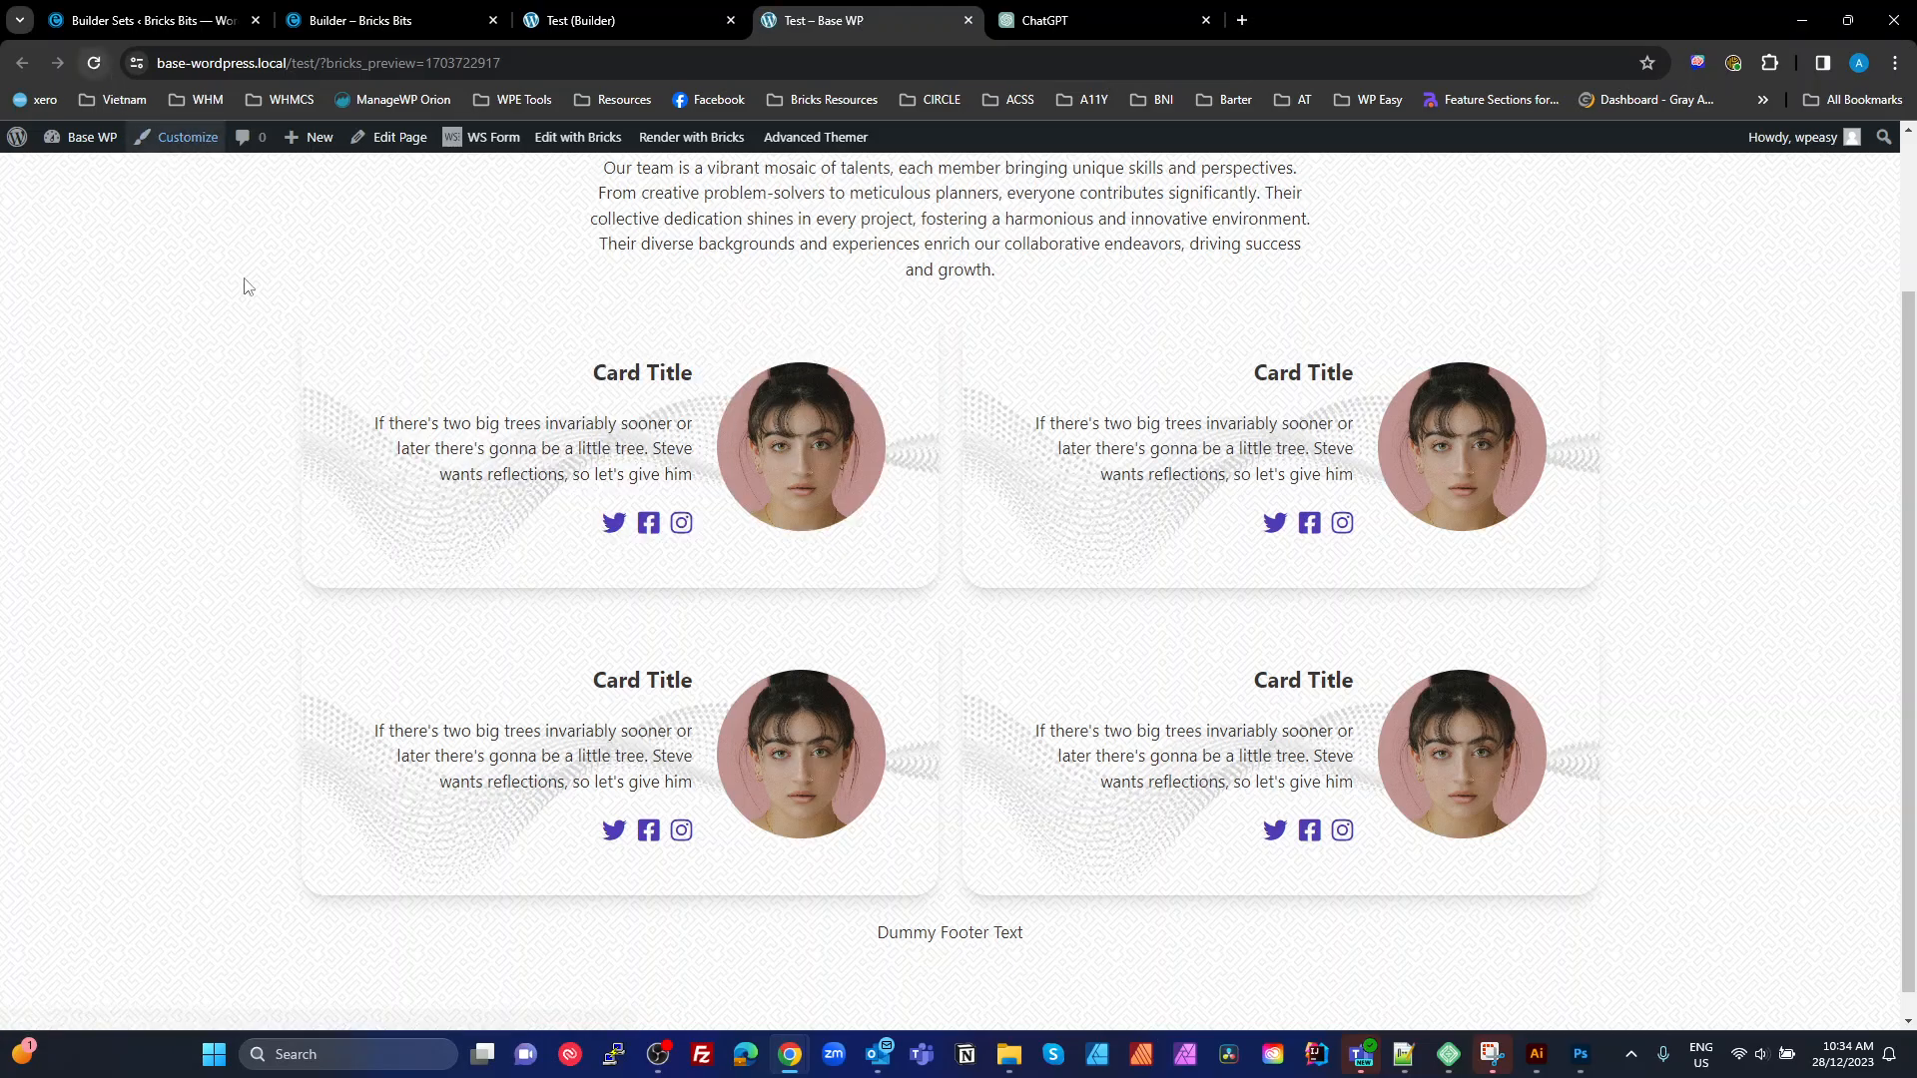
mouse_move(646, 405)
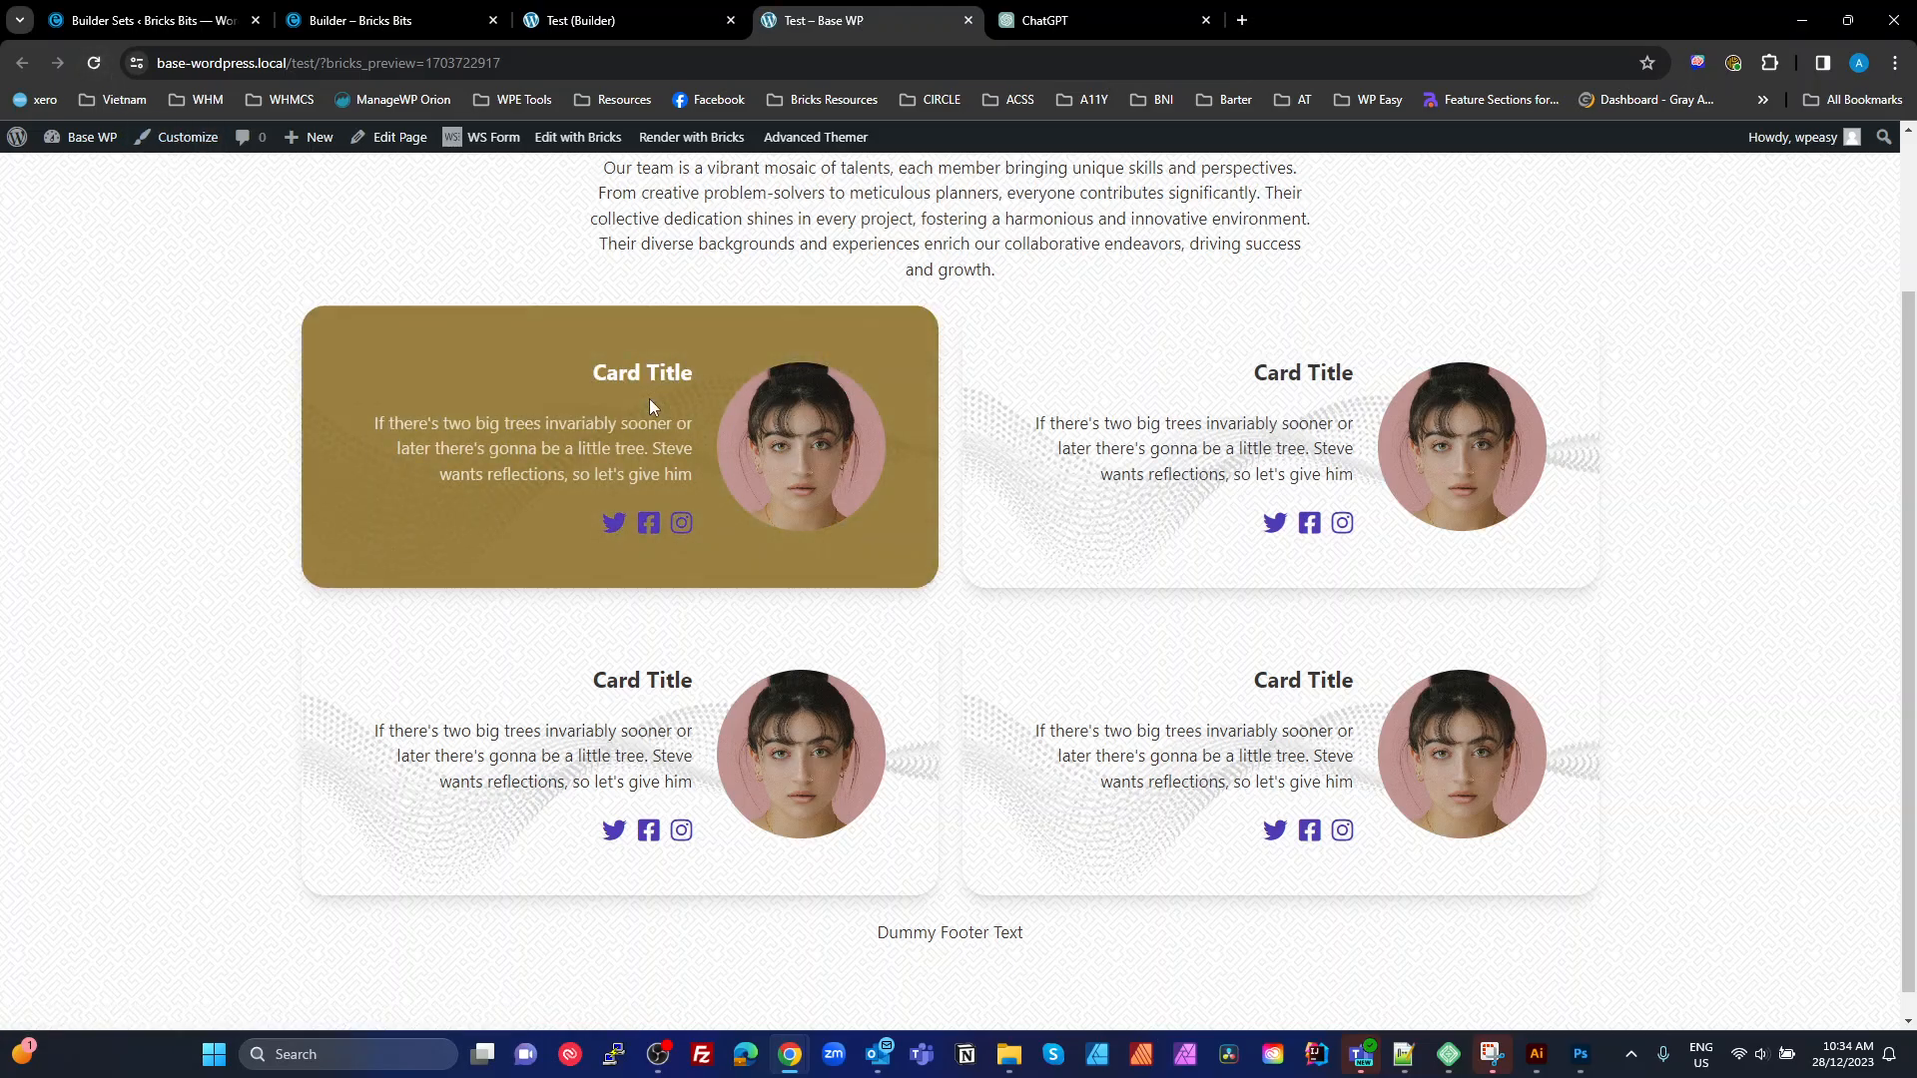
mouse_move(1001, 461)
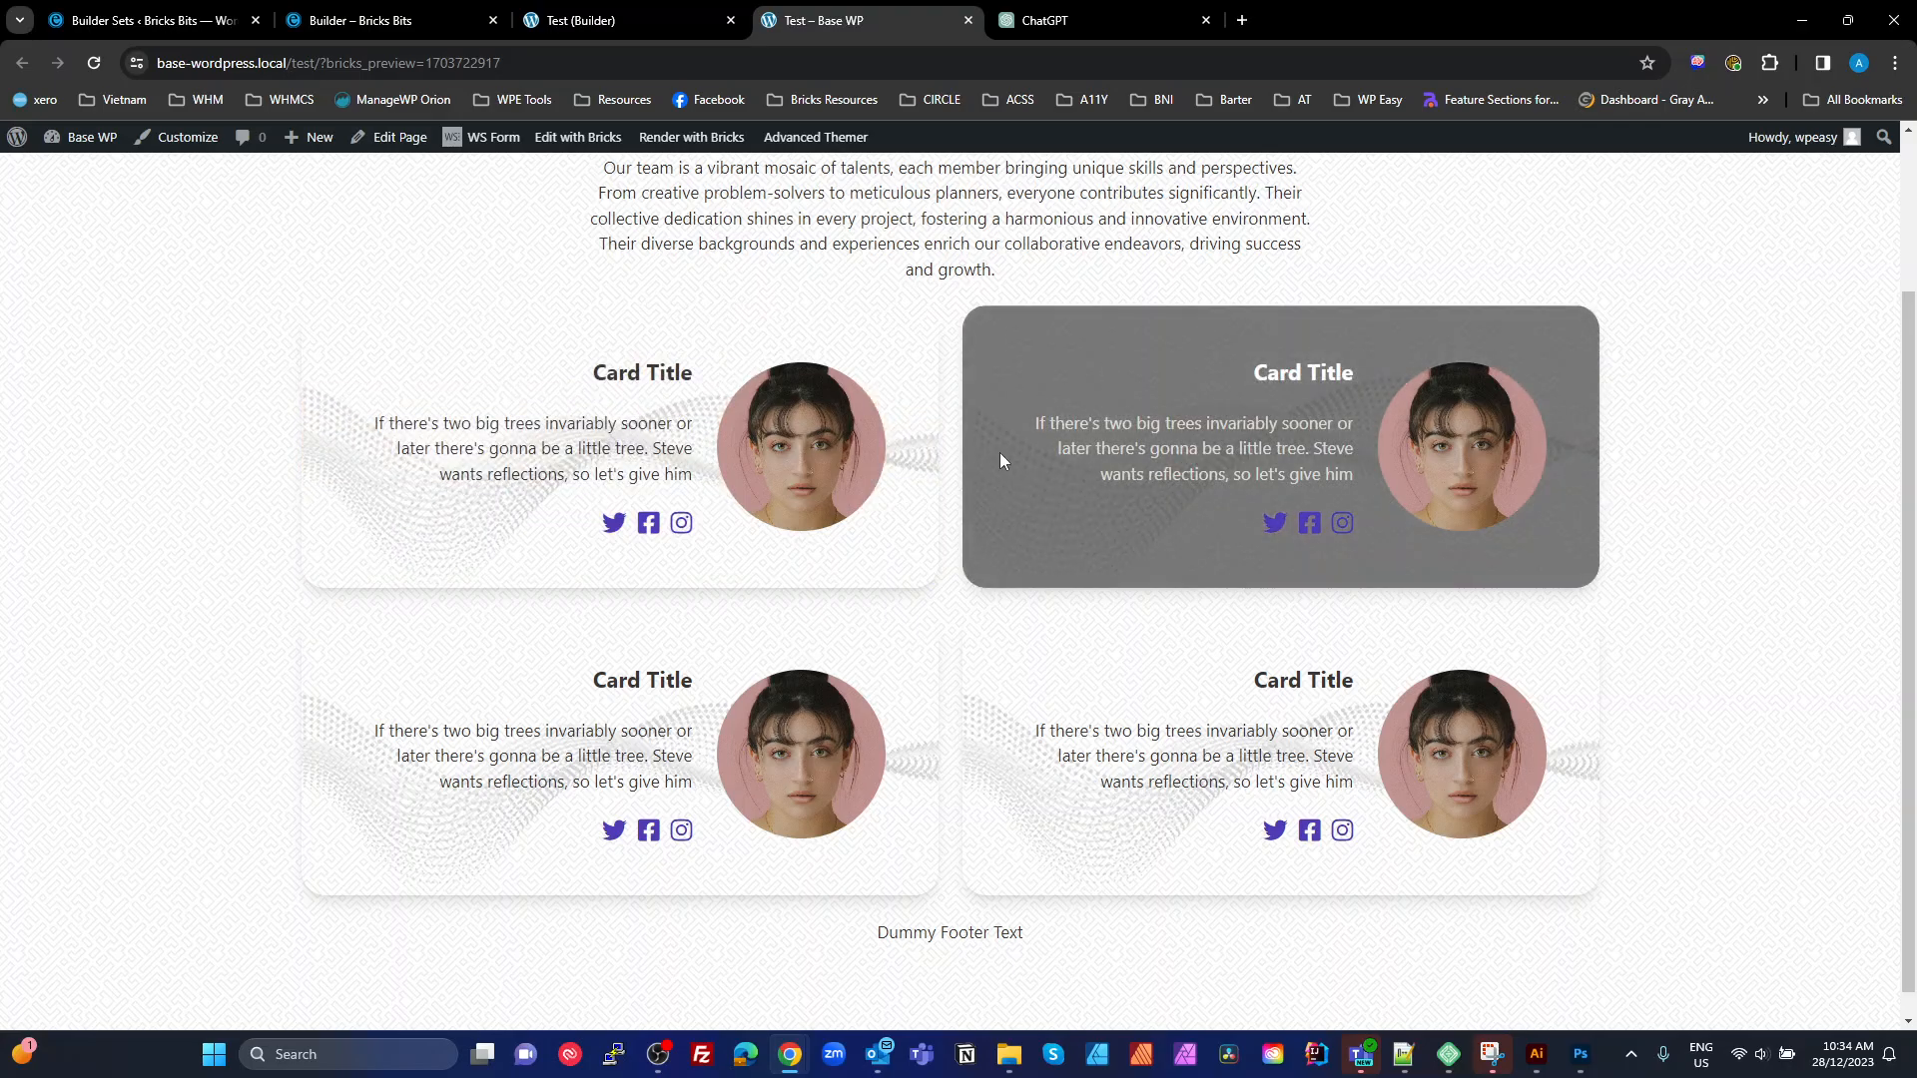